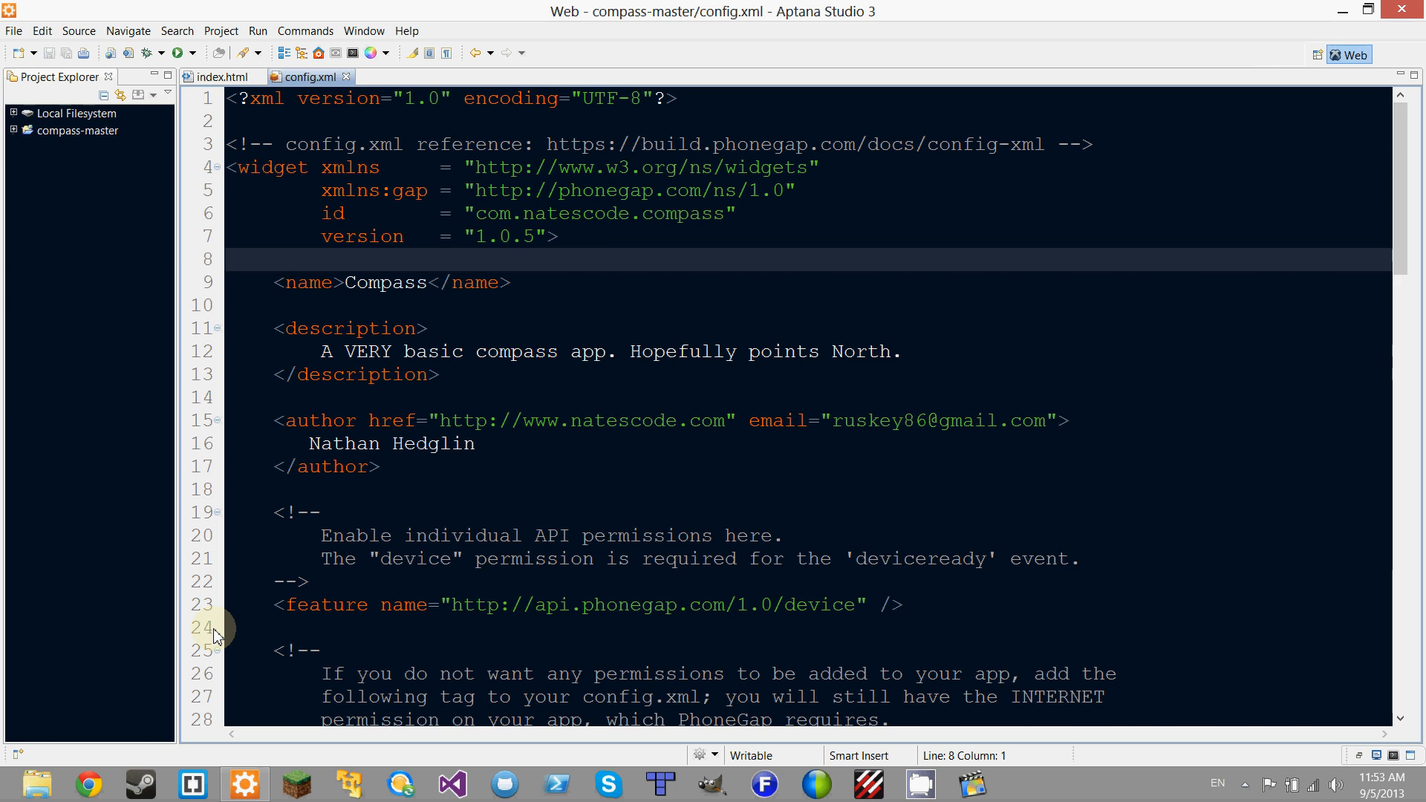
{"action": "mouse_move", "coordinate": [20, 564]}
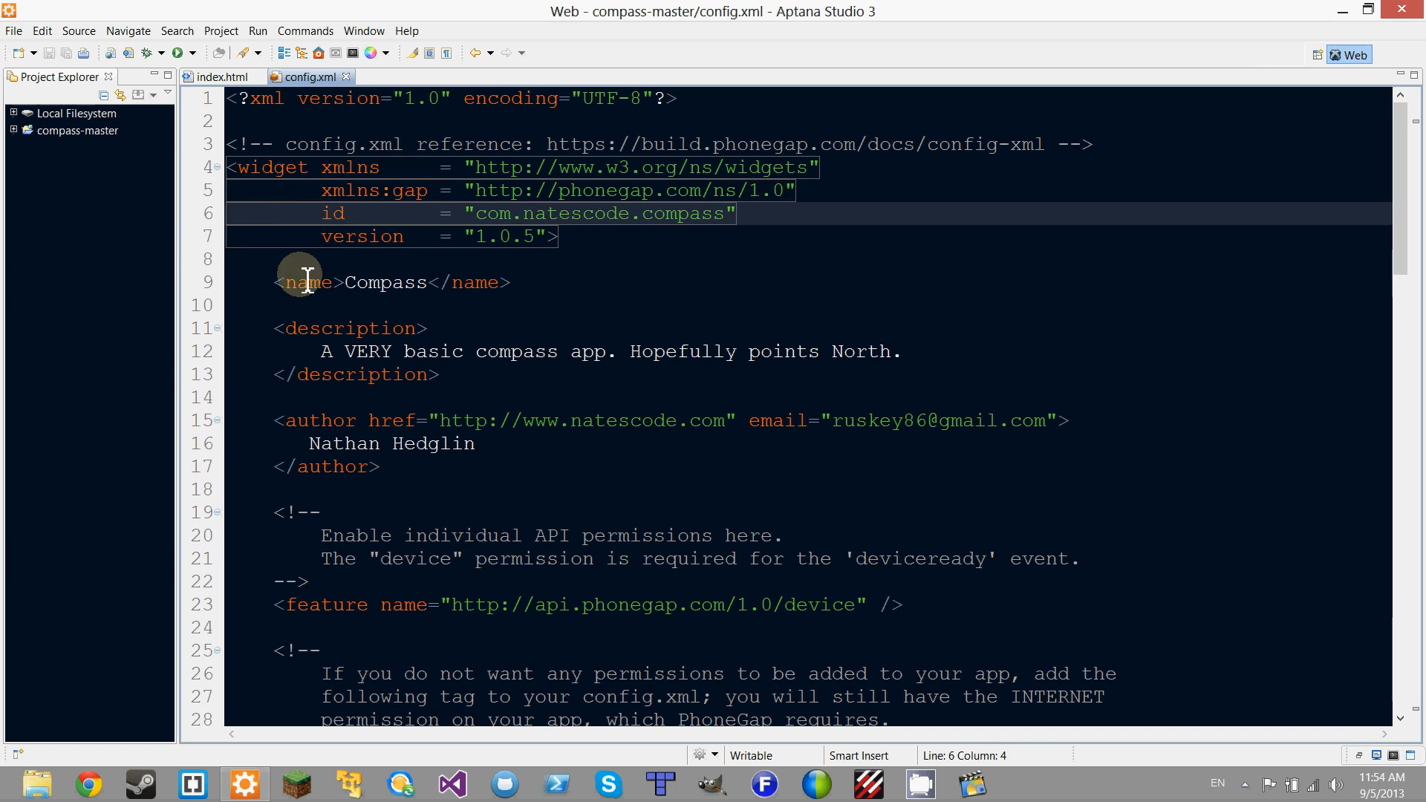
- Look over the top of config.xml and highlight the developer part of the app id
{"action": "scroll", "scroll_direction": "down", "scroll_amount": 3}
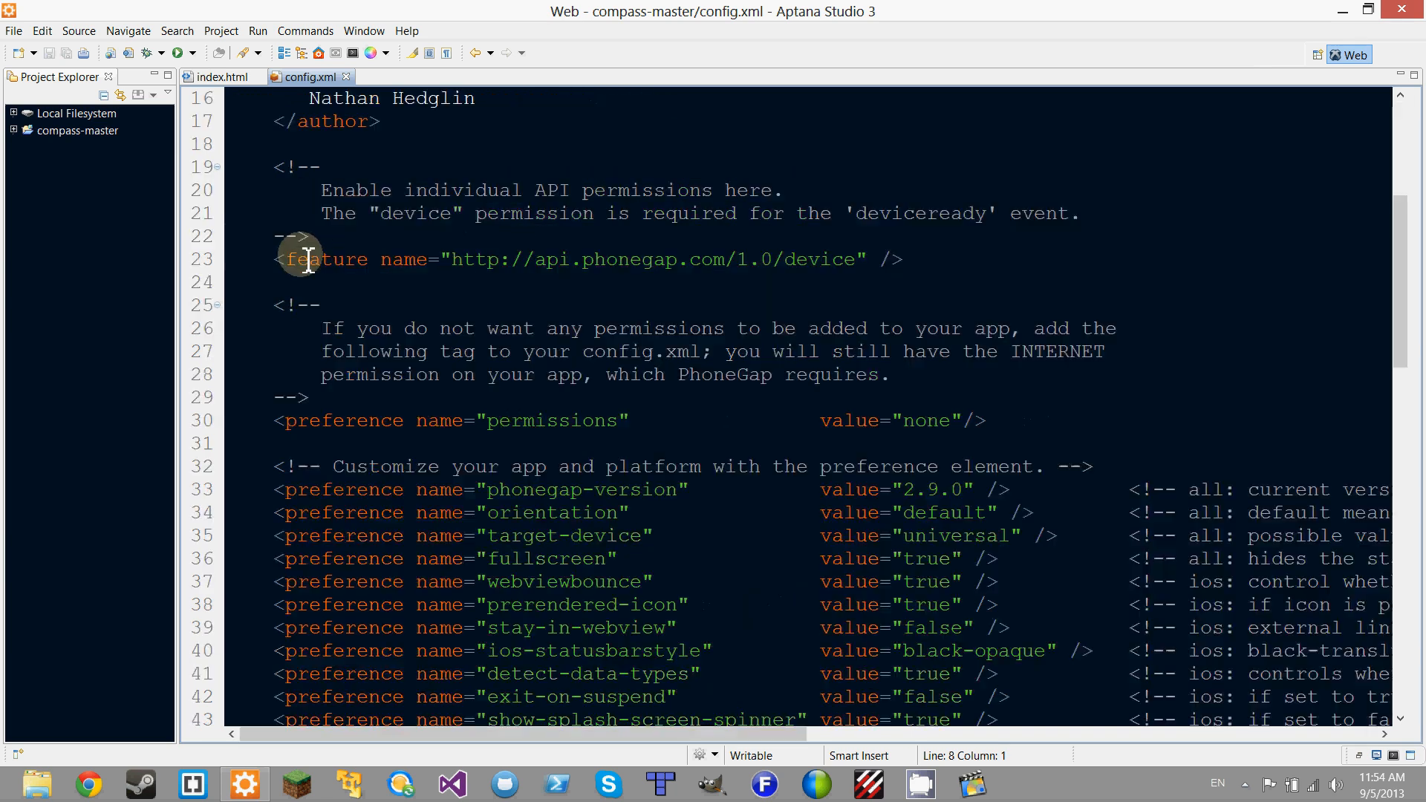
{"action": "scroll", "scroll_direction": "up", "scroll_amount": 3}
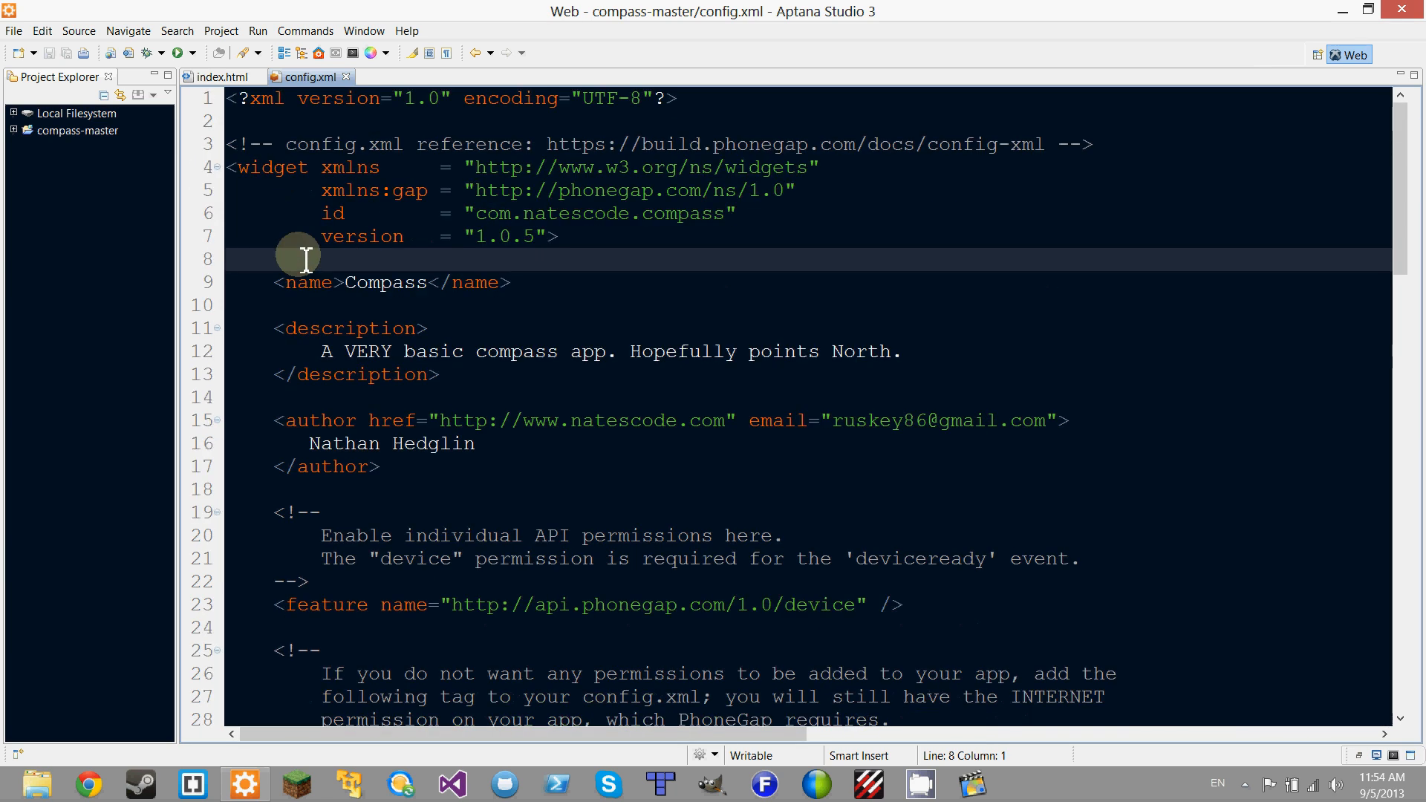
{"action": "mouse_move", "coordinate": [1405, 159]}
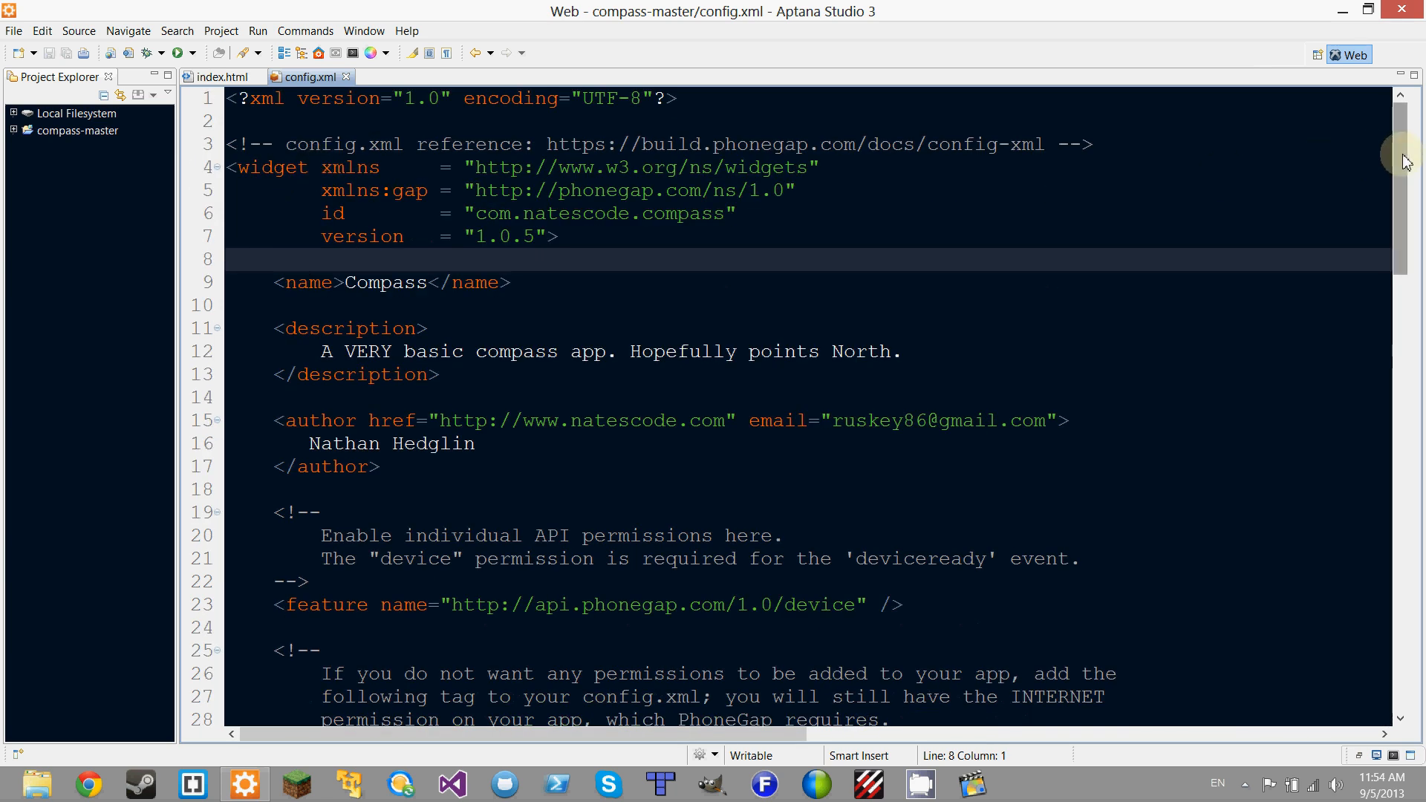
{"action": "scroll", "scroll_direction": "down", "scroll_amount": 3}
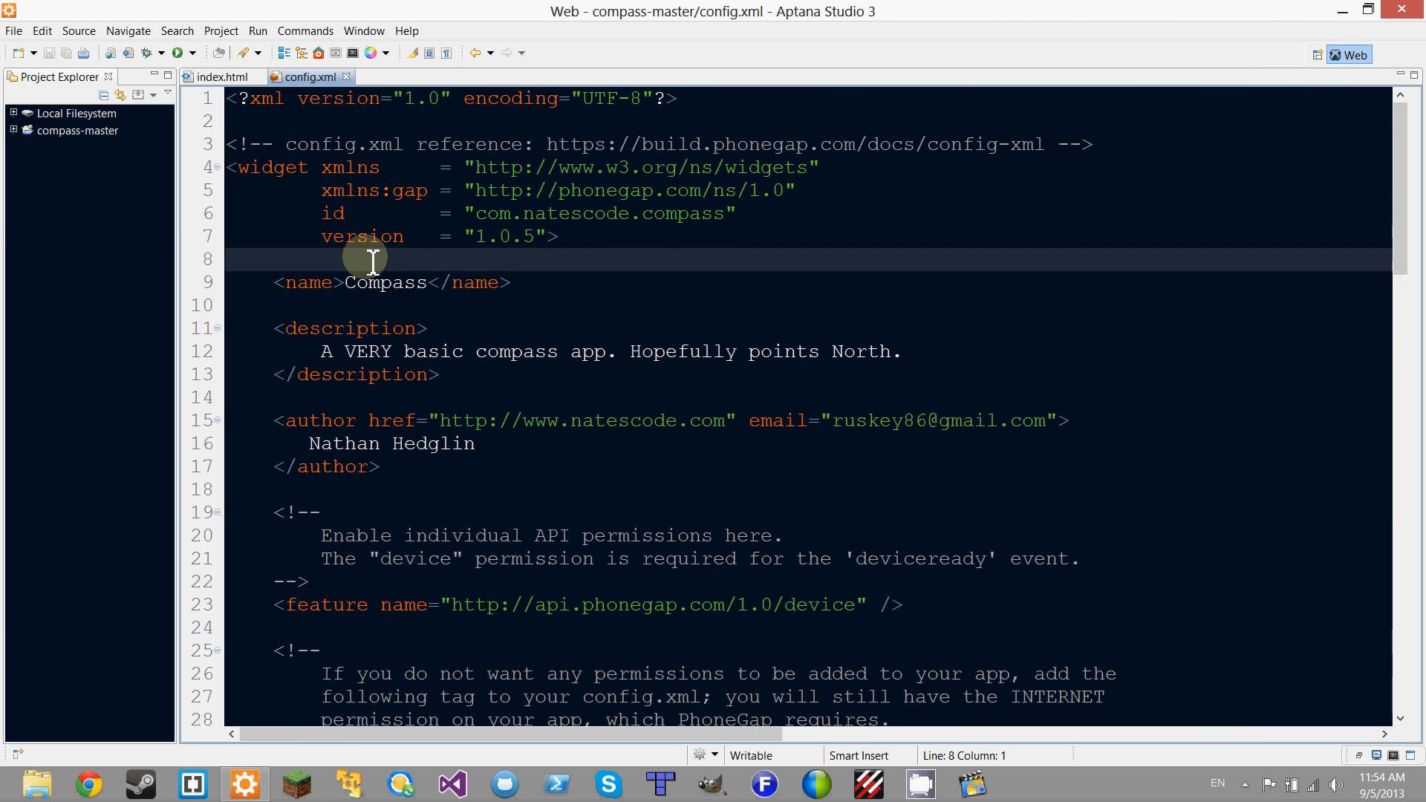
{"action": "mouse_move", "coordinate": [341, 262]}
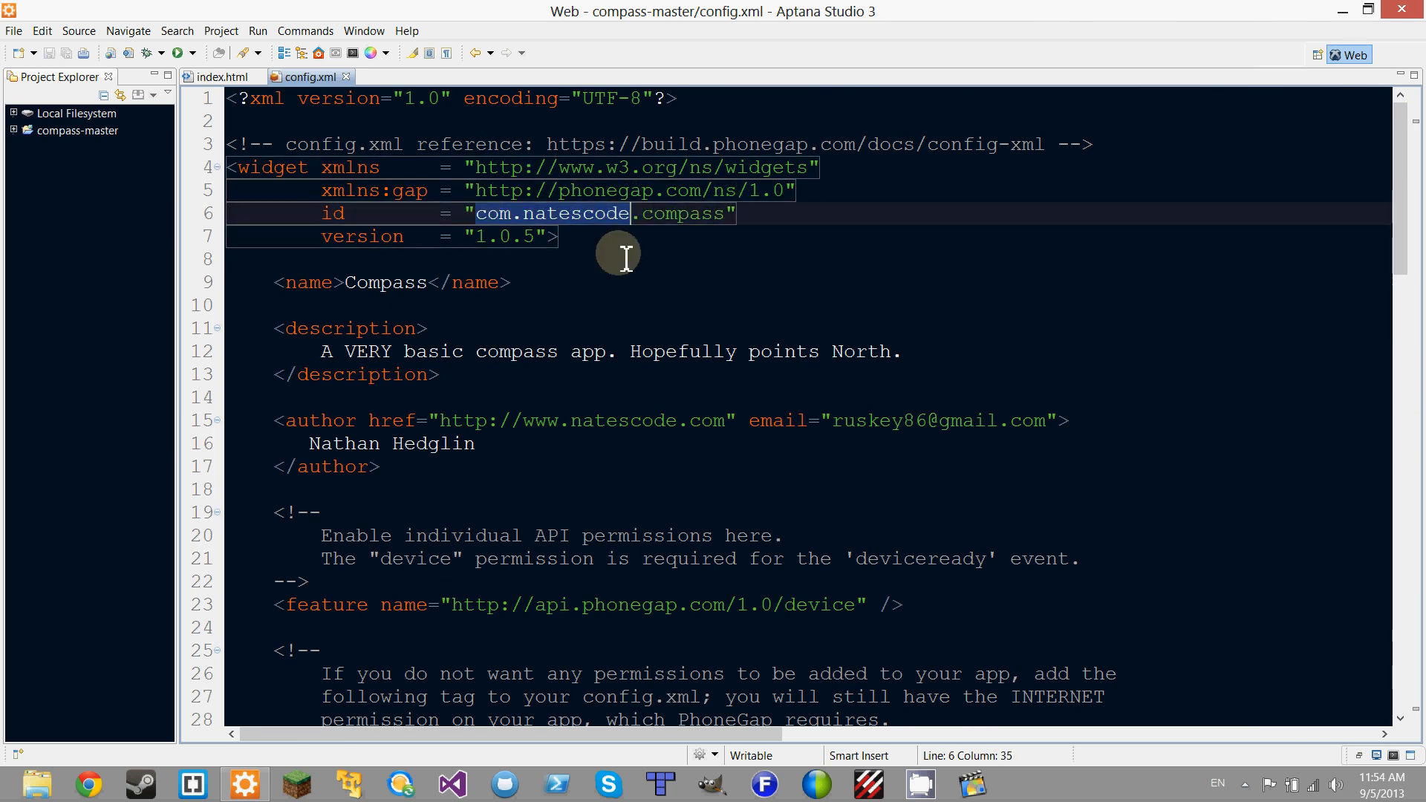
{"action": "left_click", "coordinate": [480, 213]}
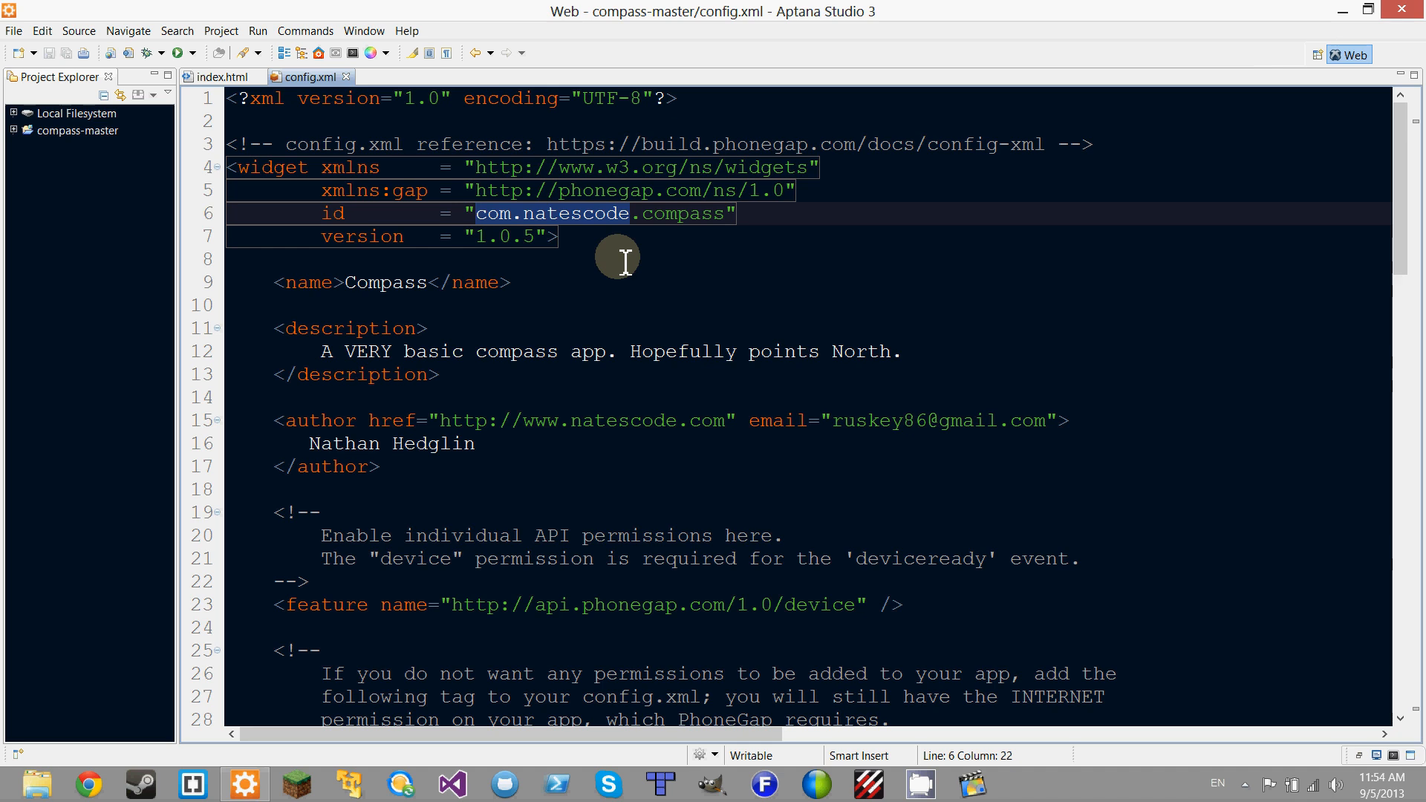
{"action": "left_click", "coordinate": [589, 236]}
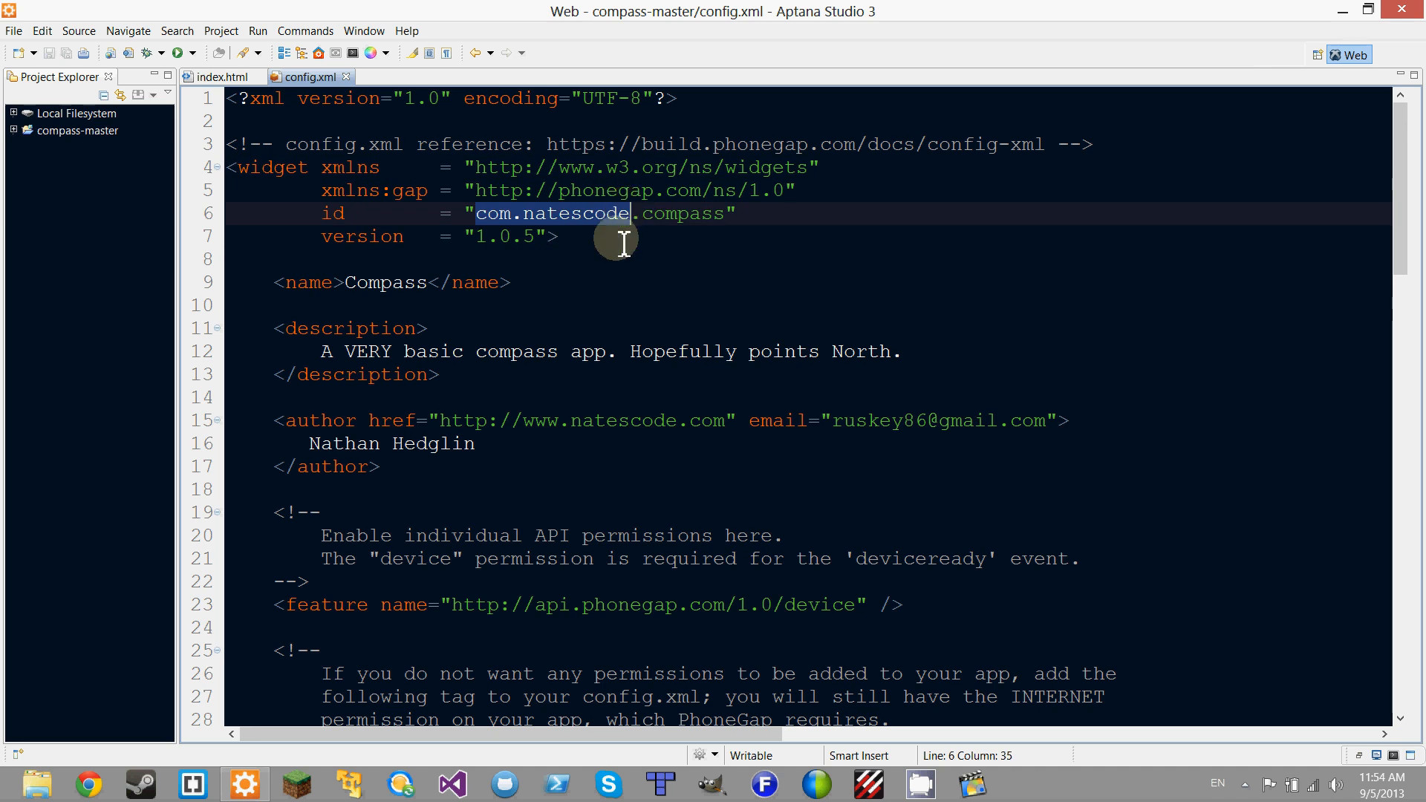
{"action": "left_click", "coordinate": [648, 235]}
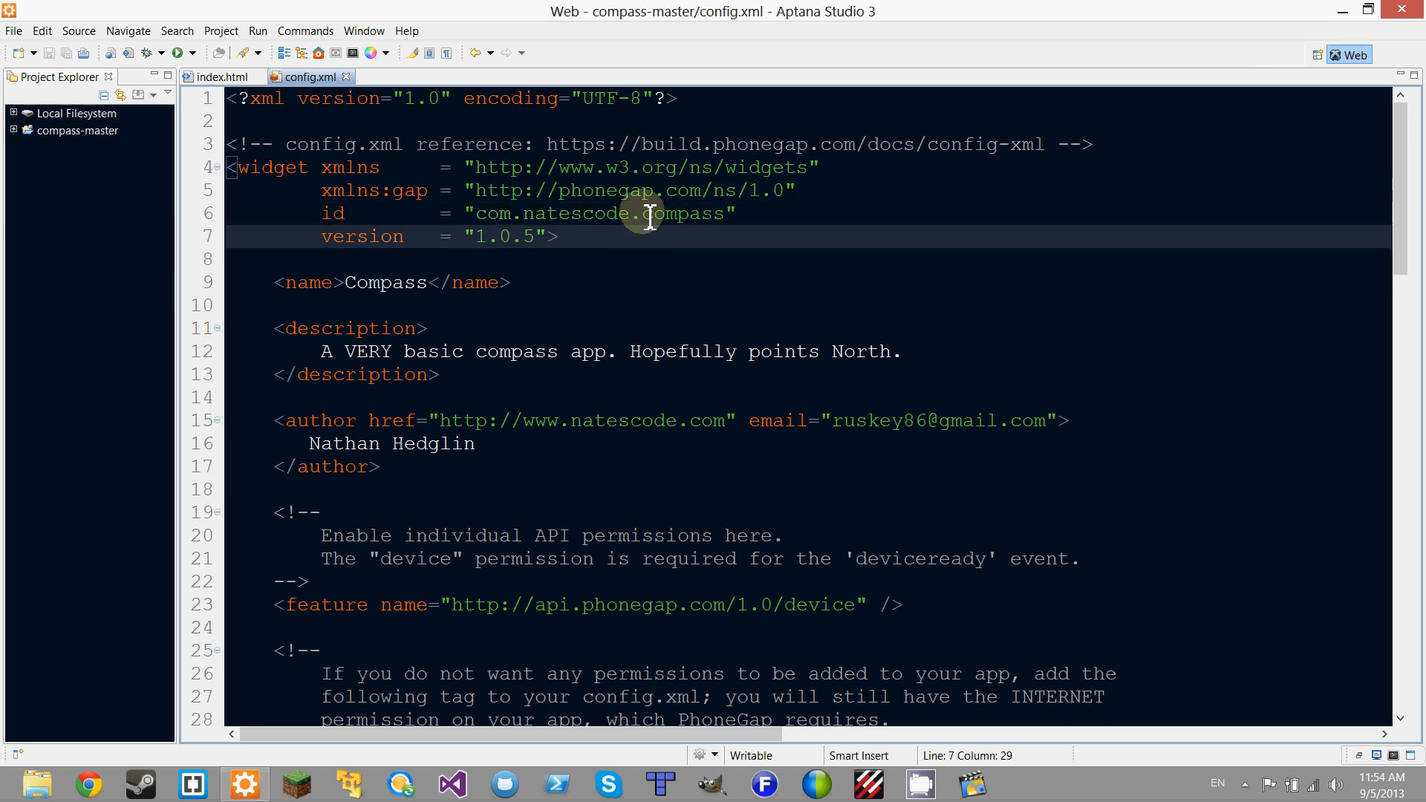
{"action": "double_click", "coordinate": [686, 213]}
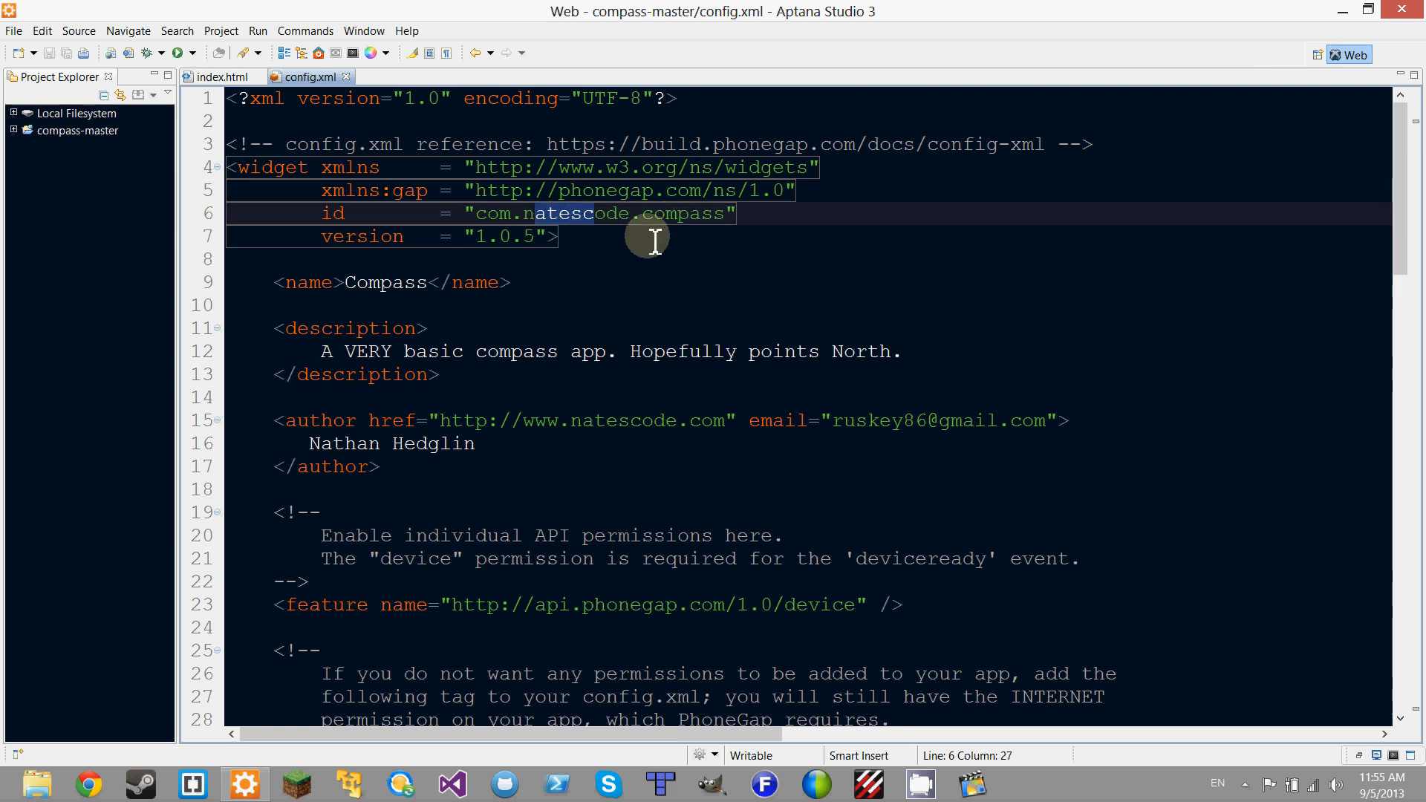
{"action": "left_click", "coordinate": [562, 236]}
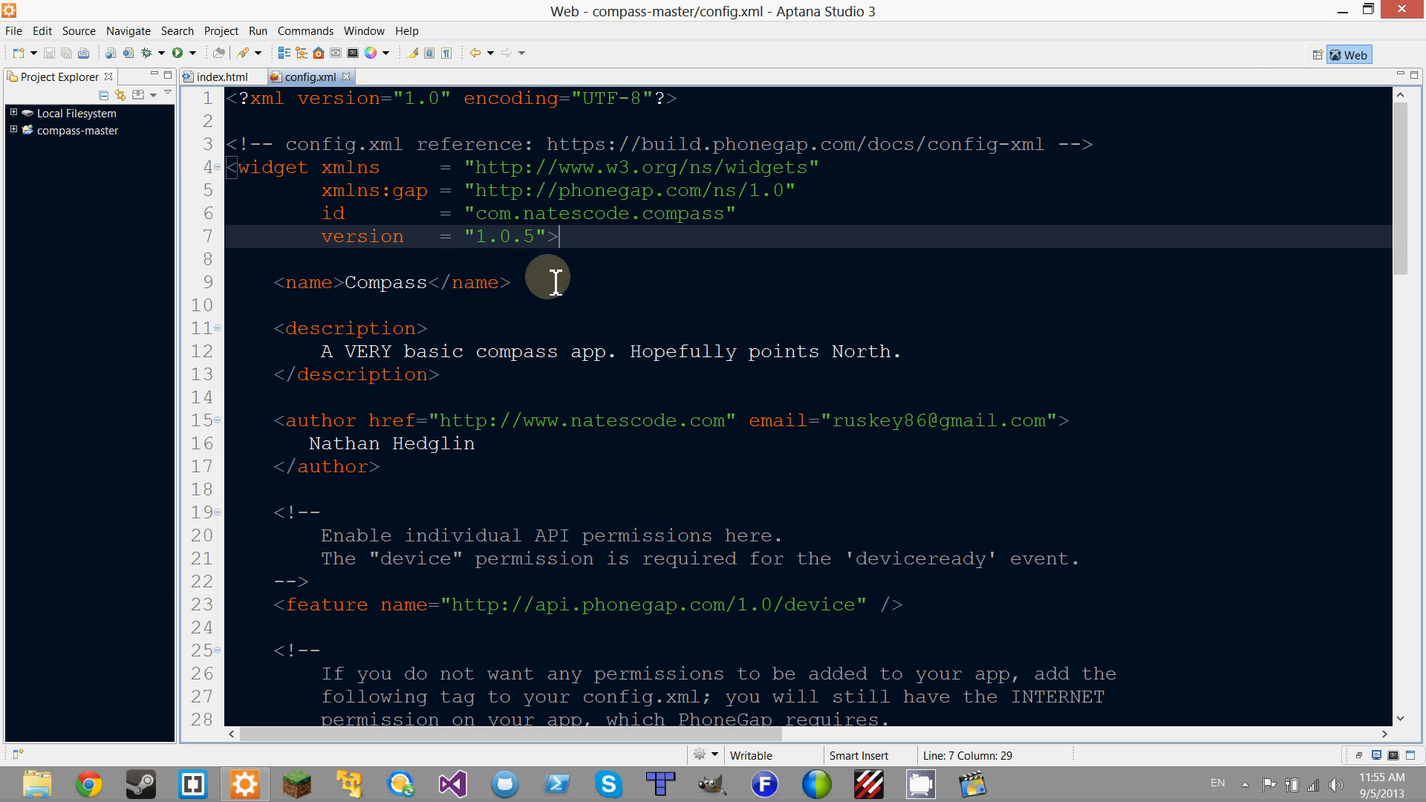
{"action": "mouse_move", "coordinate": [437, 291]}
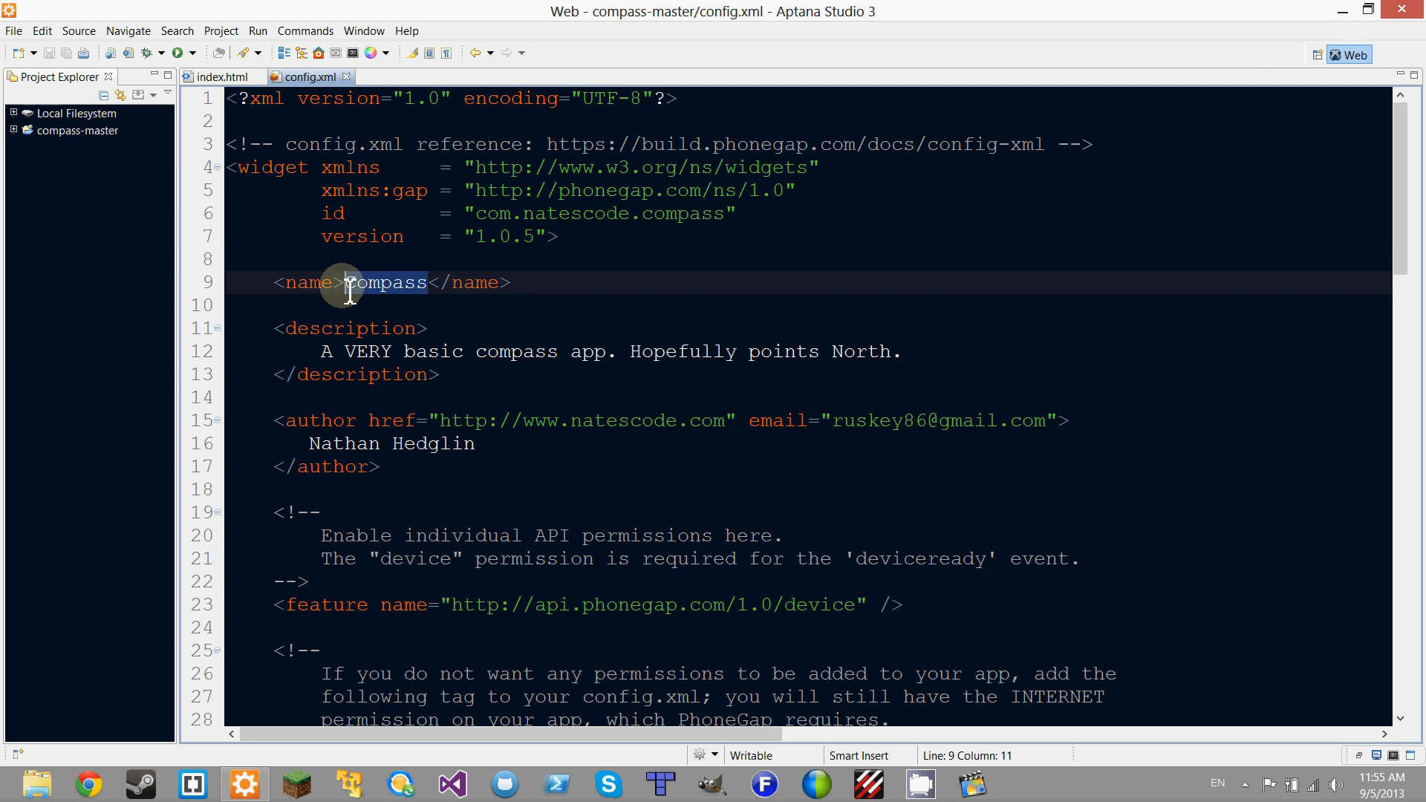
- Enter 'Compass' as the app name and change the version's last digit to 5
{"action": "type", "text": "Compass"}
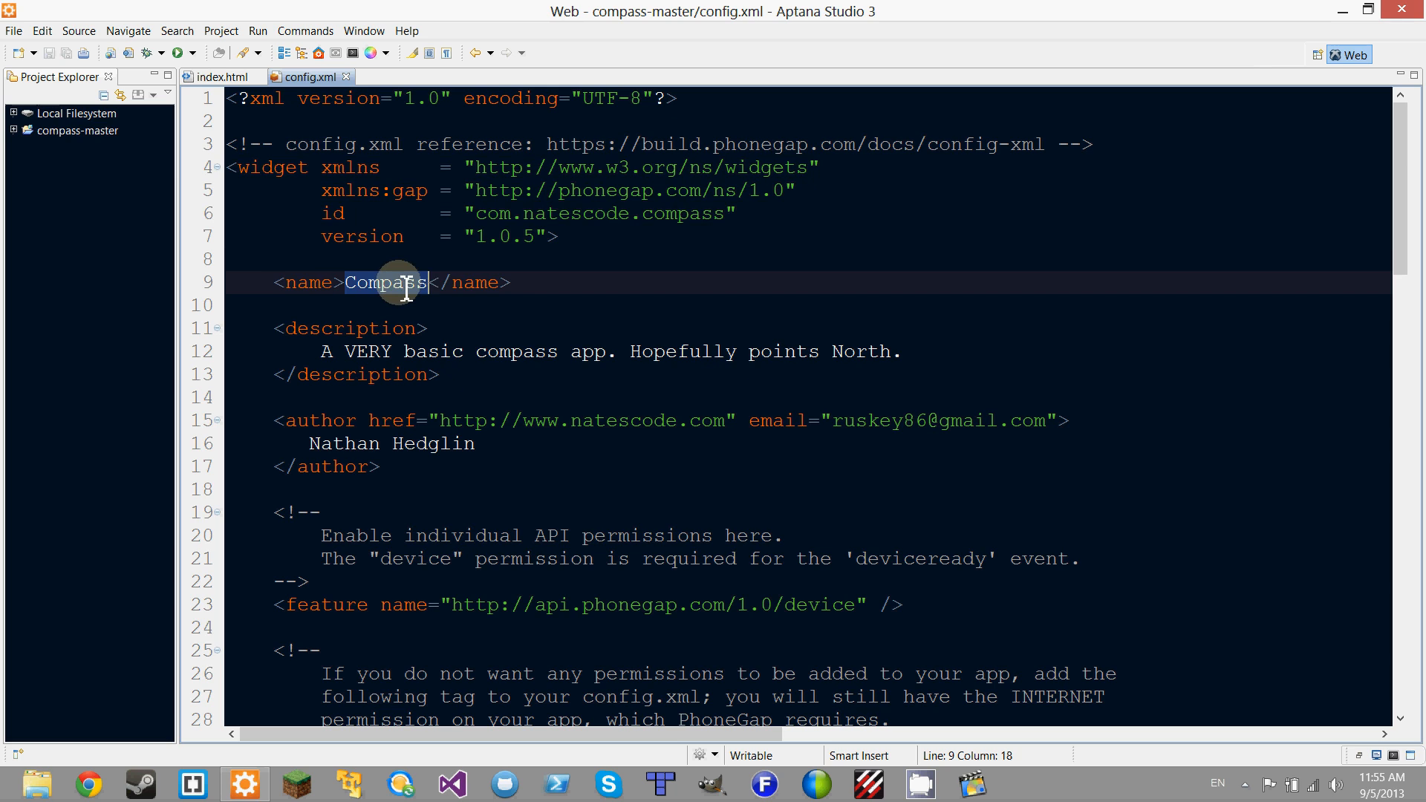
{"action": "mouse_move", "coordinate": [678, 218]}
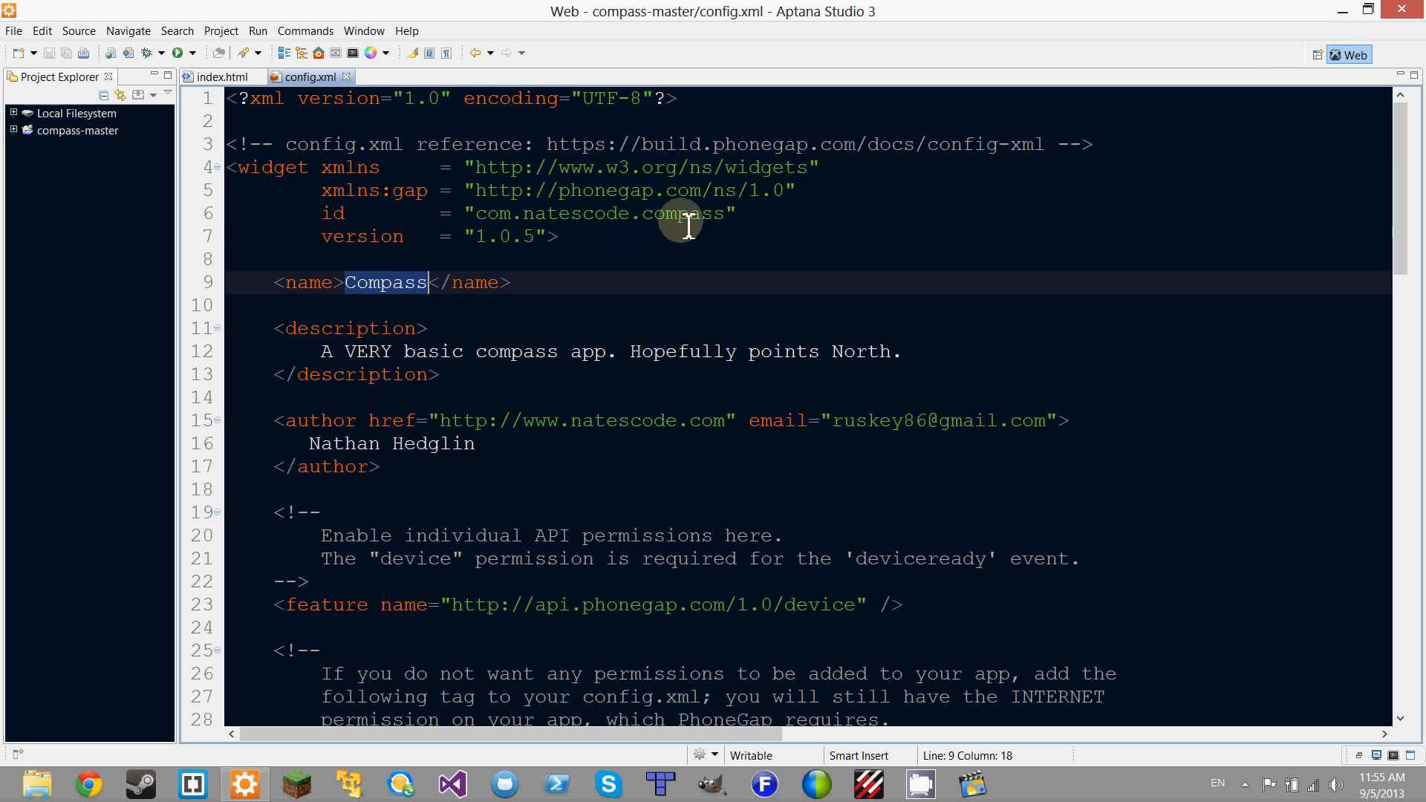
{"action": "left_click", "coordinate": [705, 213]}
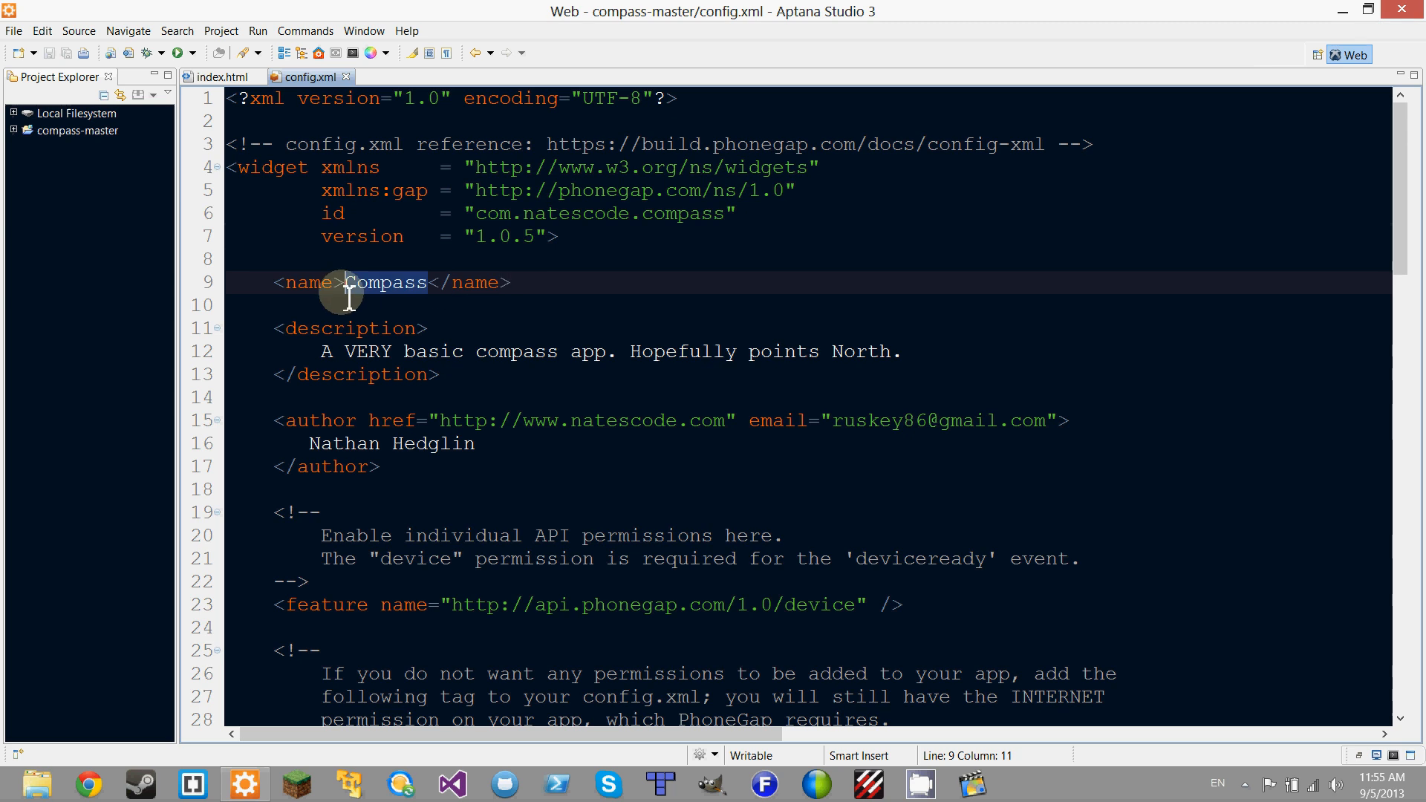
{"action": "left_click", "coordinate": [657, 214]}
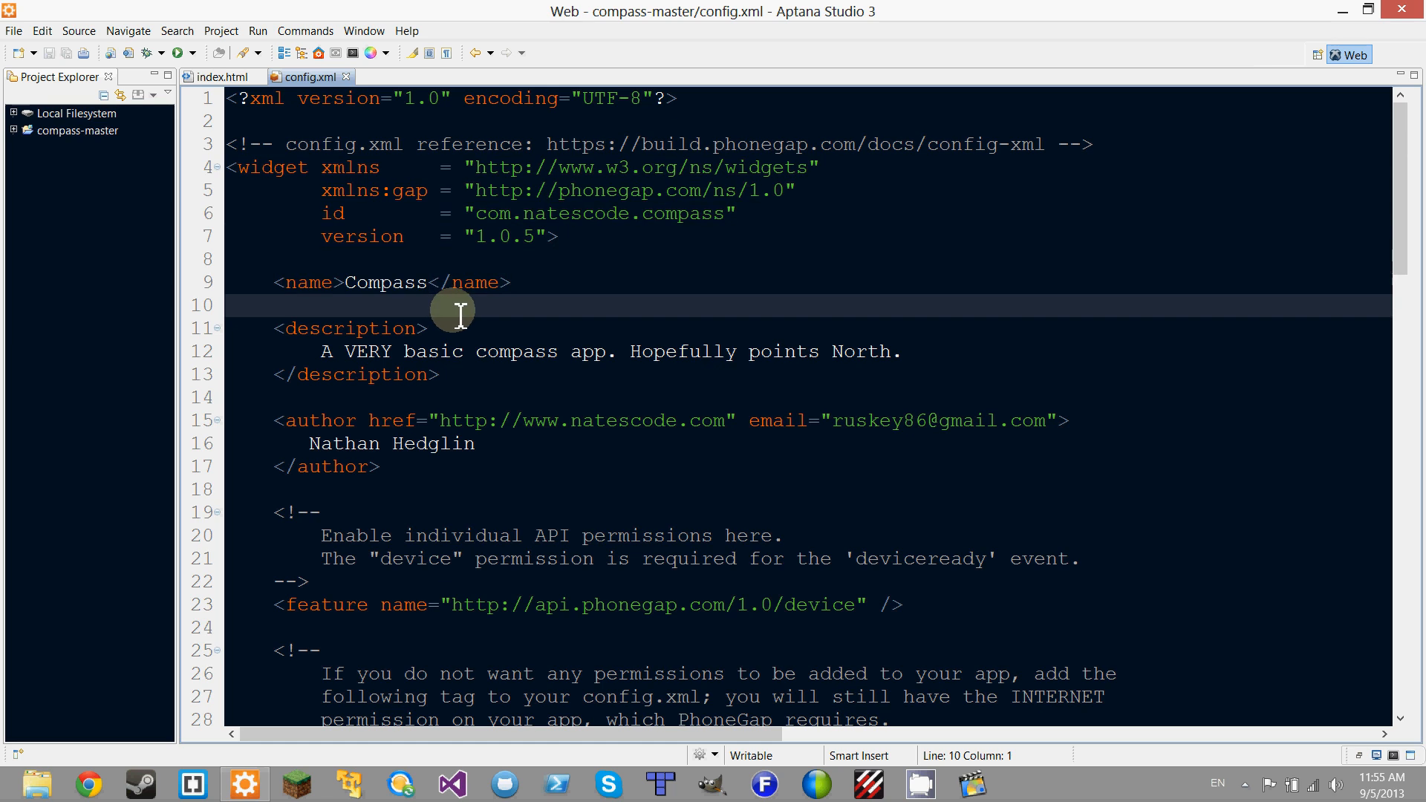
{"action": "left_click", "coordinate": [464, 259]}
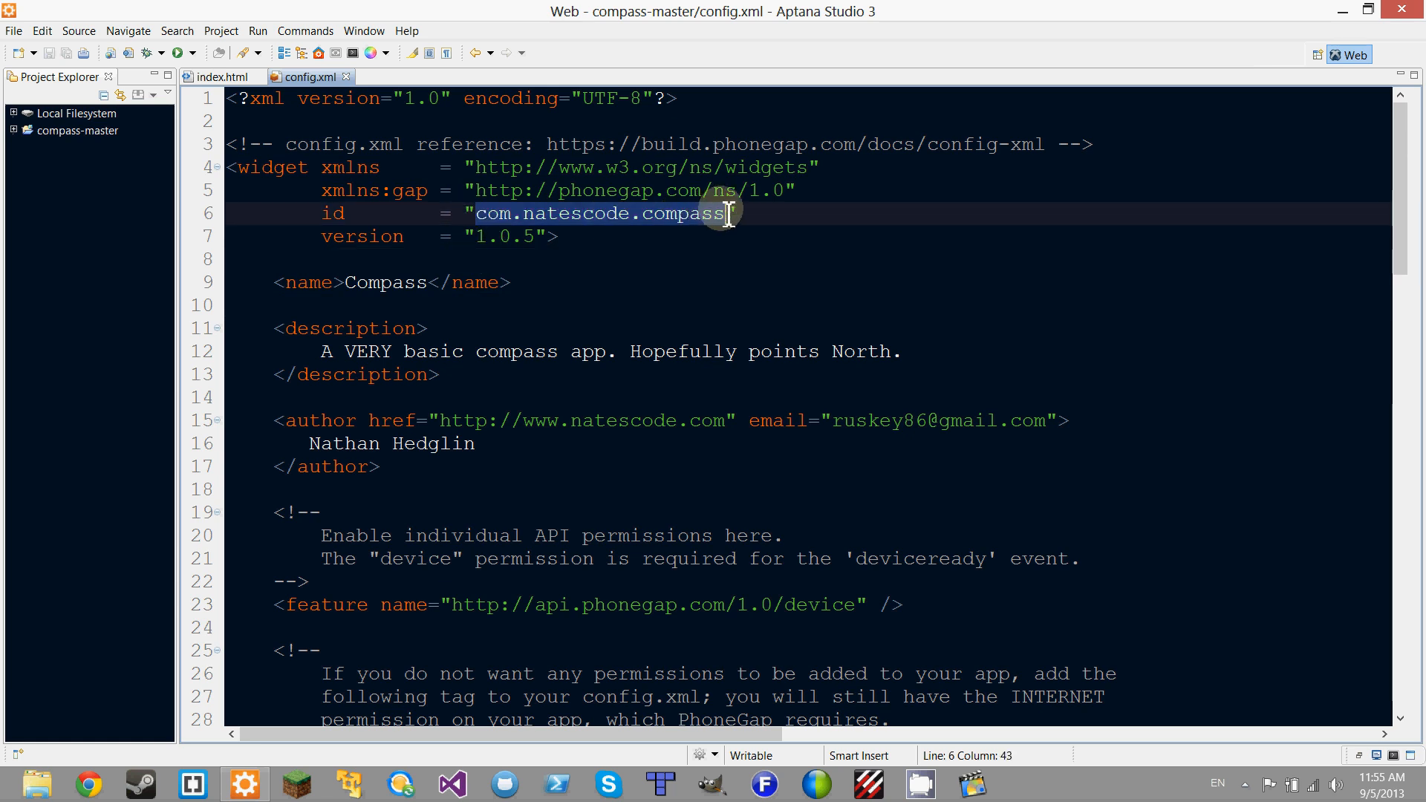
{"action": "left_click", "coordinate": [491, 237]}
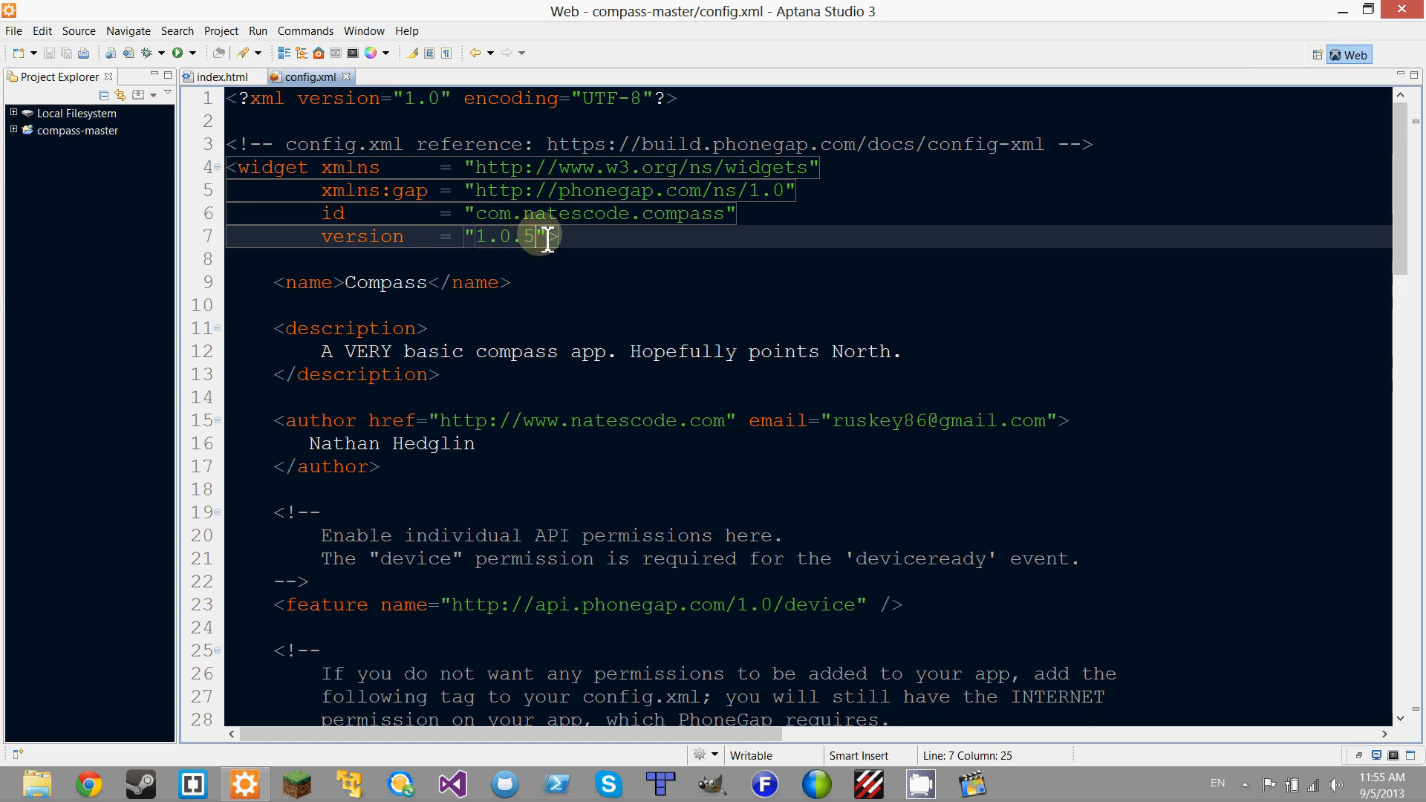
{"action": "key", "text": "Backspace"}
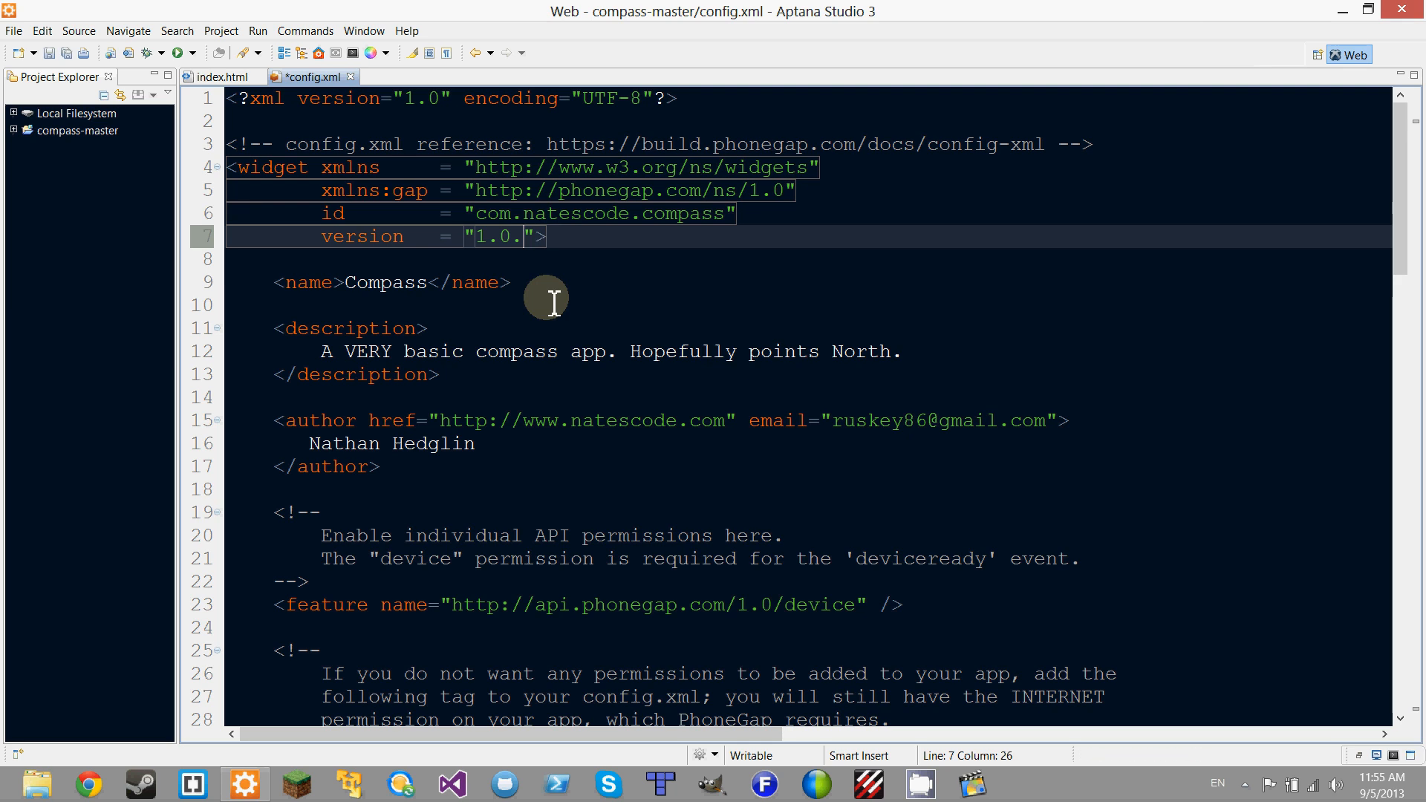
{"action": "mouse_move", "coordinate": [558, 276]}
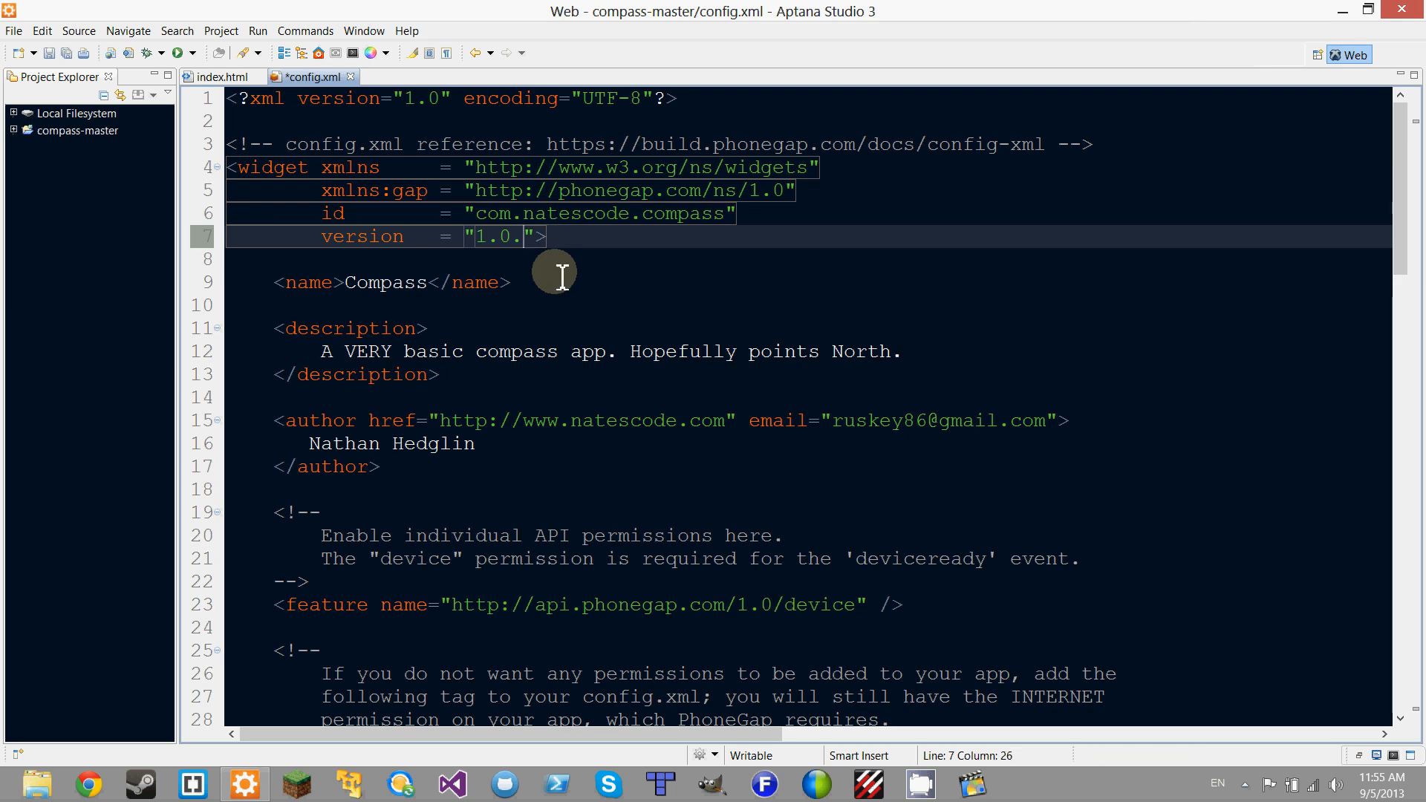
{"action": "type", "text": "5"}
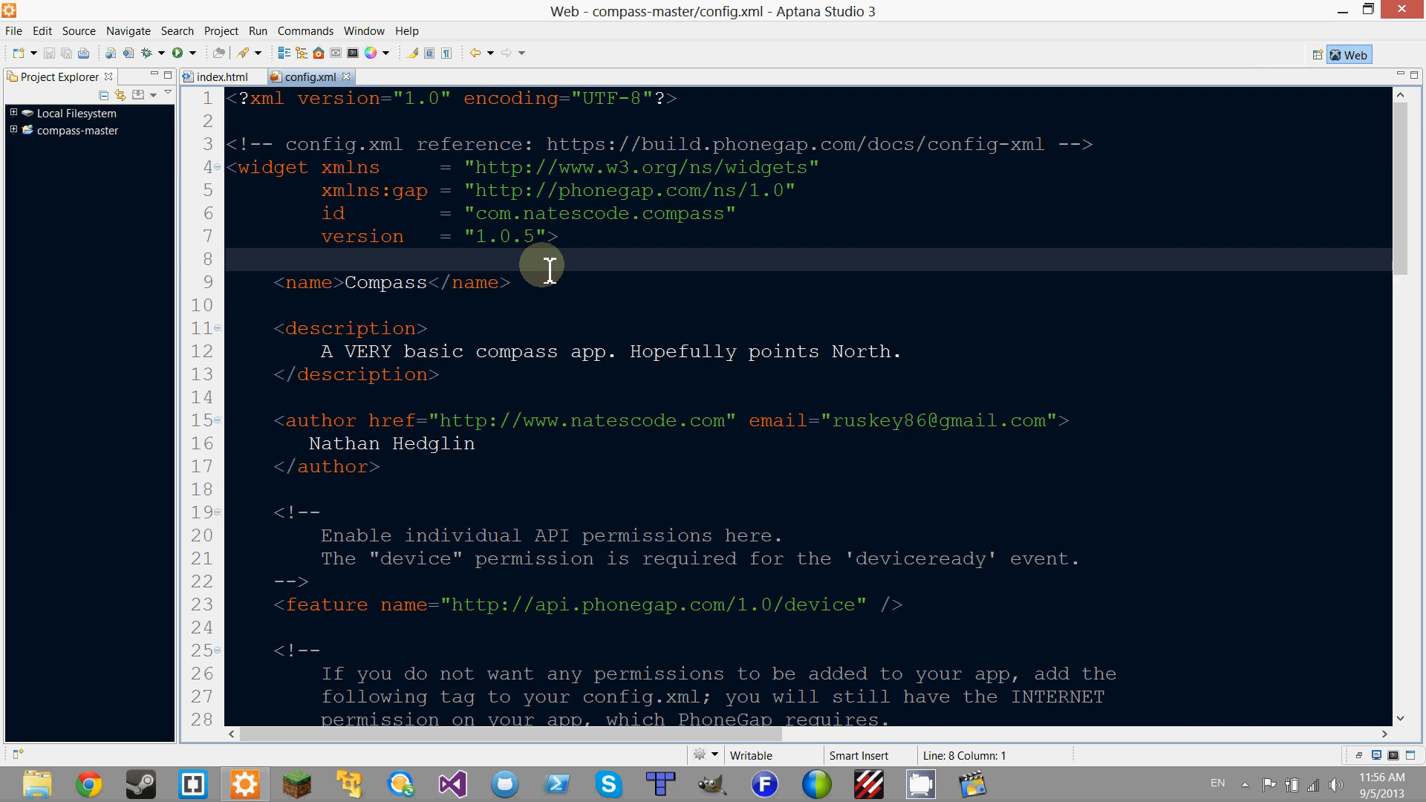
- Review the app description, the author entry and the deviceready permission comment
{"action": "scroll", "scroll_direction": "down", "scroll_amount": 3}
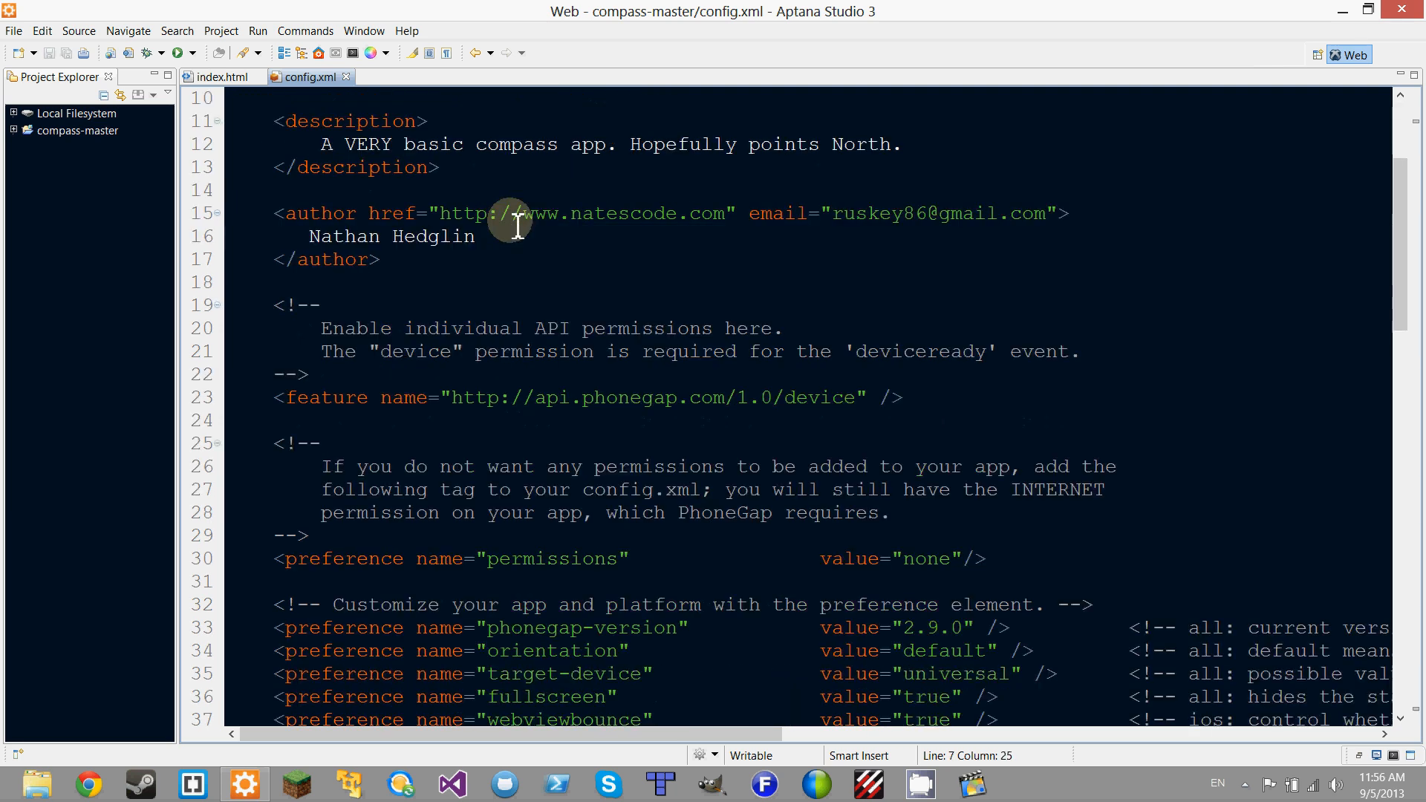
{"action": "mouse_move", "coordinate": [362, 216]}
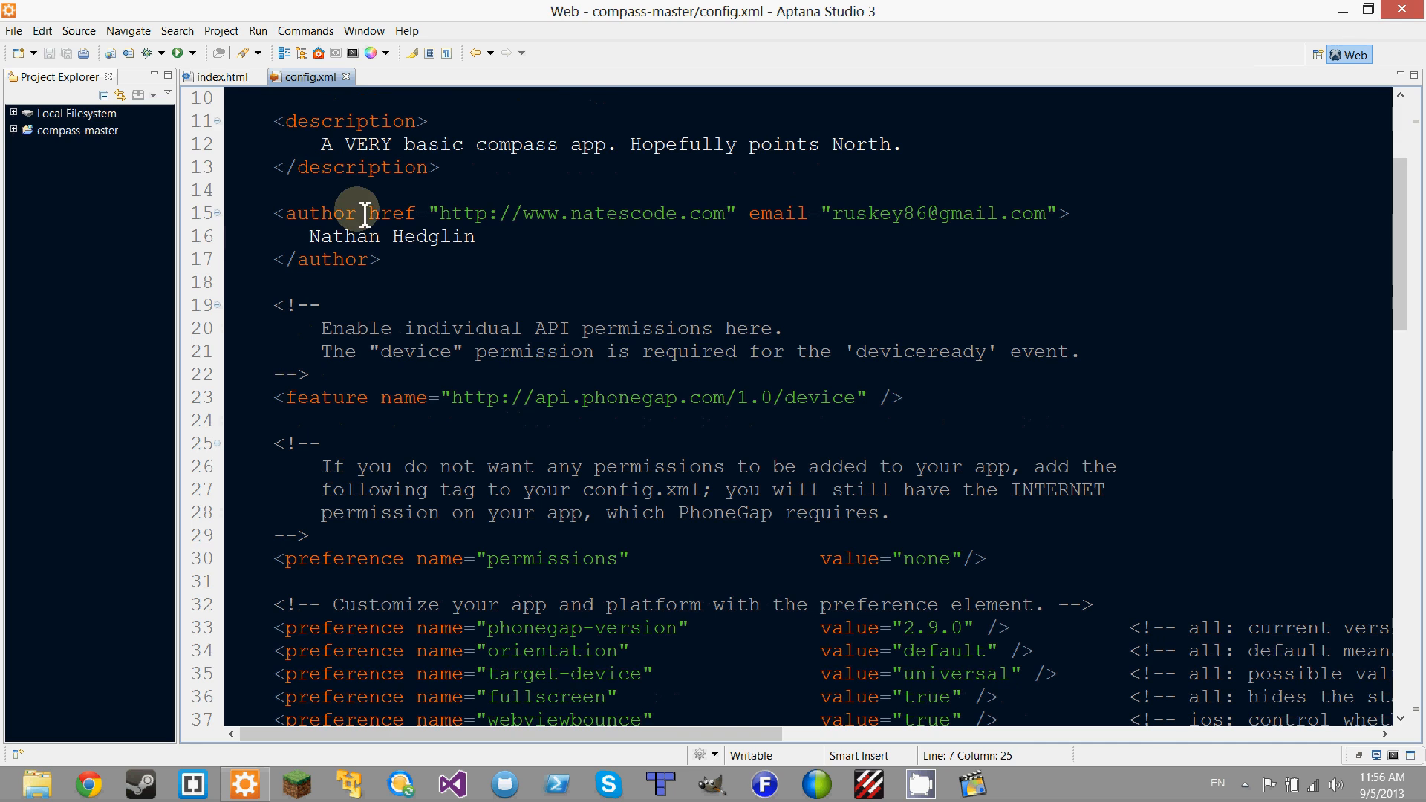
{"action": "left_click", "coordinate": [325, 144]}
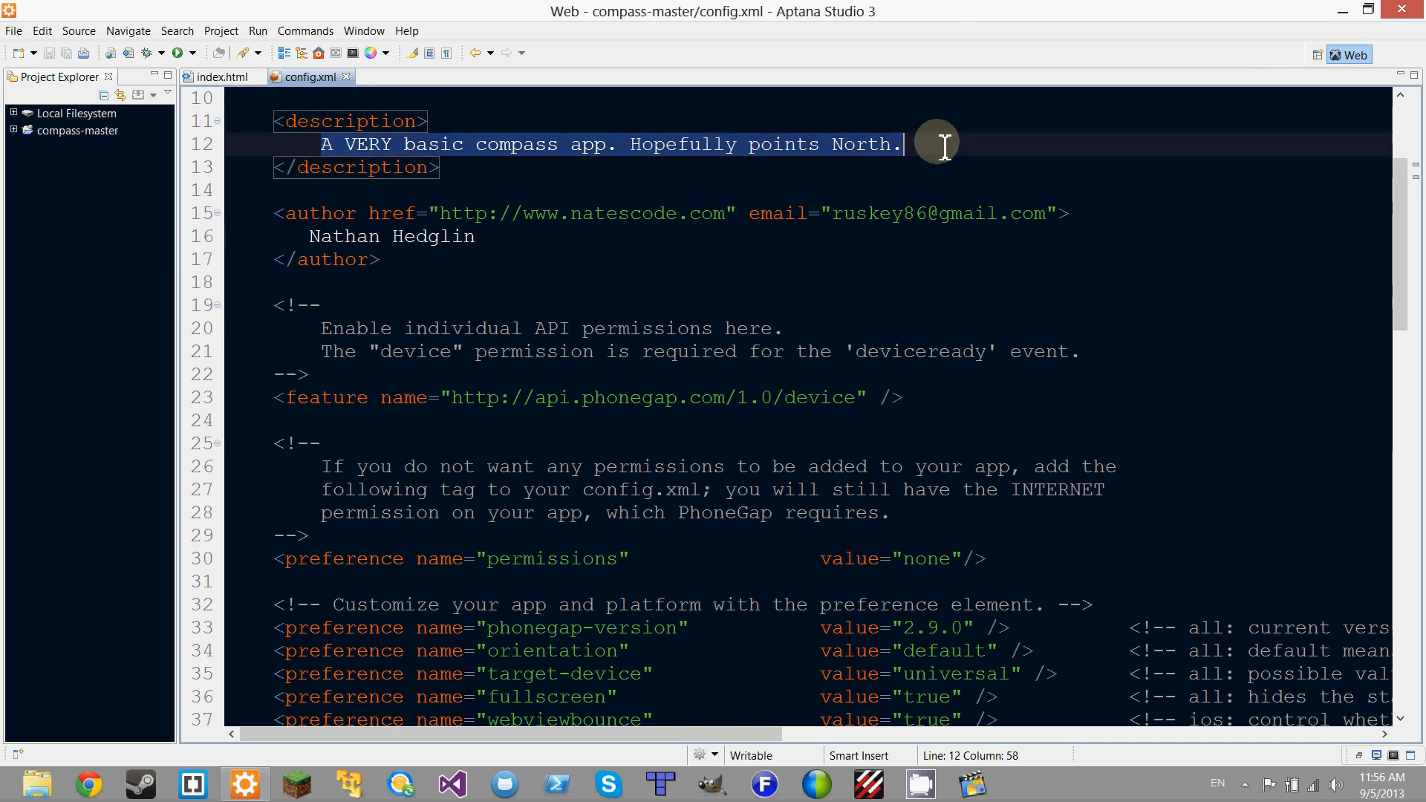
{"action": "left_click", "coordinate": [523, 213]}
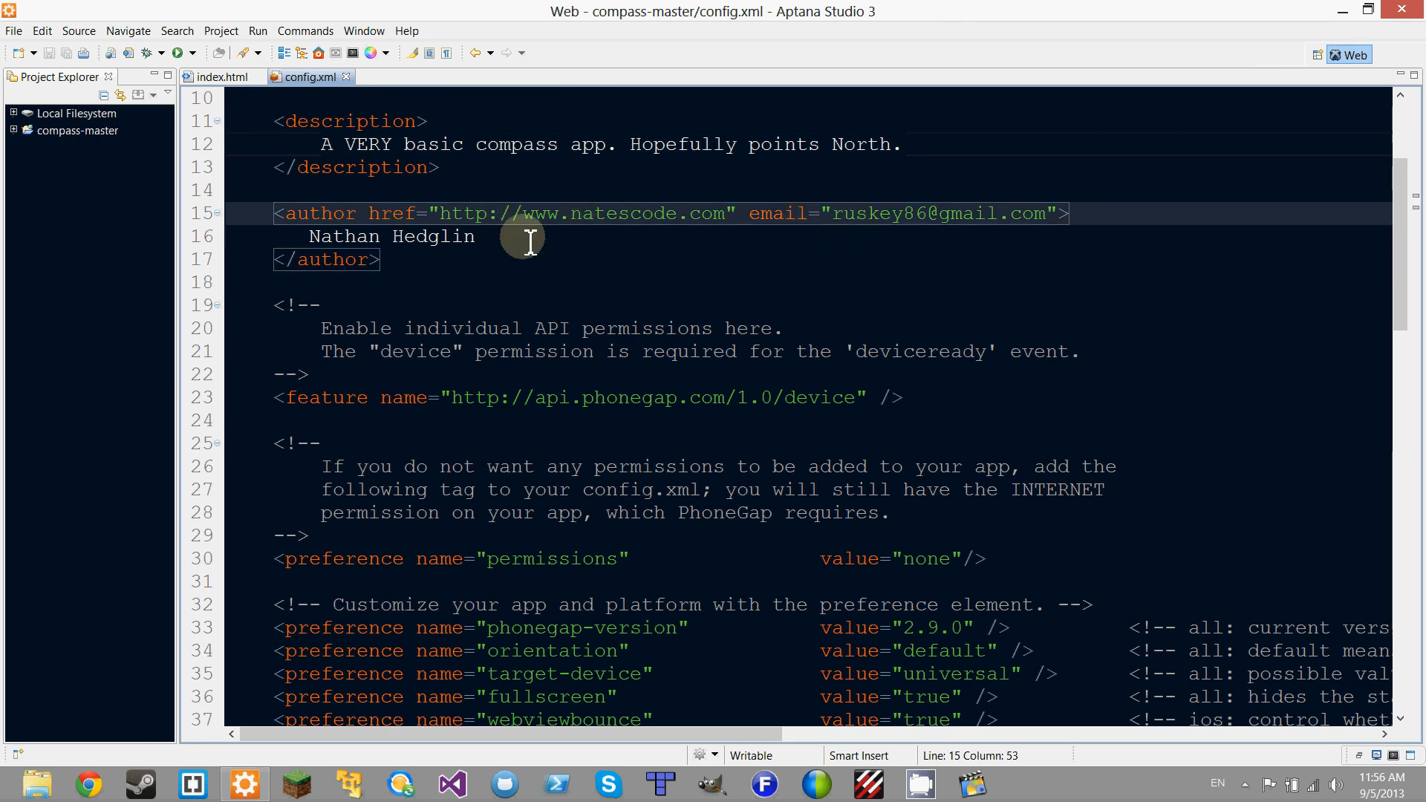
{"action": "left_click", "coordinate": [337, 236]}
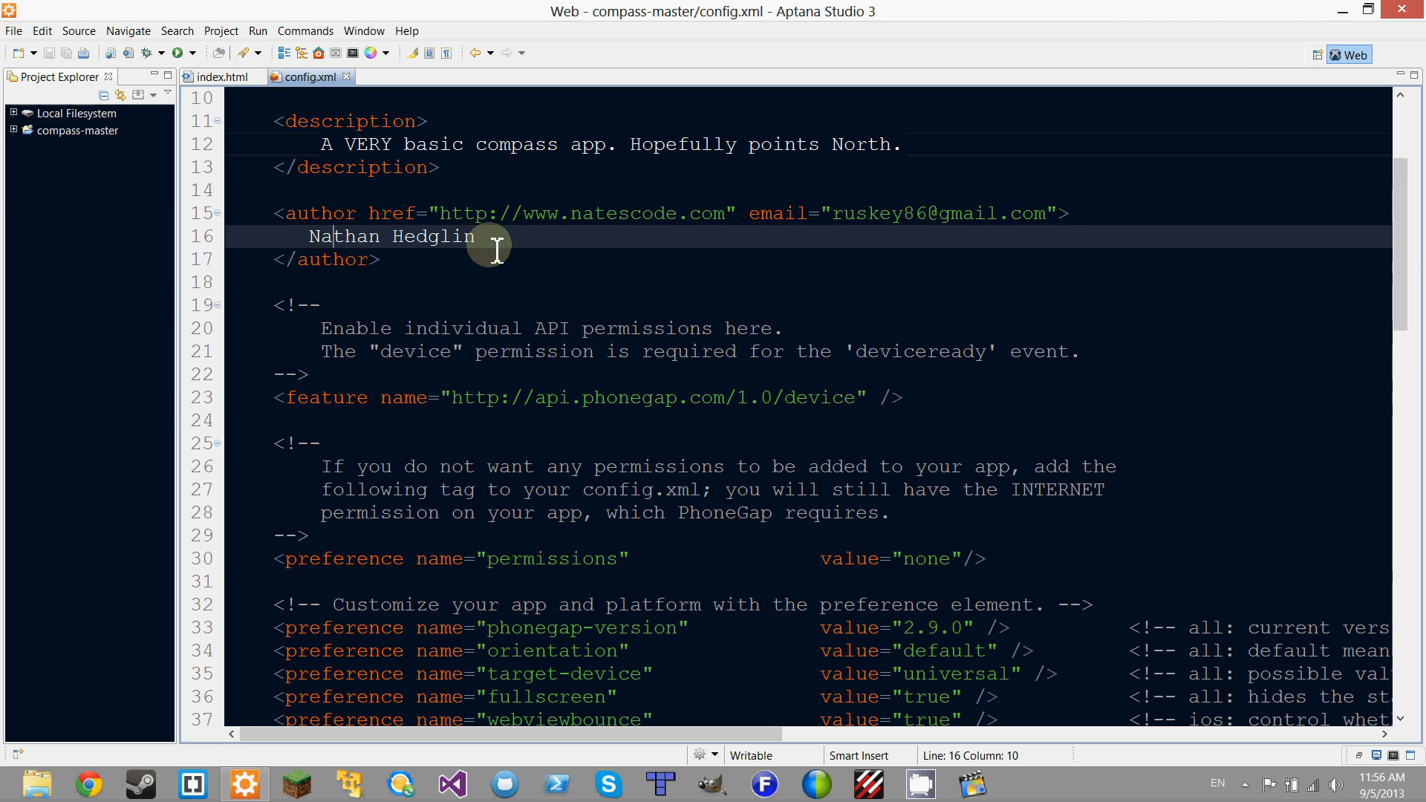
{"action": "scroll", "scroll_direction": "down", "scroll_amount": 3}
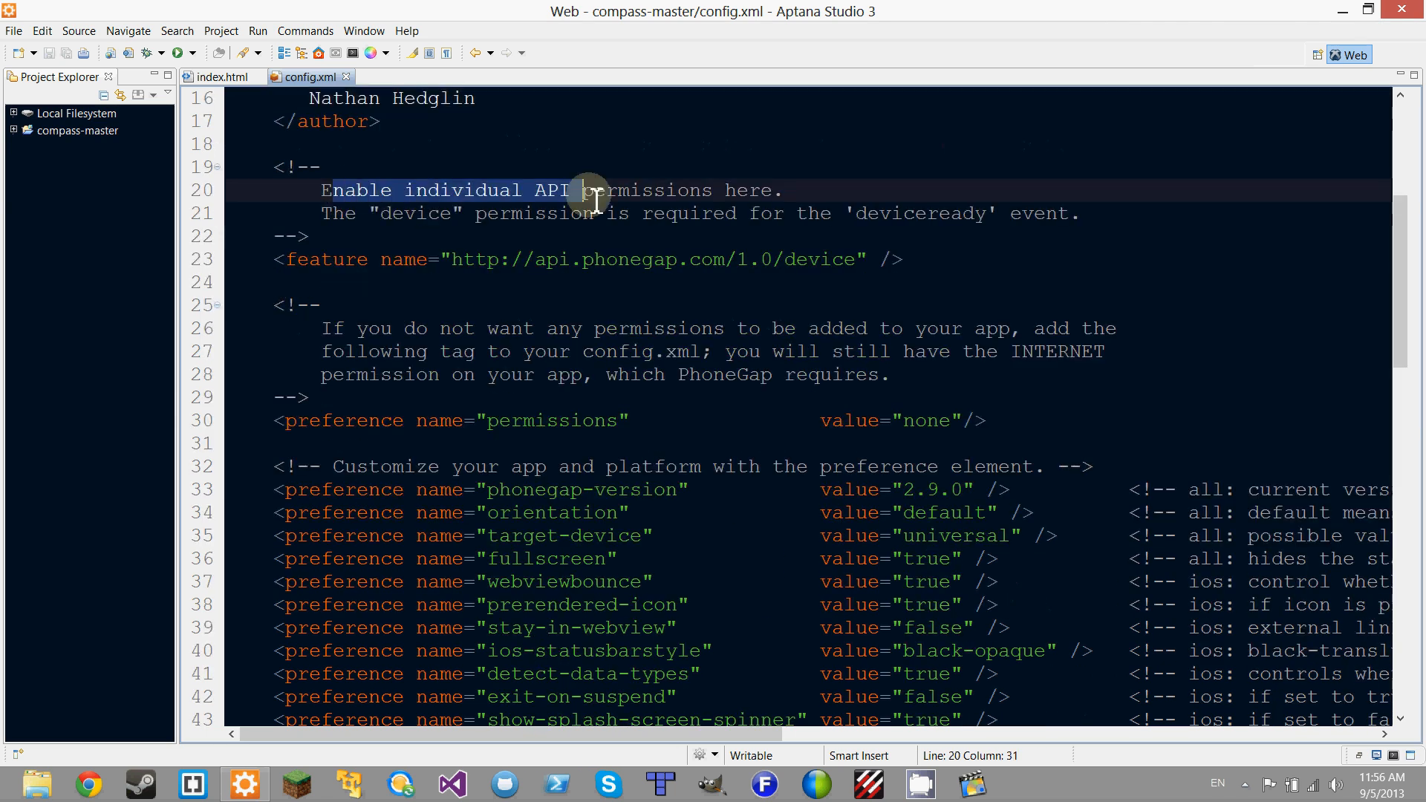
{"action": "left_click", "coordinate": [407, 213]}
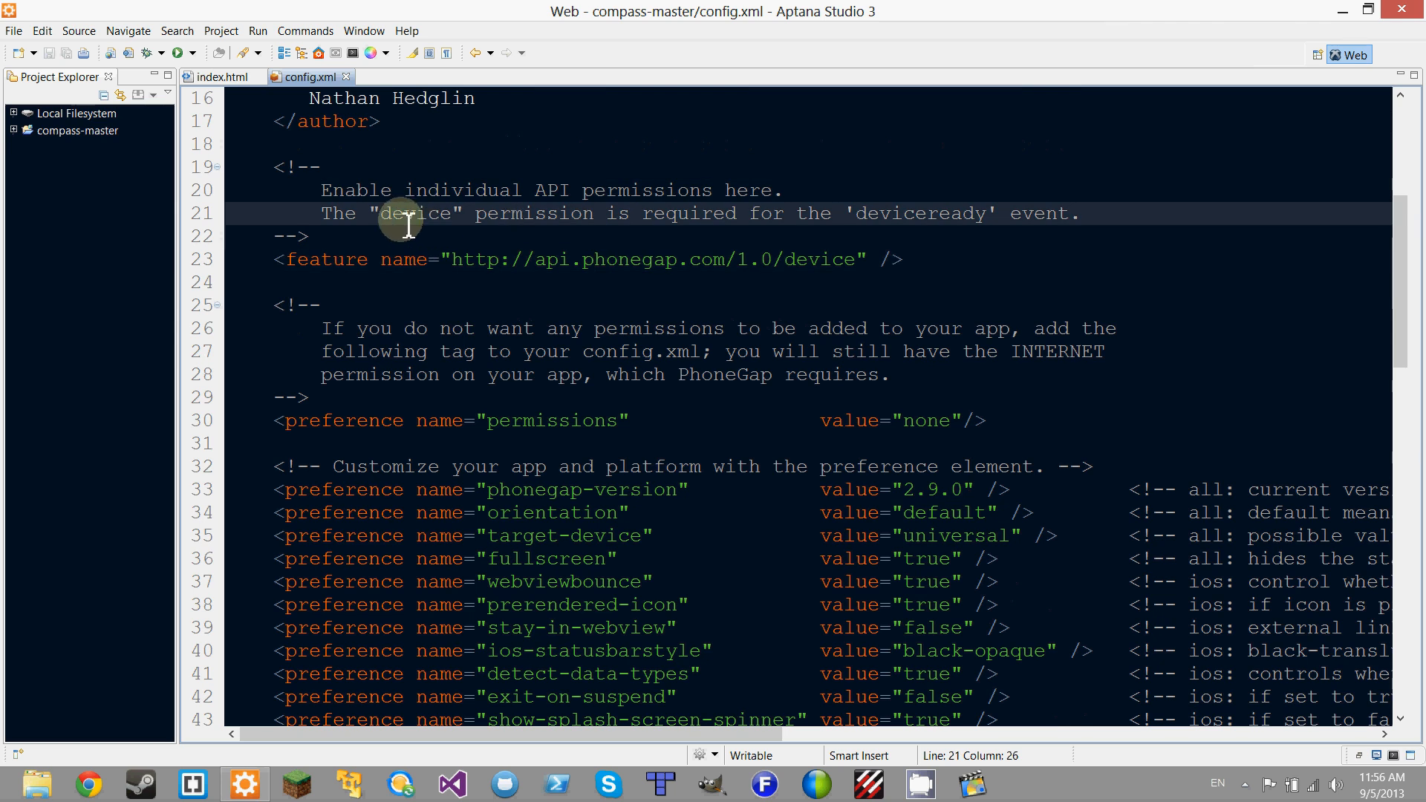
{"action": "scroll", "scroll_direction": "down", "scroll_amount": 3}
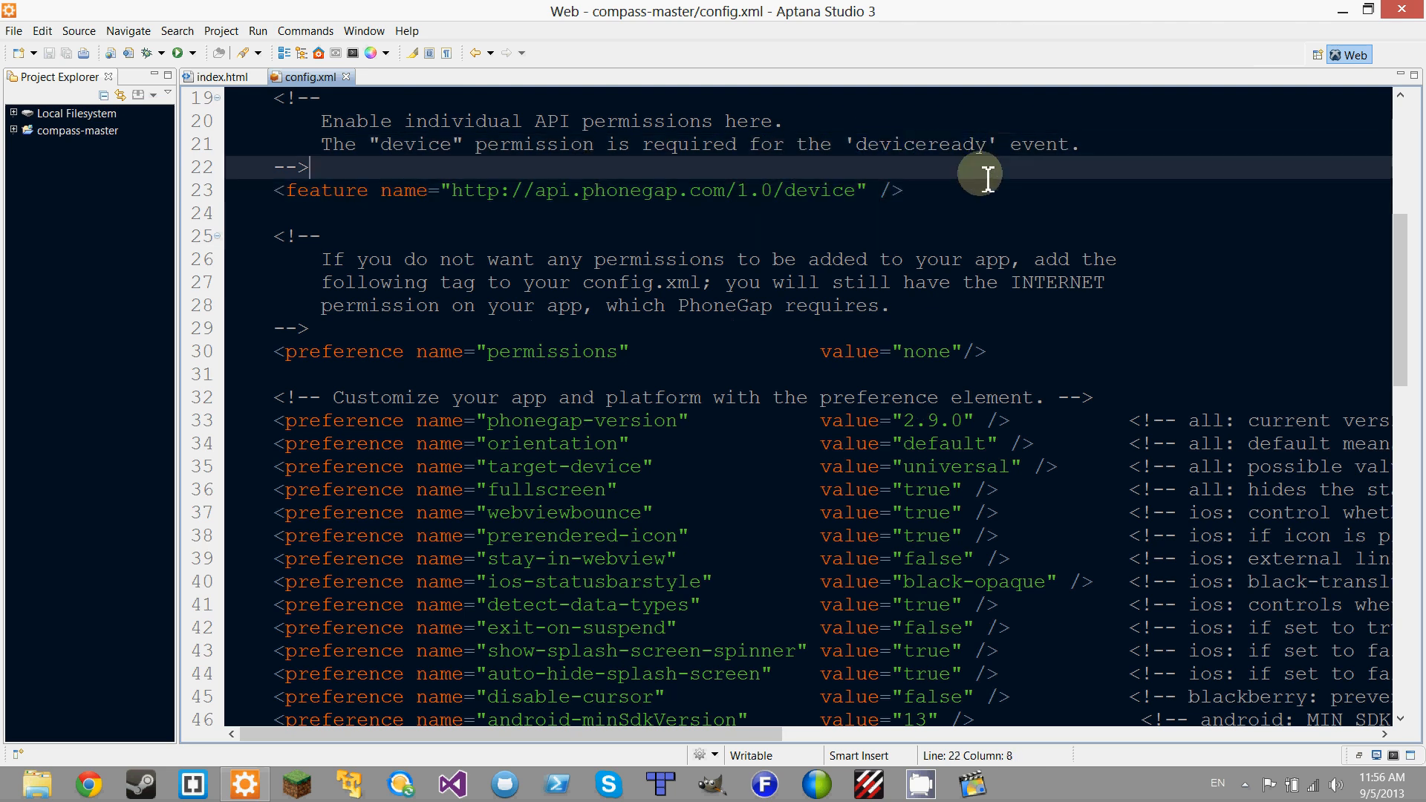
{"action": "double_click", "coordinate": [918, 144]}
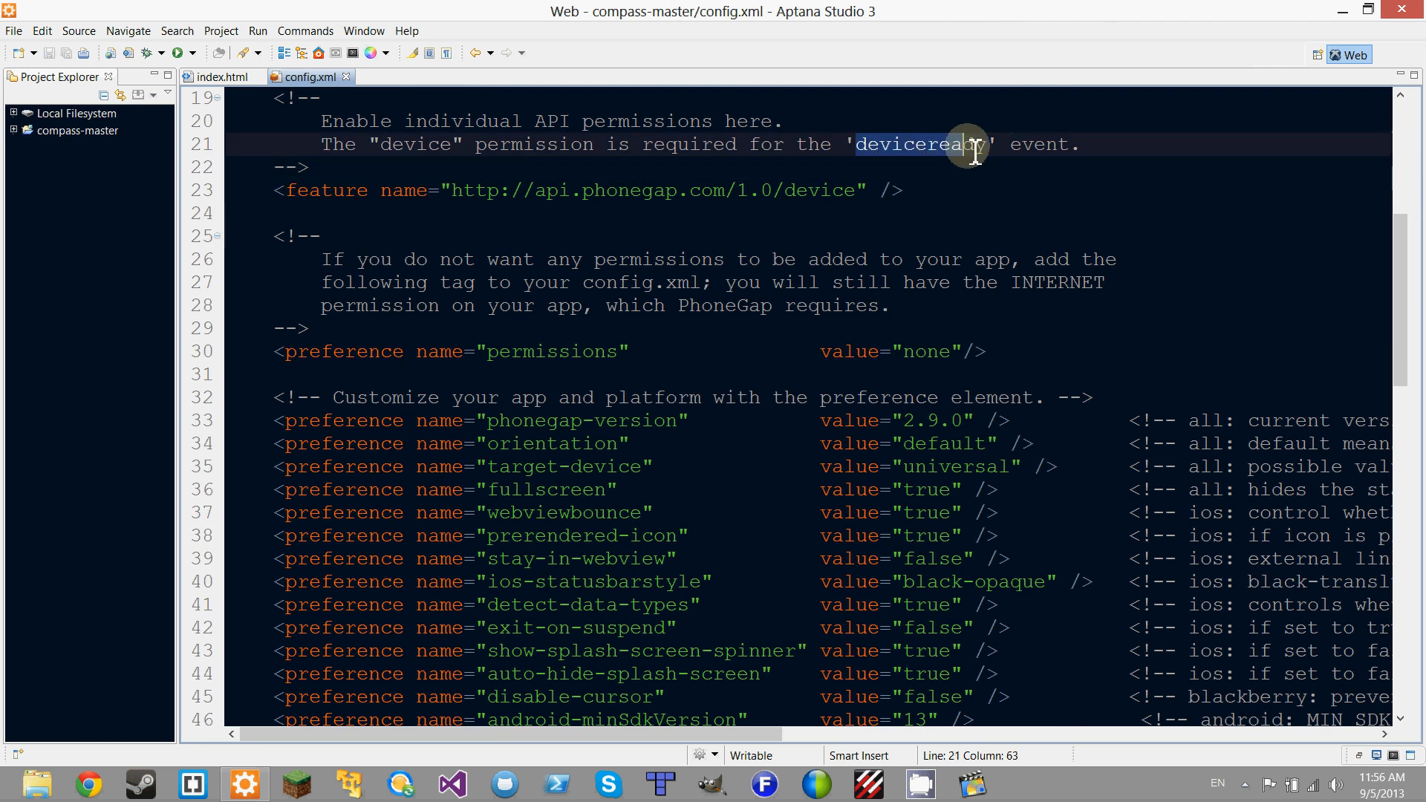
{"action": "scroll", "scroll_direction": "down", "scroll_amount": 3}
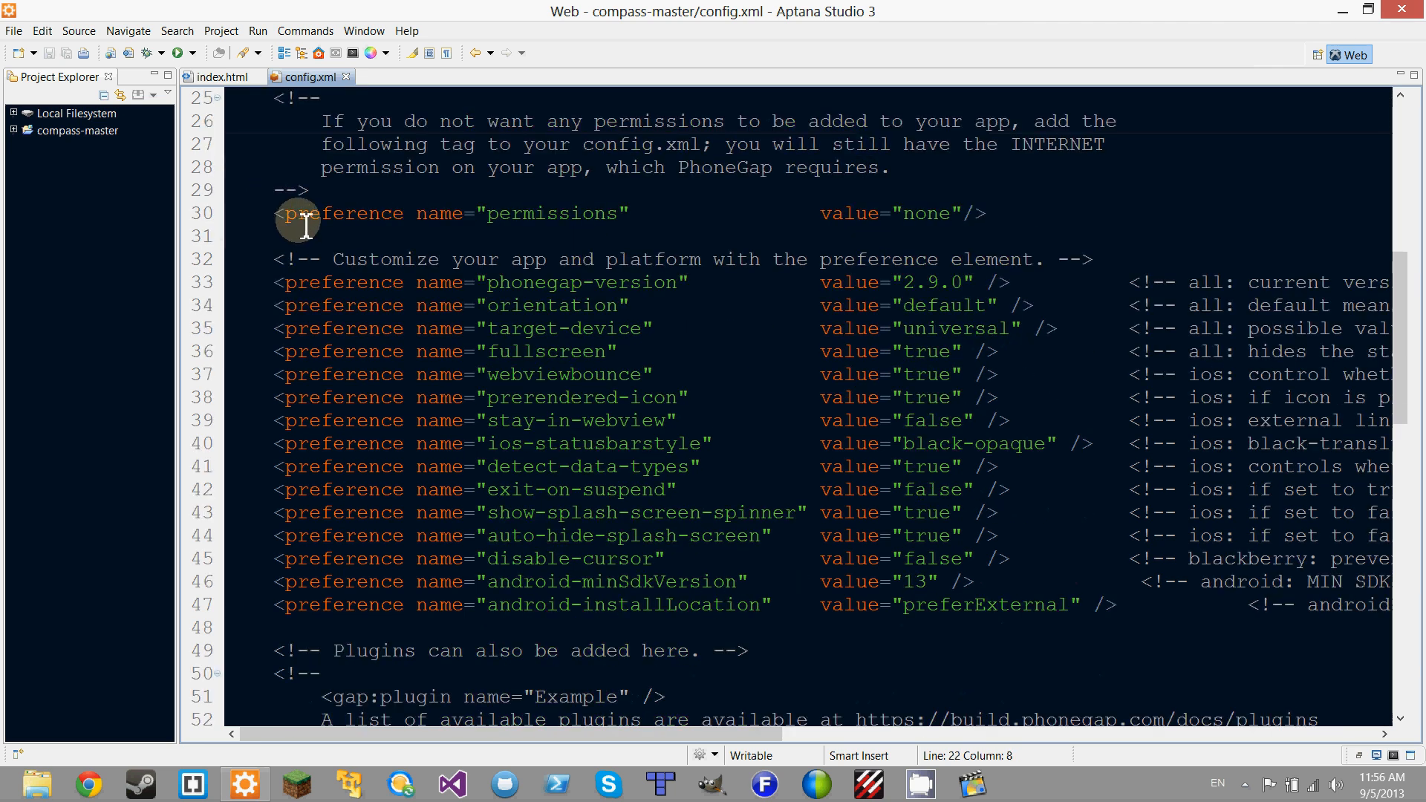
- Insert a line break in the config.xml lines after the permission section
{"action": "left_click", "coordinate": [550, 214]}
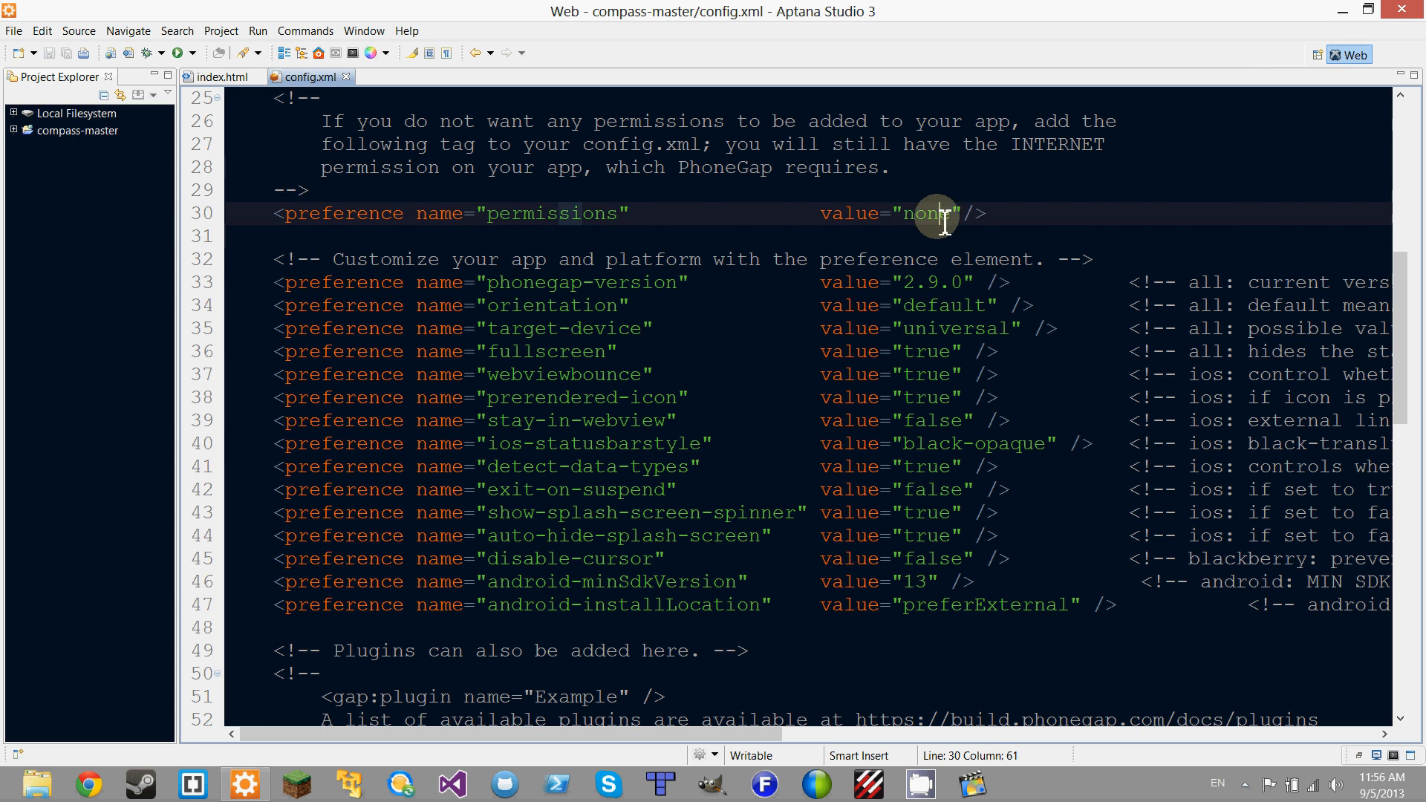
{"action": "left_click", "coordinate": [309, 190]}
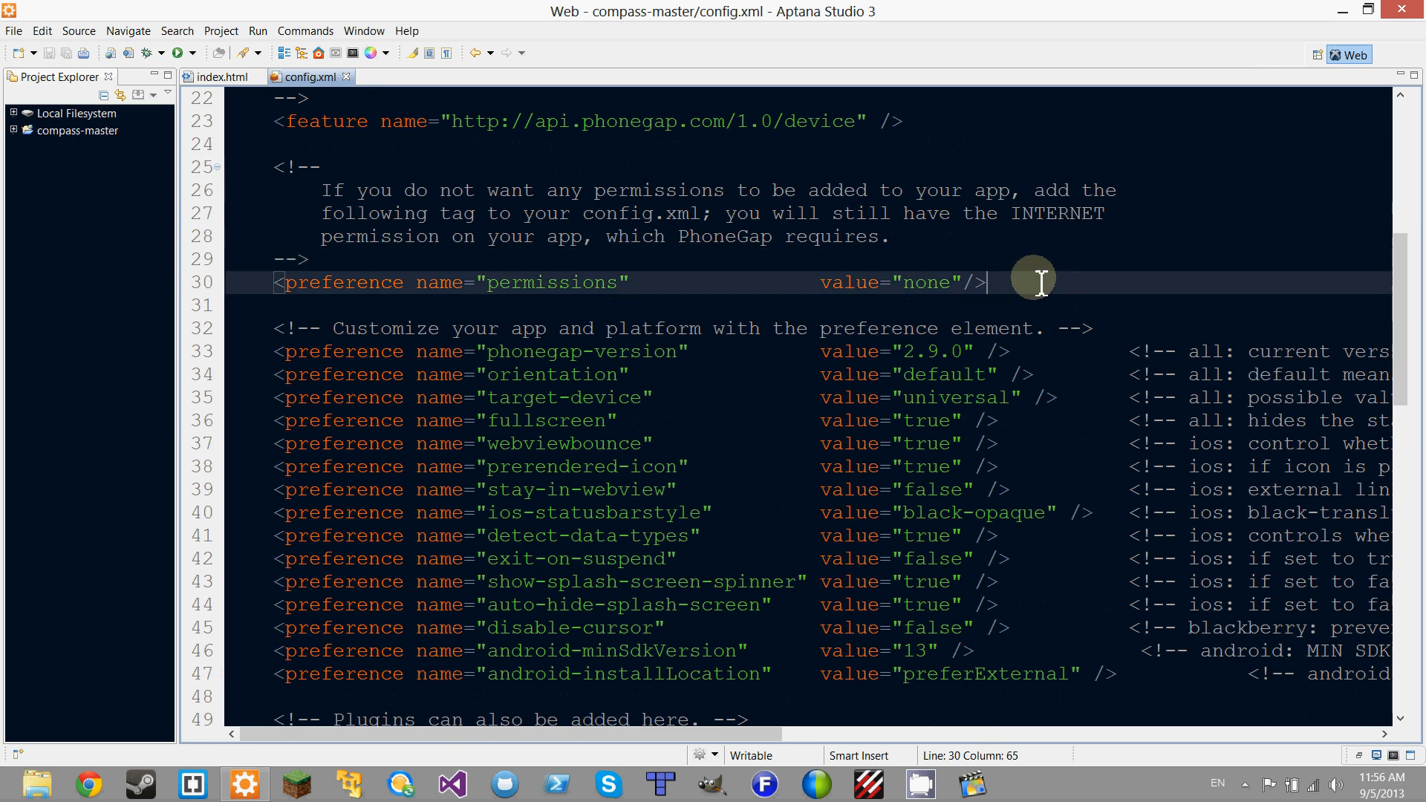
{"action": "mouse_move", "coordinate": [973, 256]}
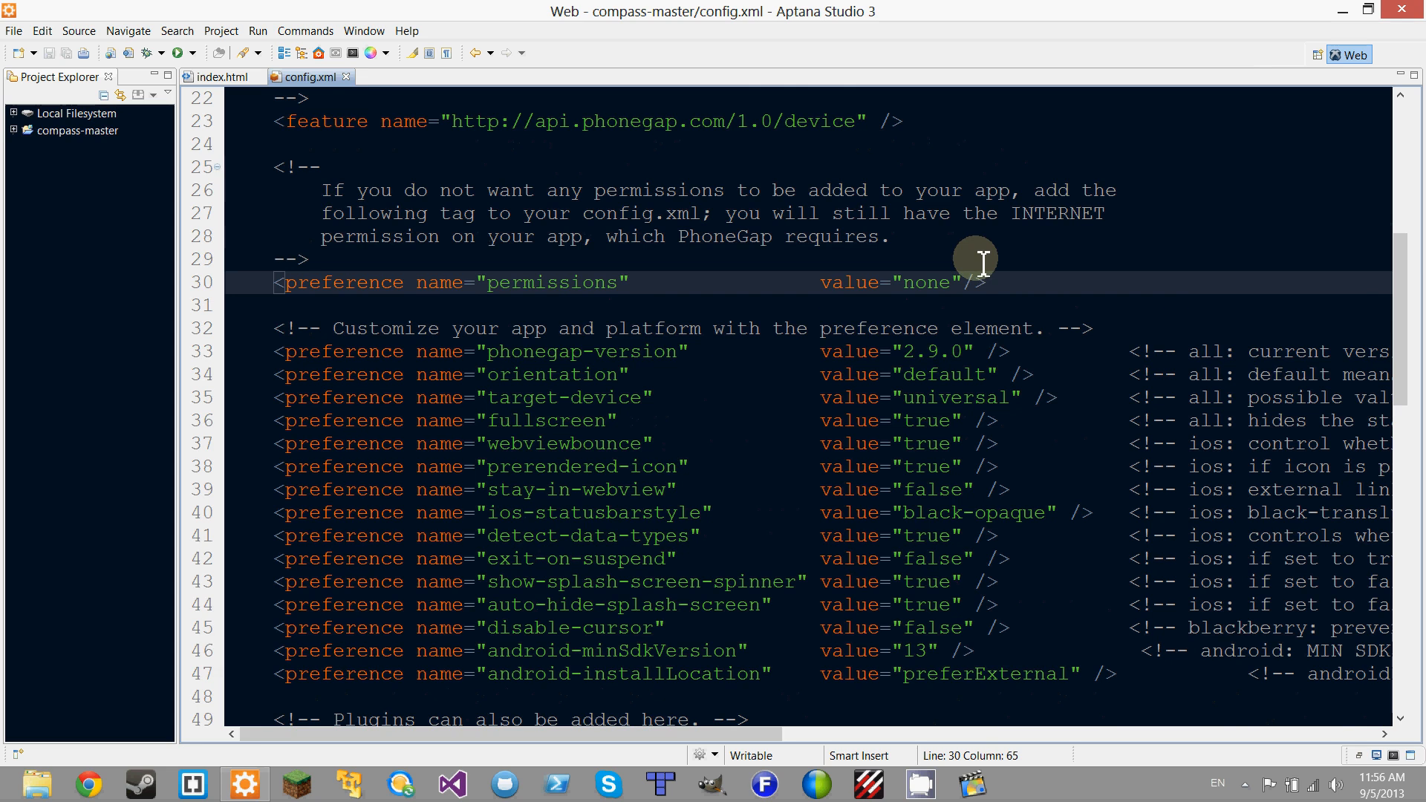
{"action": "scroll", "scroll_direction": "up", "scroll_amount": 3}
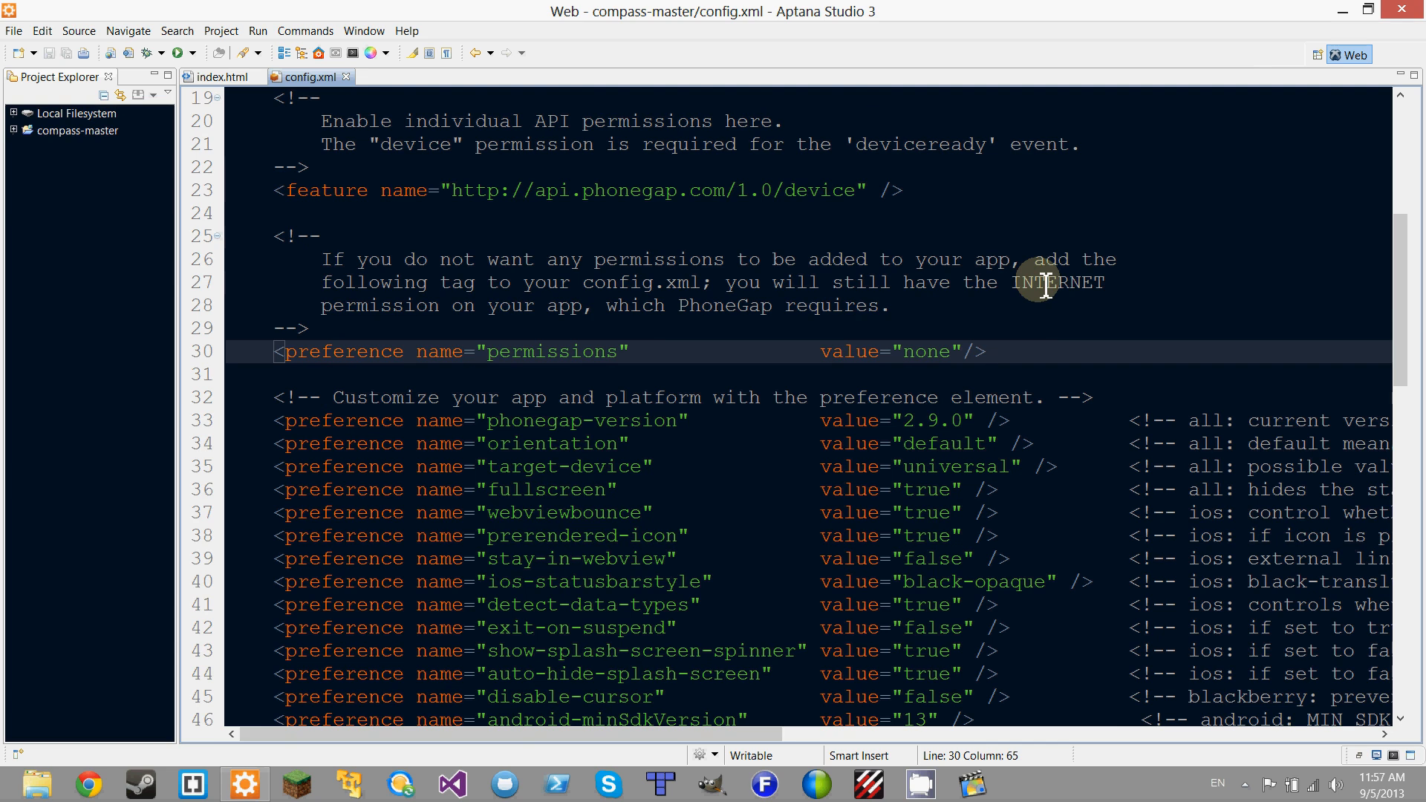
{"action": "left_click", "coordinate": [987, 351]}
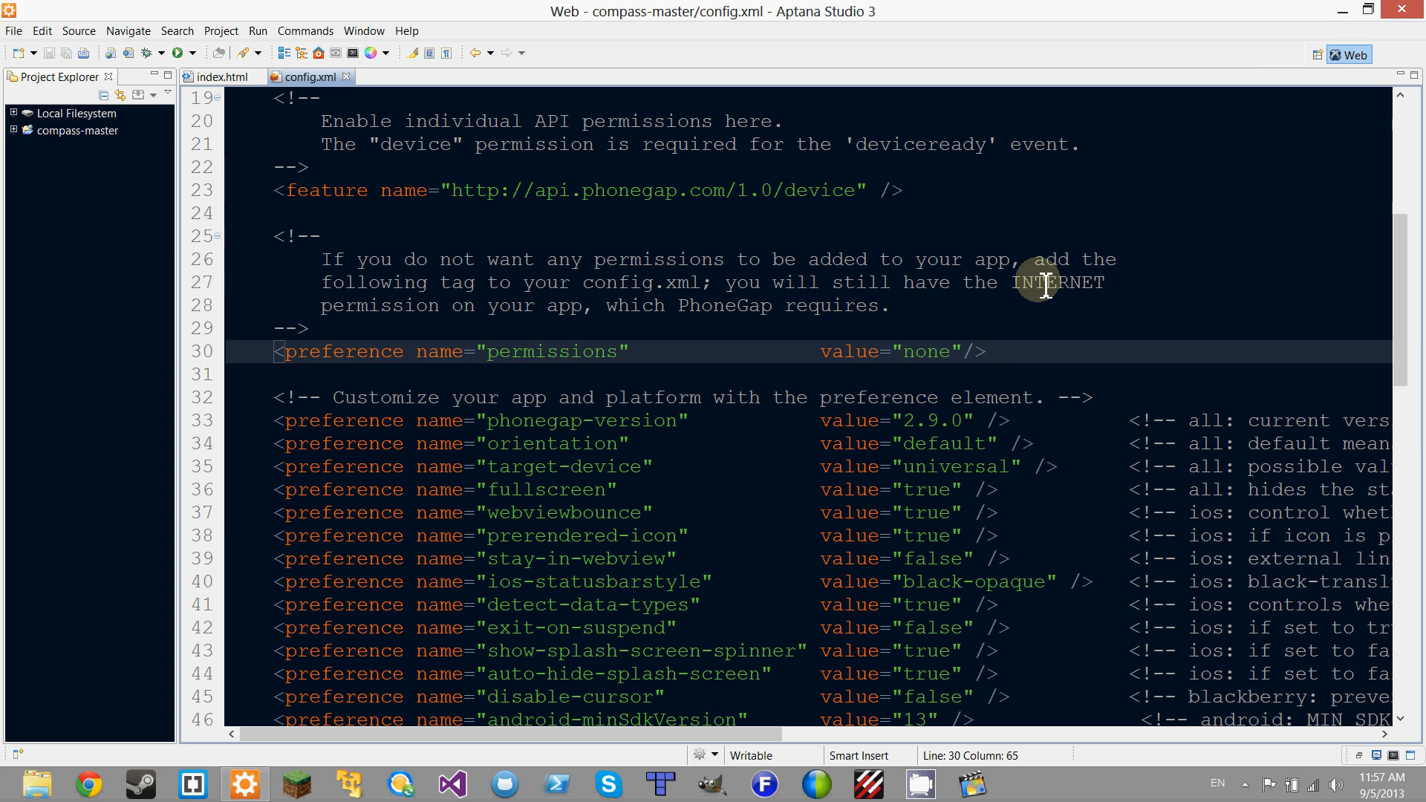
{"action": "key", "text": "Return"}
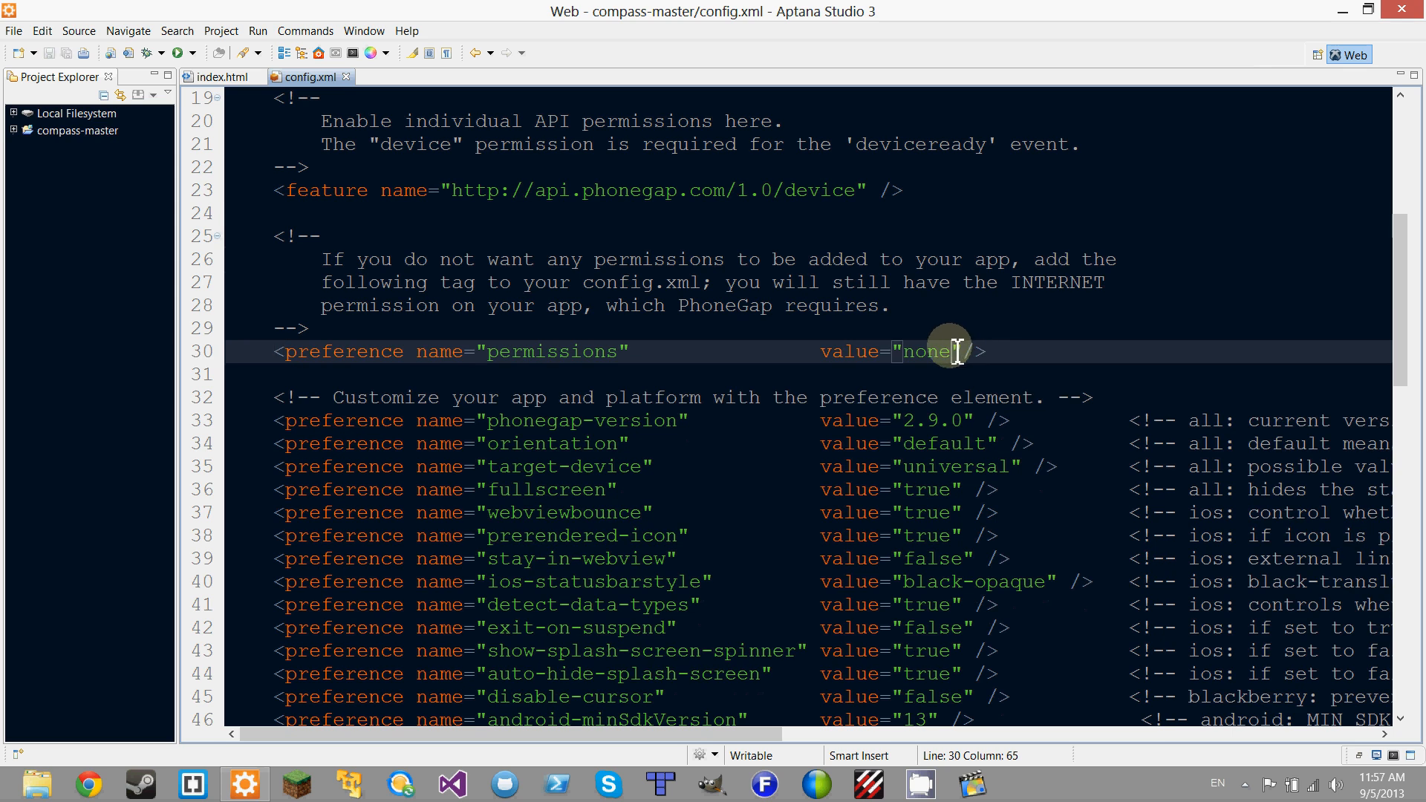
{"action": "left_click", "coordinate": [680, 305]}
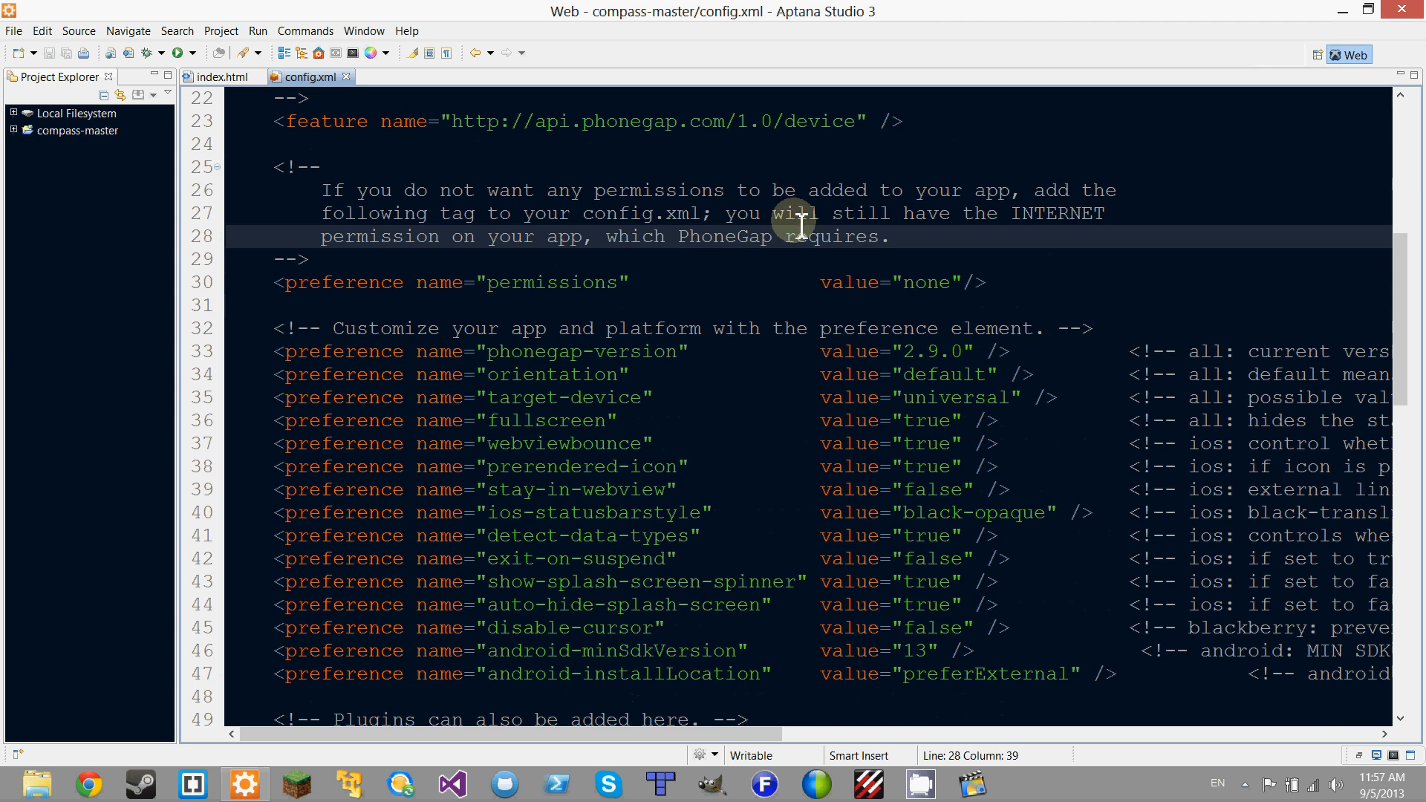
{"action": "mouse_move", "coordinate": [614, 241]}
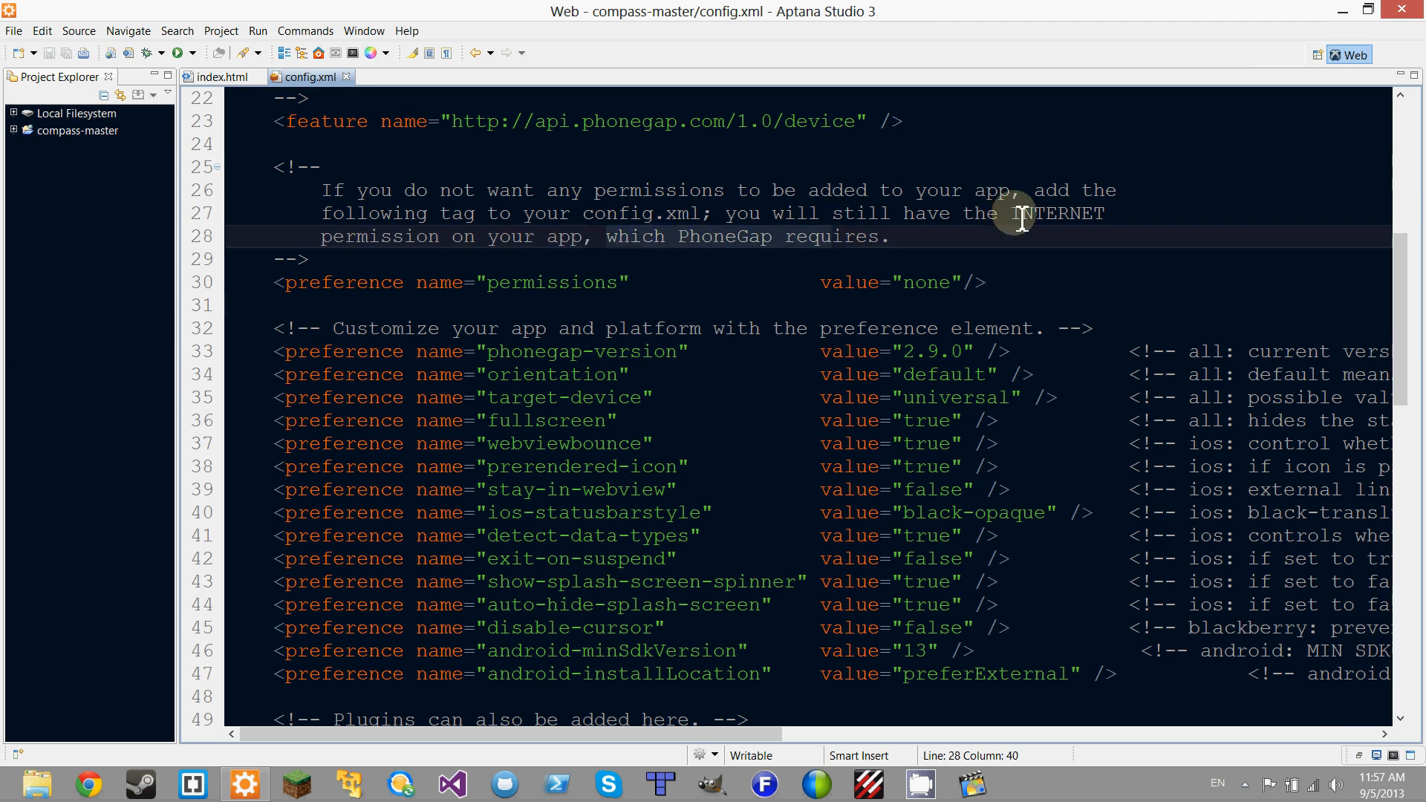
- Look over the next config.xml entries and select a word in them
{"action": "left_click", "coordinate": [850, 282]}
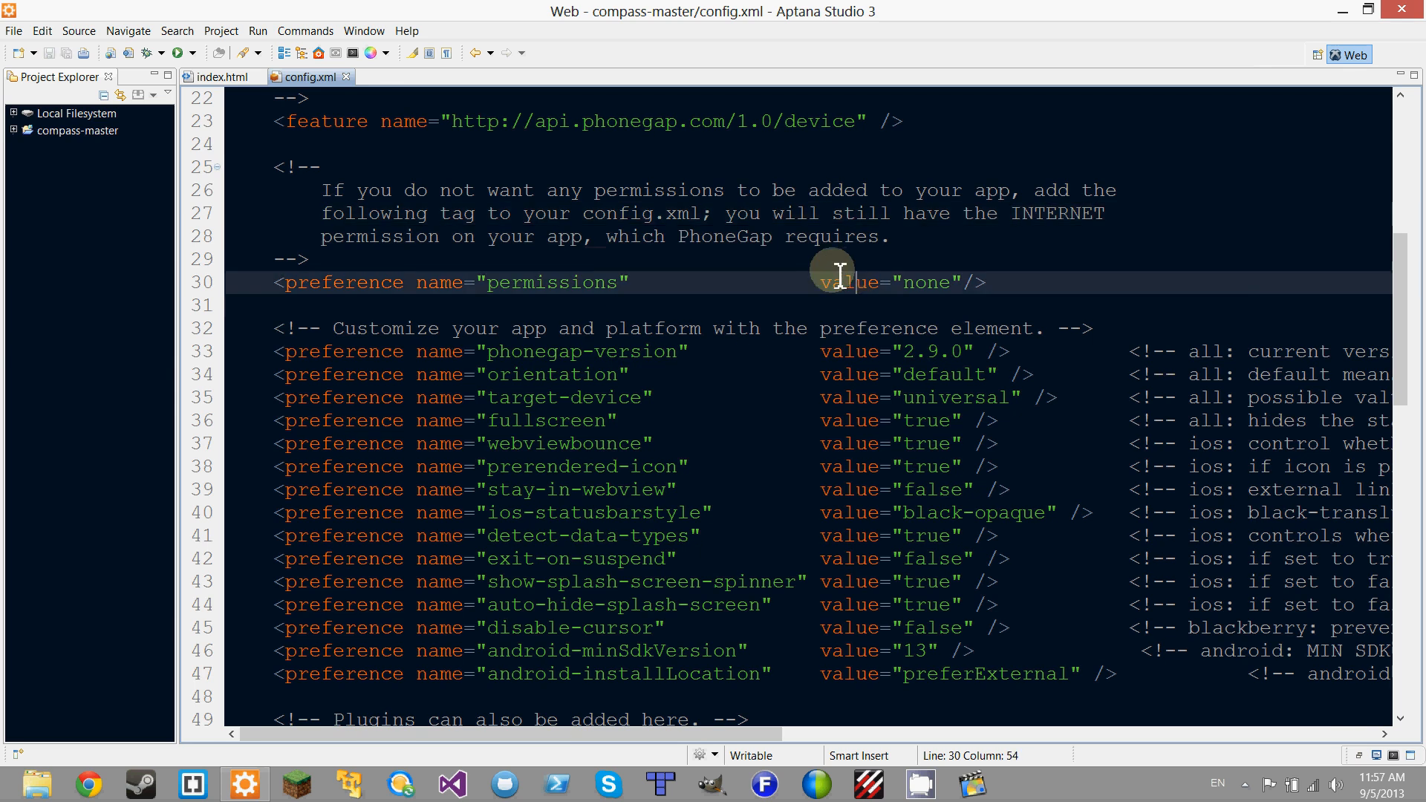
{"action": "scroll", "scroll_direction": "down", "scroll_amount": 3}
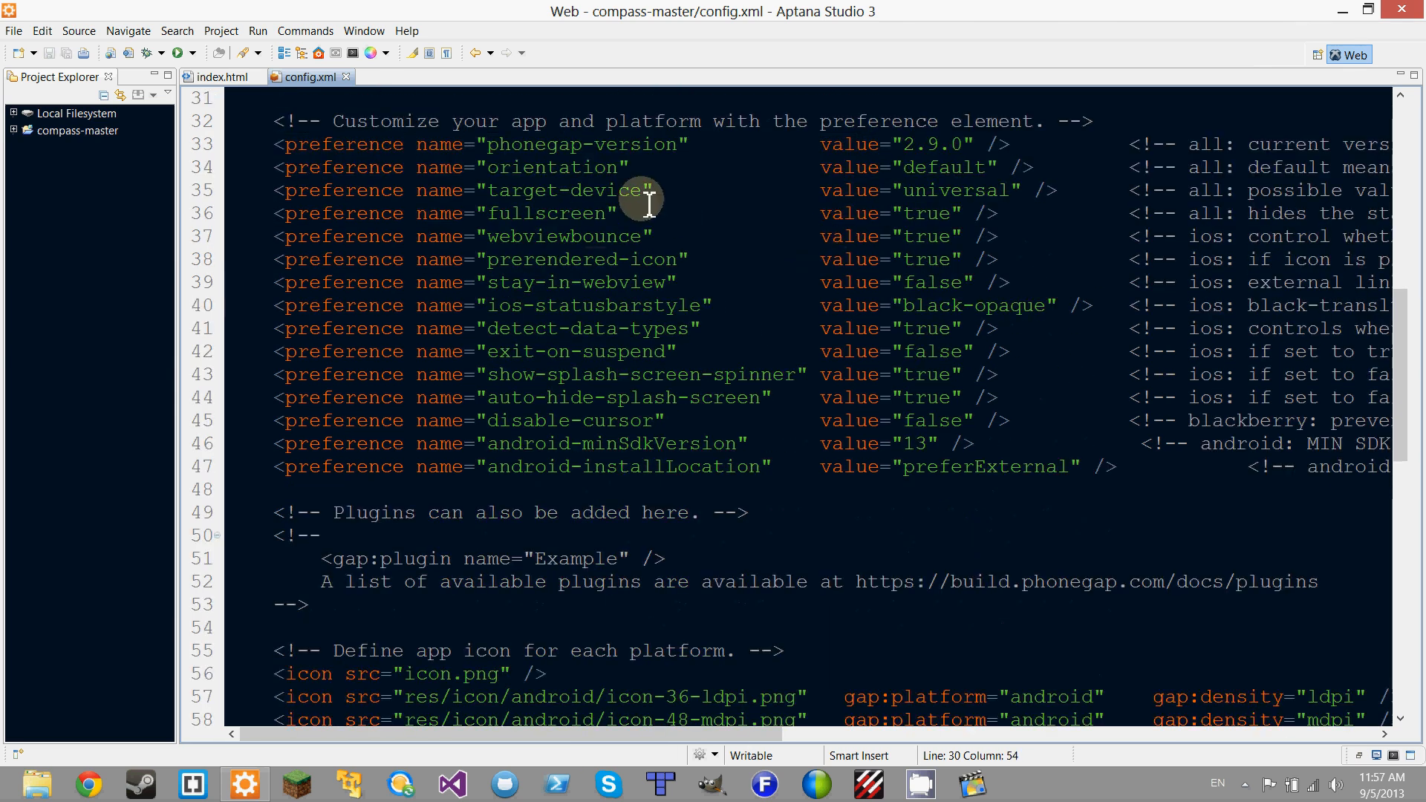
{"action": "left_click", "coordinate": [487, 121]}
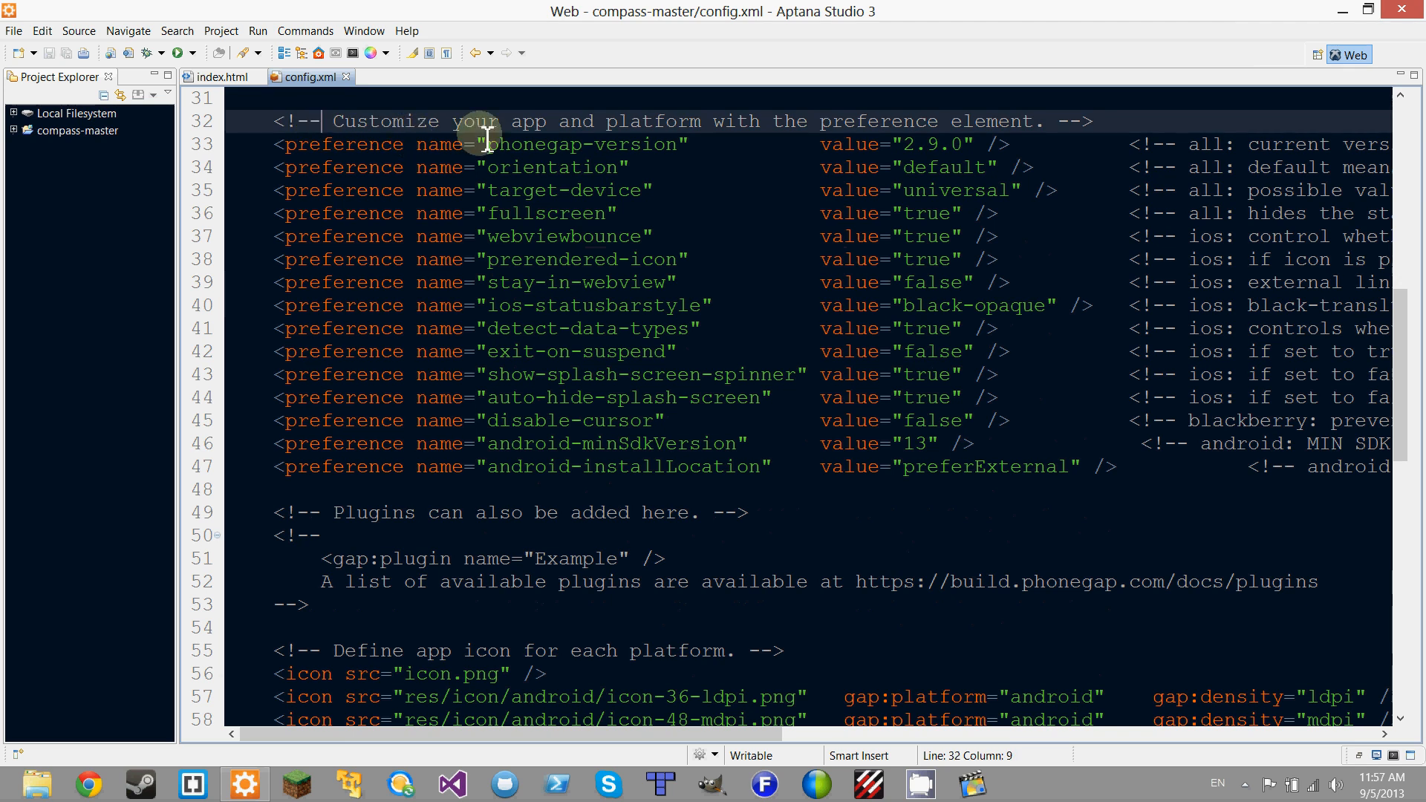
{"action": "left_click", "coordinate": [405, 143]}
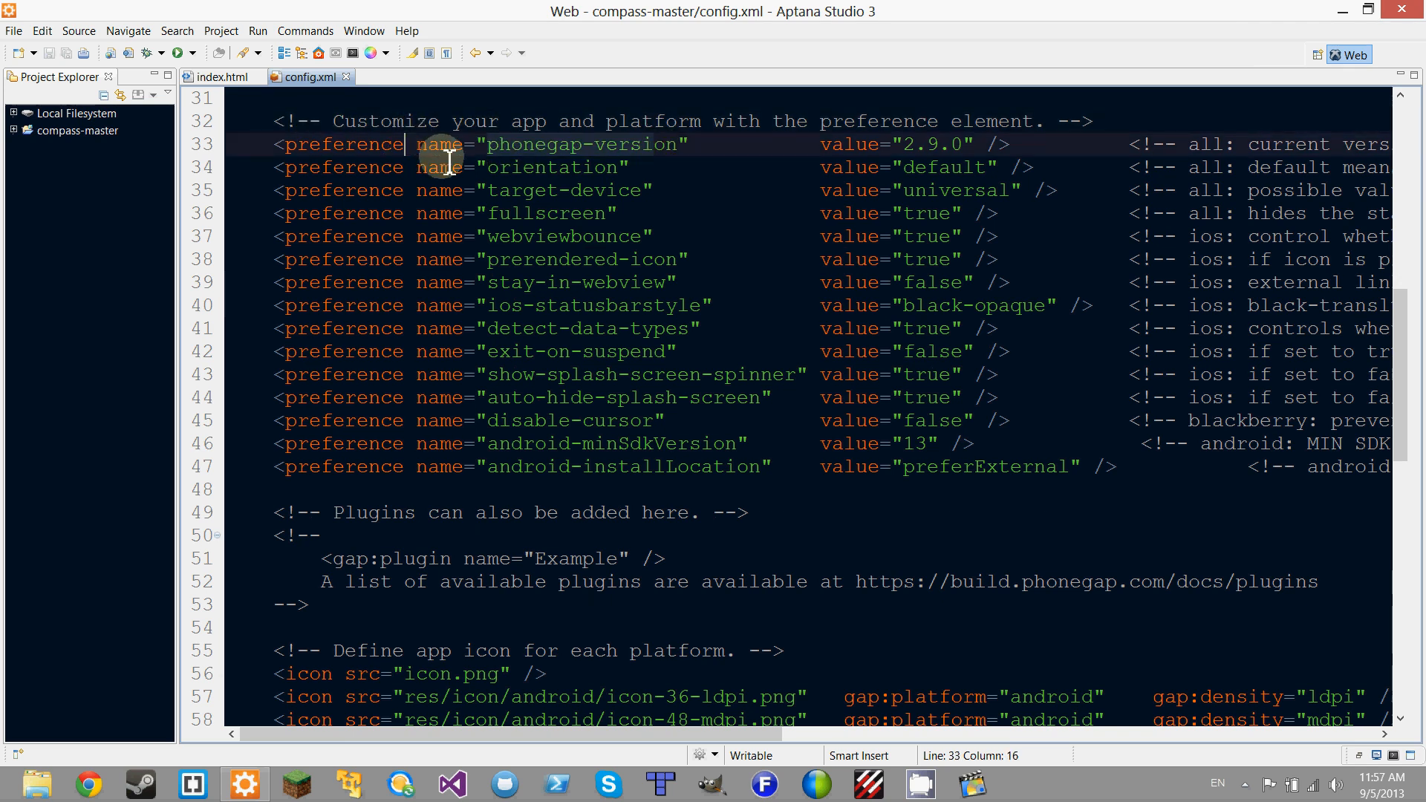
{"action": "scroll", "scroll_direction": "up", "scroll_amount": 3}
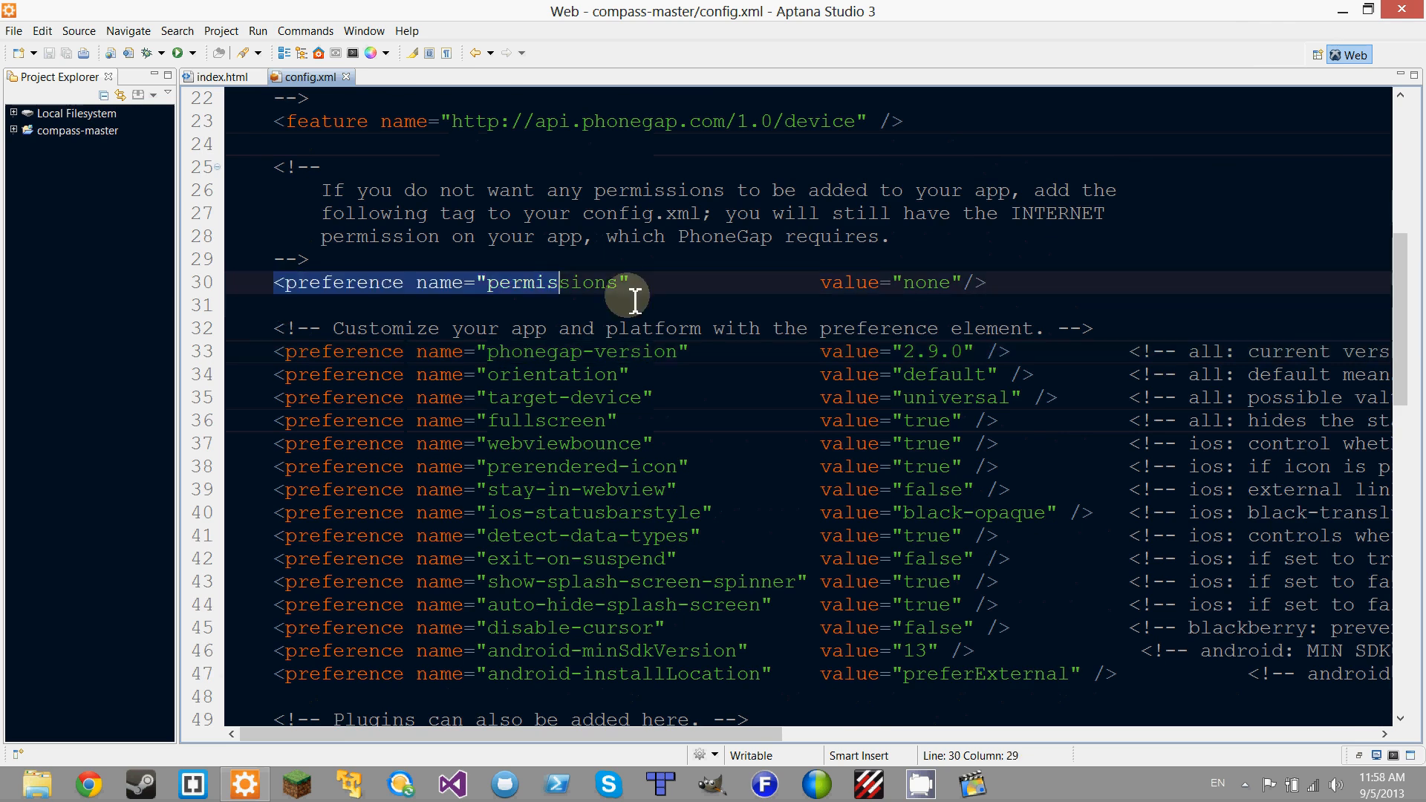
{"action": "scroll", "scroll_direction": "down", "scroll_amount": 3}
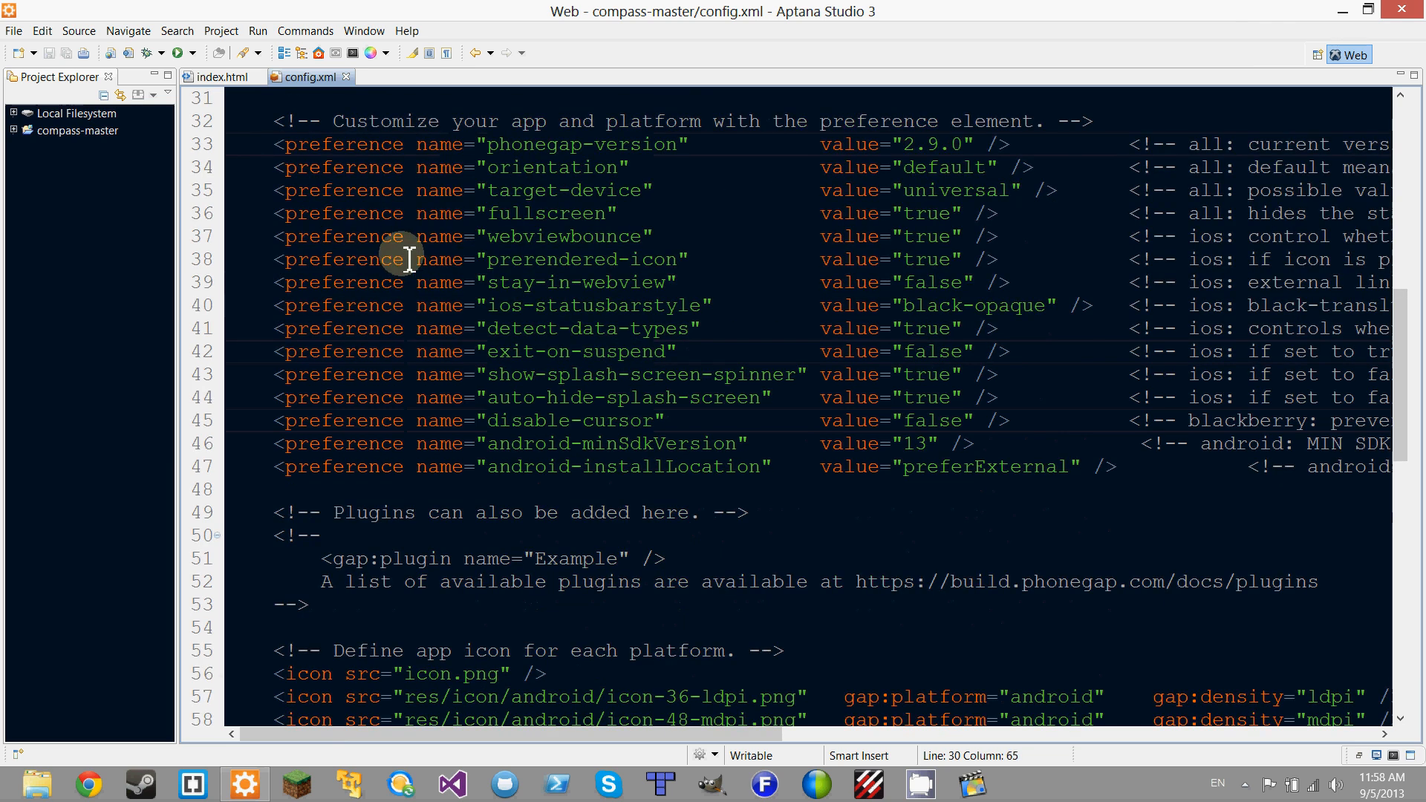
{"action": "double_click", "coordinate": [580, 143]}
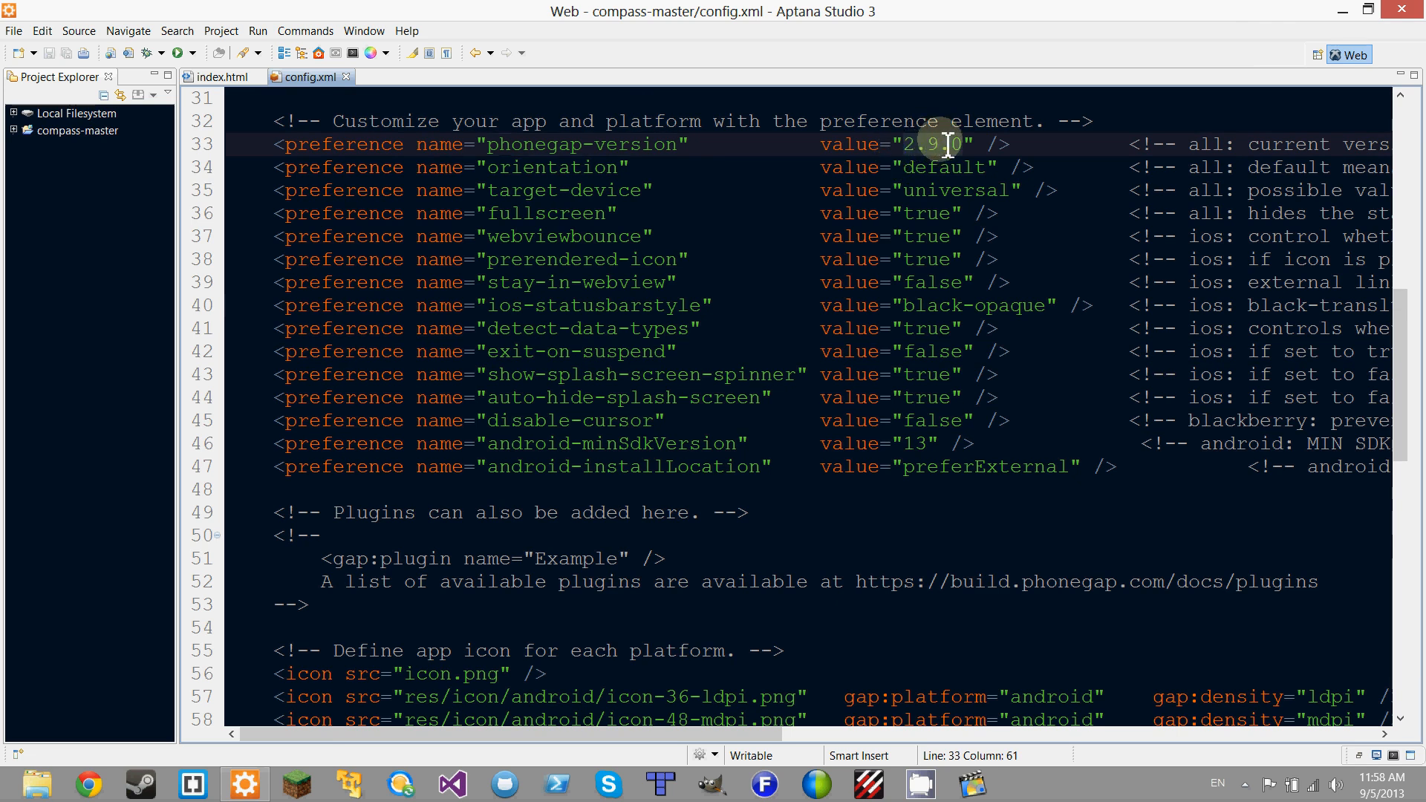
{"action": "mouse_move", "coordinate": [814, 167]}
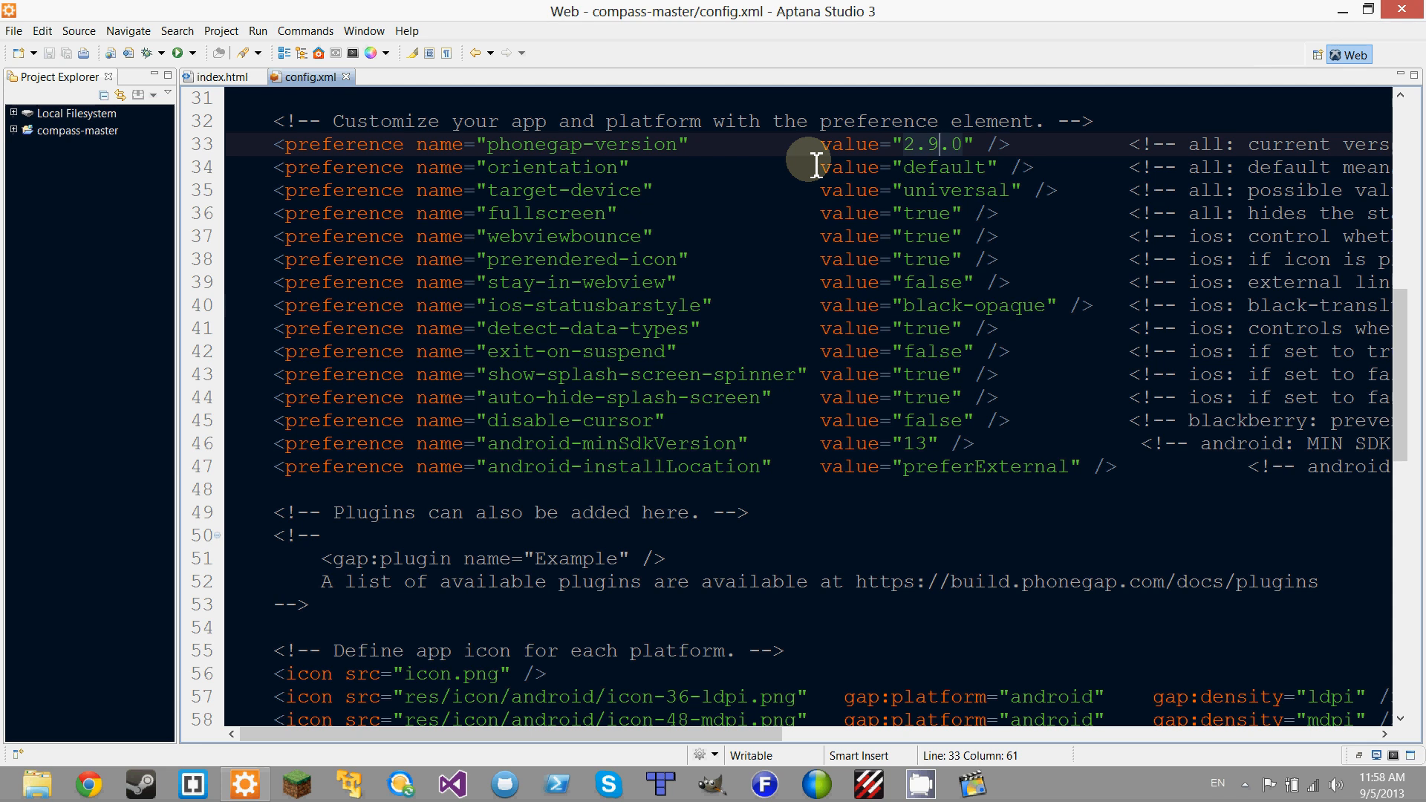
{"action": "mouse_move", "coordinate": [891, 179]}
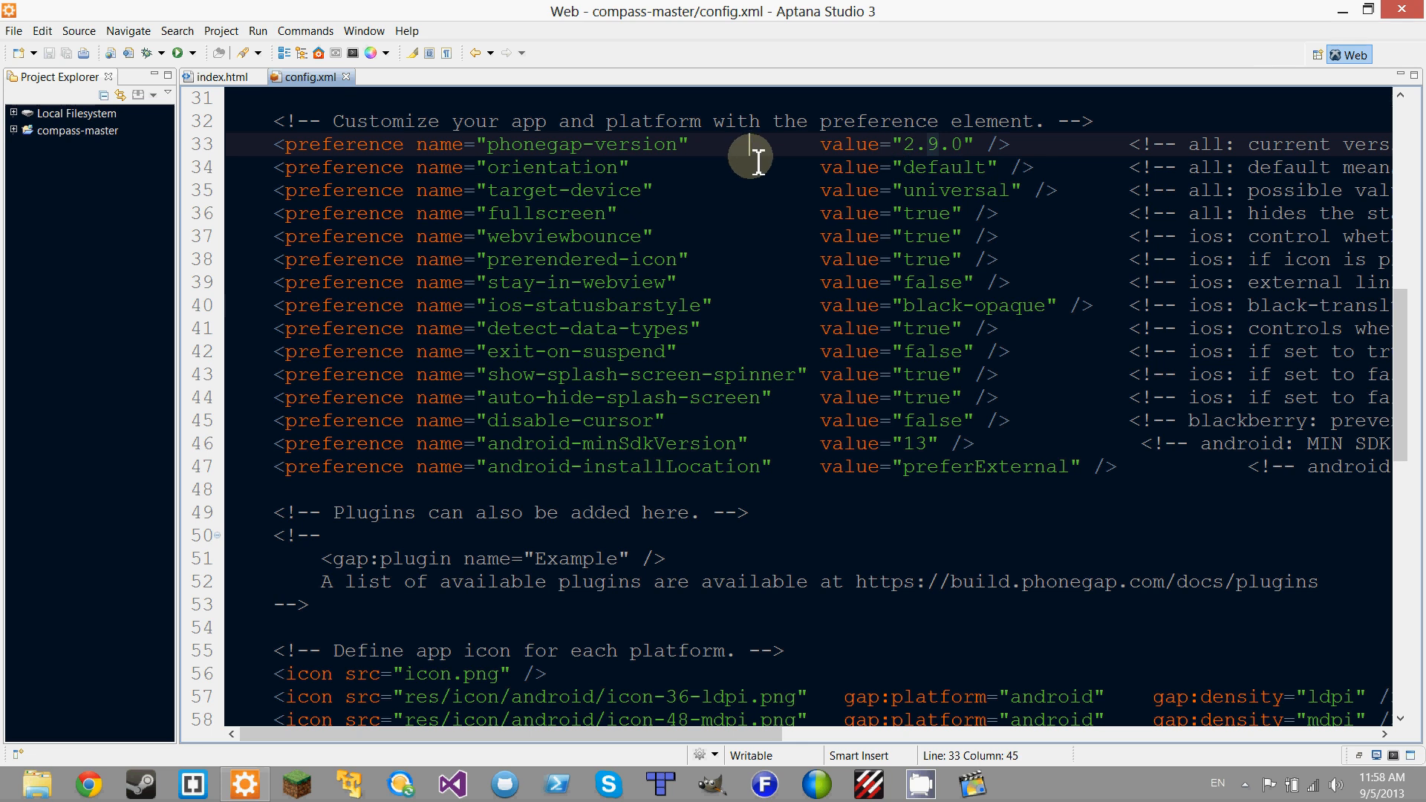
{"action": "mouse_move", "coordinate": [932, 148]}
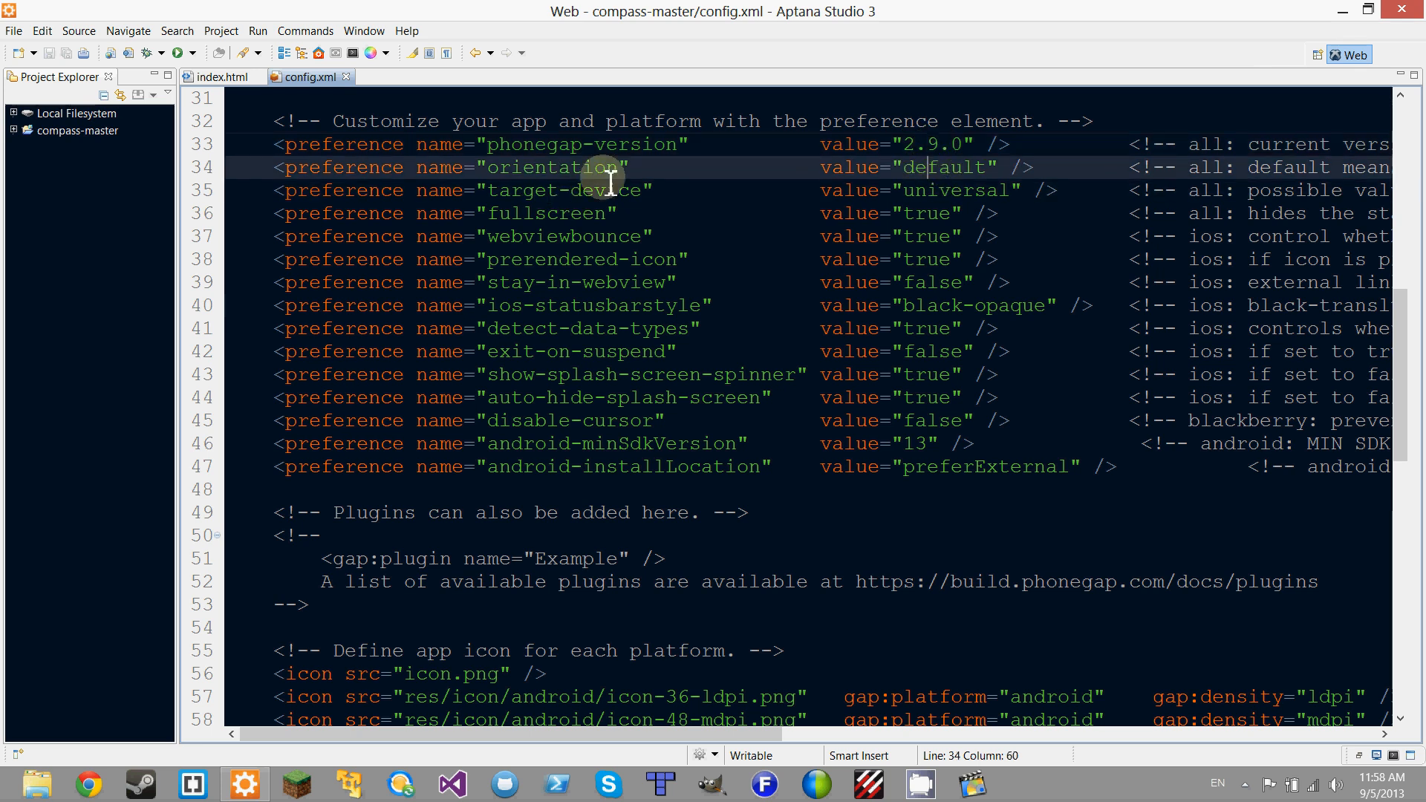
{"action": "mouse_move", "coordinate": [498, 173]}
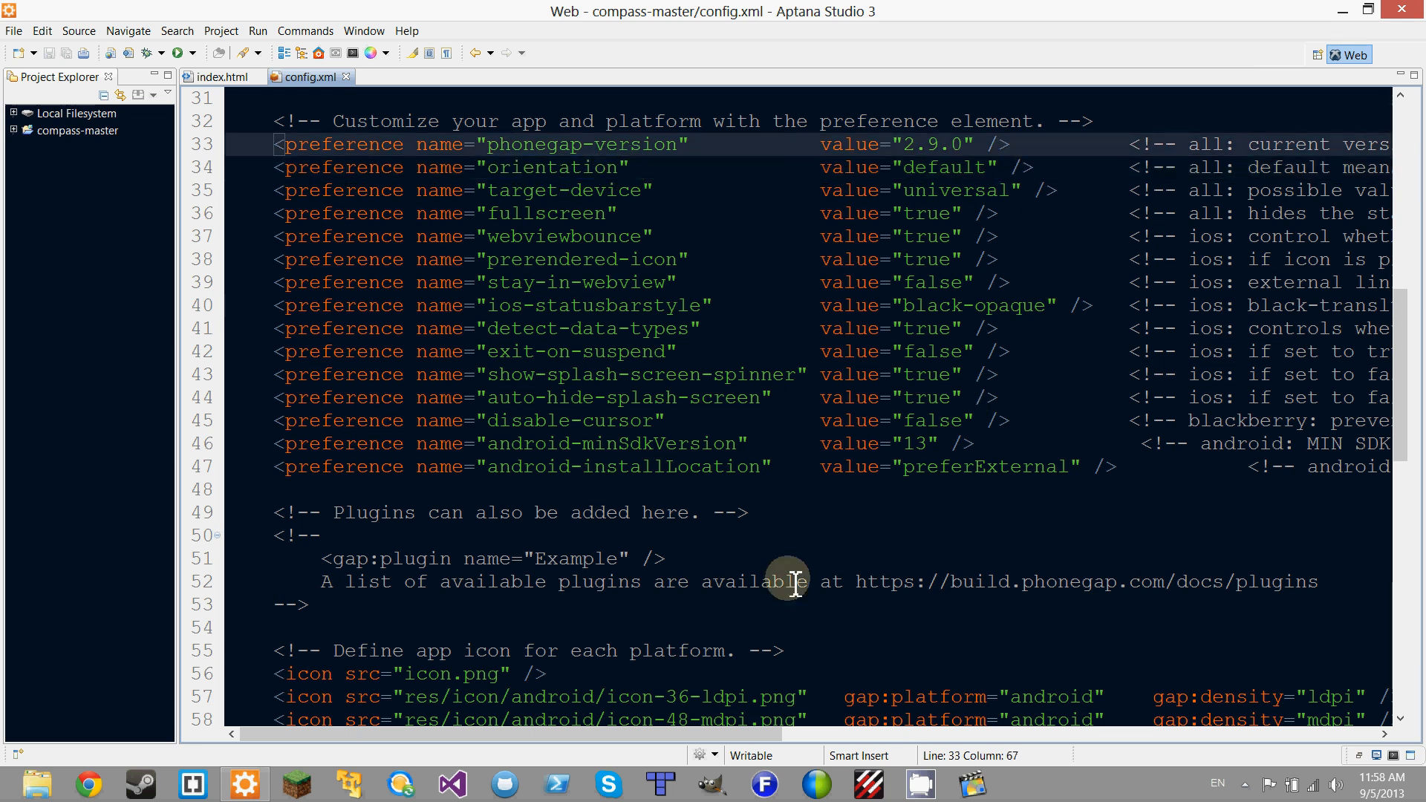
- Inspect the android-minSdkVersion 13, disable-cursor and auto-hide-splash-screen preferences
{"action": "scroll", "scroll_direction": "right", "scroll_amount": 3}
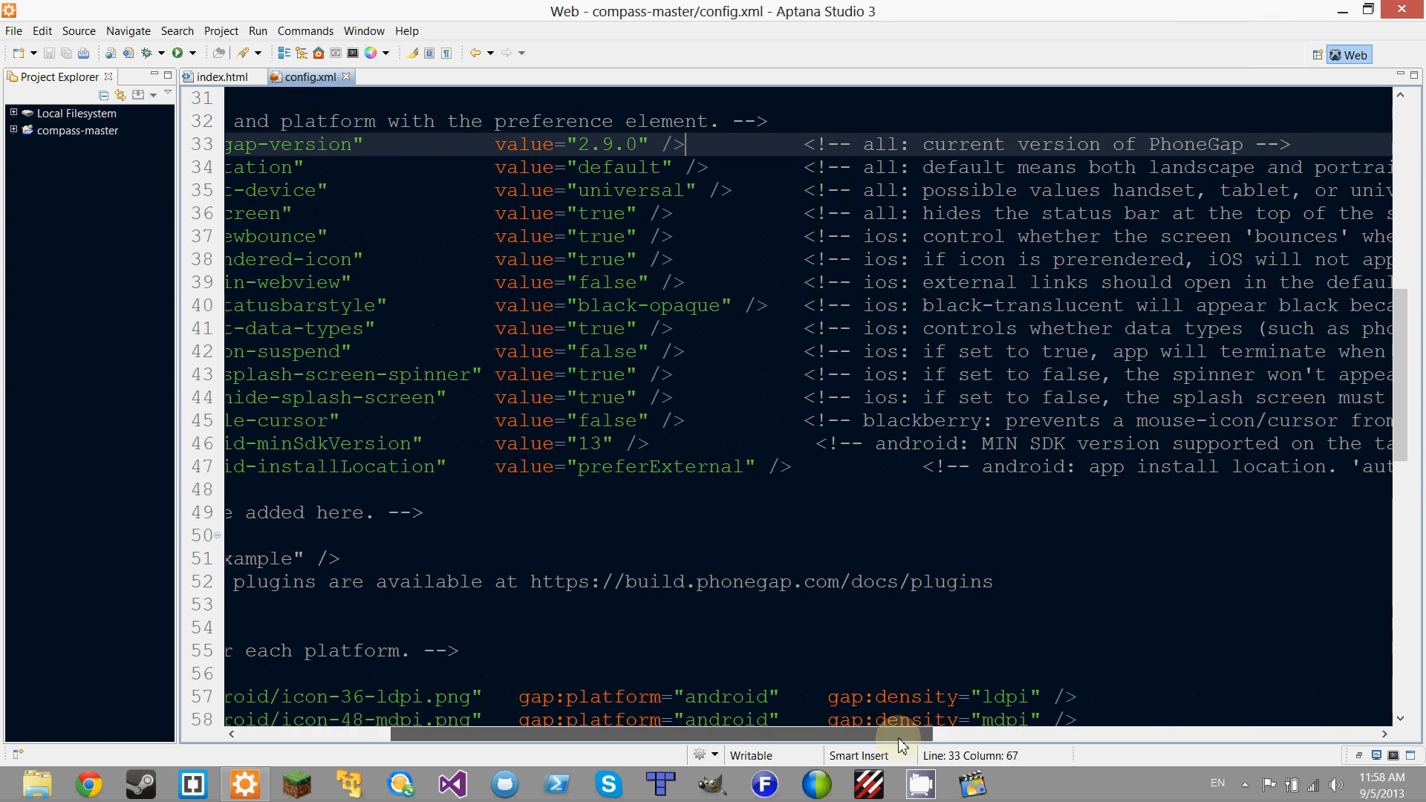
{"action": "scroll", "scroll_direction": "left", "scroll_amount": 3}
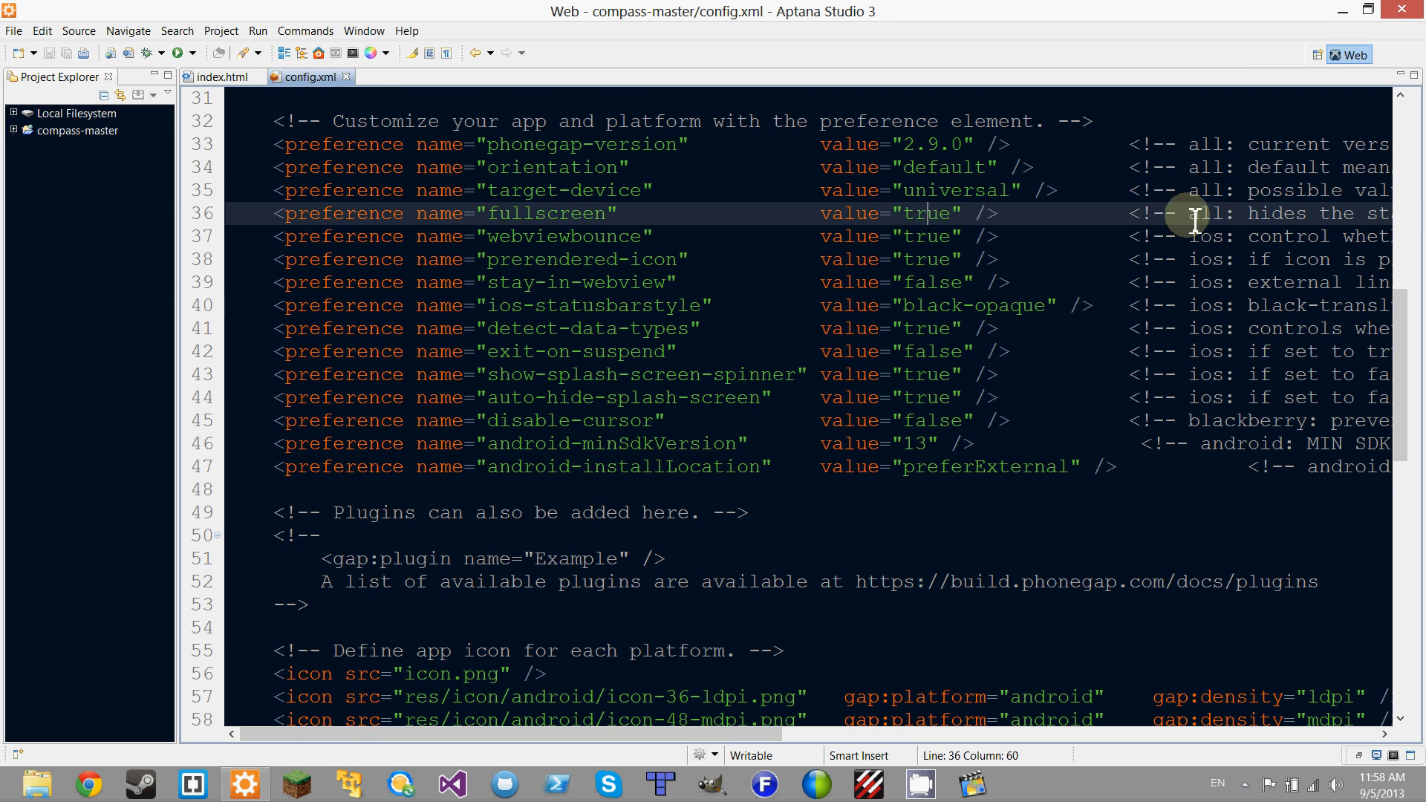
{"action": "mouse_move", "coordinate": [882, 262]}
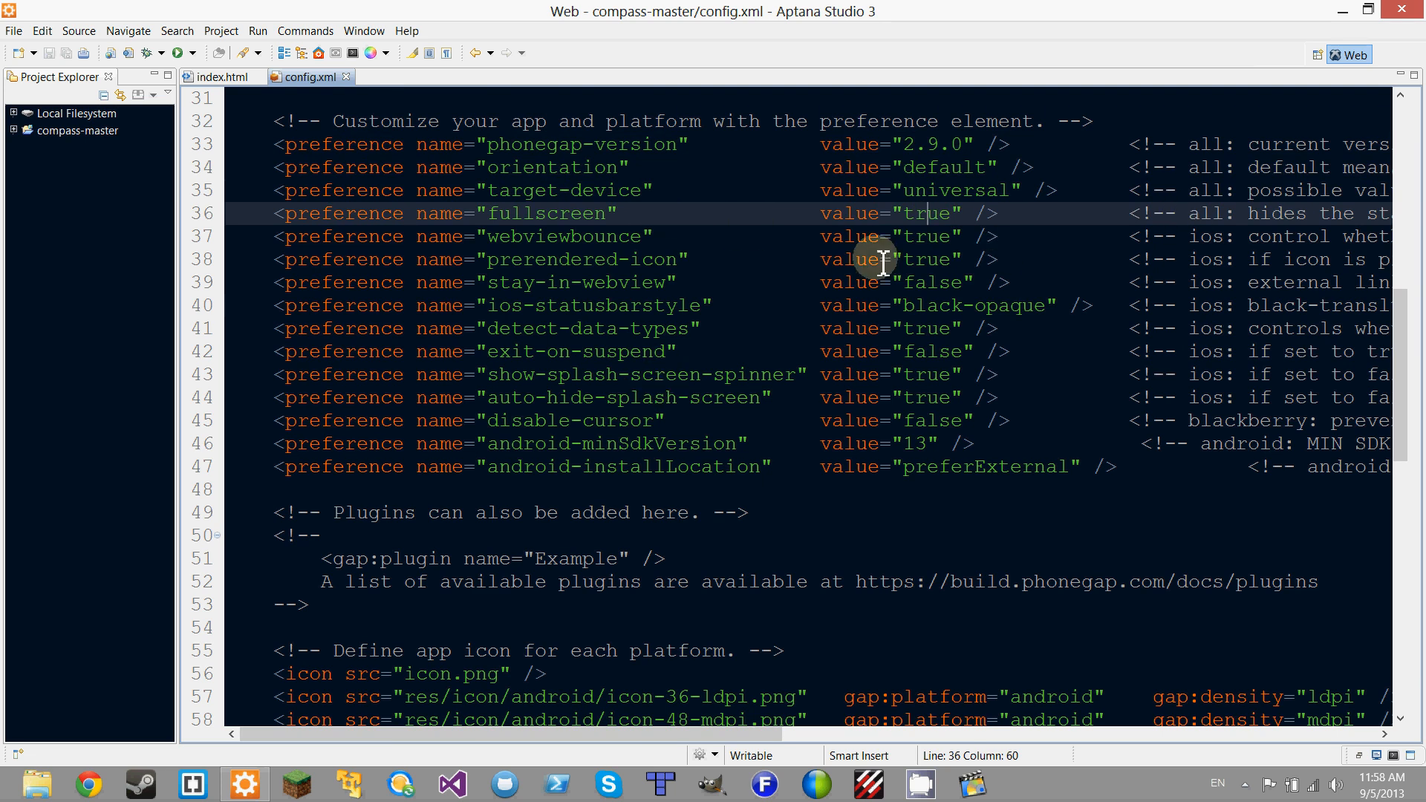
{"action": "scroll", "scroll_direction": "down", "scroll_amount": 3}
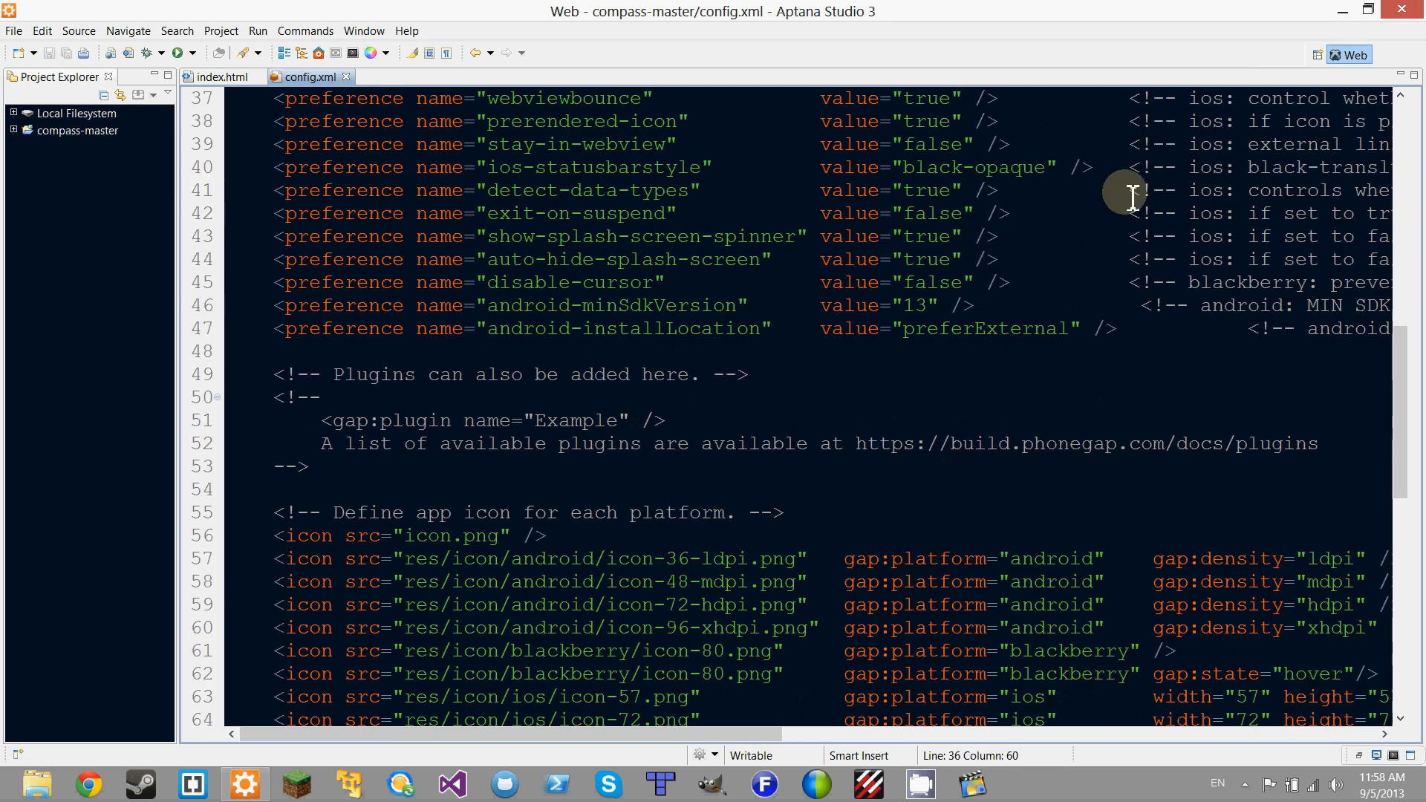
{"action": "scroll", "scroll_direction": "up", "scroll_amount": 3}
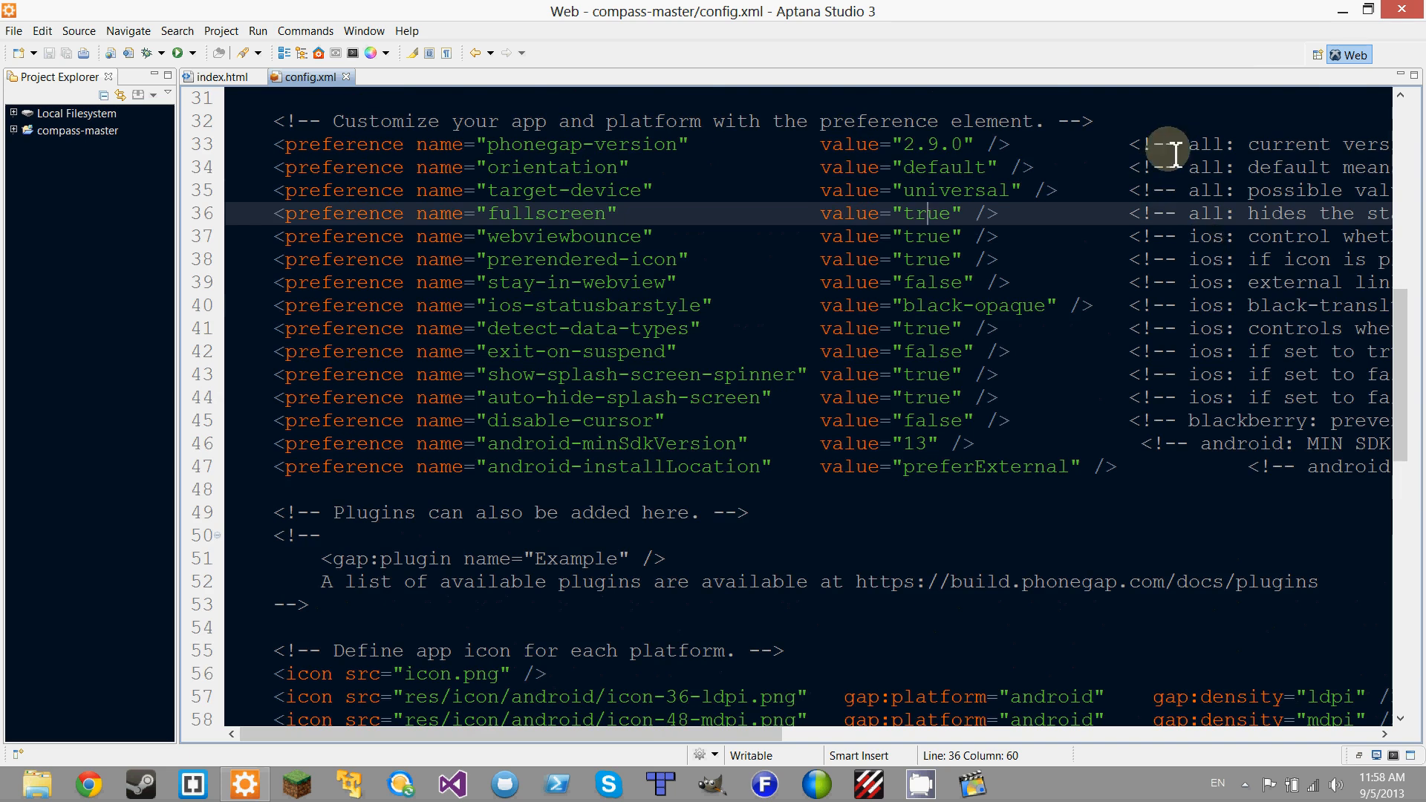
{"action": "scroll", "scroll_direction": "down", "scroll_amount": 3}
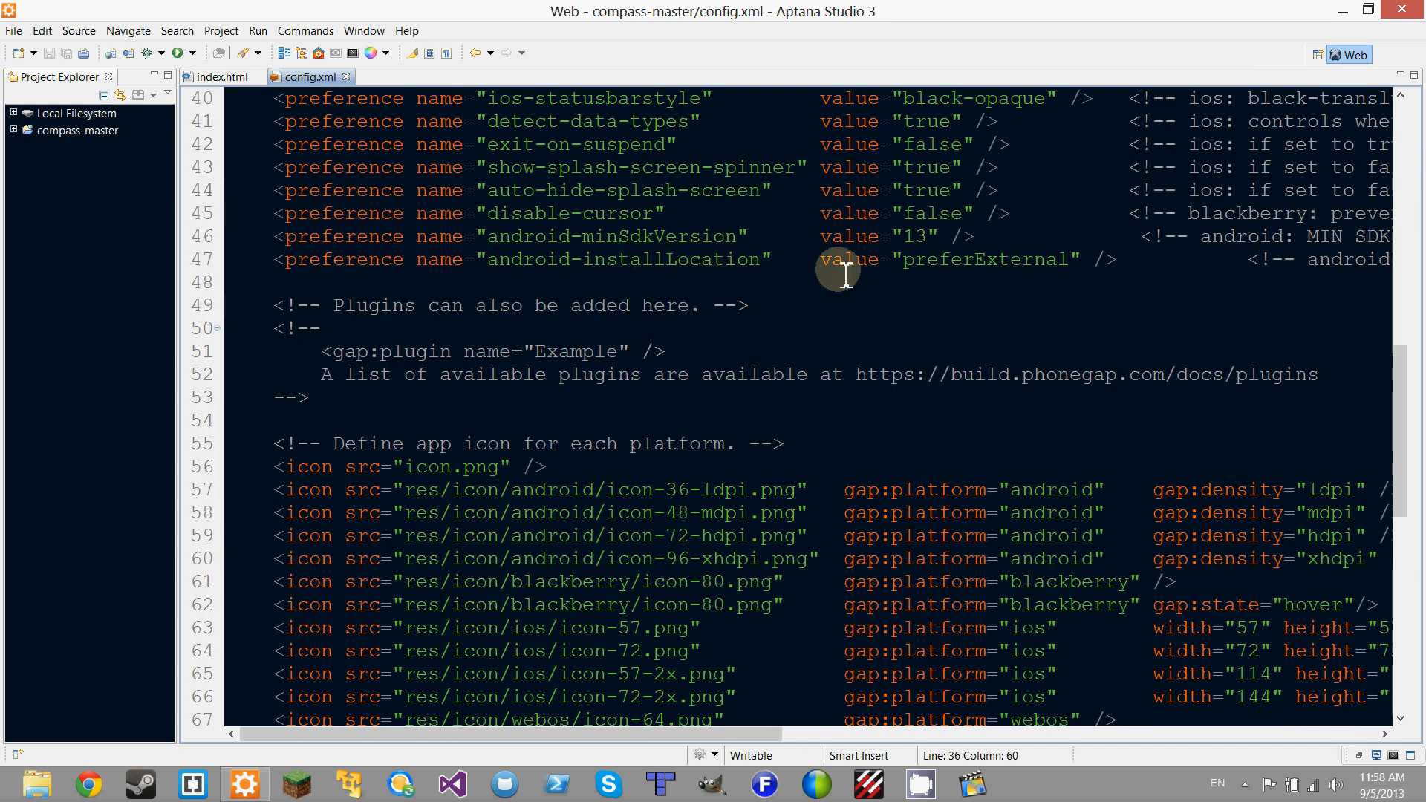
{"action": "left_click", "coordinate": [914, 236]}
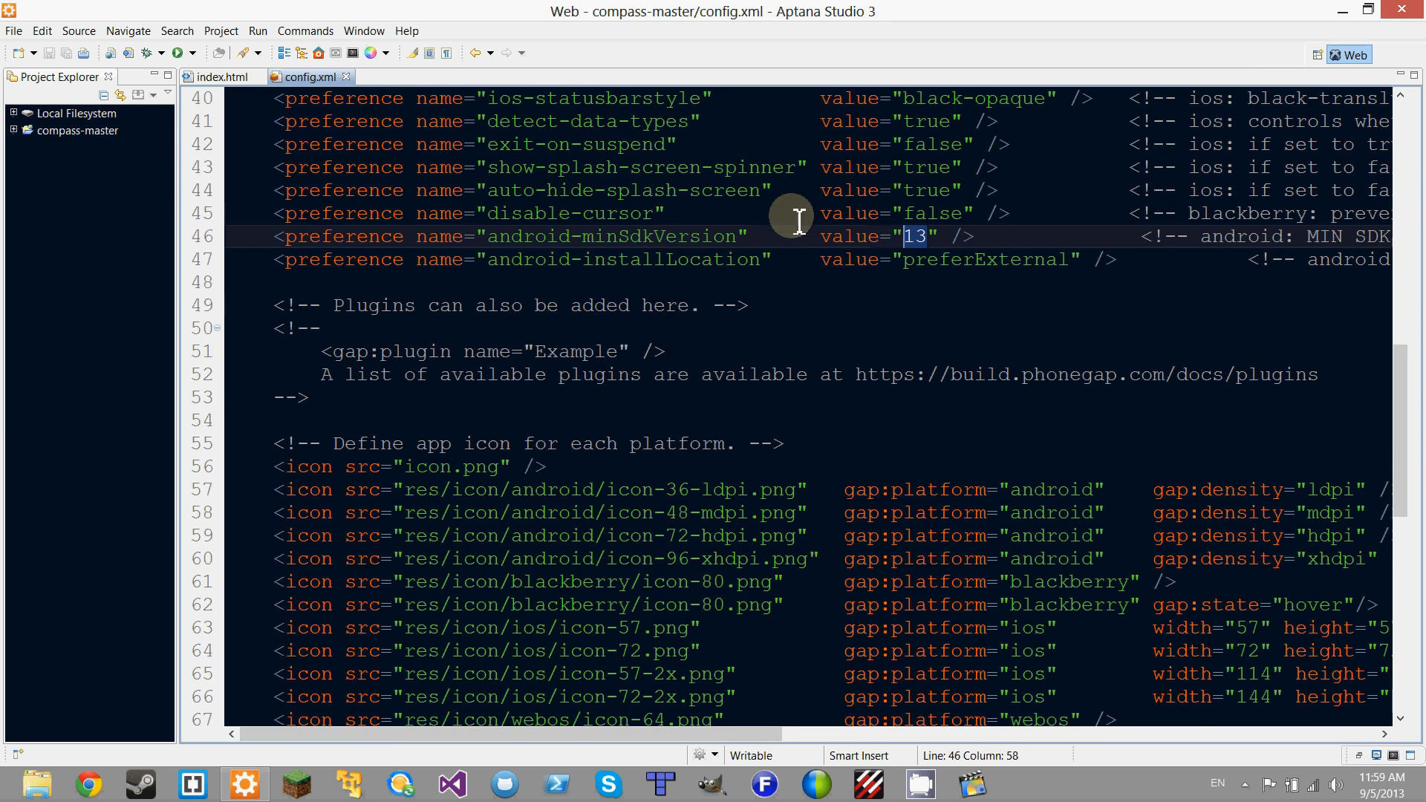
{"action": "scroll", "scroll_direction": "up", "scroll_amount": 3}
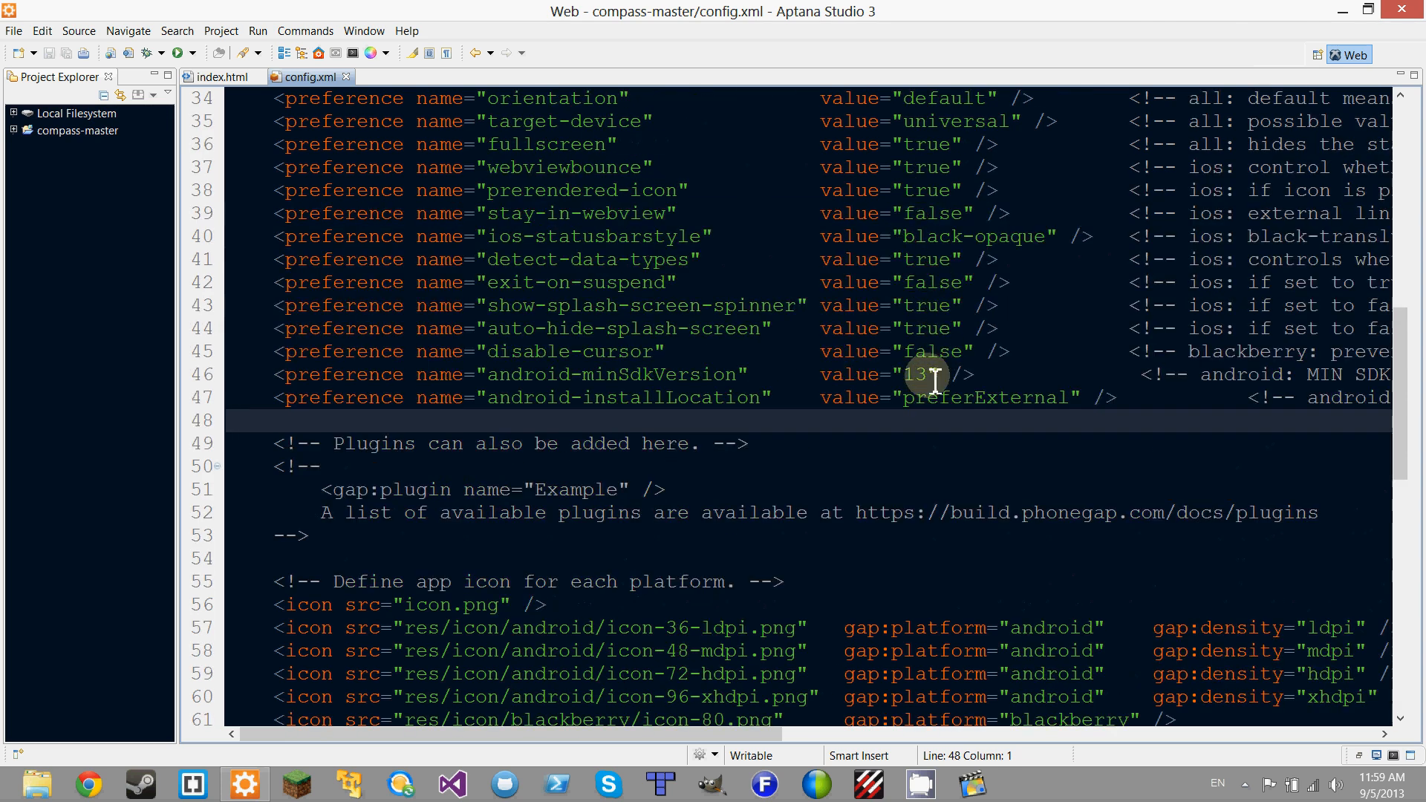
{"action": "left_click", "coordinate": [916, 374]}
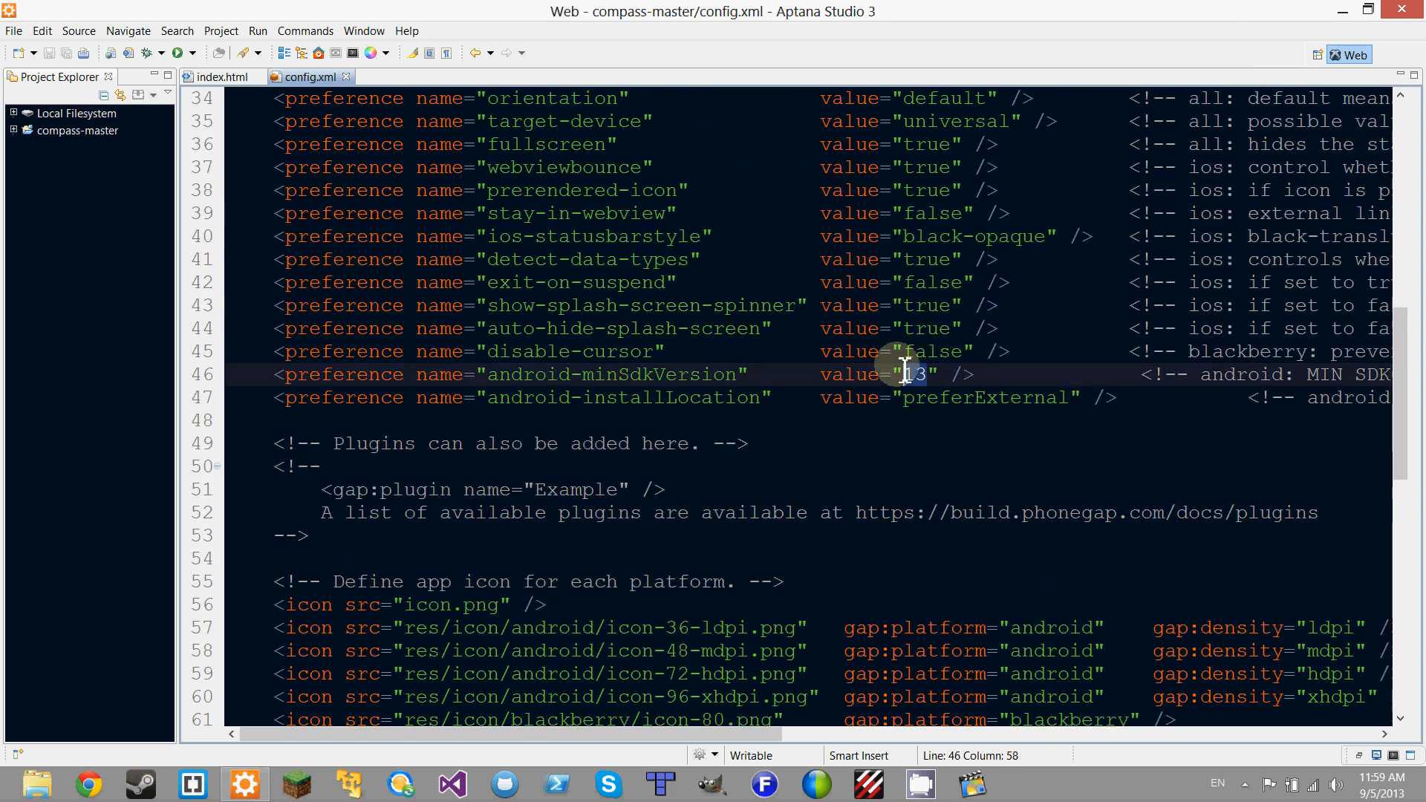
{"action": "left_click", "coordinate": [810, 351]}
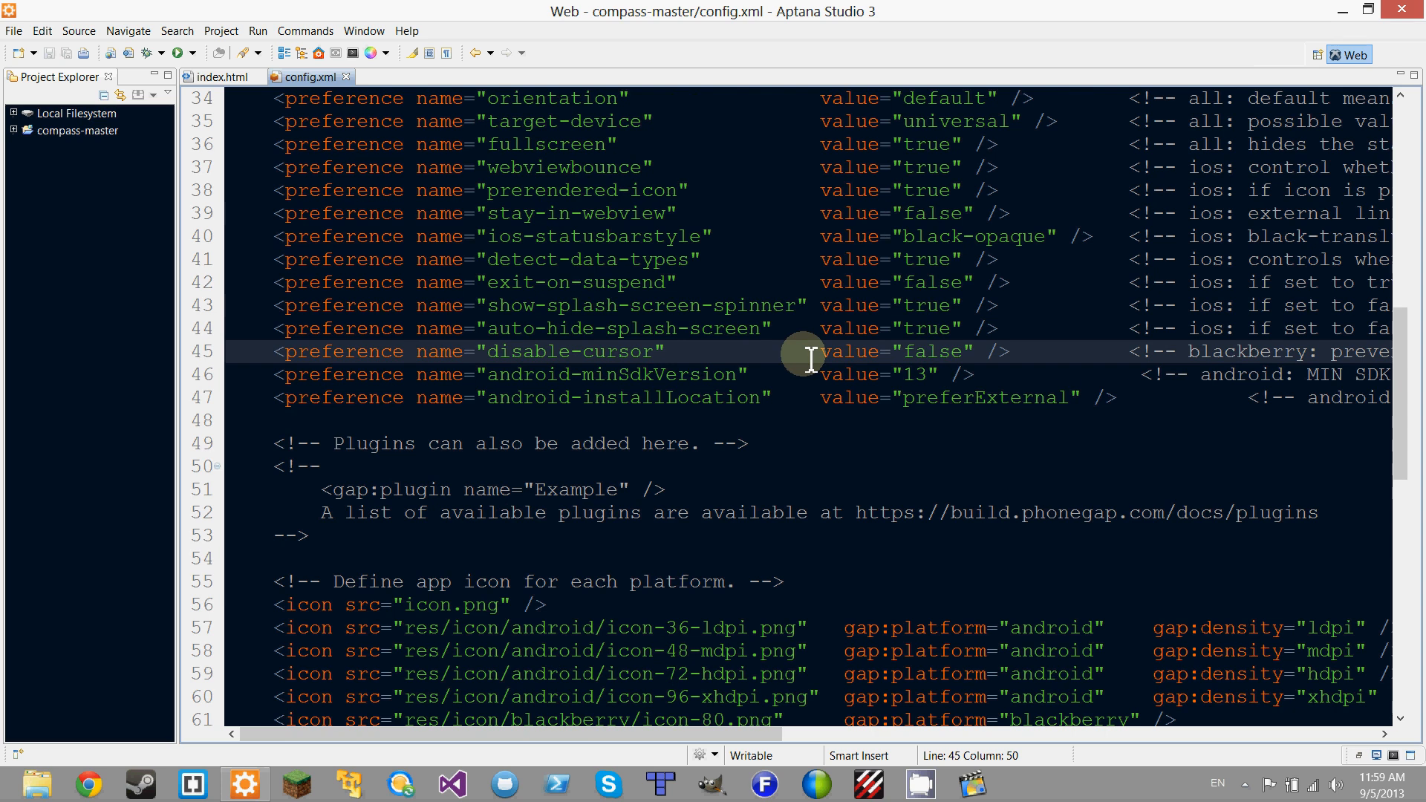
{"action": "left_click", "coordinate": [846, 328]}
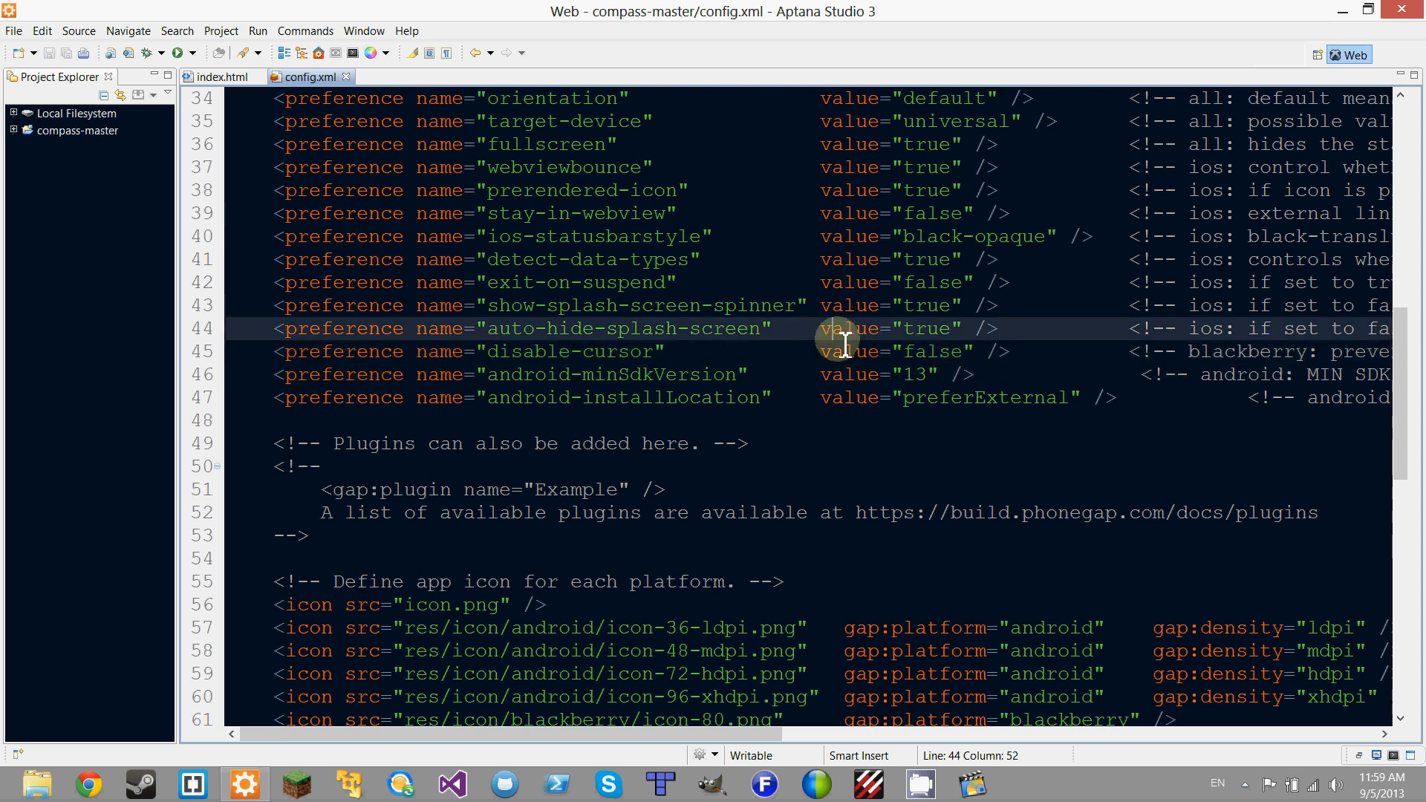
- Scroll across the preferences and inspect the preferExternal install-location comment
{"action": "scroll", "scroll_direction": "down", "scroll_amount": 3}
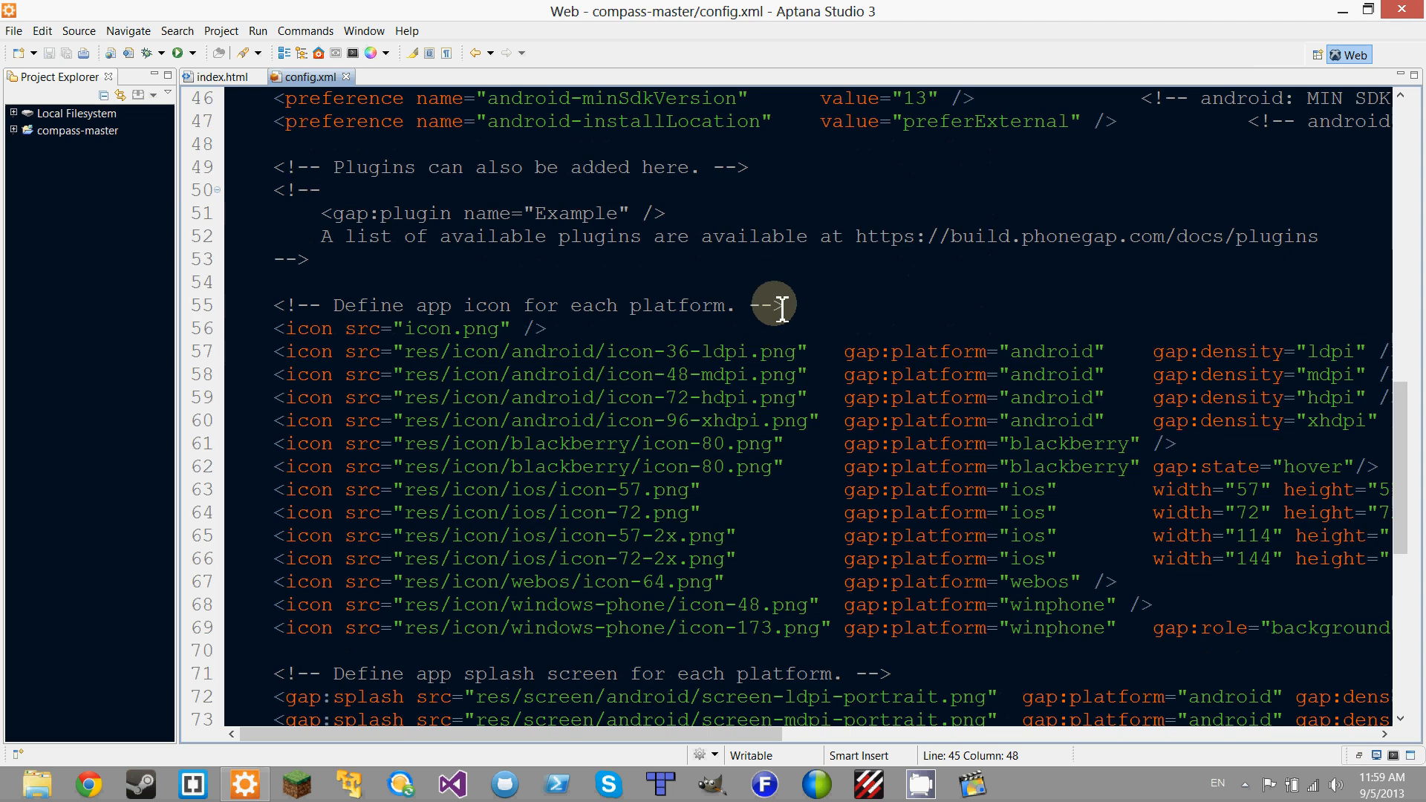
{"action": "scroll", "scroll_direction": "up", "scroll_amount": 3}
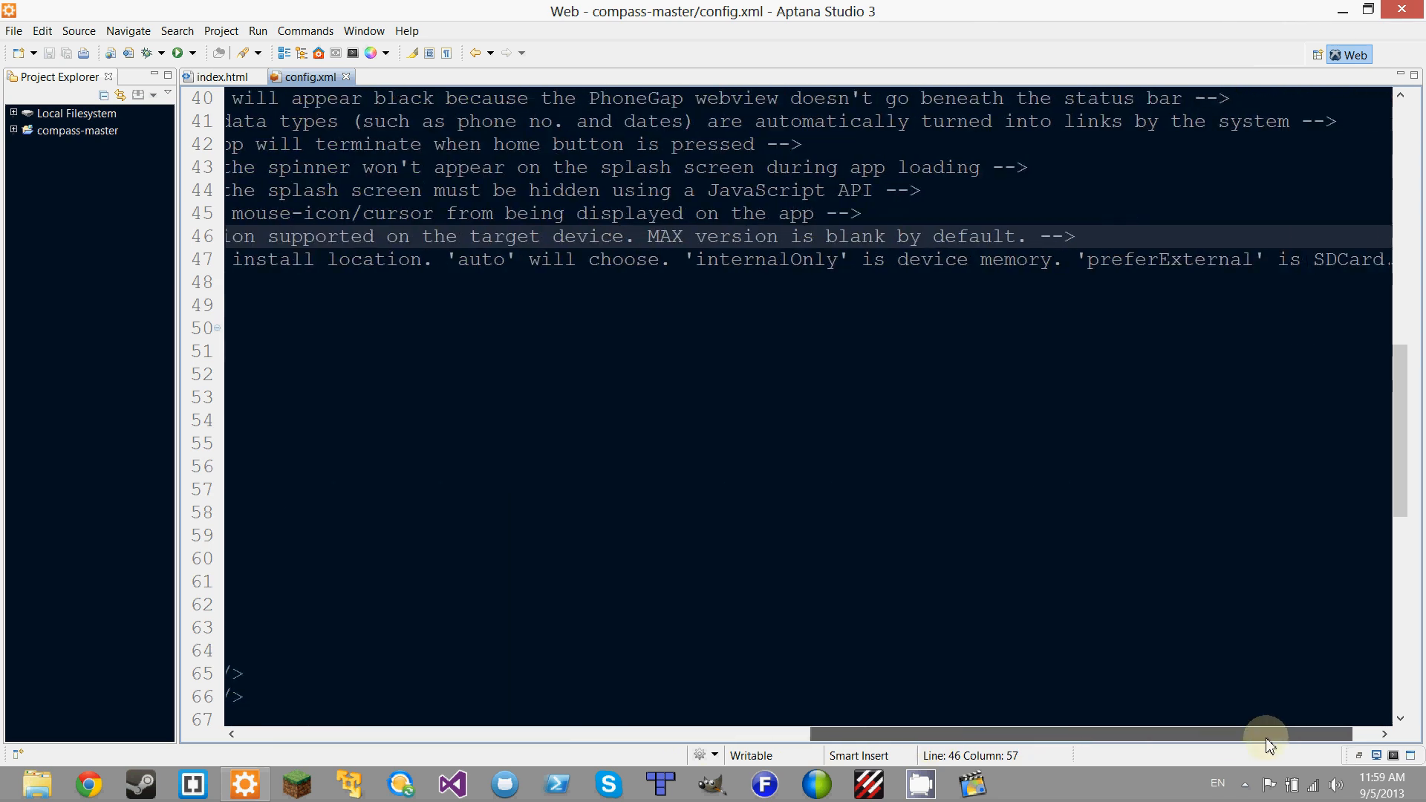
{"action": "scroll", "scroll_direction": "left", "scroll_amount": 3}
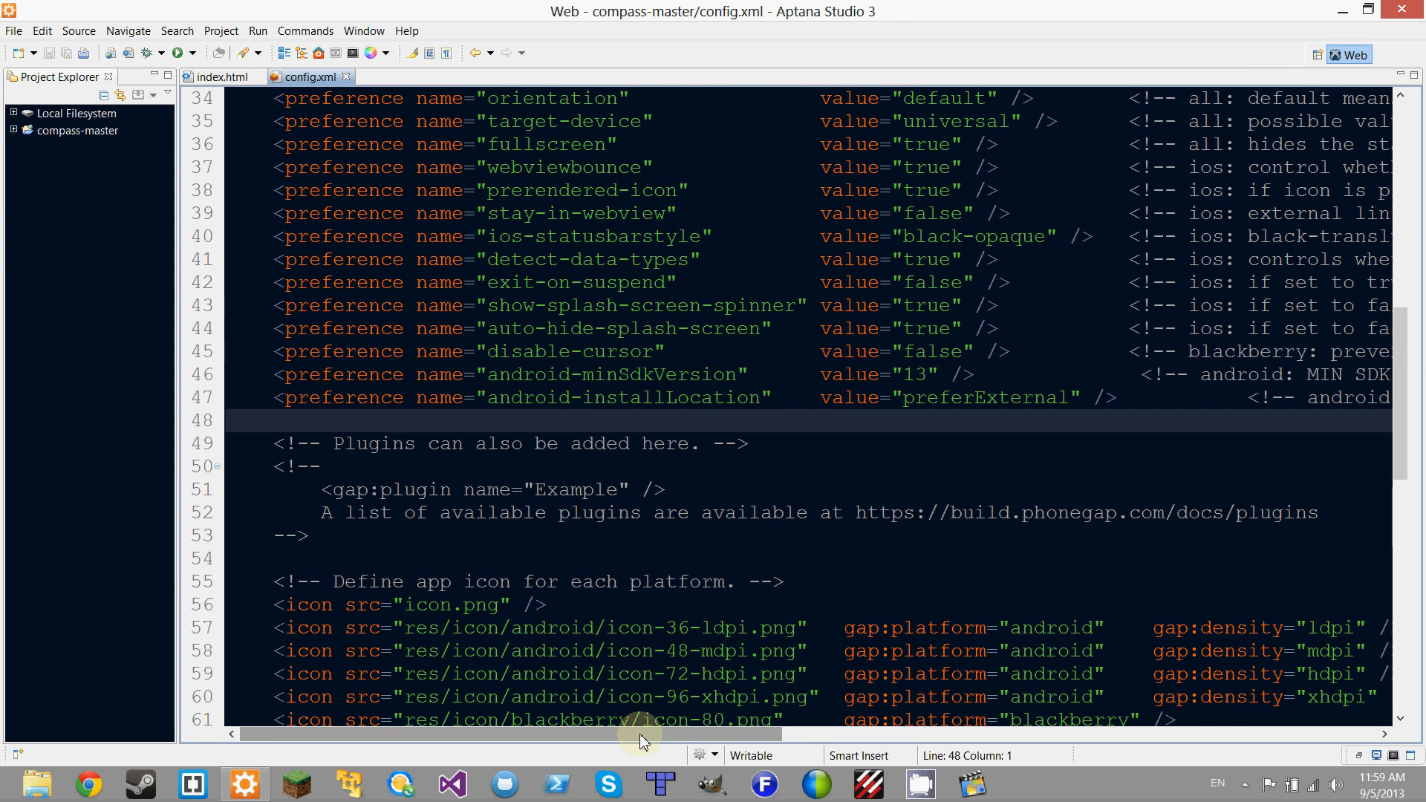
{"action": "mouse_move", "coordinate": [609, 430]}
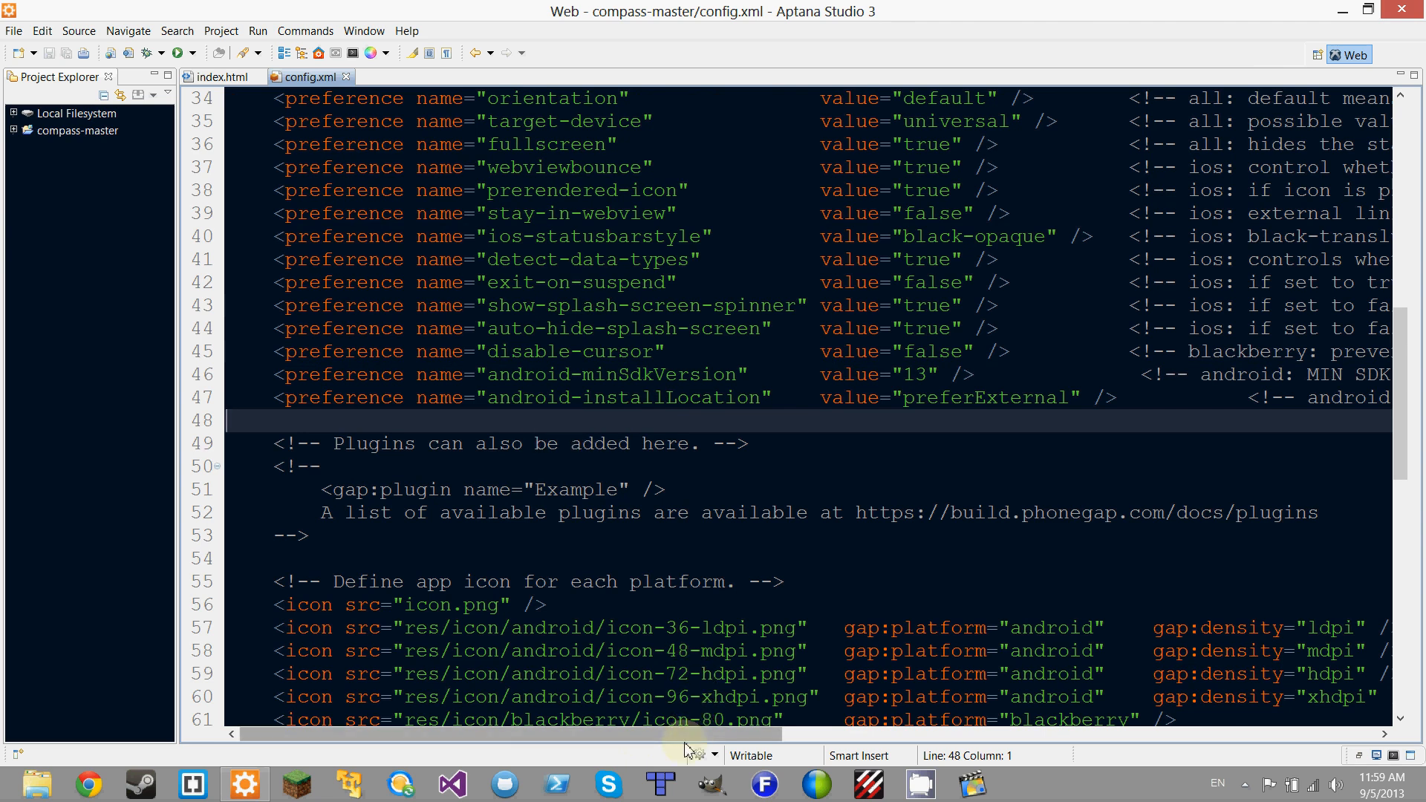
{"action": "scroll", "scroll_direction": "right", "scroll_amount": 3}
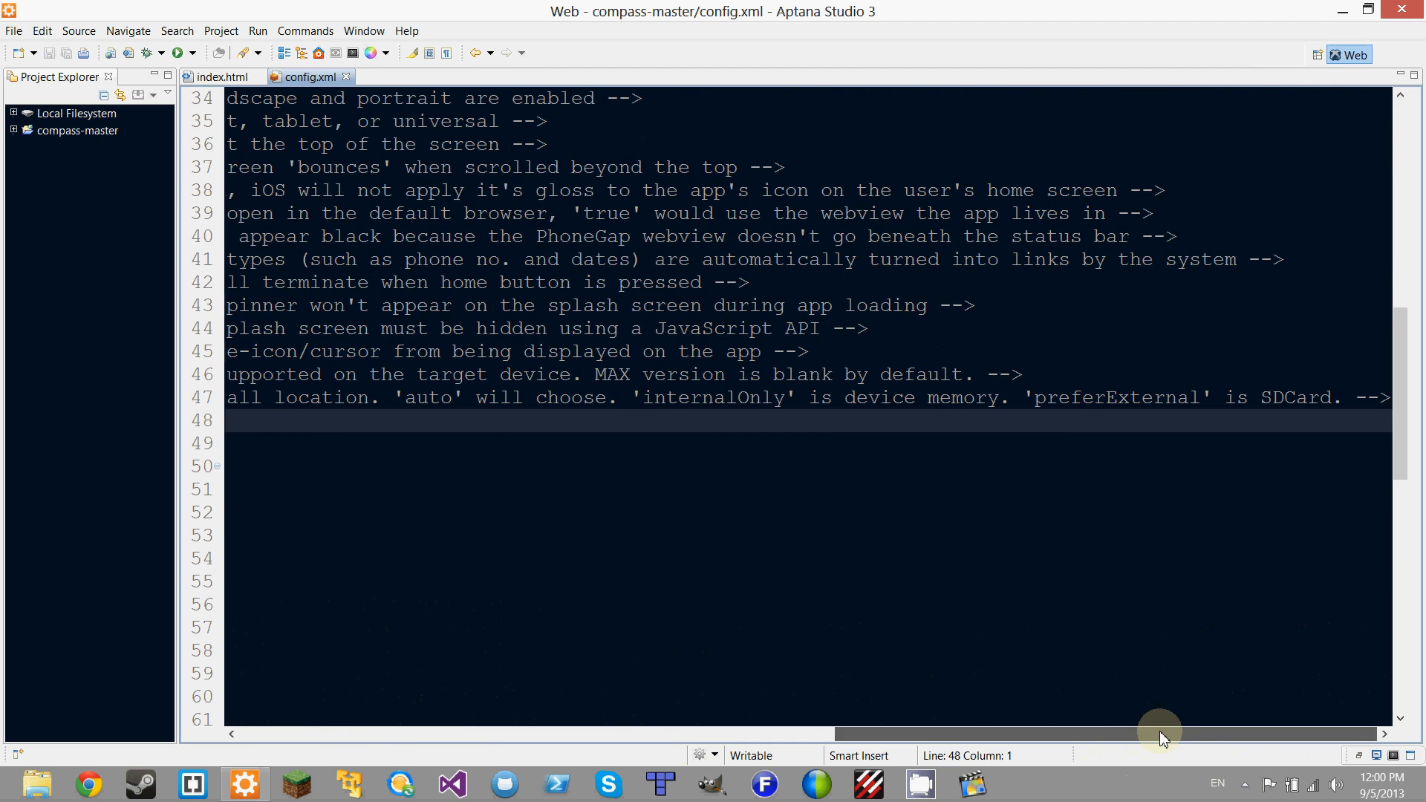
{"action": "scroll", "scroll_direction": "left", "scroll_amount": 3}
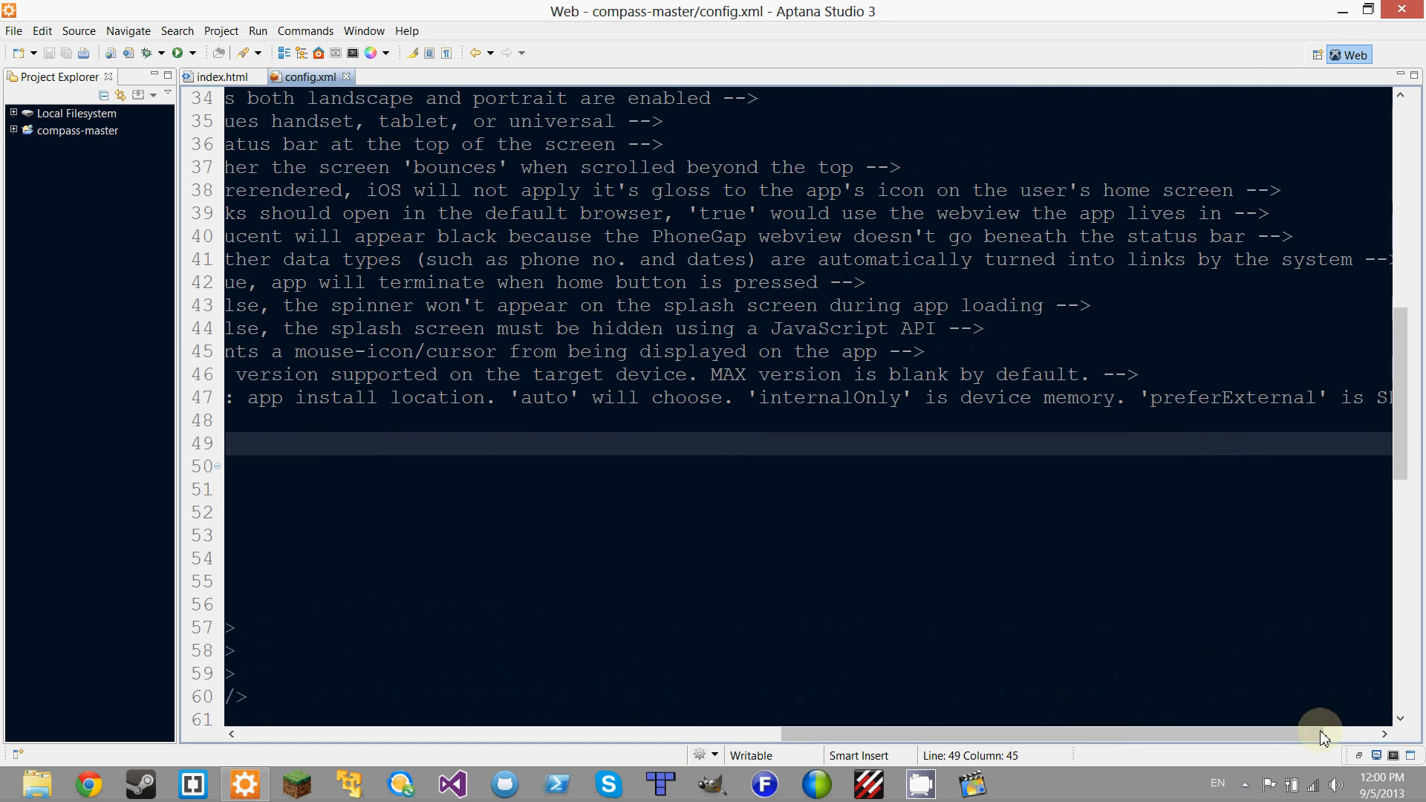
{"action": "mouse_move", "coordinate": [914, 750]}
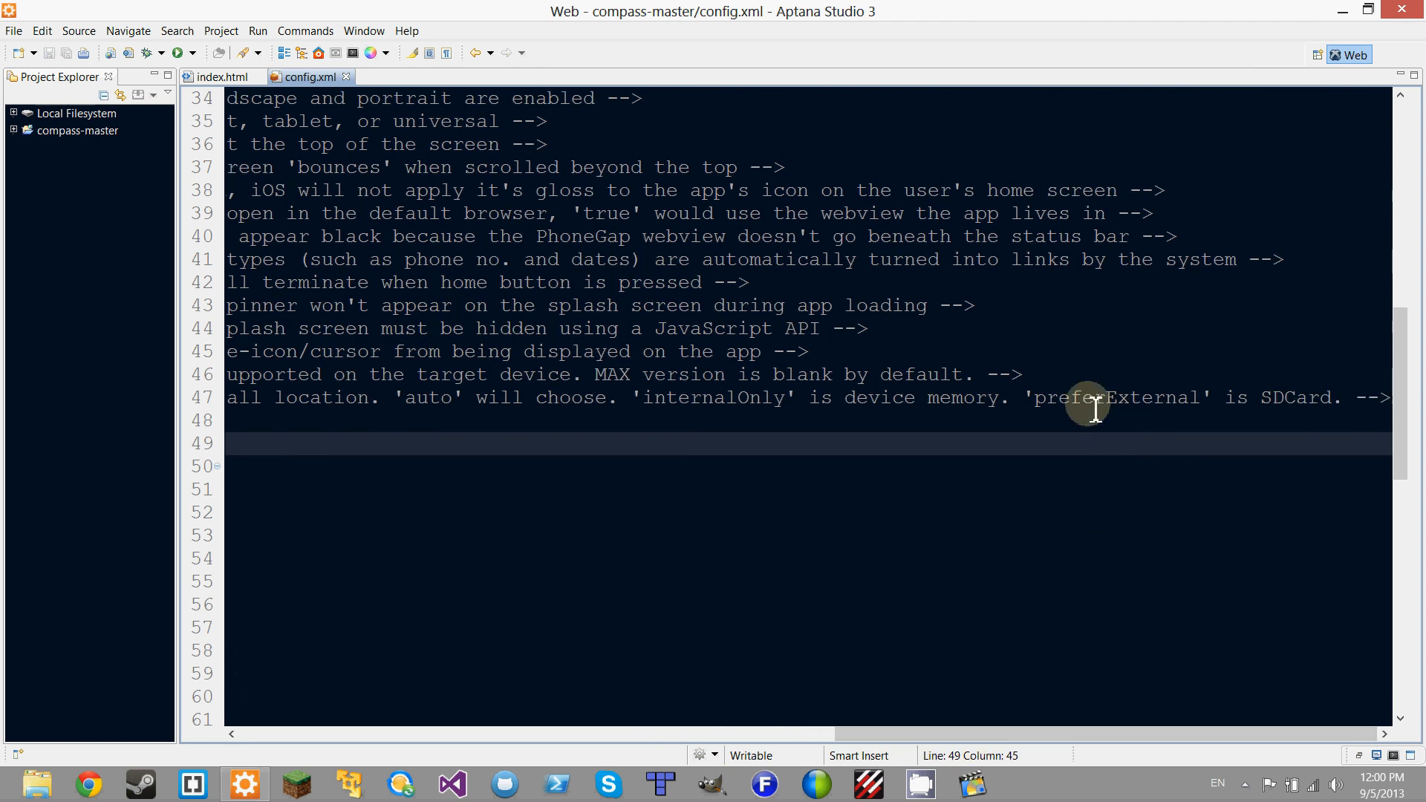
{"action": "double_click", "coordinate": [1115, 397]}
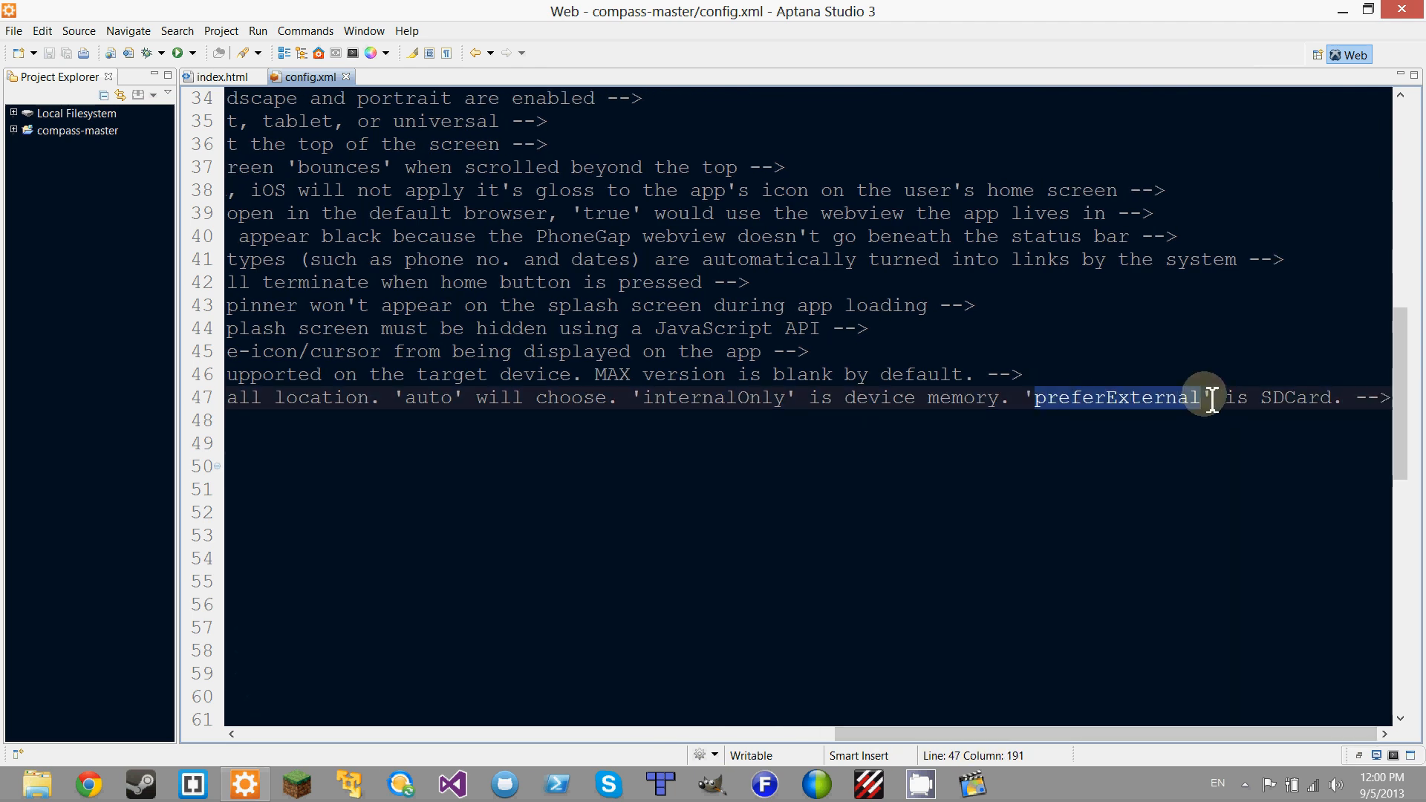
{"action": "left_click", "coordinate": [1174, 374]}
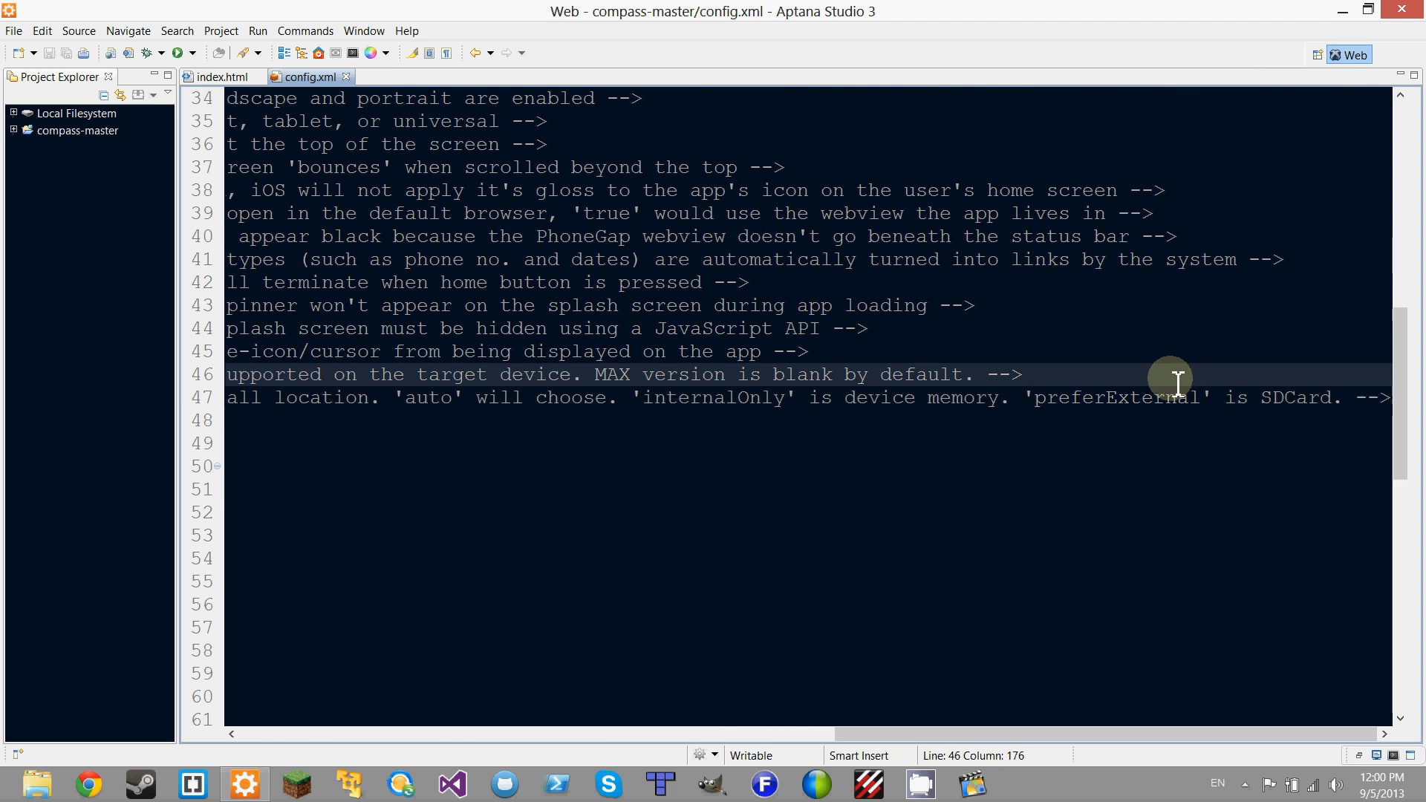
{"action": "mouse_move", "coordinate": [740, 462]}
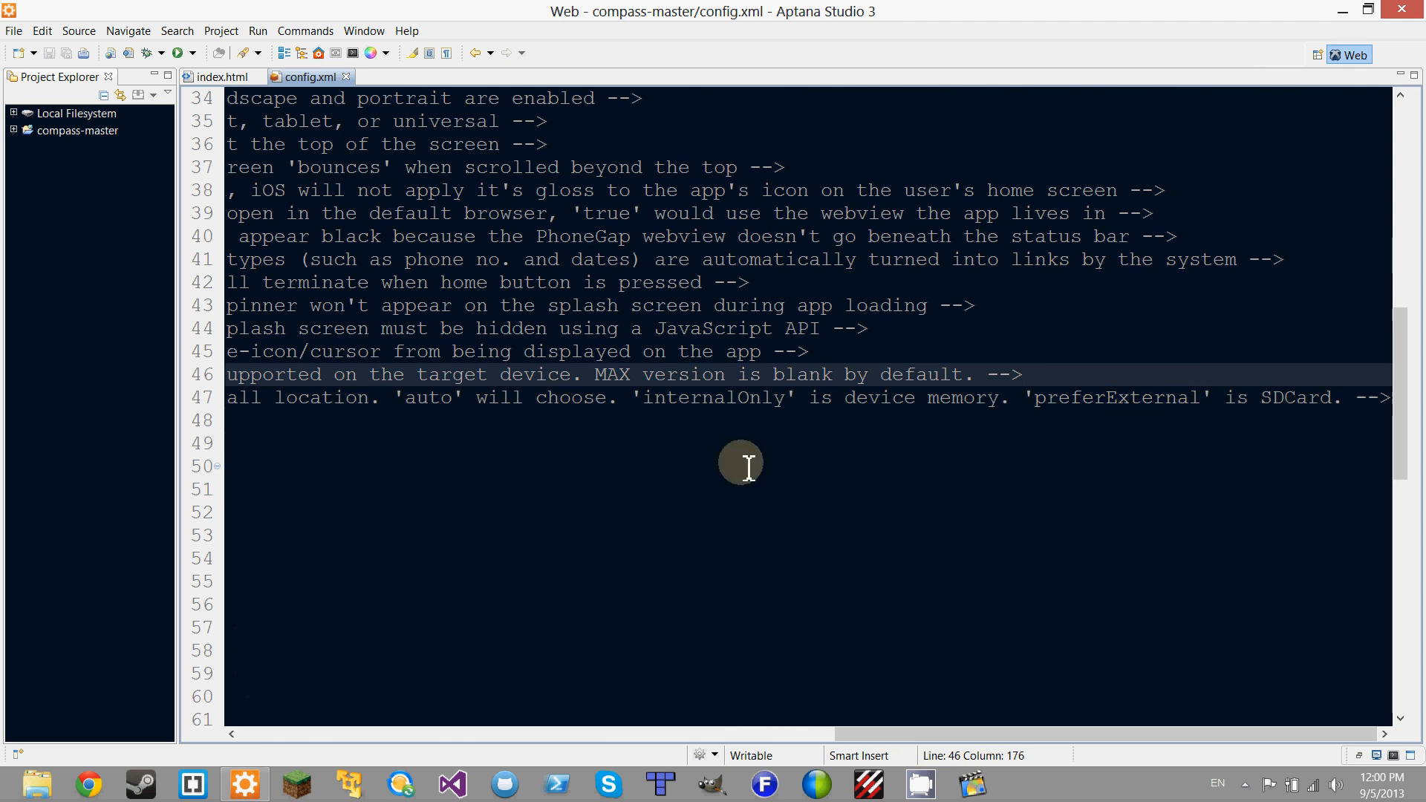
{"action": "double_click", "coordinate": [705, 398]}
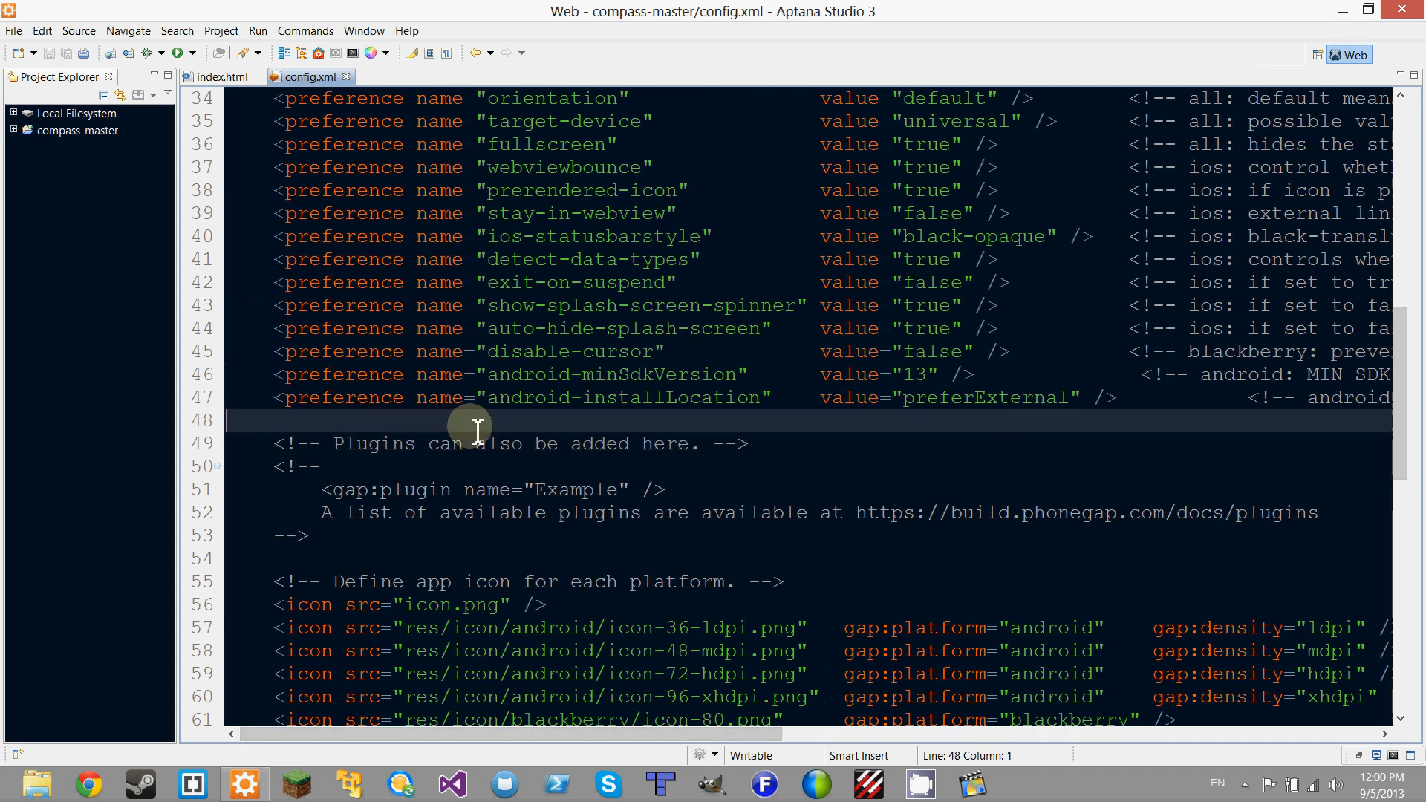
{"action": "mouse_move", "coordinate": [471, 444]}
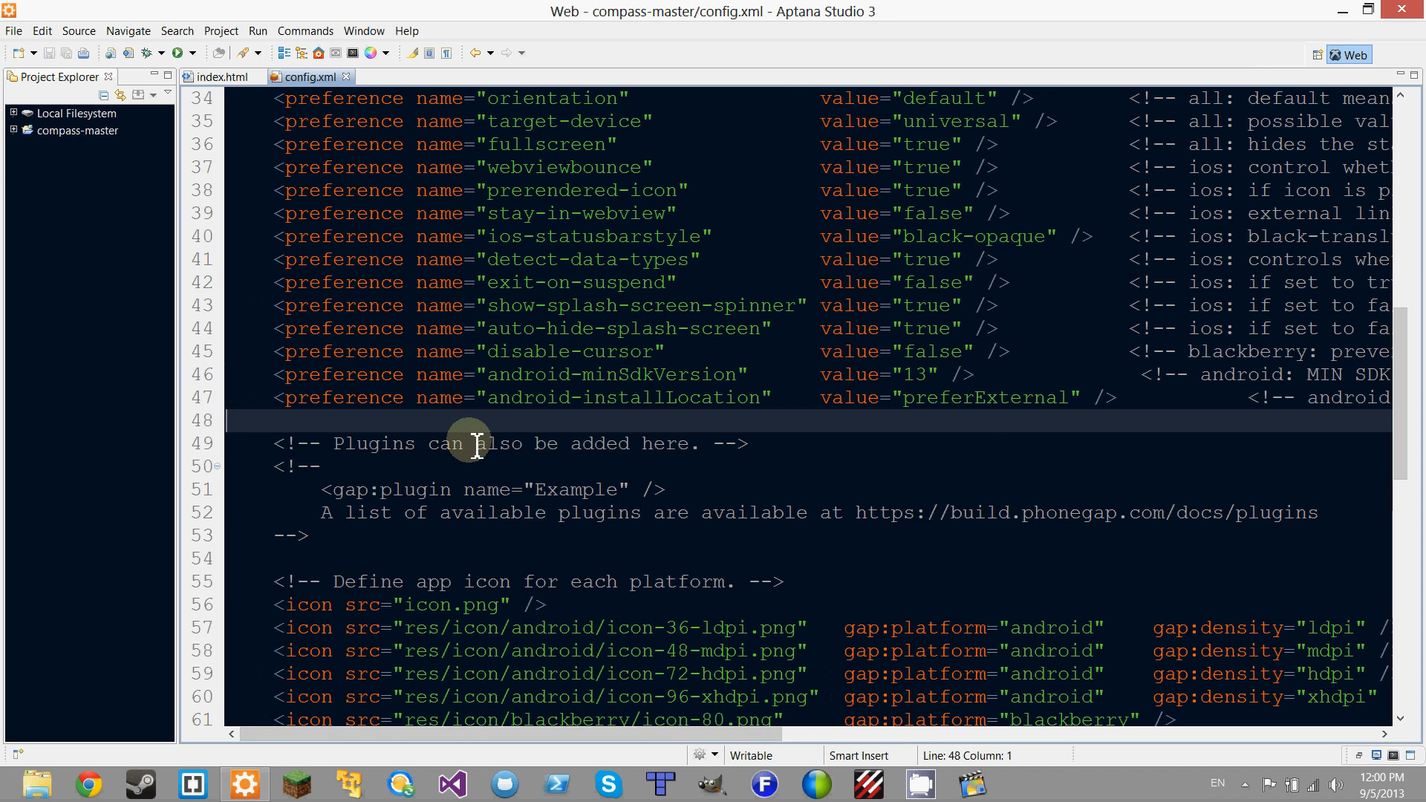
{"action": "mouse_move", "coordinate": [684, 444]}
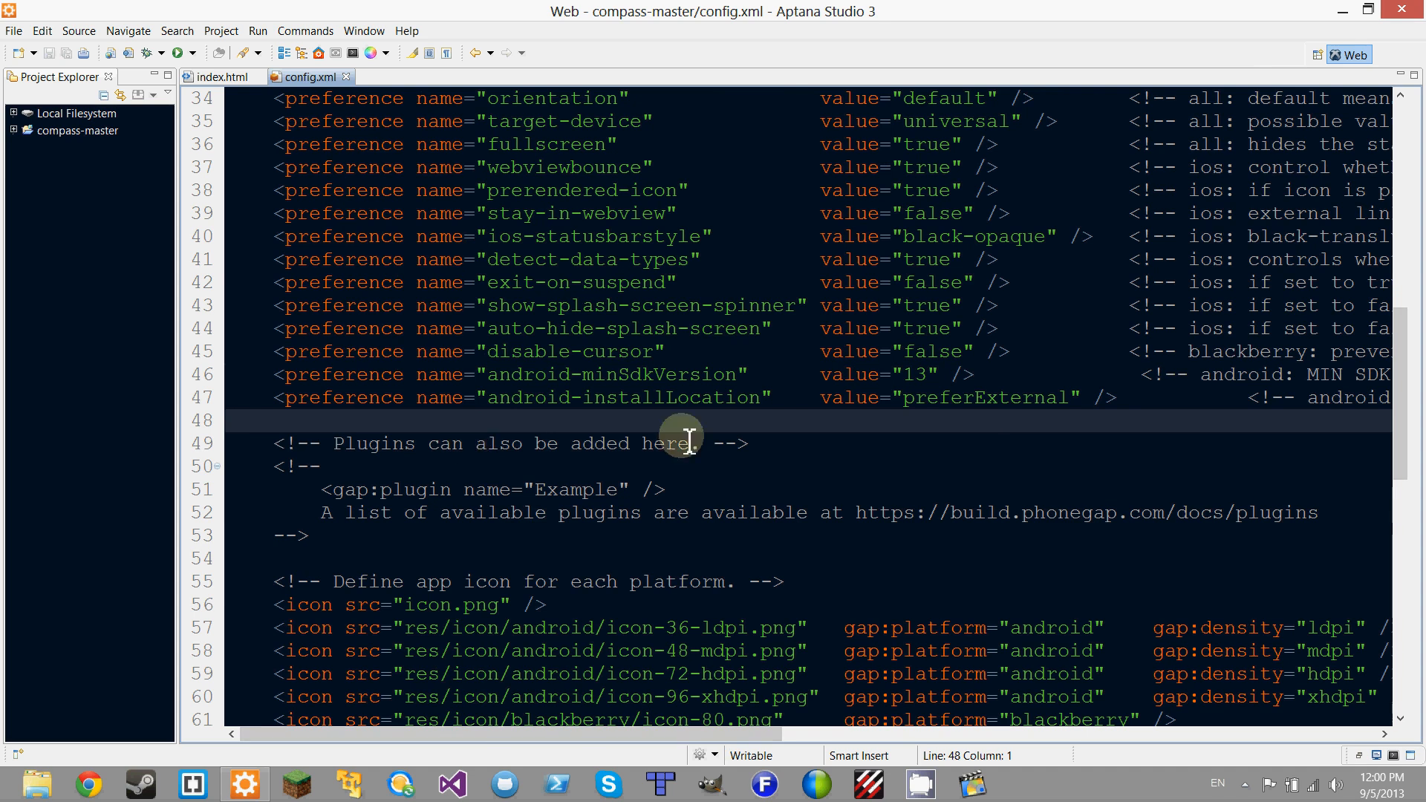
{"action": "mouse_move", "coordinate": [798, 421]}
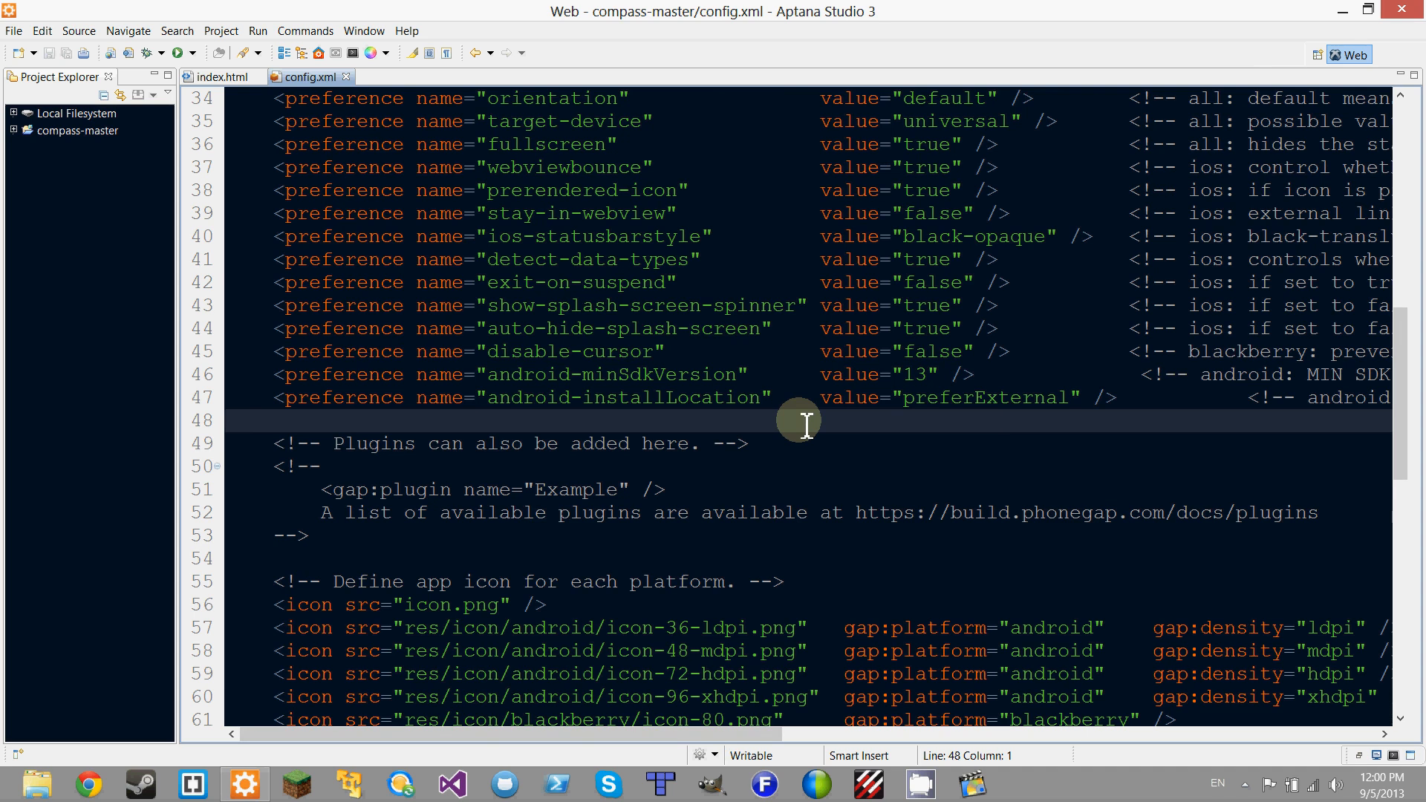
{"action": "scroll", "scroll_direction": "down", "scroll_amount": 3}
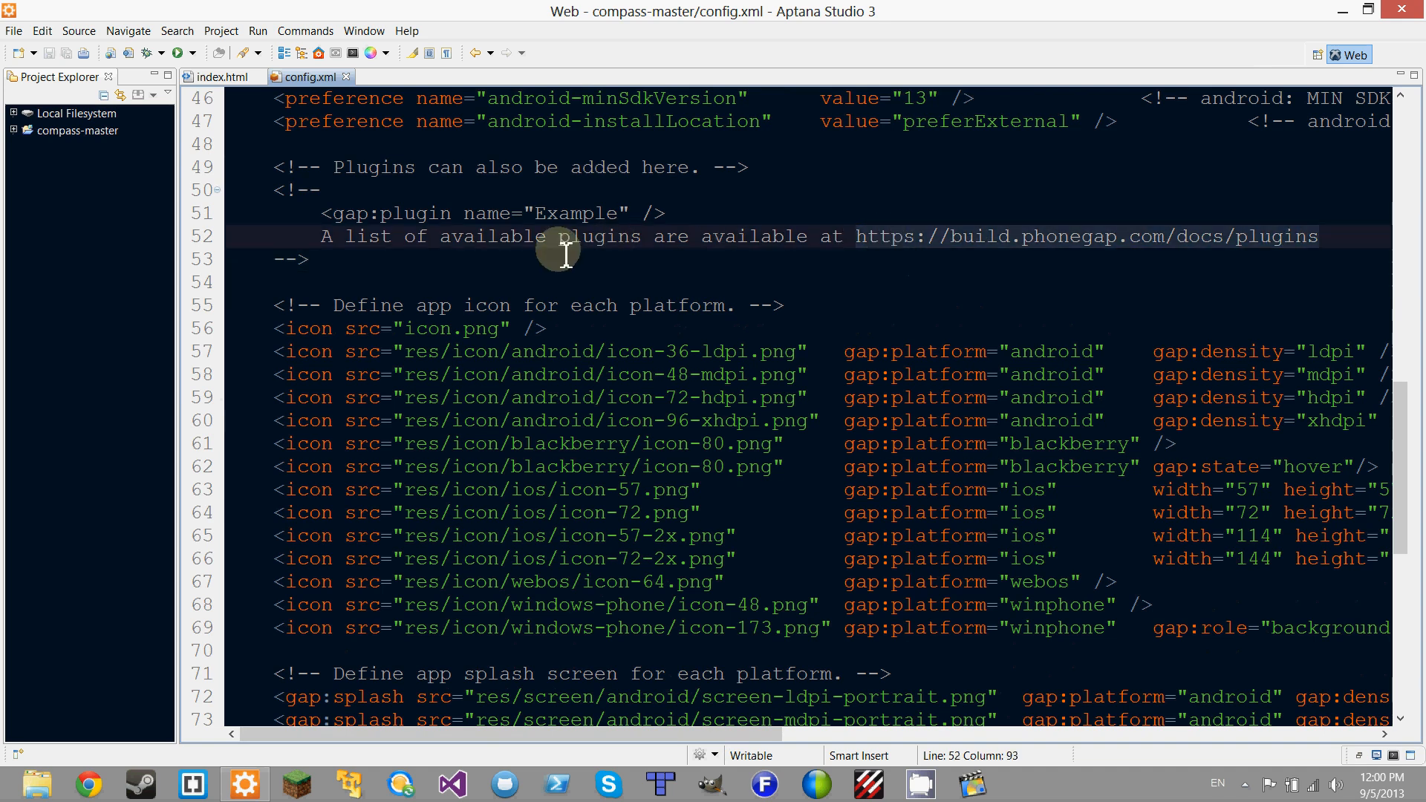
- Inspect the icon entries: the default icon.png and the Android 72 hdpi and 96 xhdpi icons
{"action": "scroll", "scroll_direction": "down", "scroll_amount": 3}
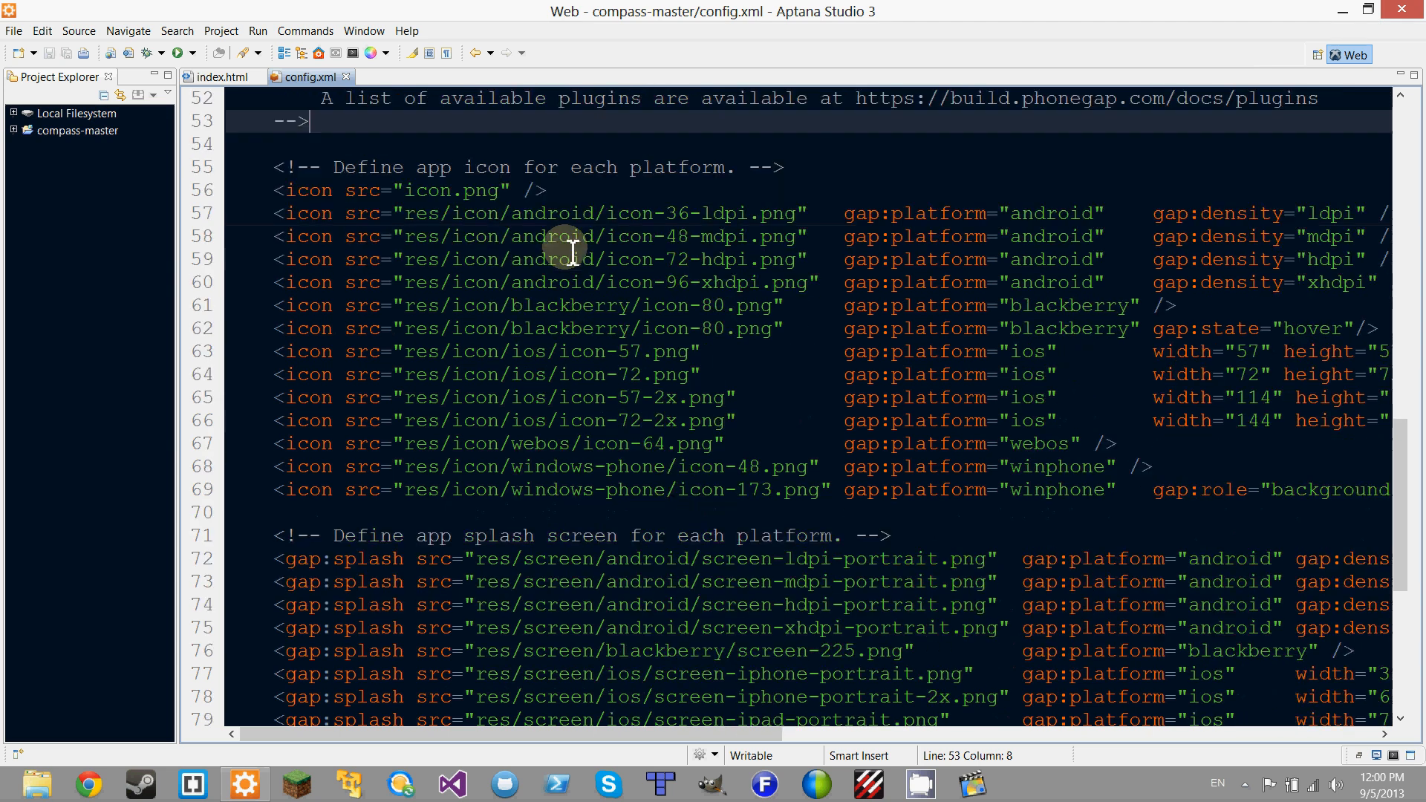
{"action": "mouse_move", "coordinate": [511, 192]}
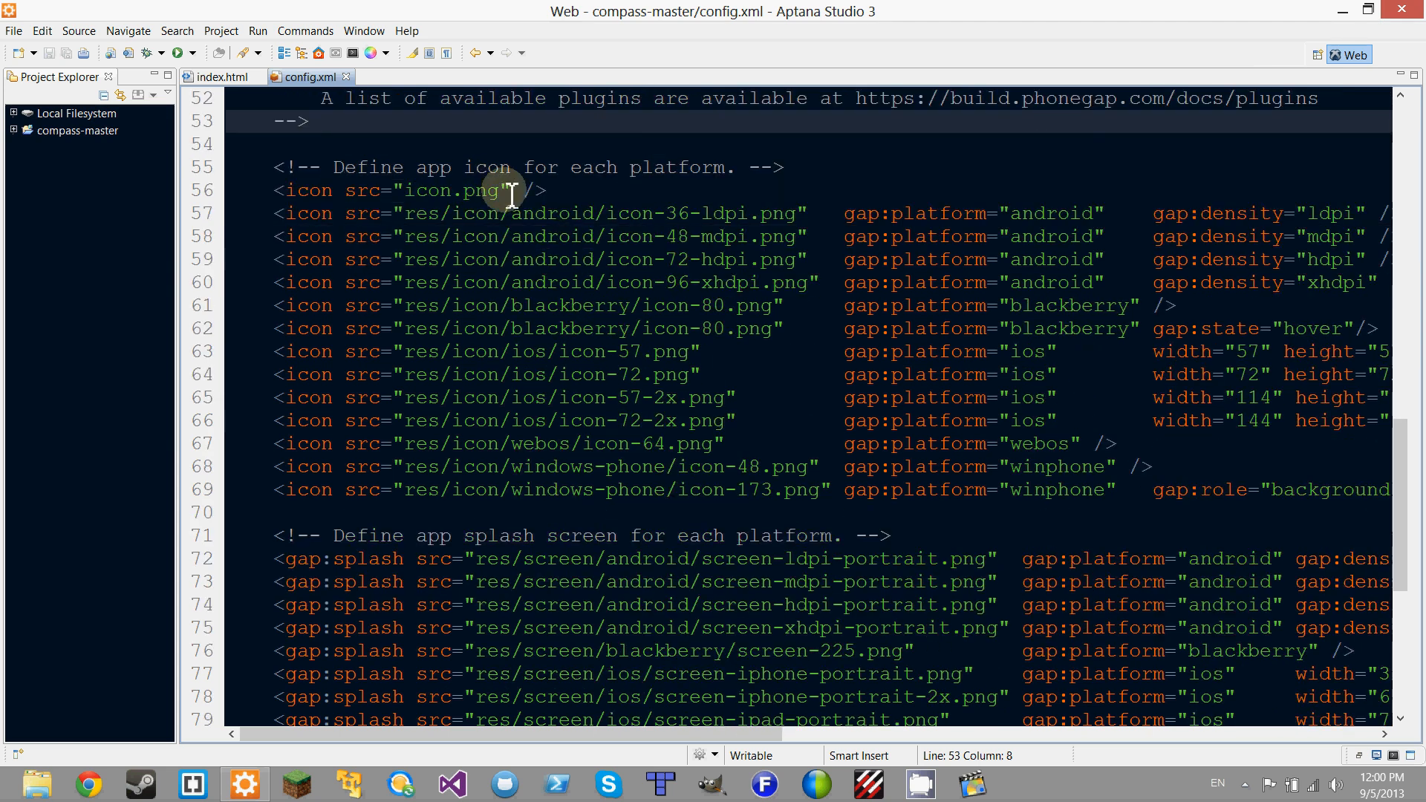
{"action": "left_click", "coordinate": [263, 213]}
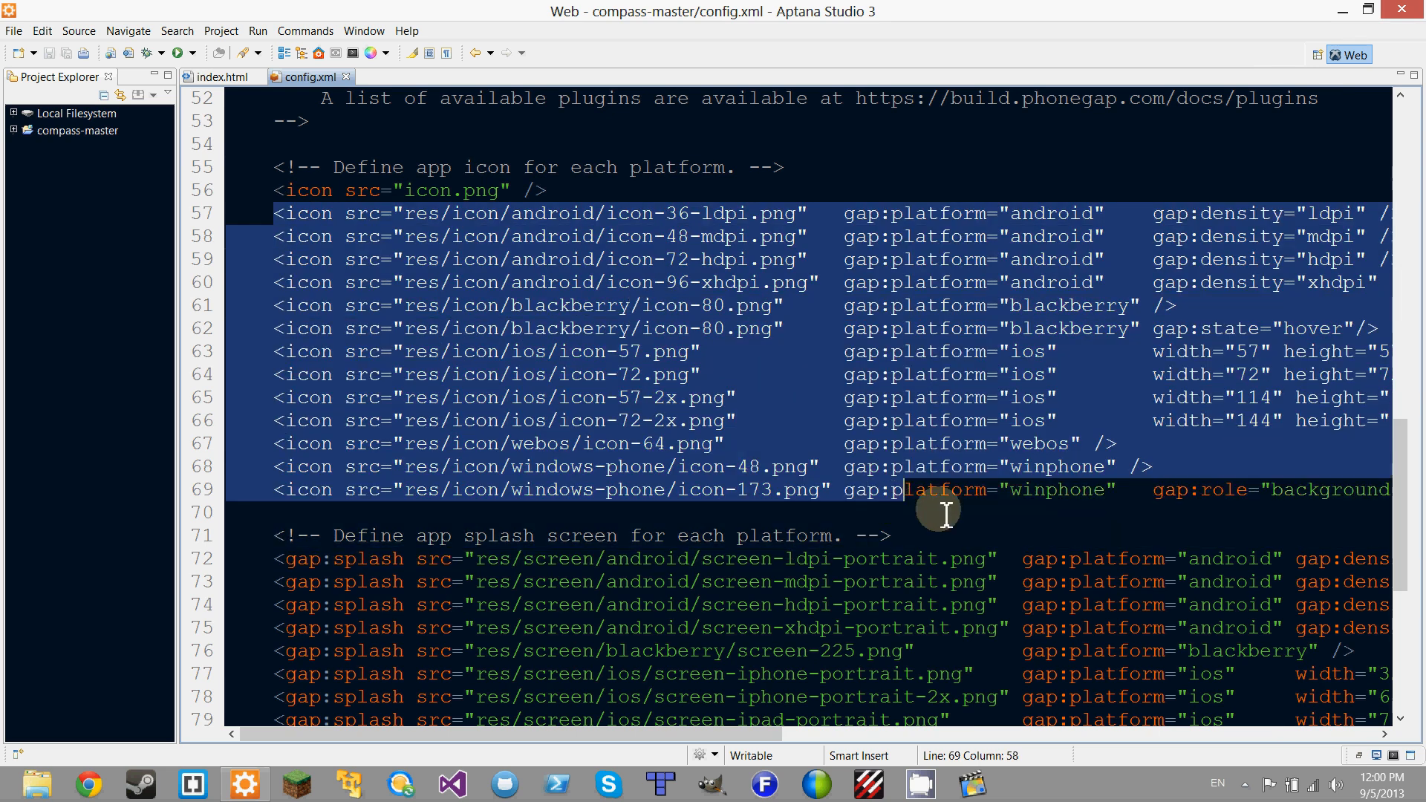
{"action": "left_click", "coordinate": [716, 230]}
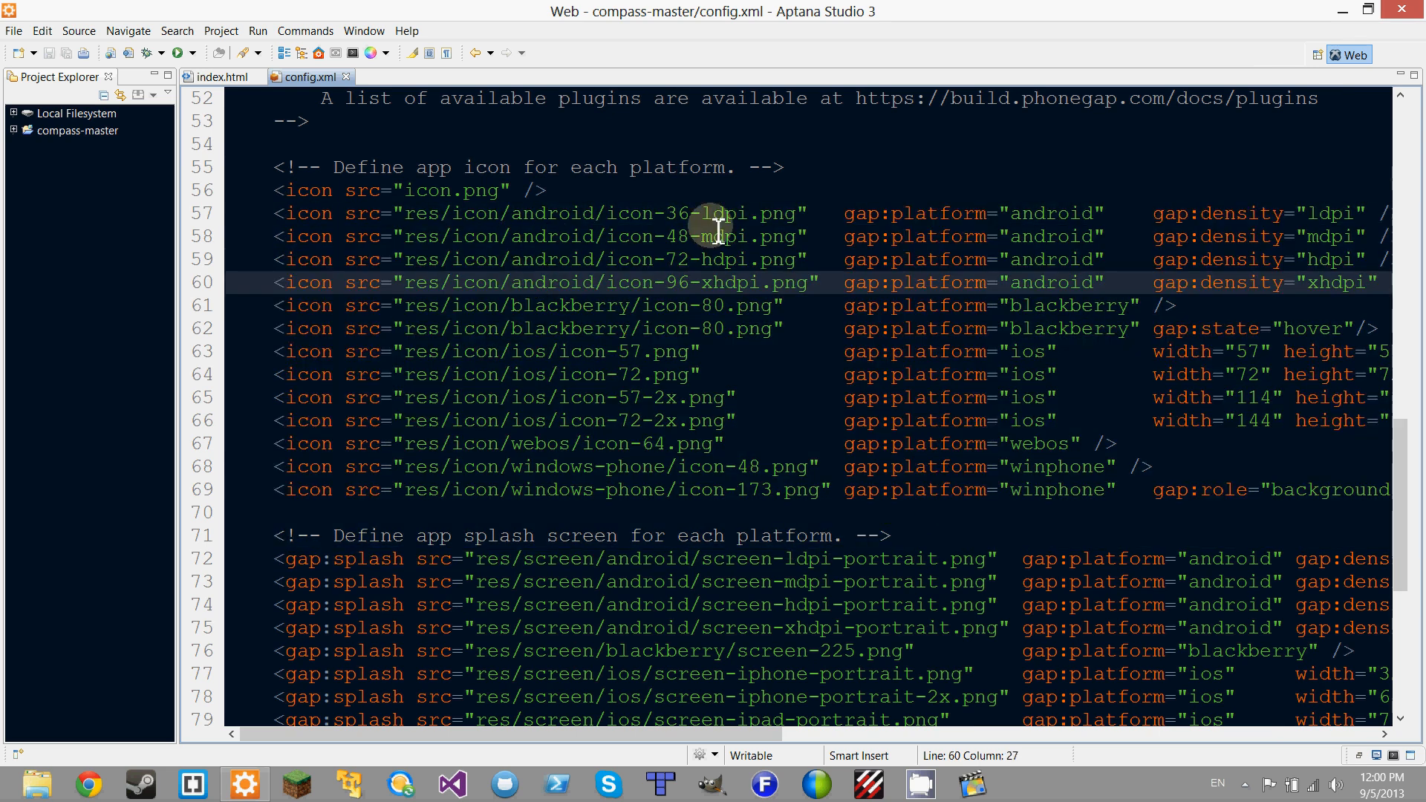
{"action": "left_click", "coordinate": [692, 374]}
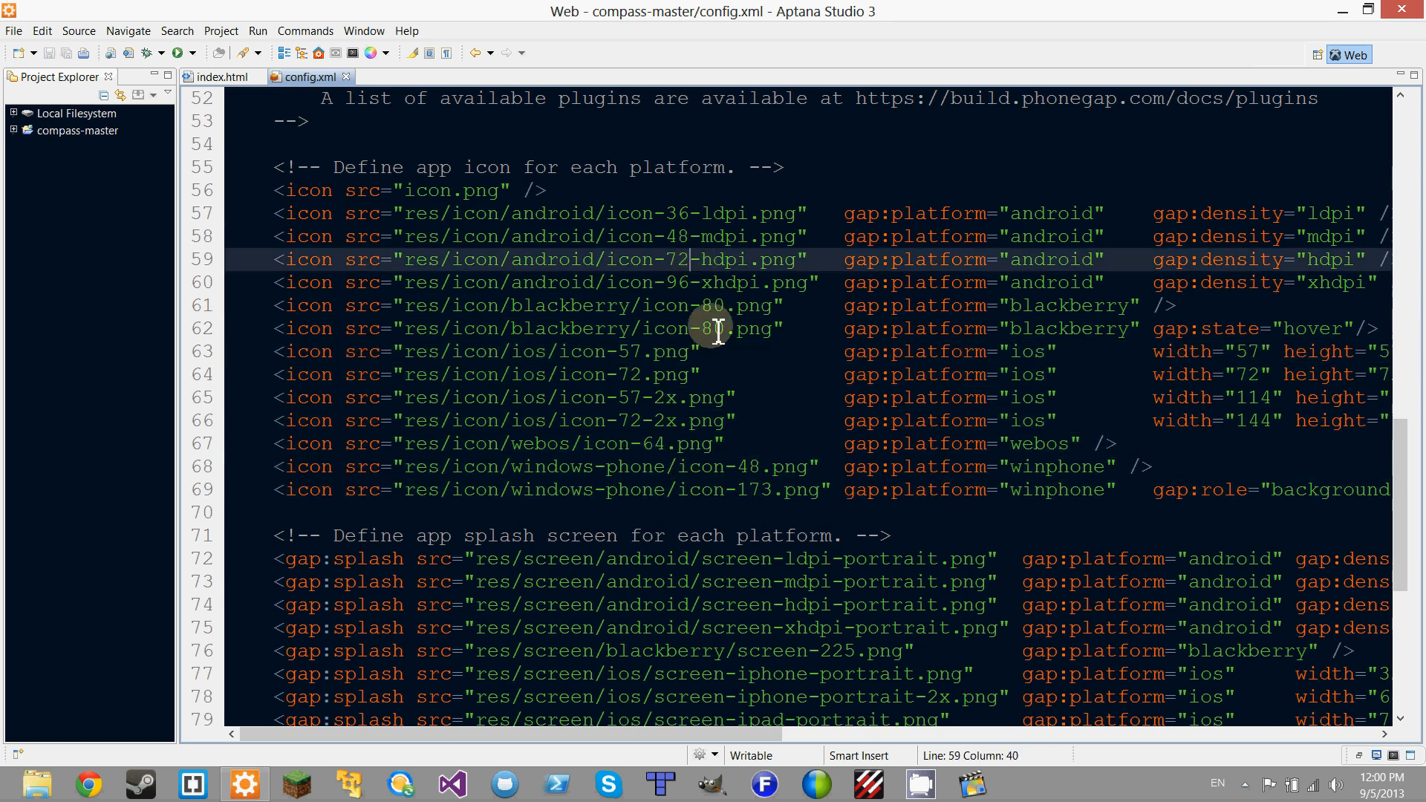
{"action": "mouse_move", "coordinate": [701, 339]}
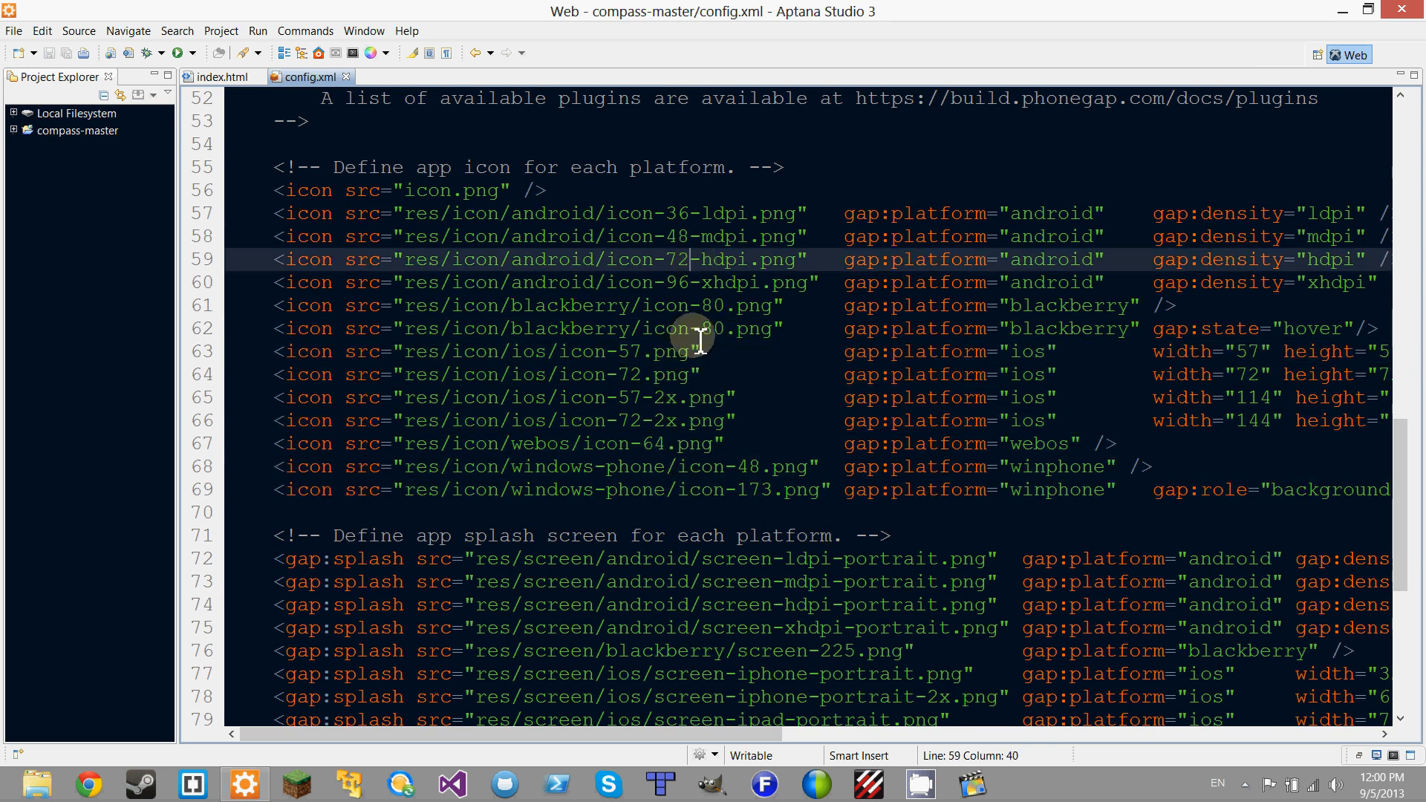
{"action": "left_click", "coordinate": [778, 282]}
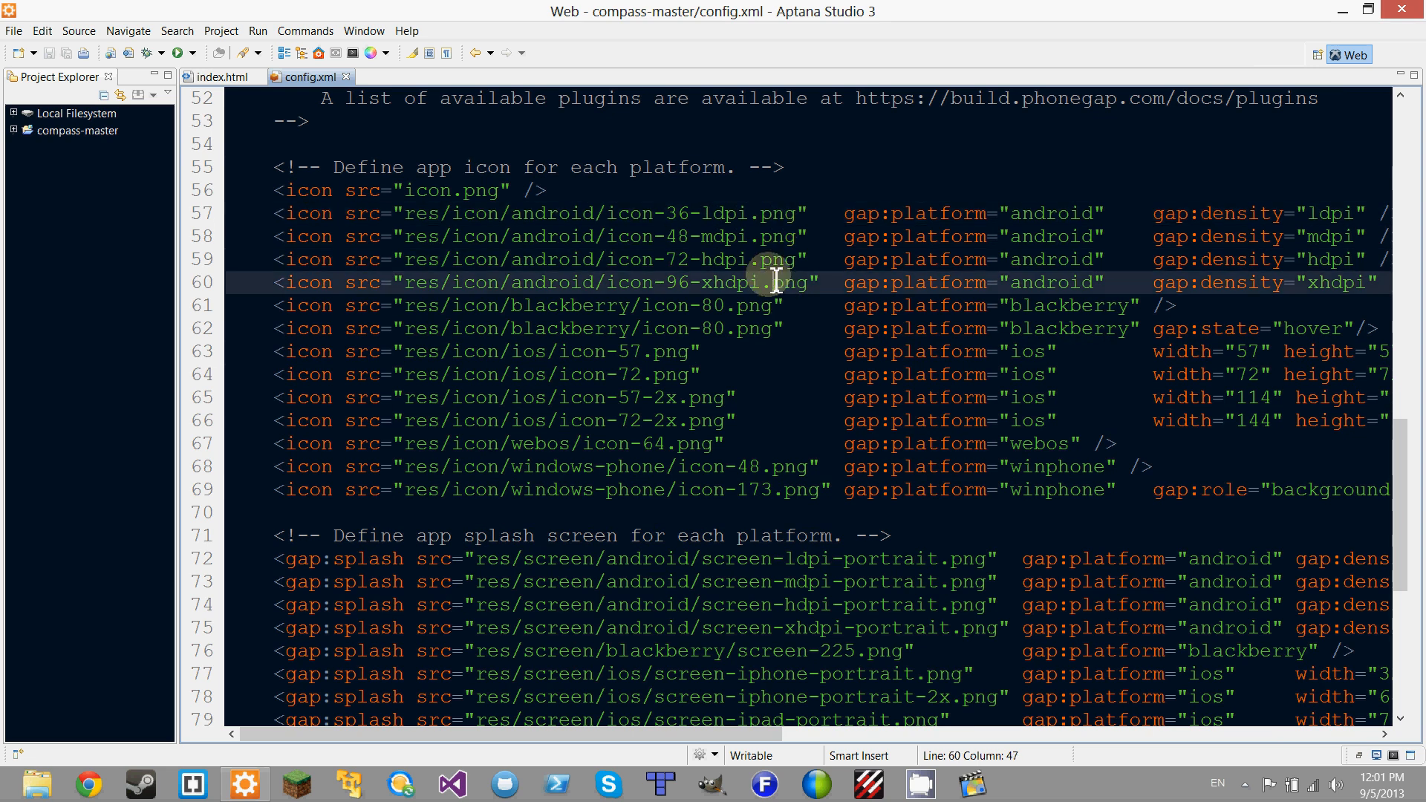
{"action": "left_click", "coordinate": [728, 191]}
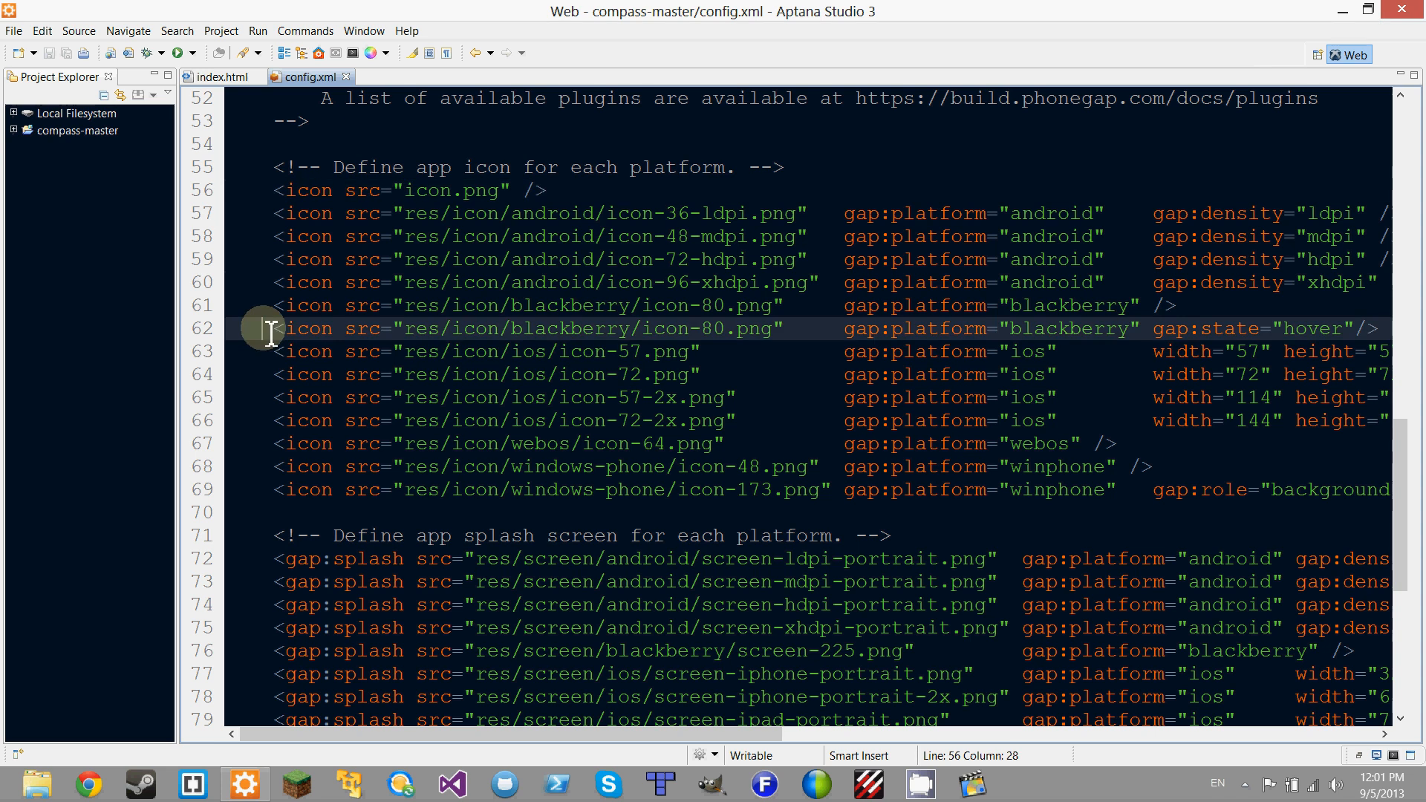
{"action": "left_click", "coordinate": [746, 283]}
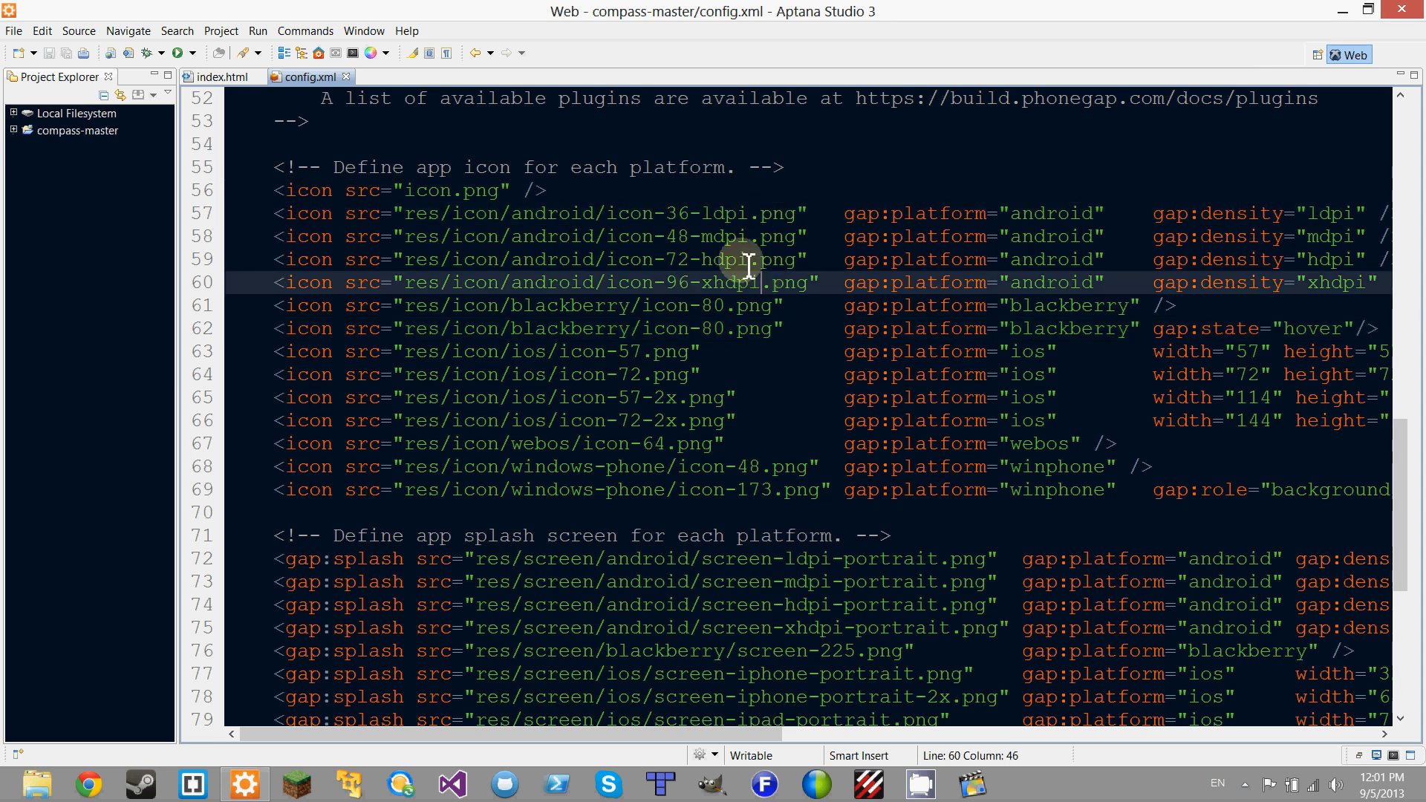
{"action": "left_click", "coordinate": [546, 190]}
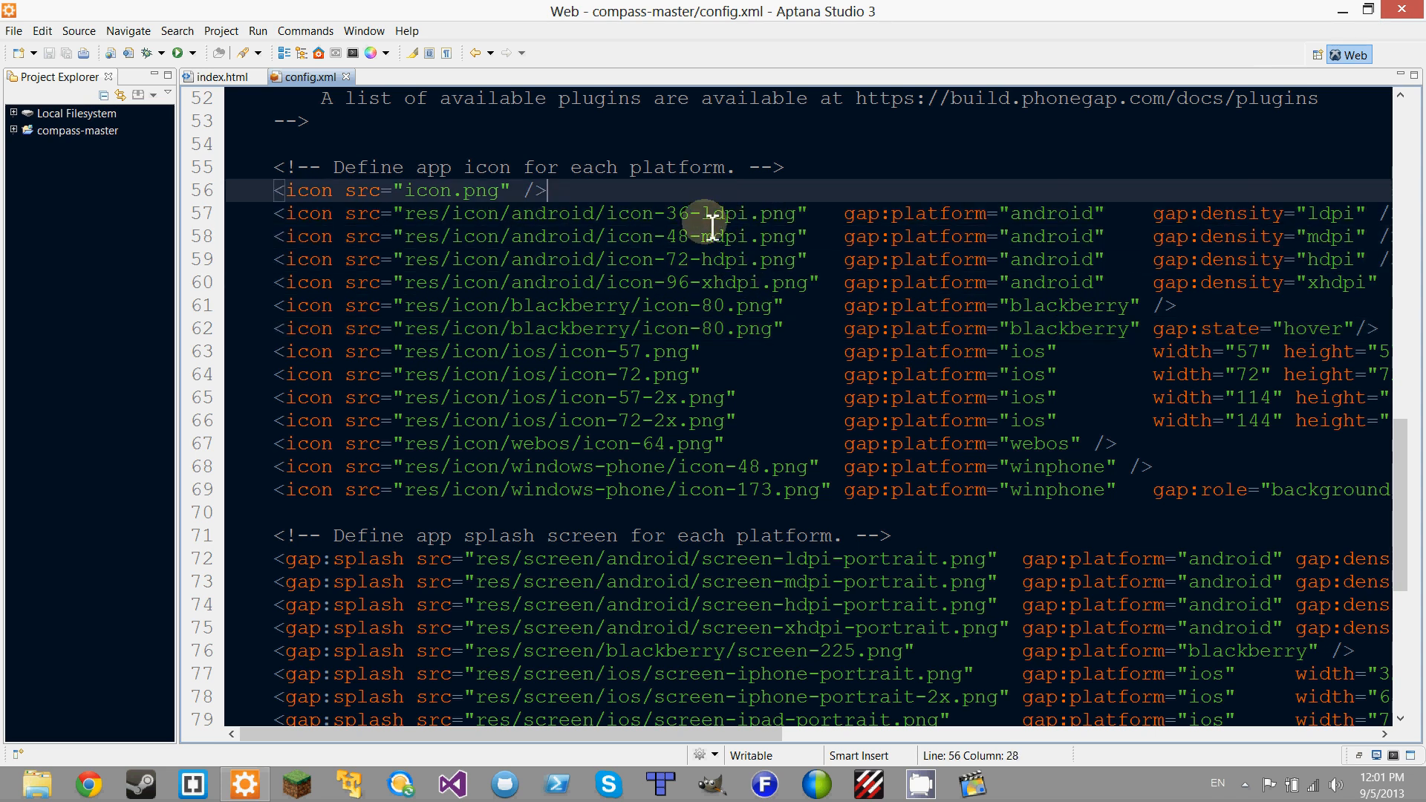
{"action": "mouse_move", "coordinate": [685, 196]}
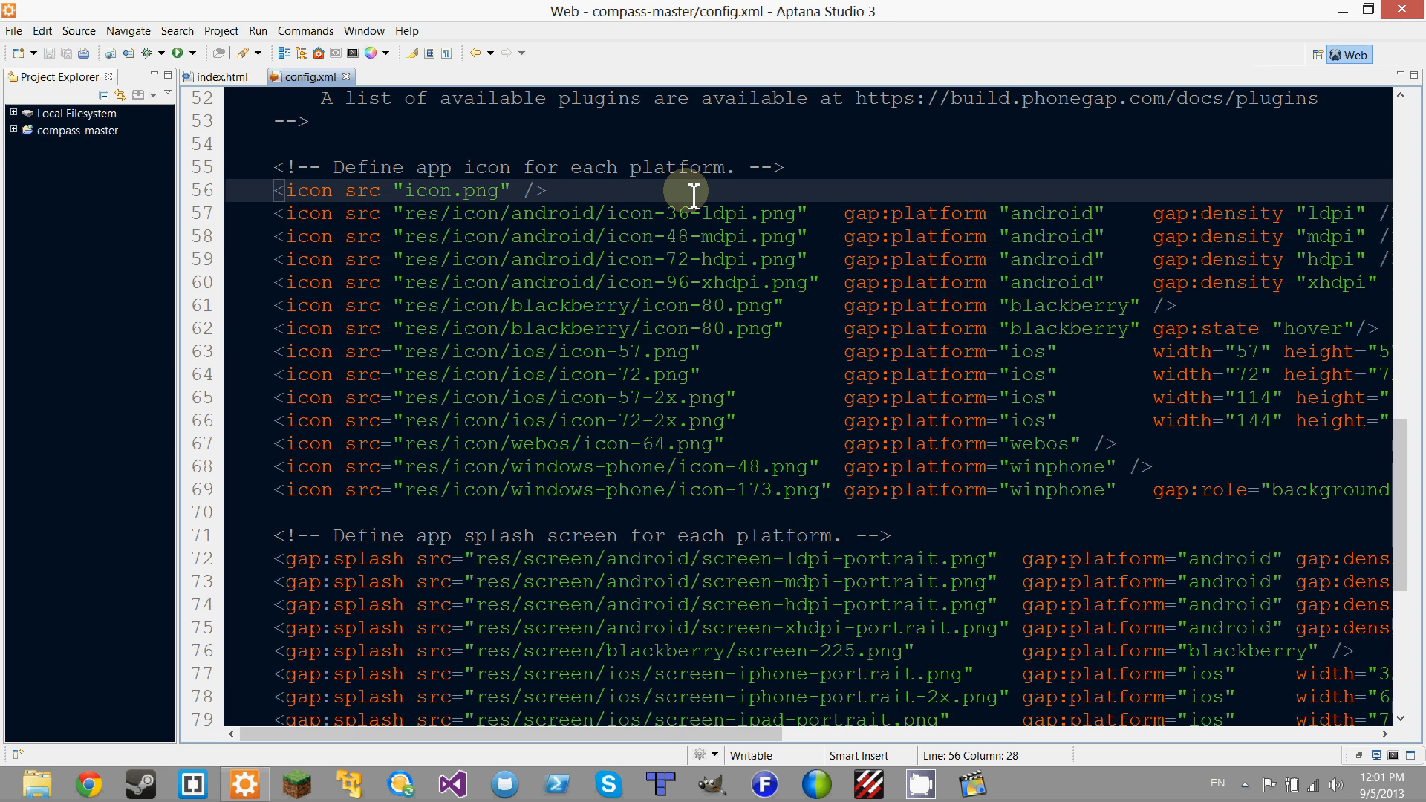
{"action": "mouse_move", "coordinate": [699, 194]}
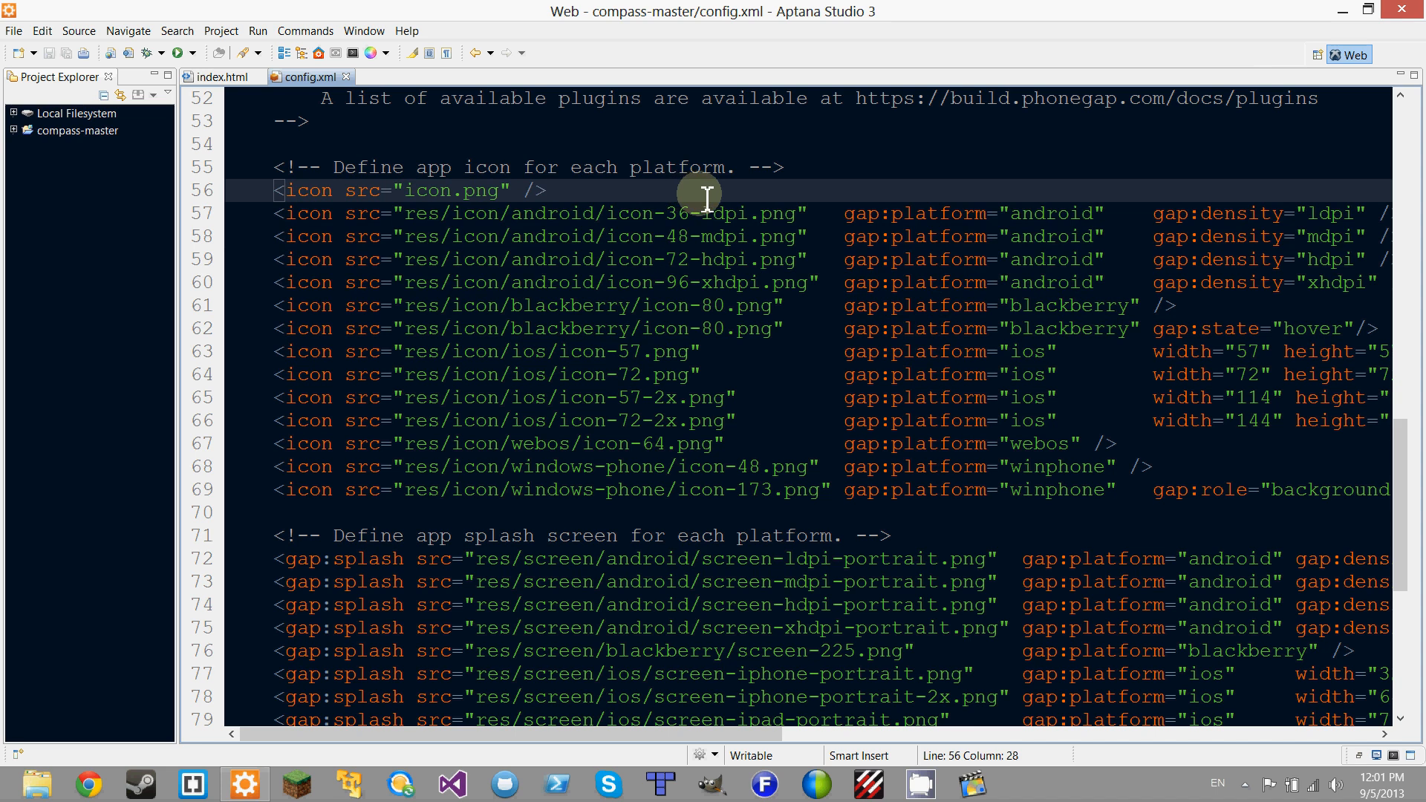
{"action": "scroll", "scroll_direction": "down", "scroll_amount": 3}
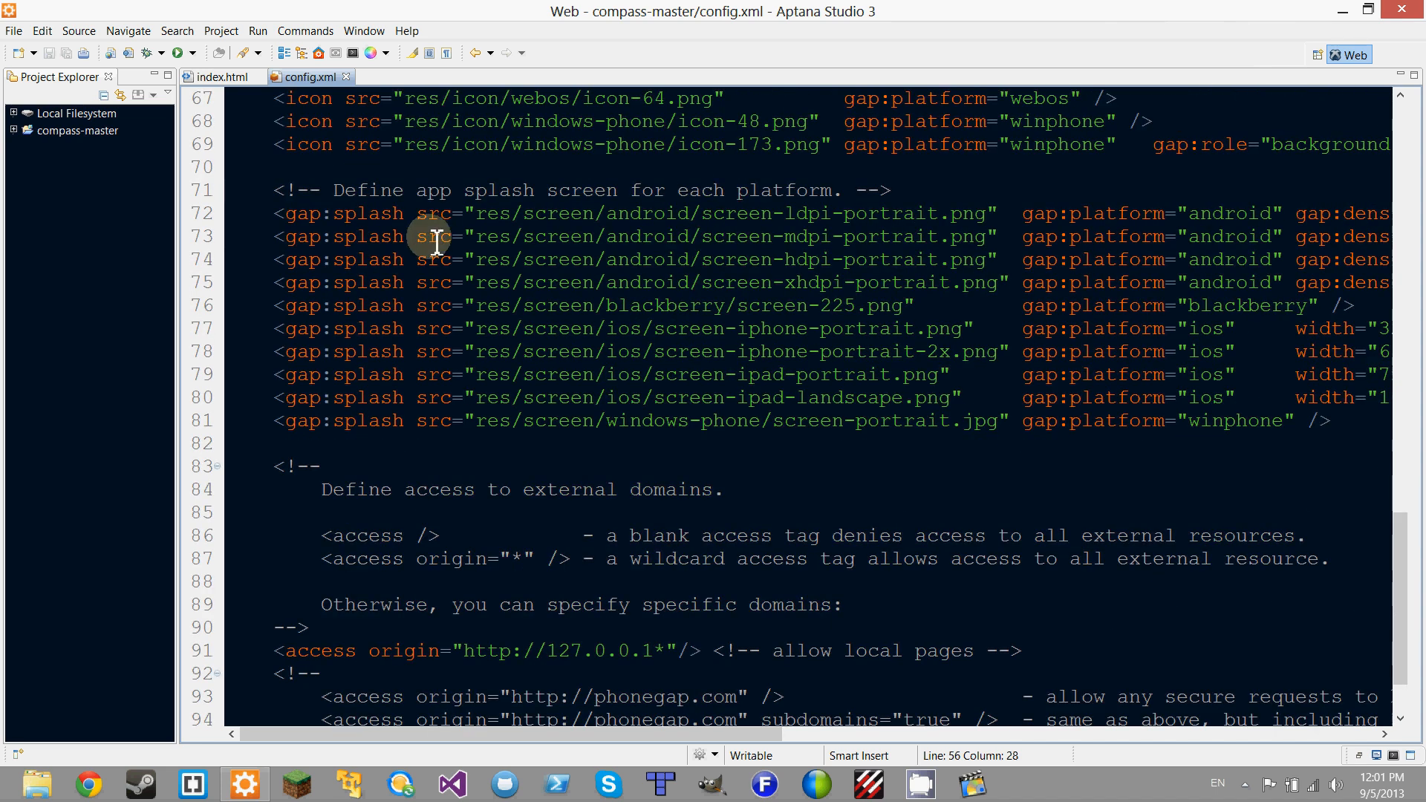
{"action": "scroll", "scroll_direction": "down", "scroll_amount": 3}
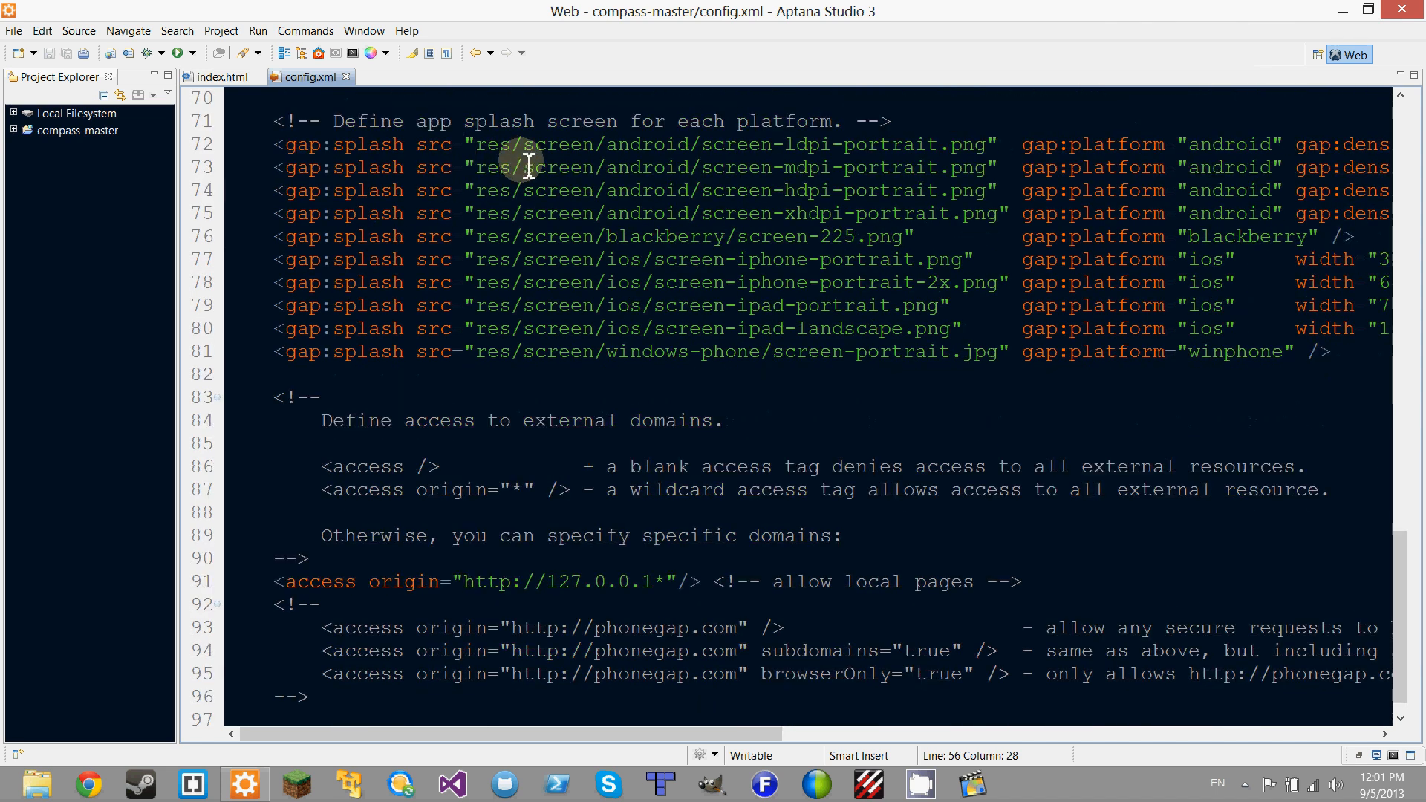
{"action": "mouse_move", "coordinate": [543, 213]}
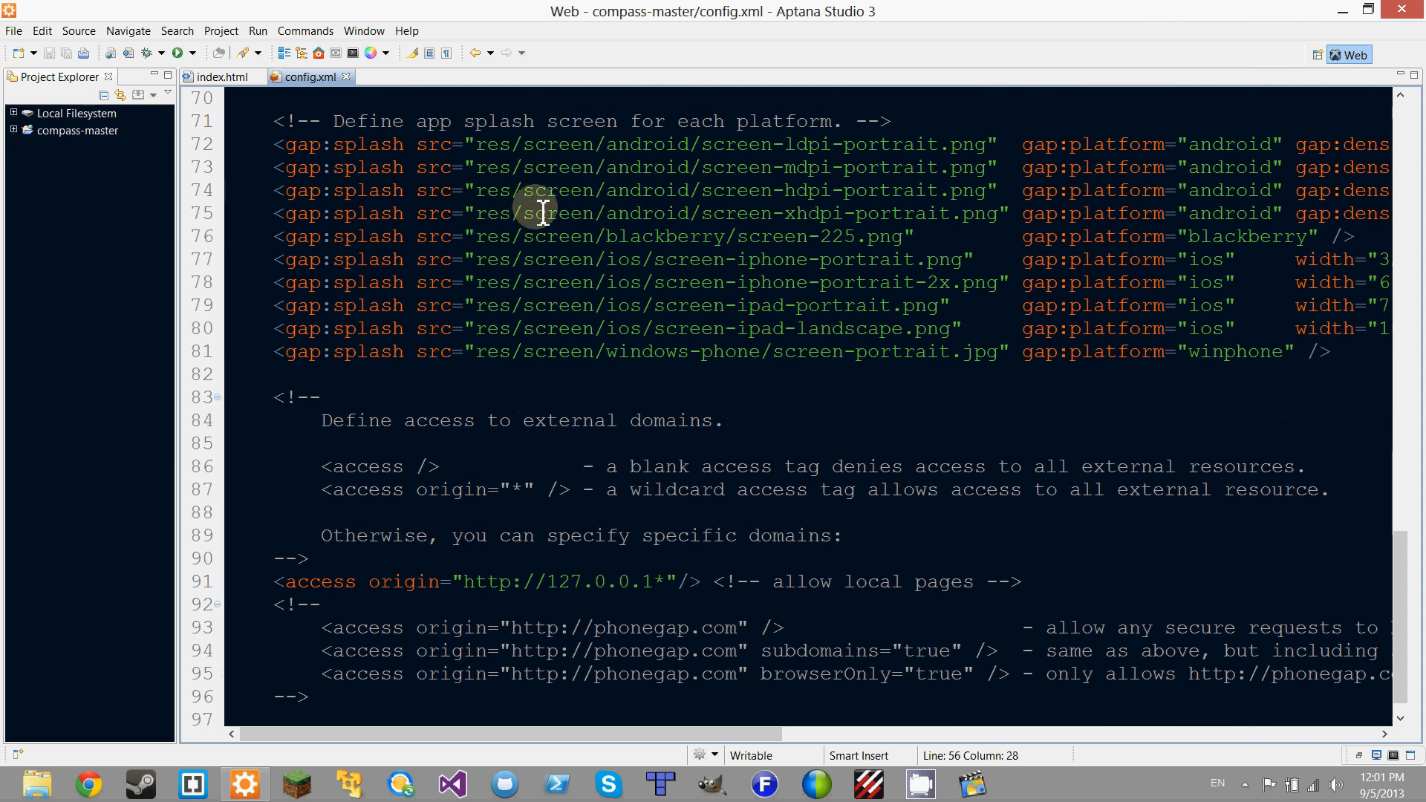
{"action": "mouse_move", "coordinate": [377, 214]}
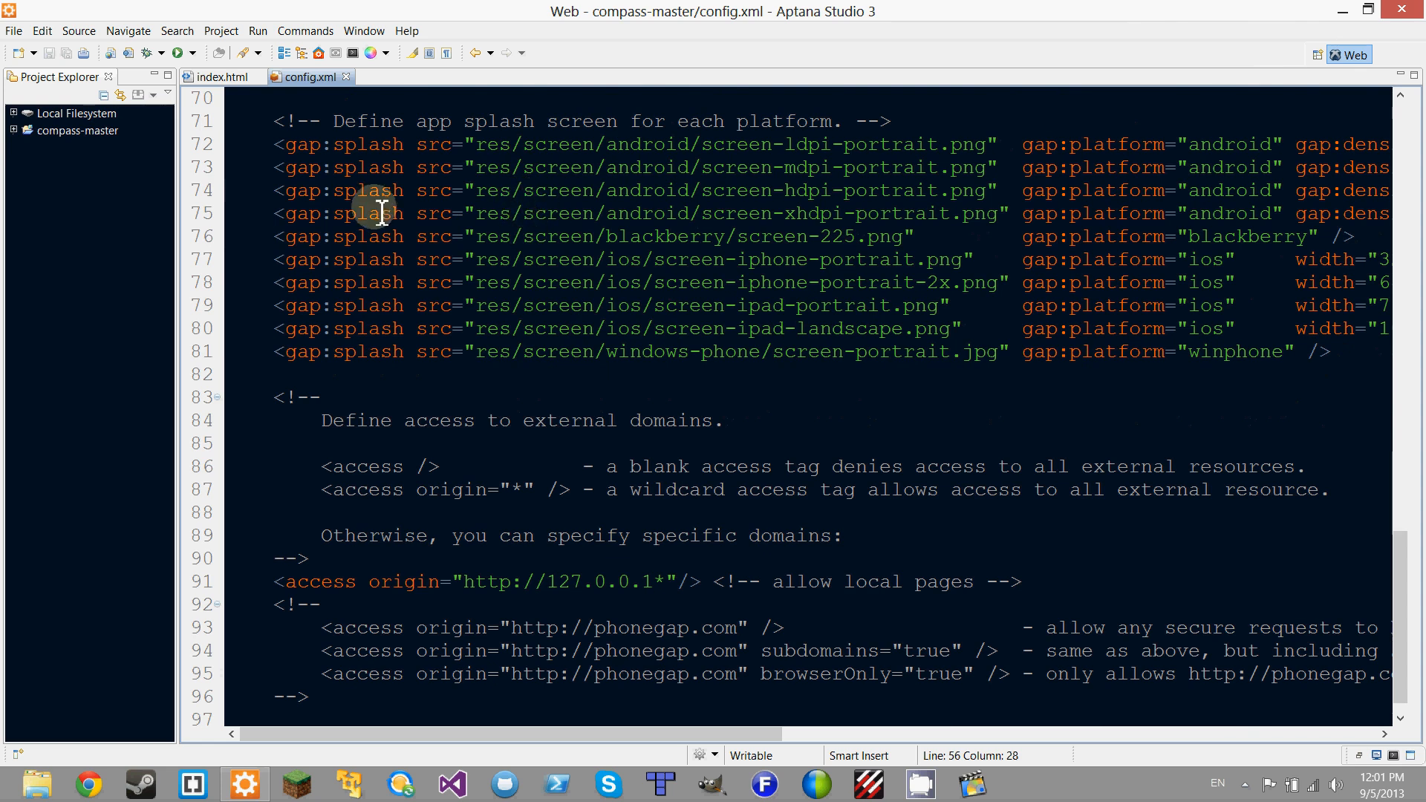
{"action": "left_click", "coordinate": [559, 373]}
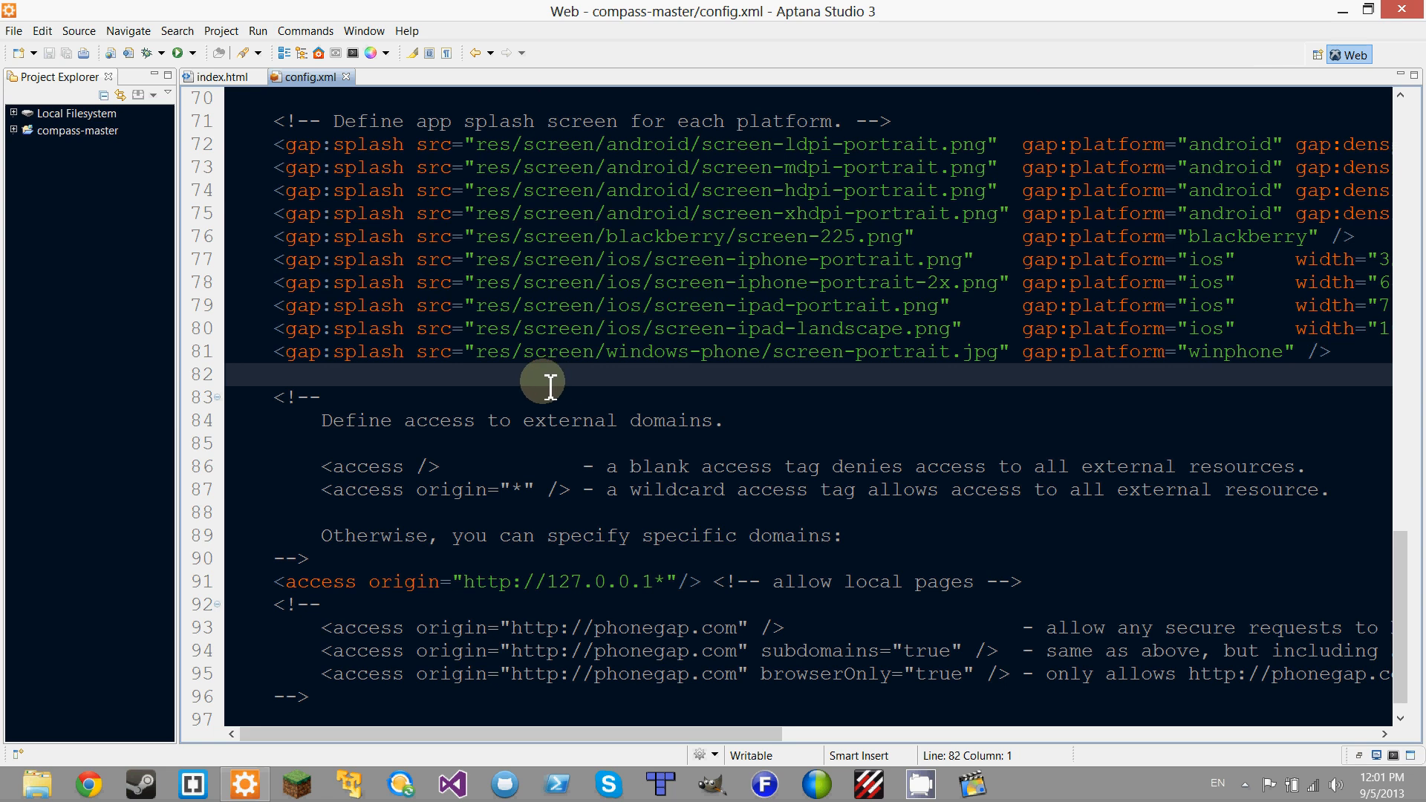
{"action": "scroll", "scroll_direction": "down", "scroll_amount": 3}
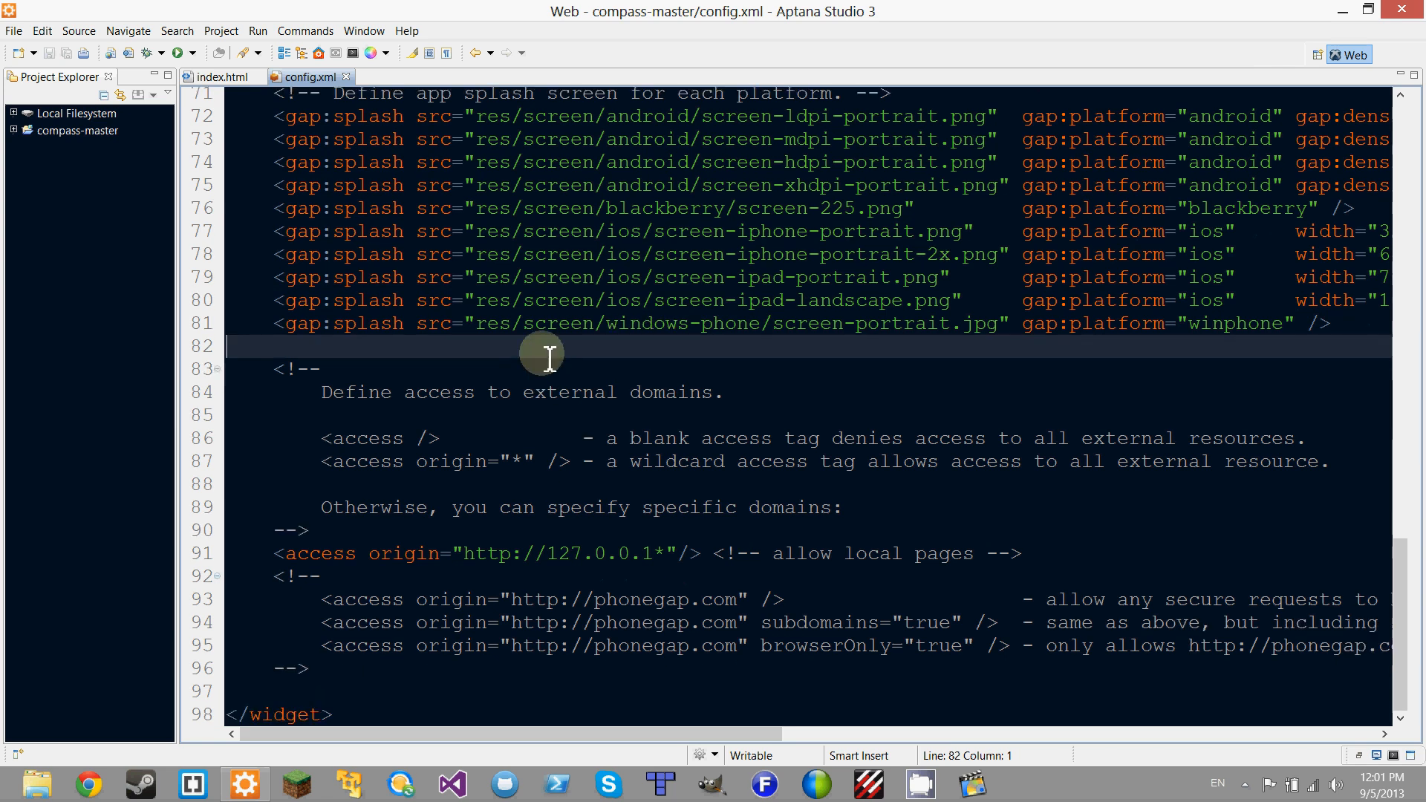
{"action": "scroll", "scroll_direction": "up", "scroll_amount": 3}
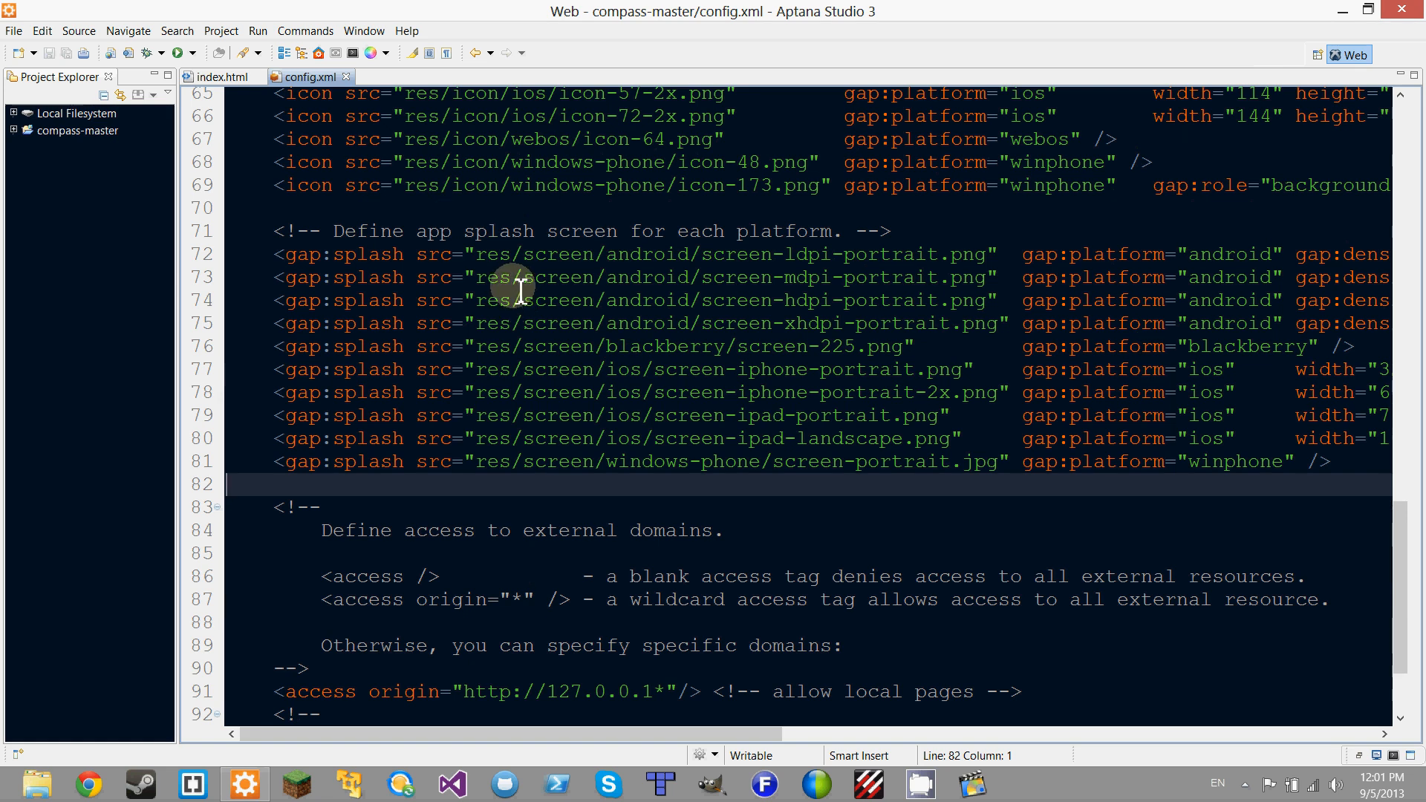
{"action": "scroll", "scroll_direction": "up", "scroll_amount": 3}
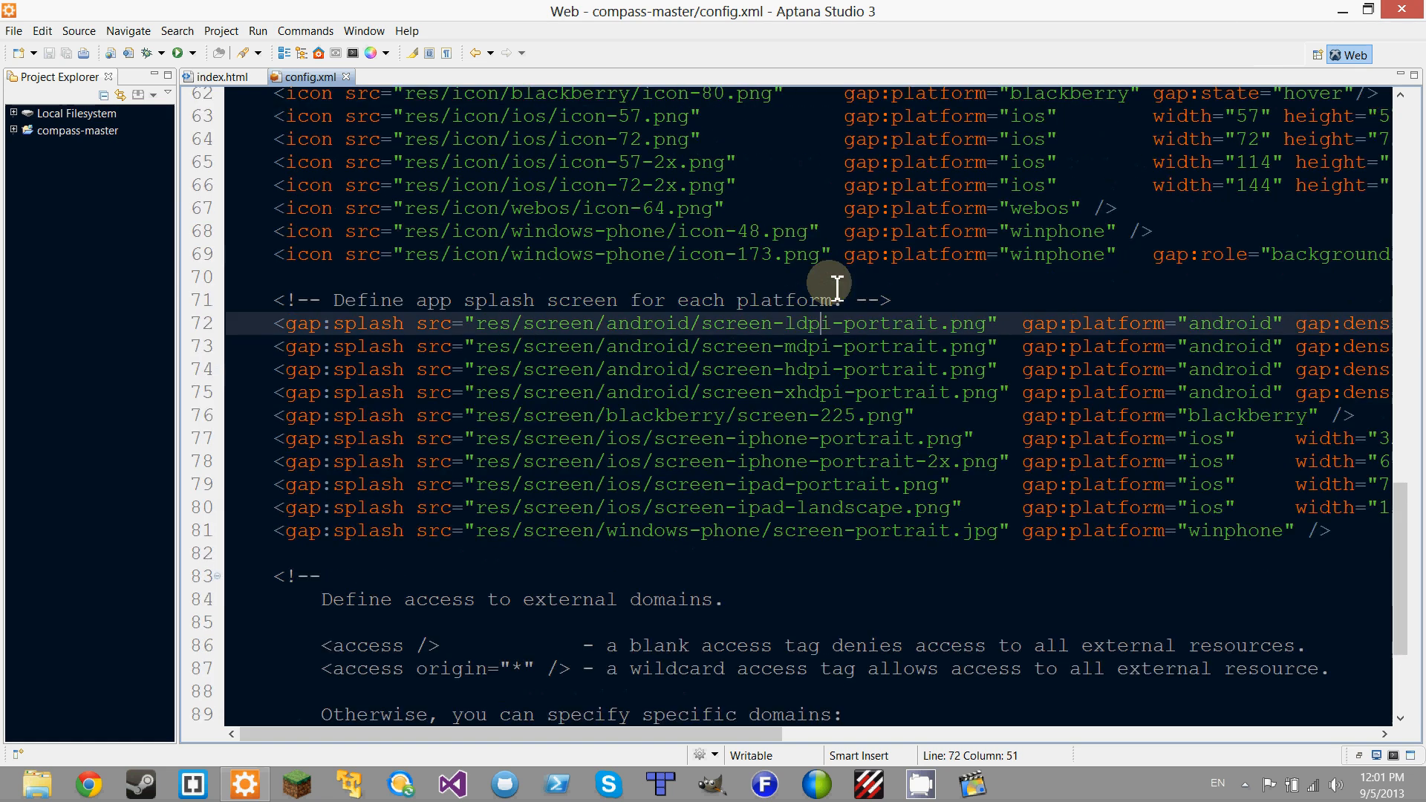
{"action": "left_click", "coordinate": [945, 438]}
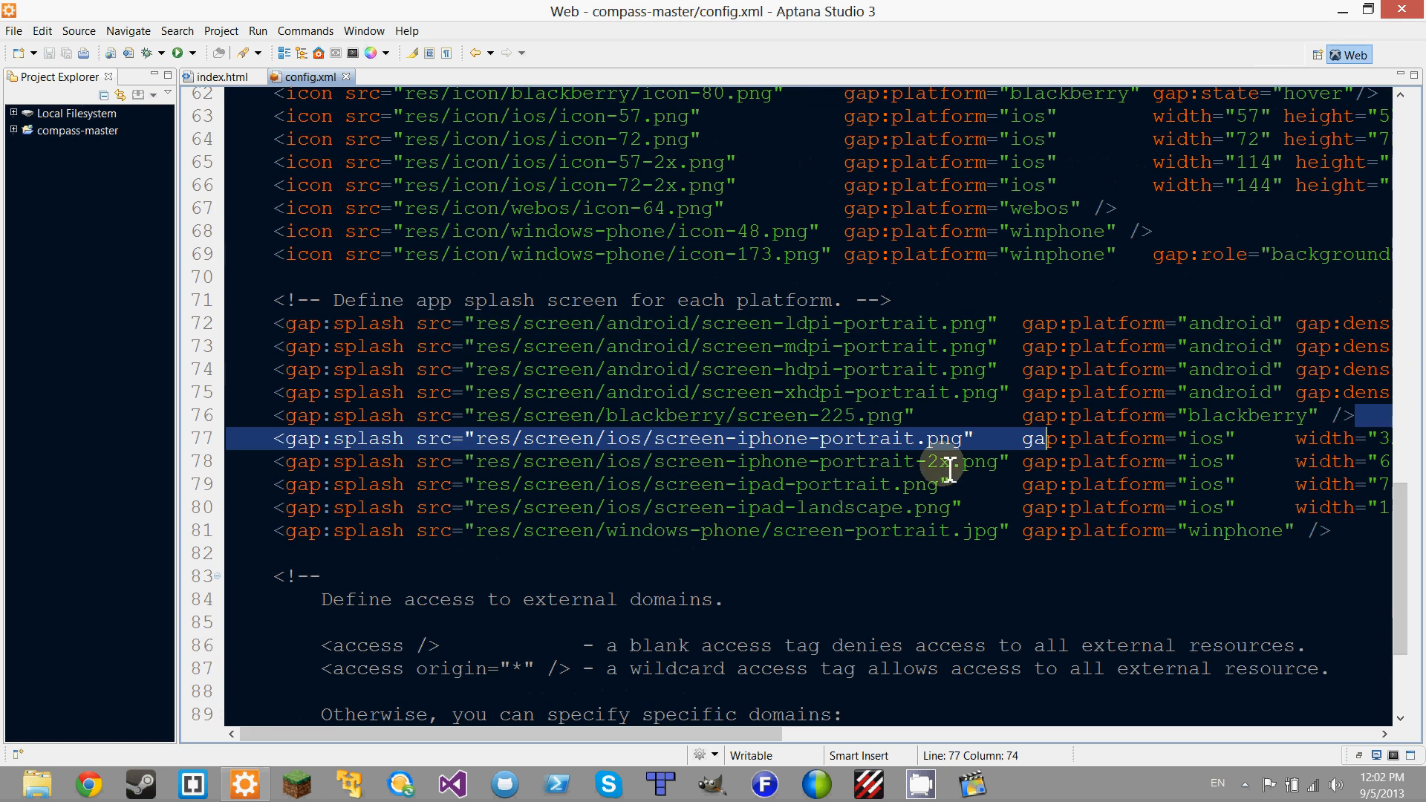
{"action": "left_click", "coordinate": [592, 600]}
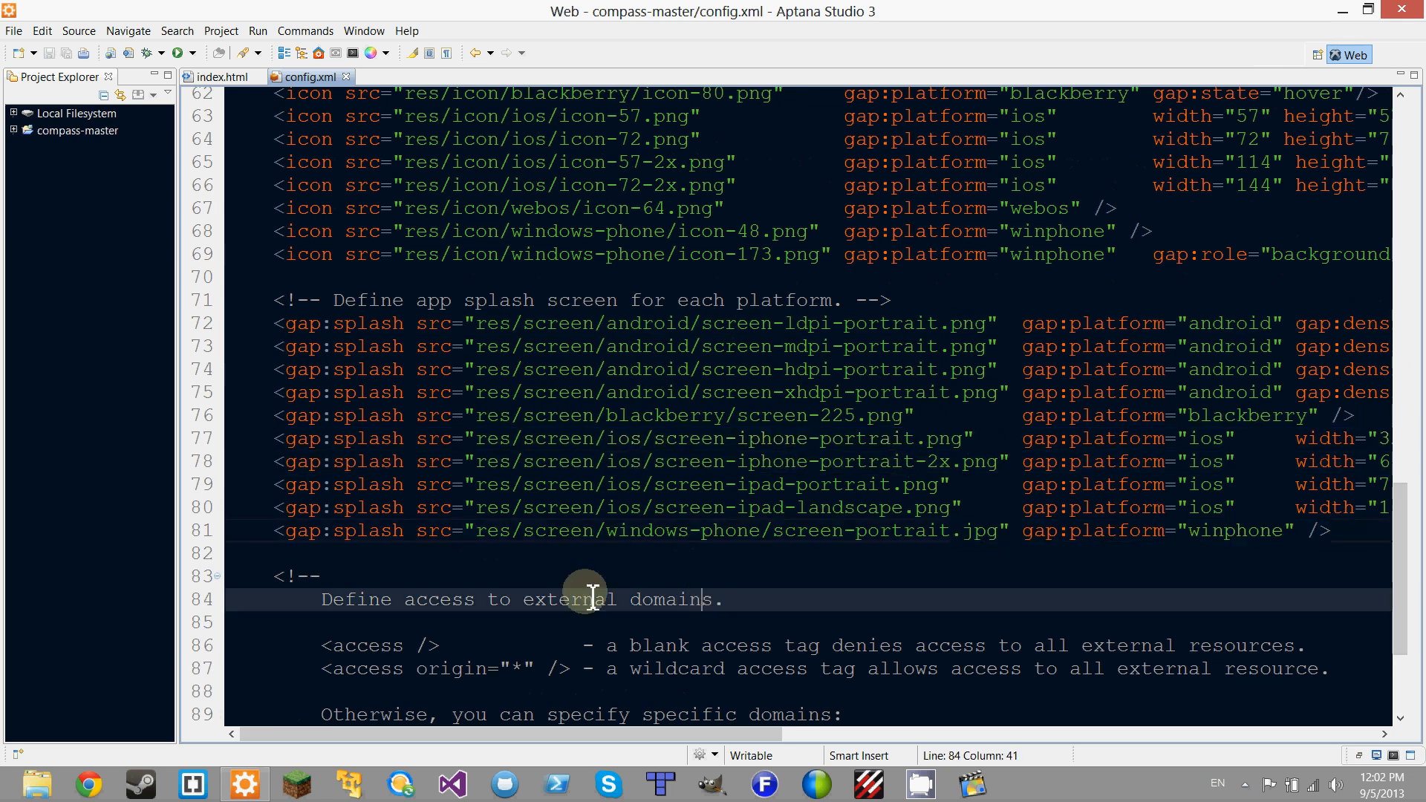
{"action": "scroll", "scroll_direction": "down", "scroll_amount": 3}
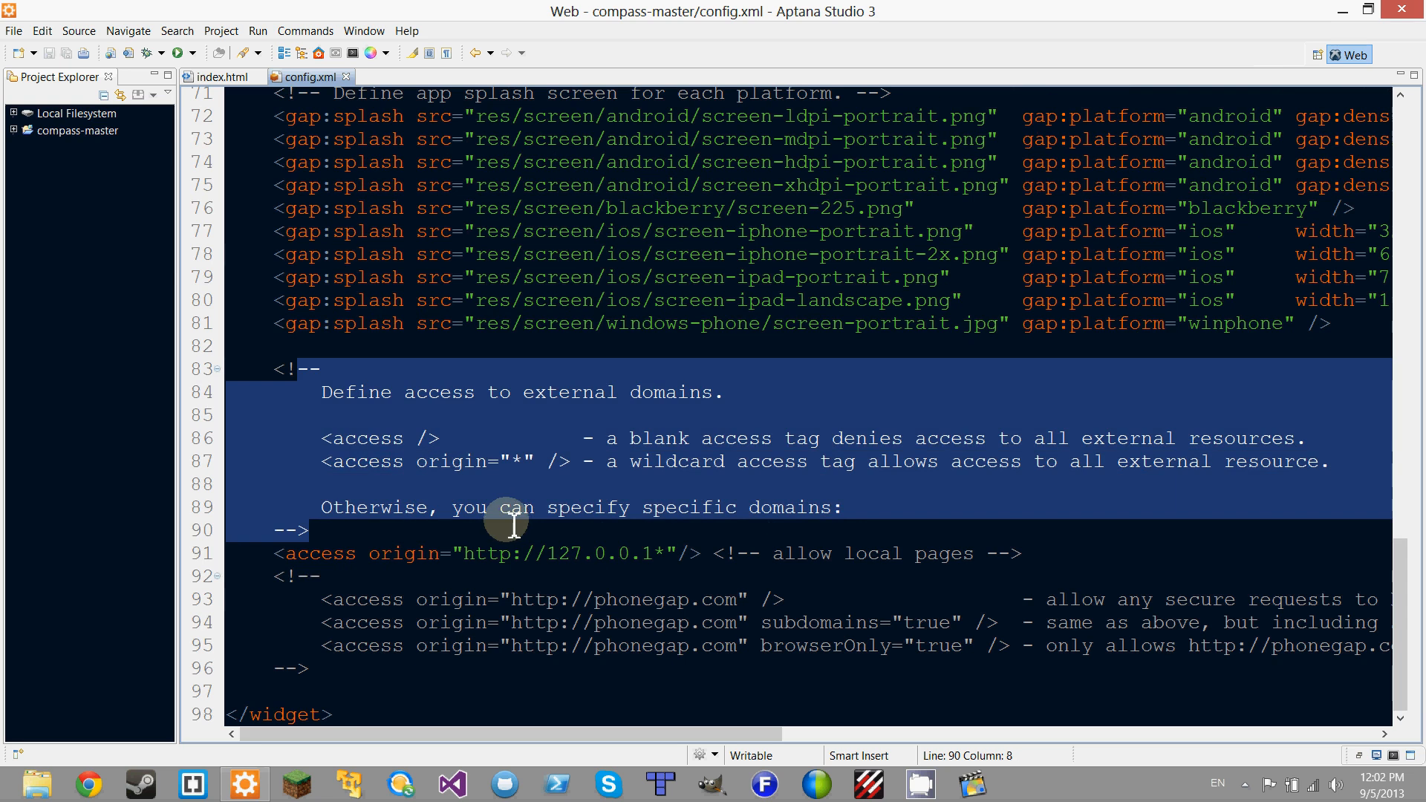
{"action": "left_click", "coordinate": [546, 483]}
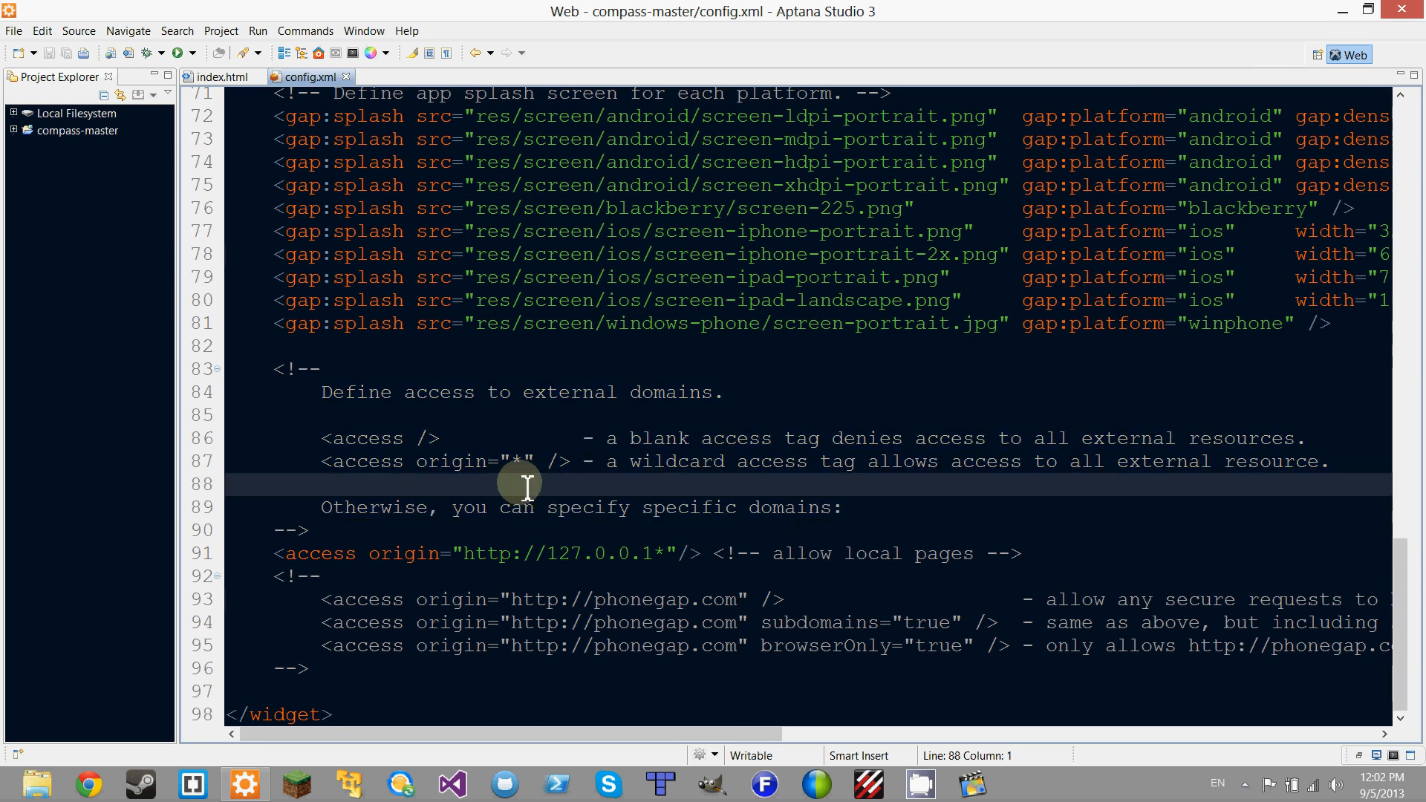
{"action": "mouse_move", "coordinate": [526, 441]}
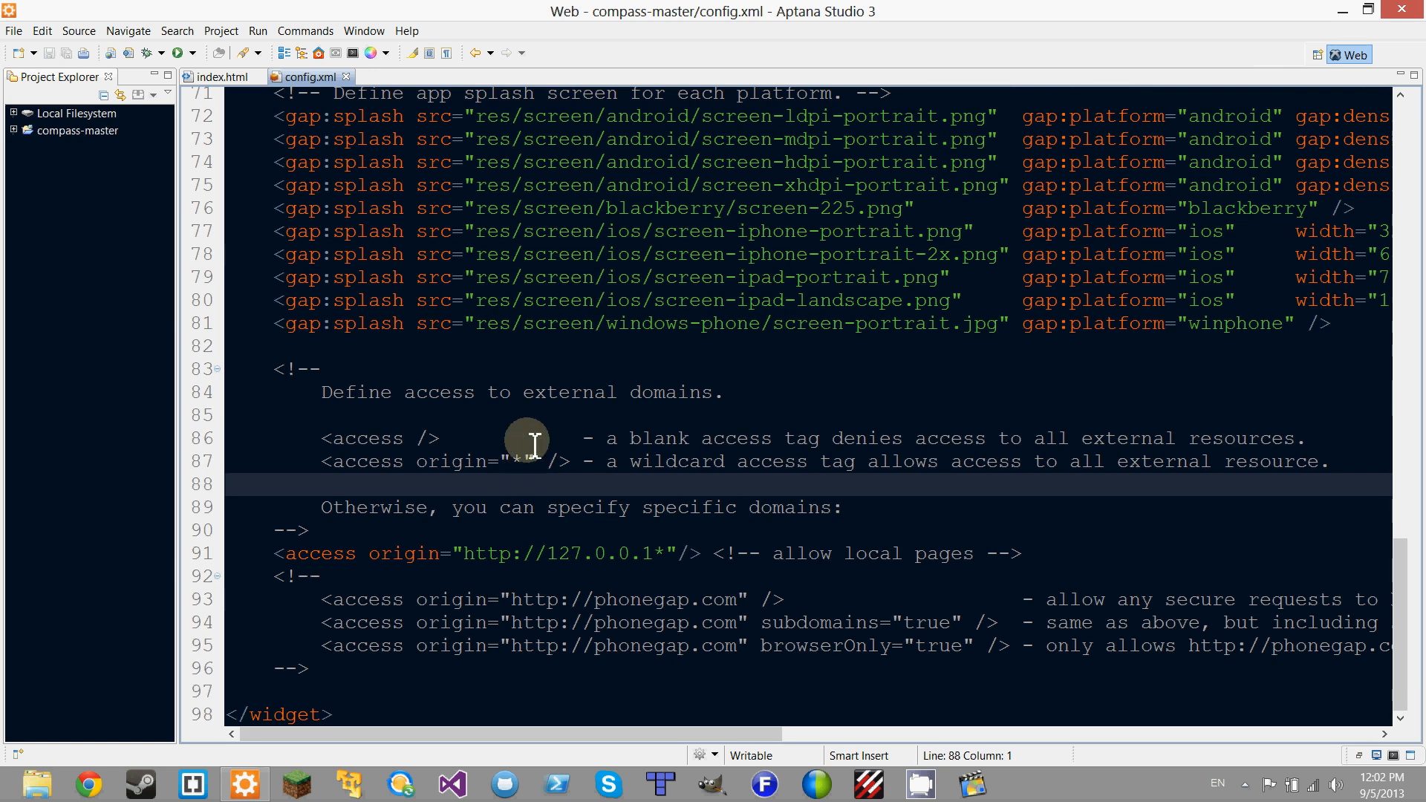
{"action": "left_click", "coordinate": [536, 439]}
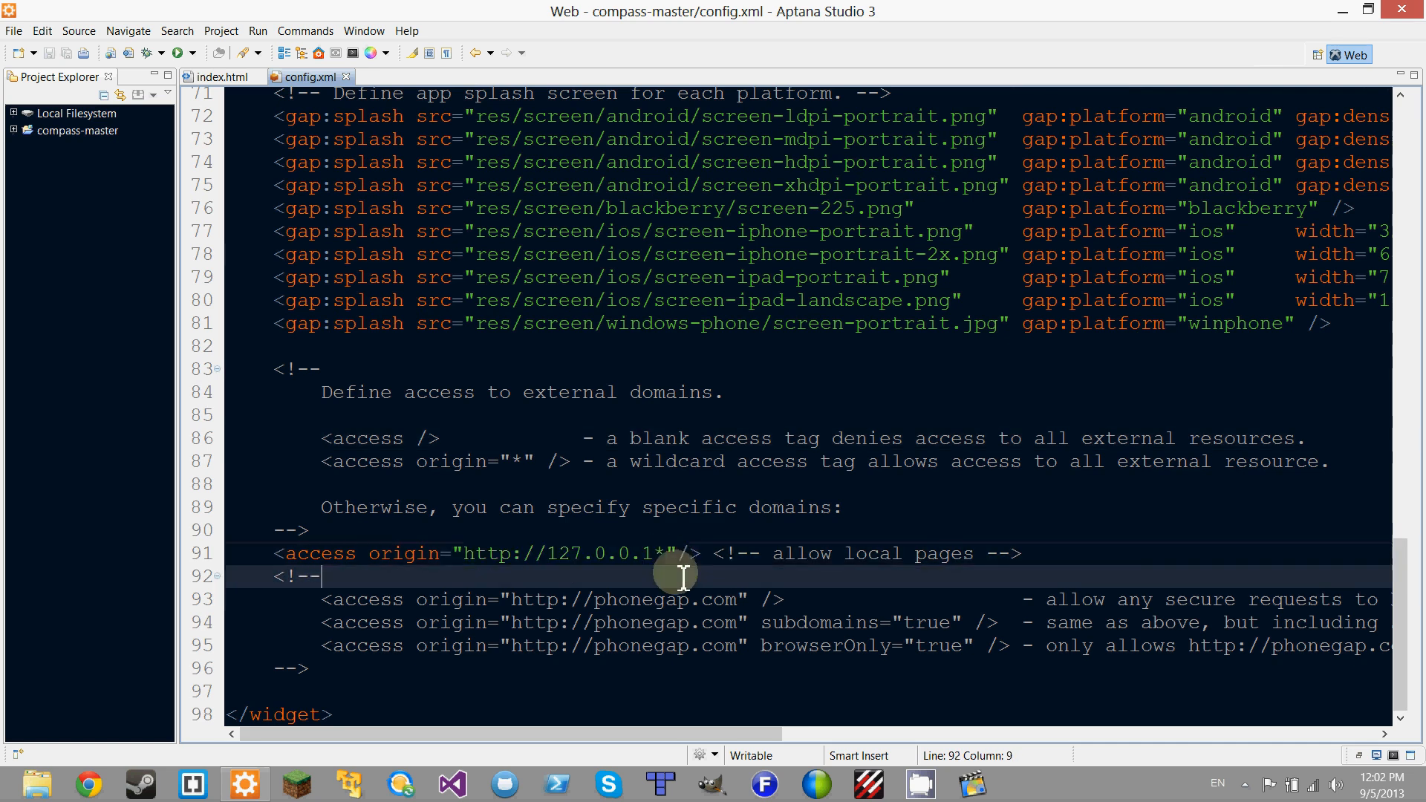
{"action": "mouse_move", "coordinate": [645, 582]}
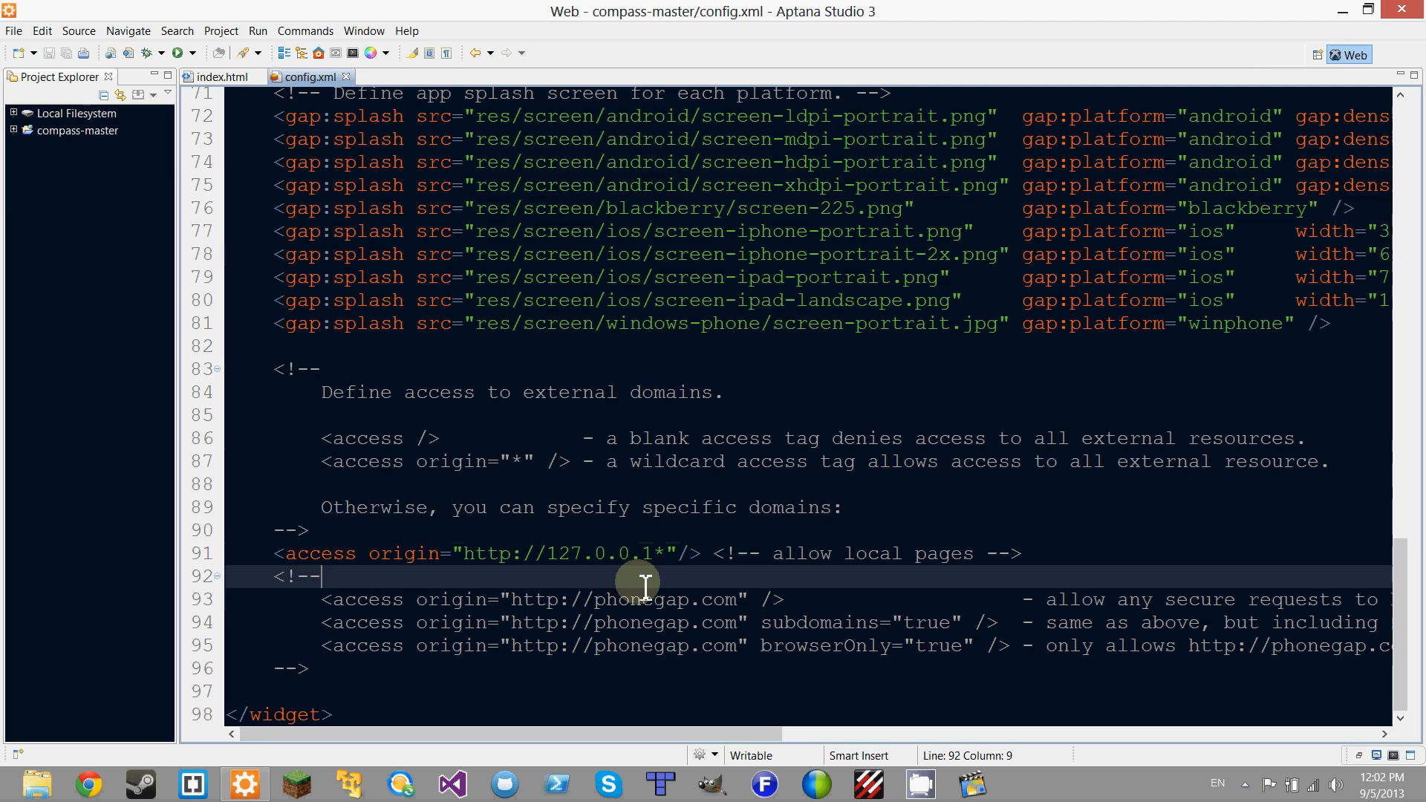
{"action": "mouse_move", "coordinate": [510, 604]}
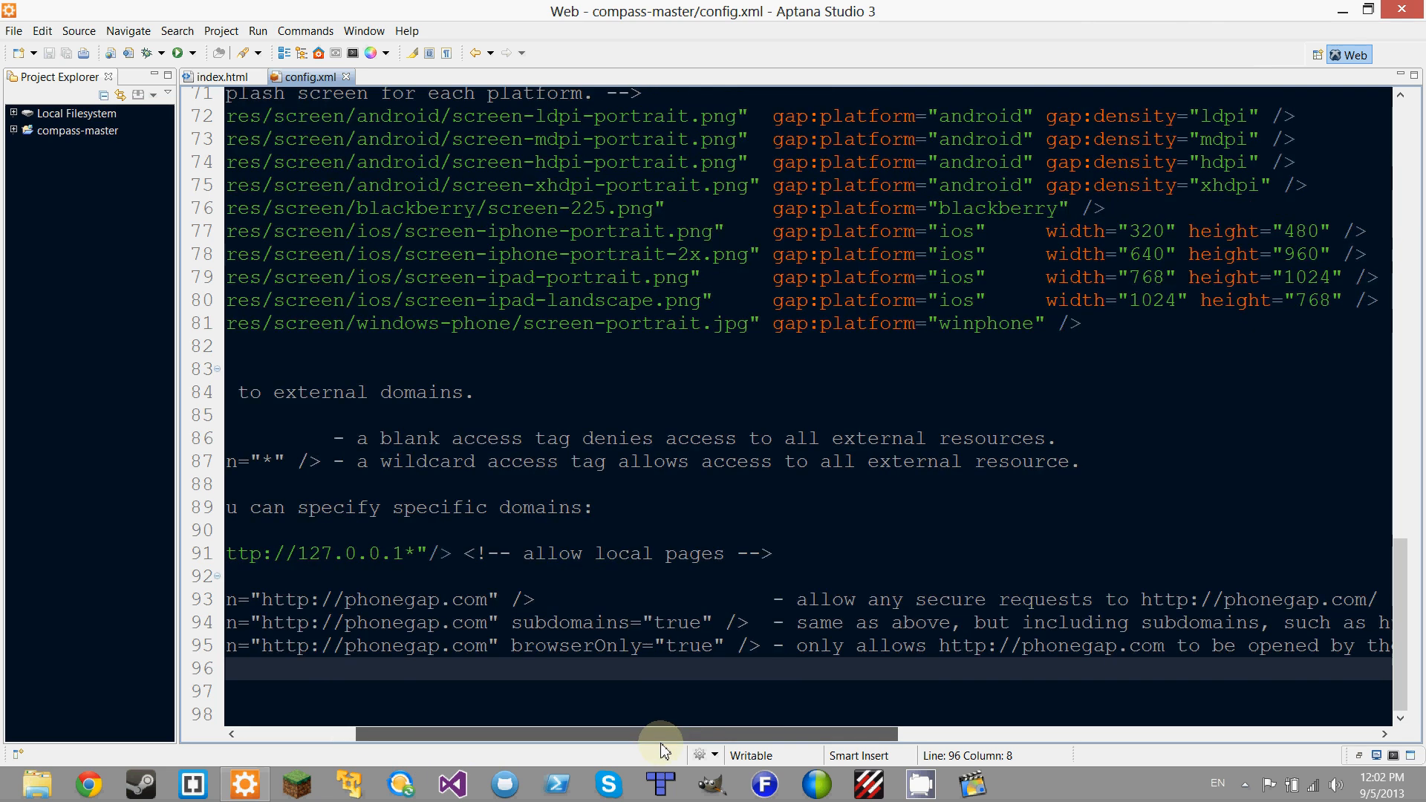
{"action": "scroll", "scroll_direction": "right", "scroll_amount": 3}
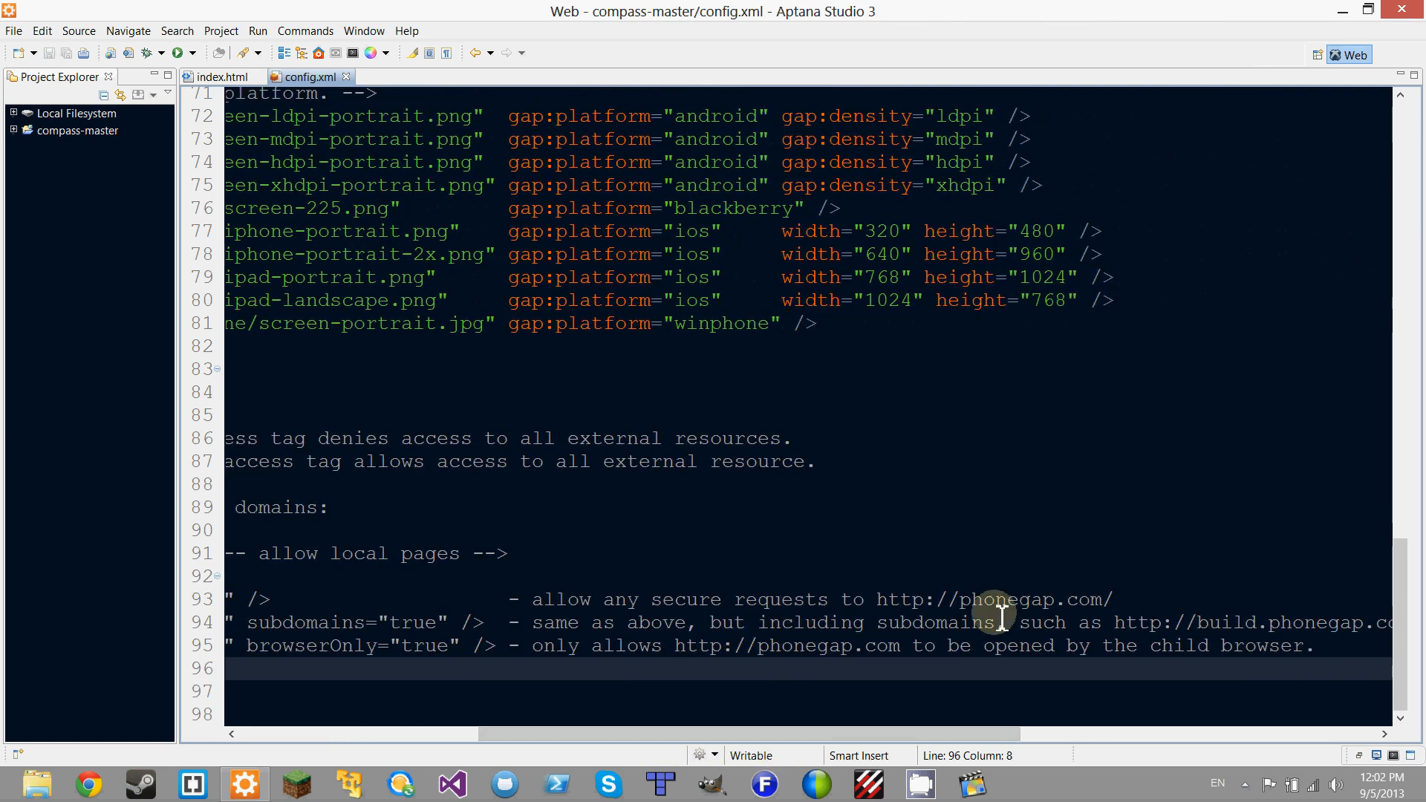
{"action": "mouse_move", "coordinate": [624, 744]}
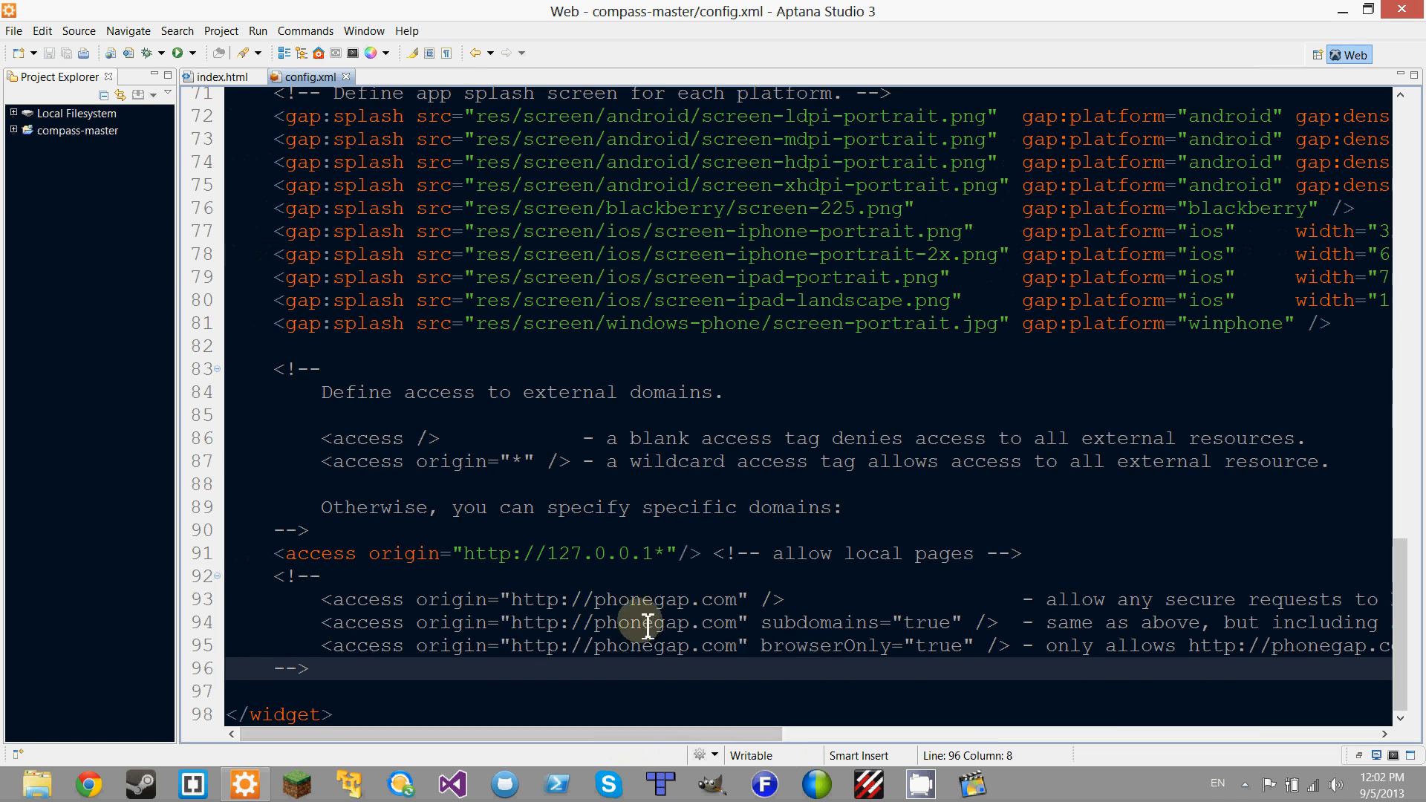
{"action": "mouse_move", "coordinate": [719, 637]}
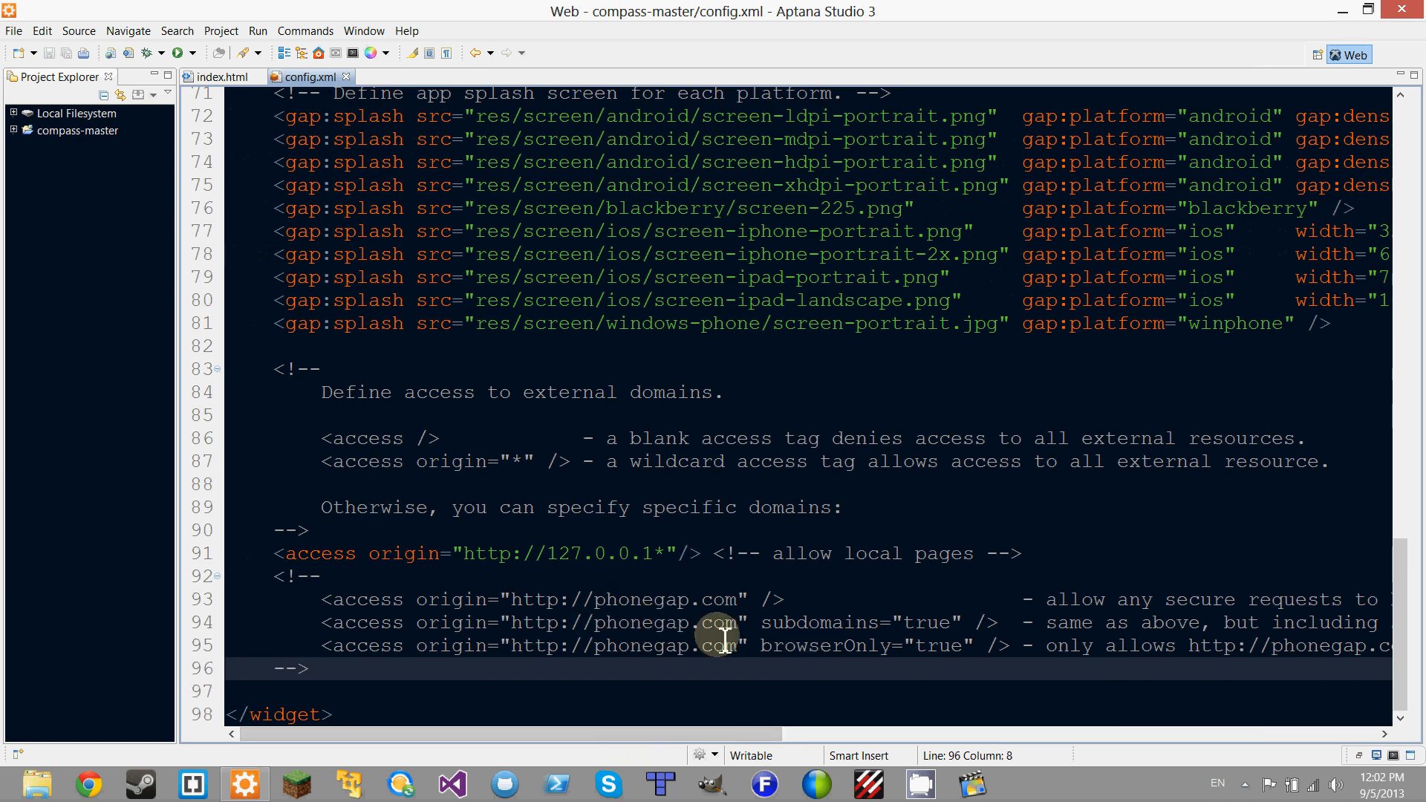
{"action": "mouse_move", "coordinate": [759, 734]}
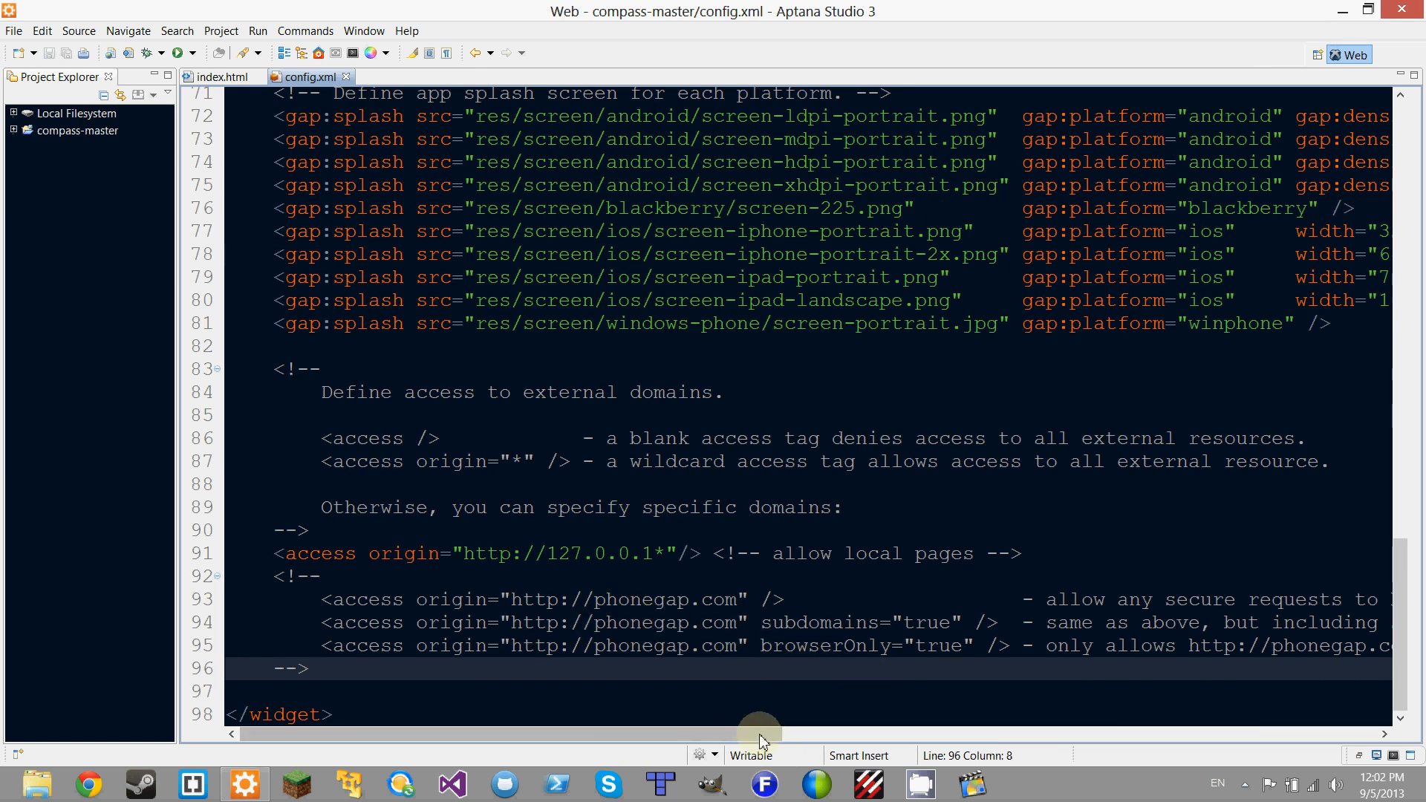
{"action": "scroll", "scroll_direction": "up", "scroll_amount": 3}
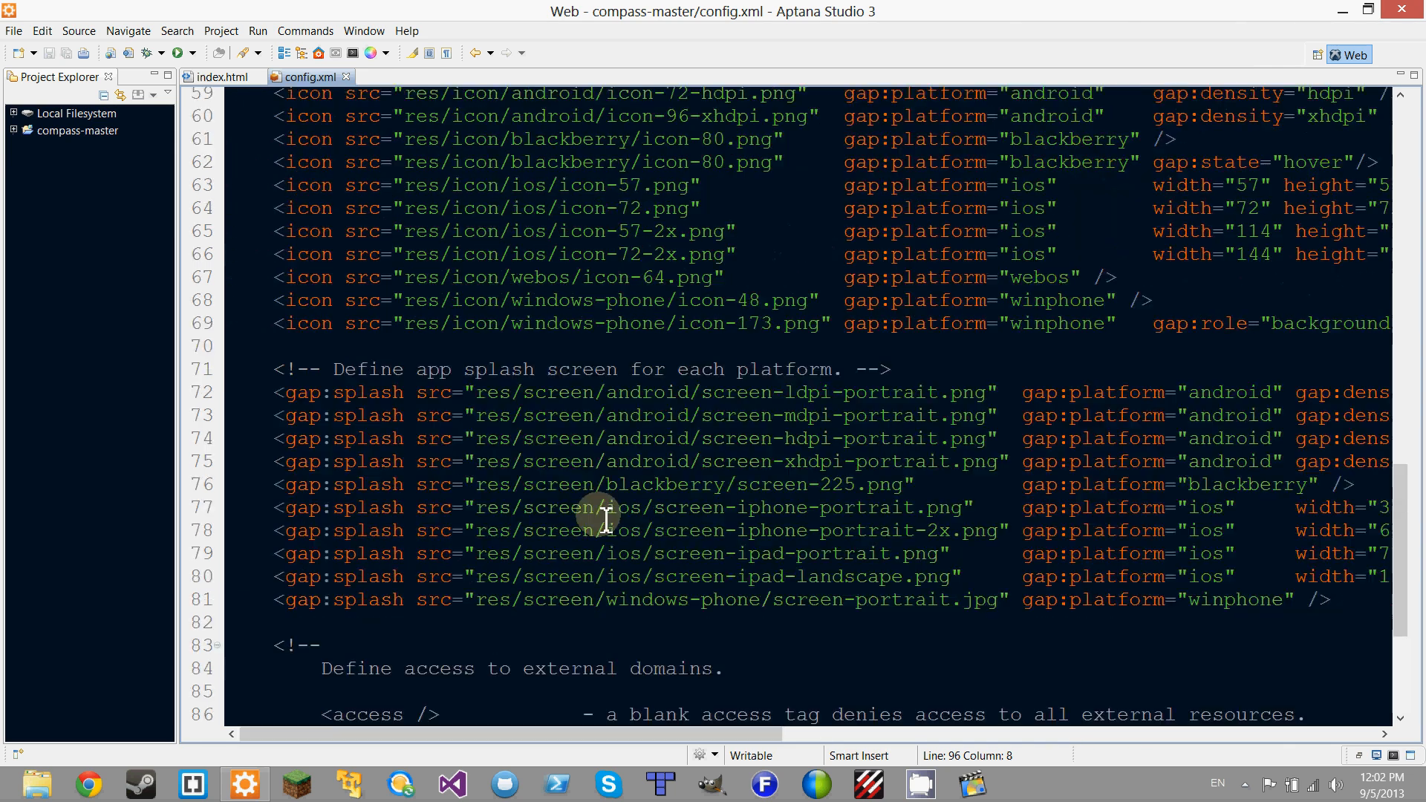
{"action": "scroll", "scroll_direction": "up", "scroll_amount": 3}
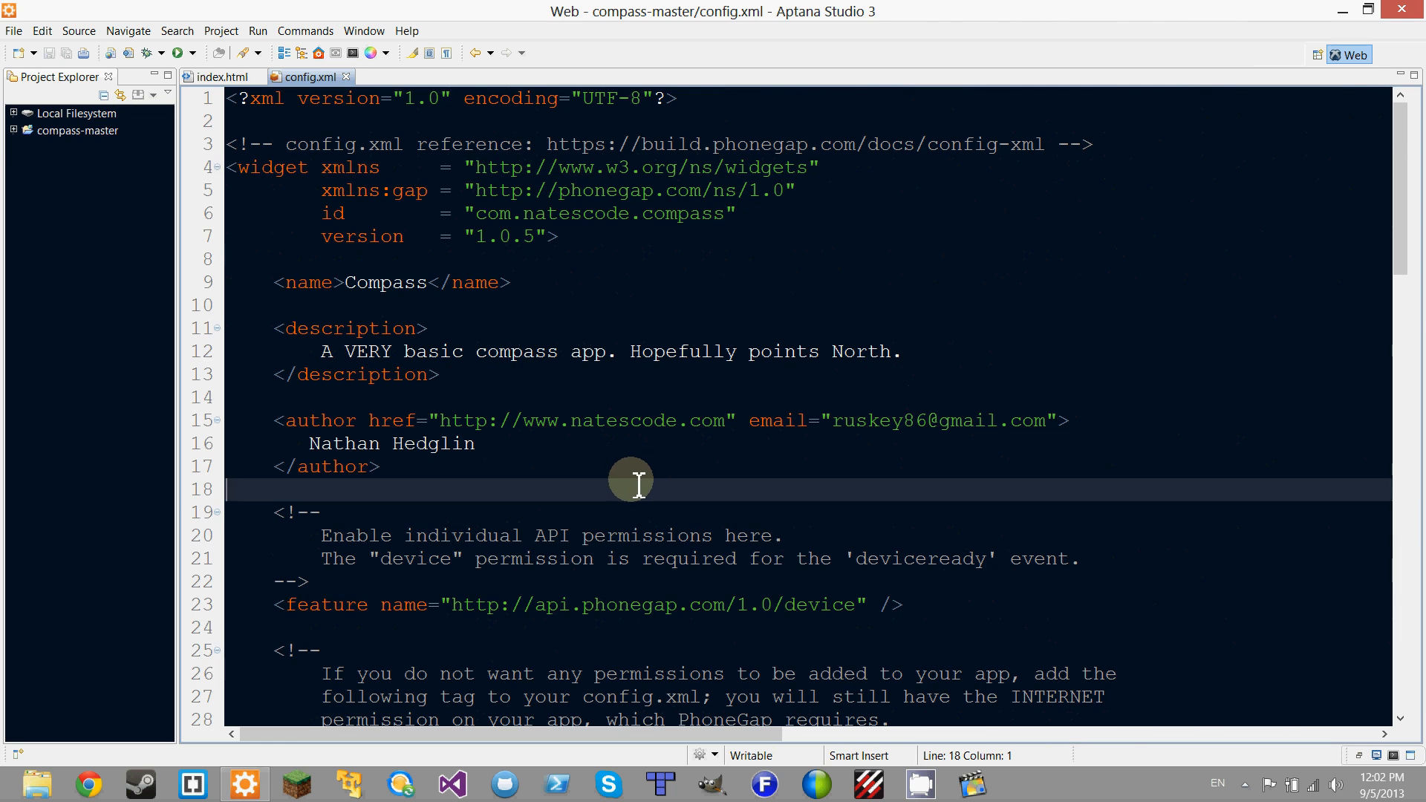
{"action": "left_click", "coordinate": [15, 130]}
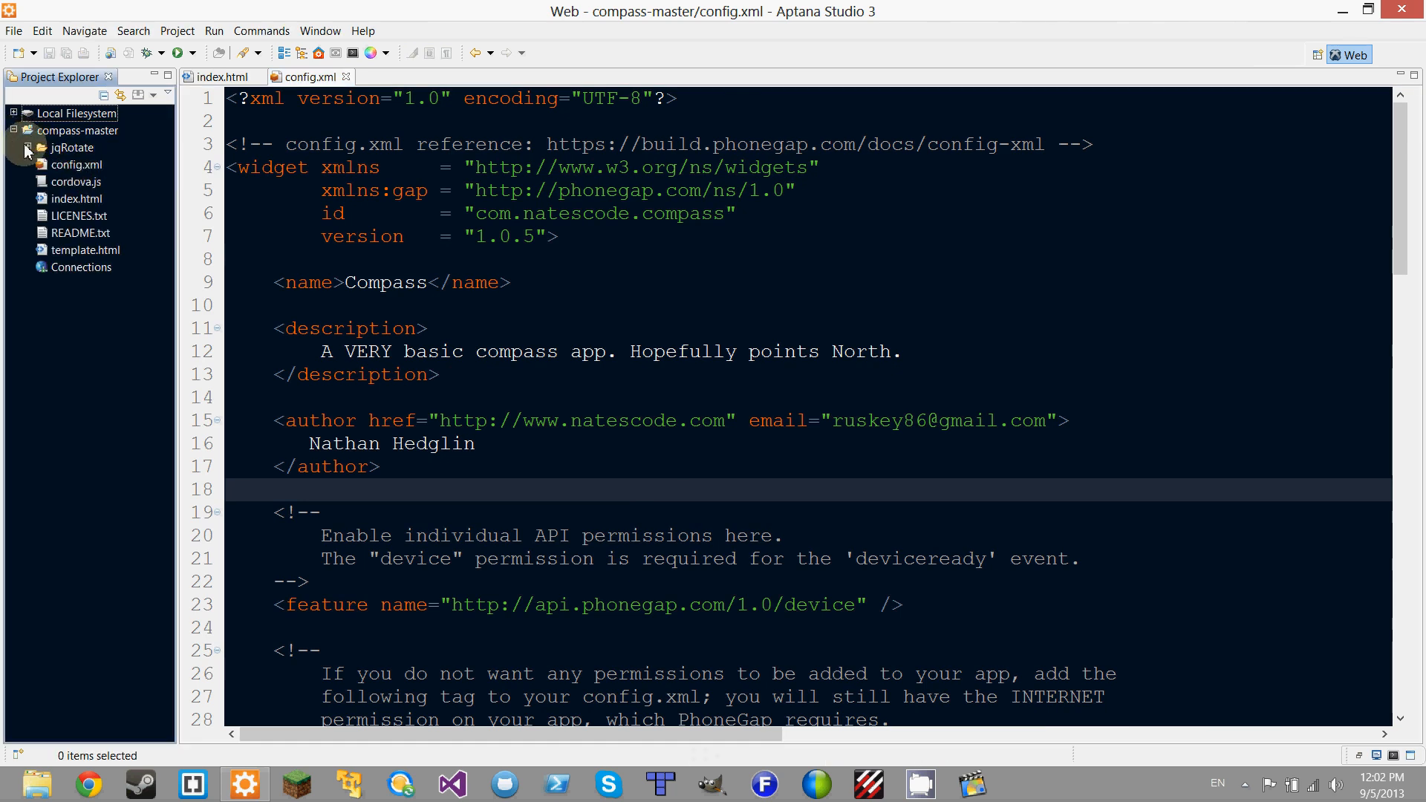
{"action": "left_click", "coordinate": [77, 165]}
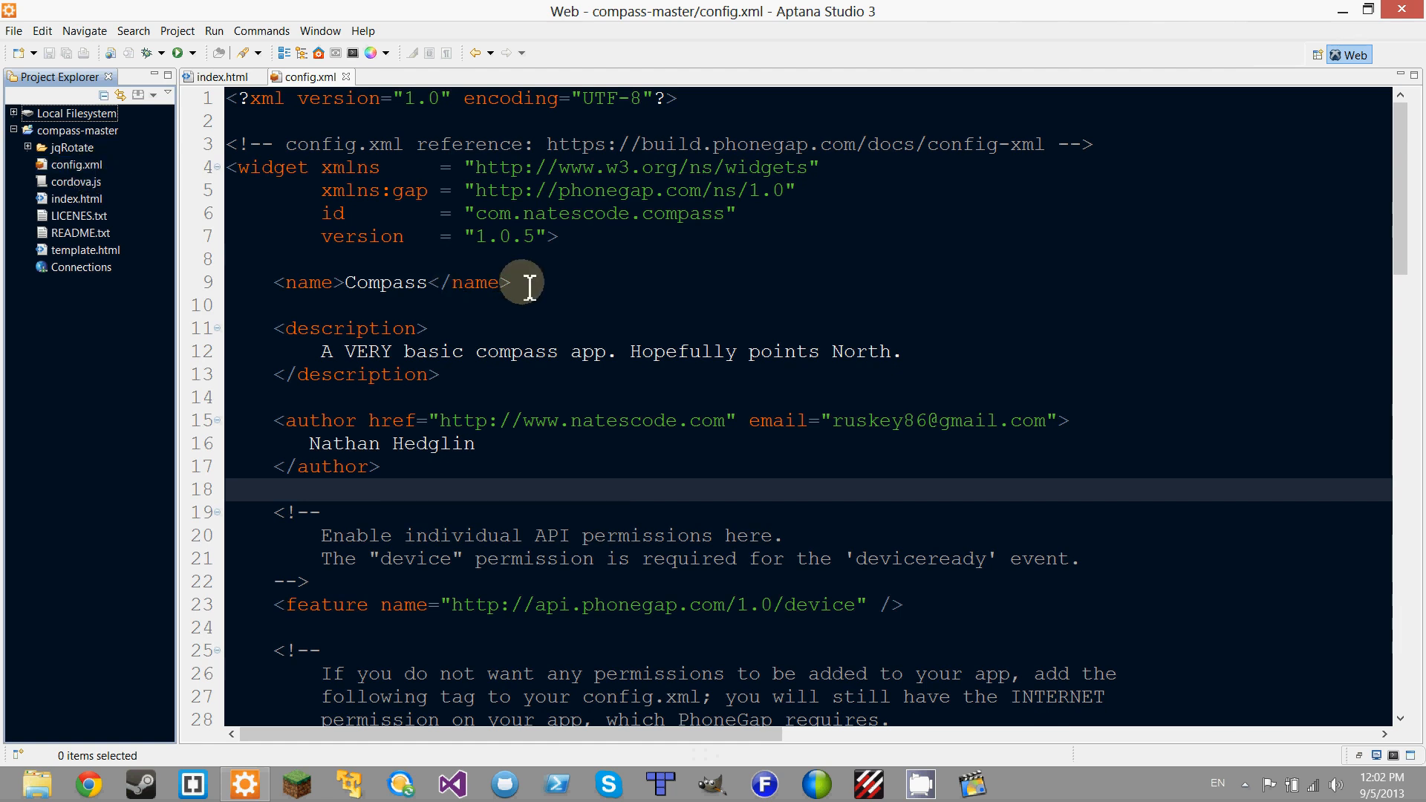
{"action": "scroll", "scroll_direction": "down", "scroll_amount": 3}
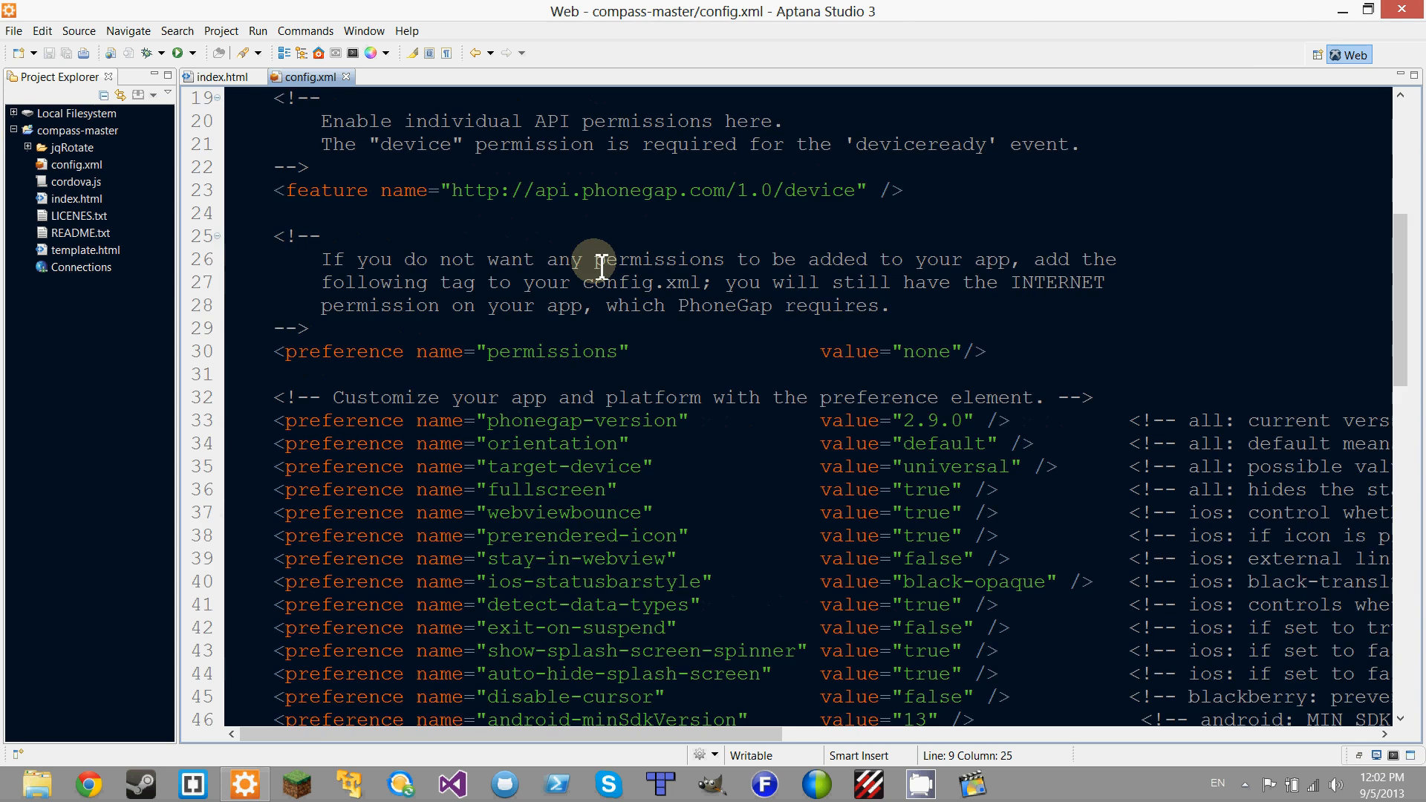
{"action": "scroll", "scroll_direction": "up", "scroll_amount": 3}
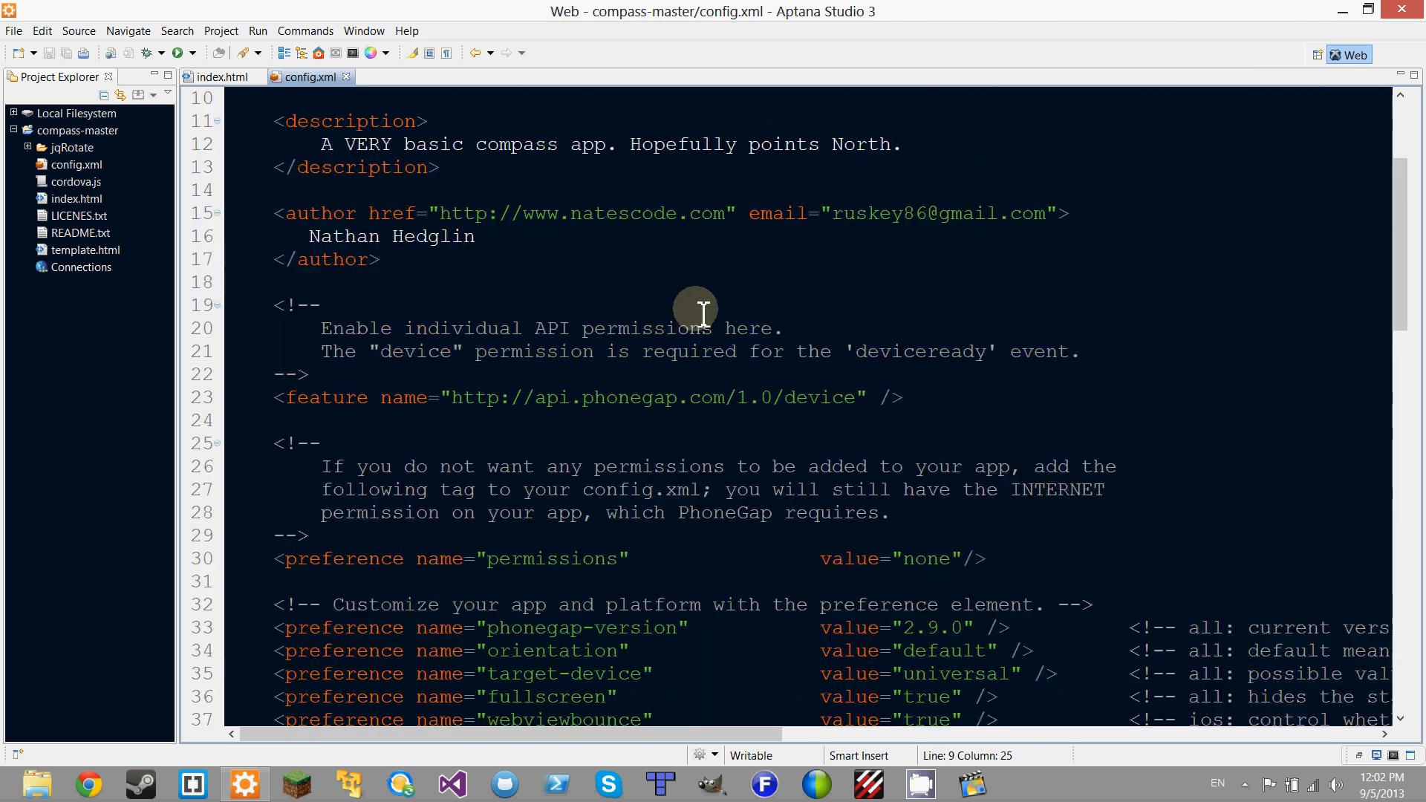
{"action": "scroll", "scroll_direction": "up", "scroll_amount": 3}
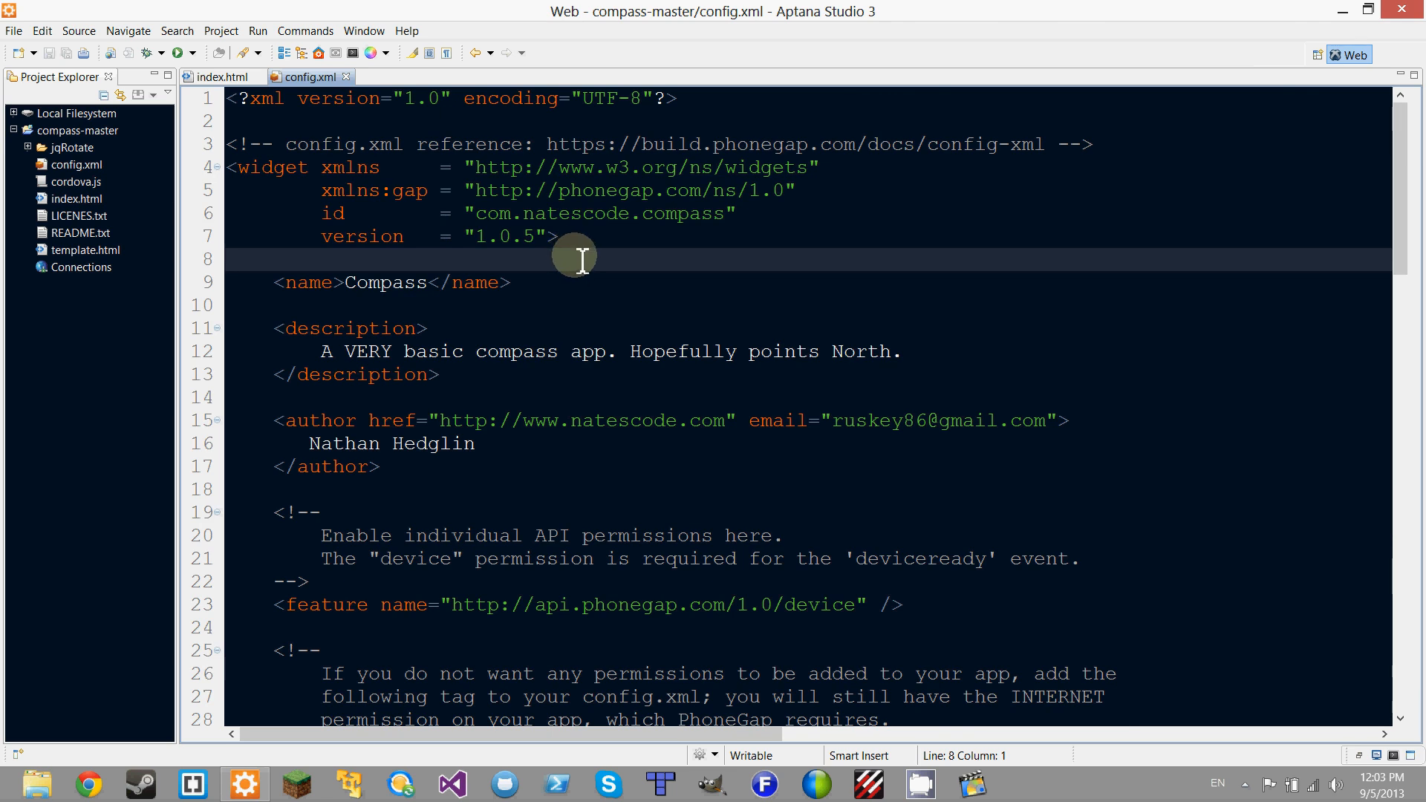
{"action": "mouse_move", "coordinate": [582, 273]}
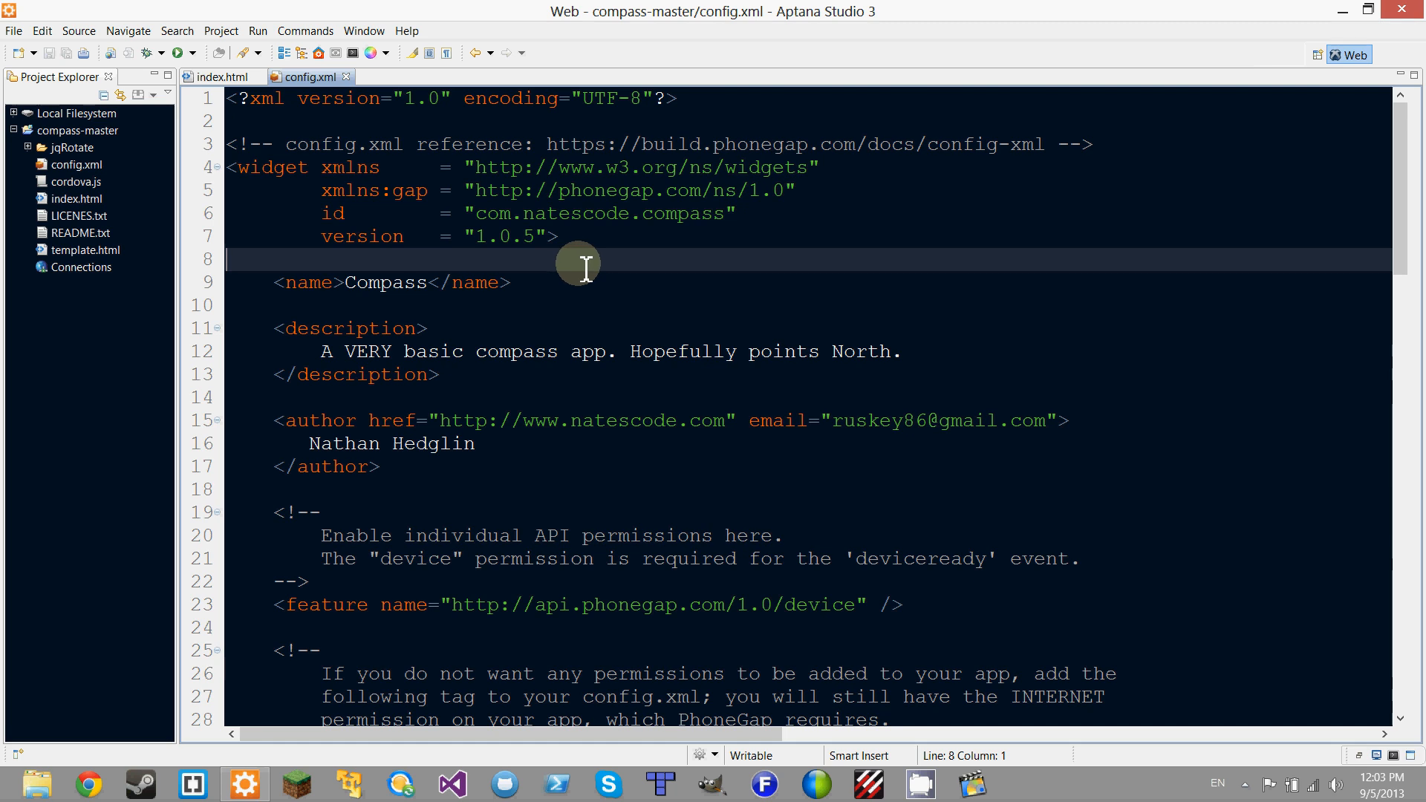
{"action": "mouse_move", "coordinate": [115, 770]}
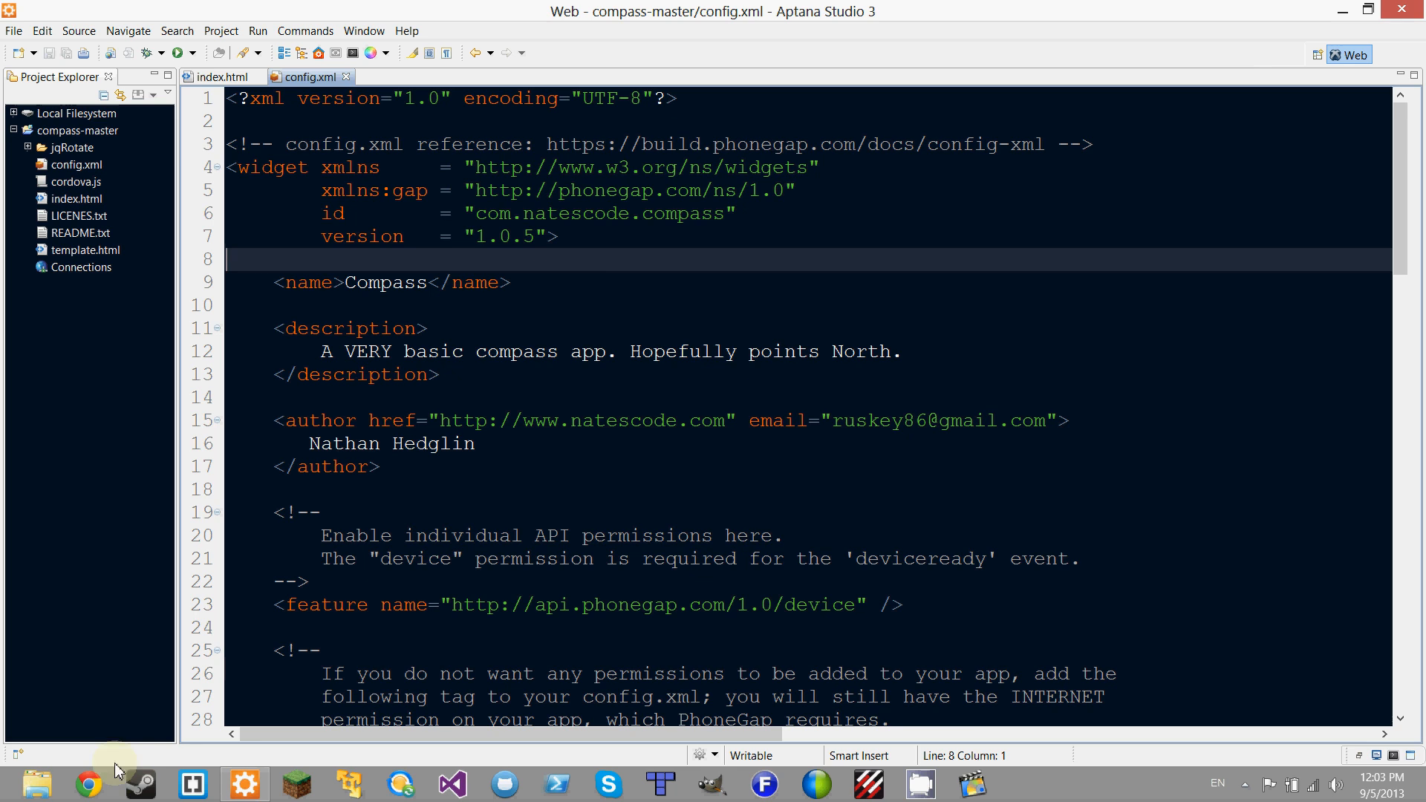
- Open Chrome, go to build.phonegap.com and open its Sign in page
{"action": "left_click", "coordinate": [88, 782]}
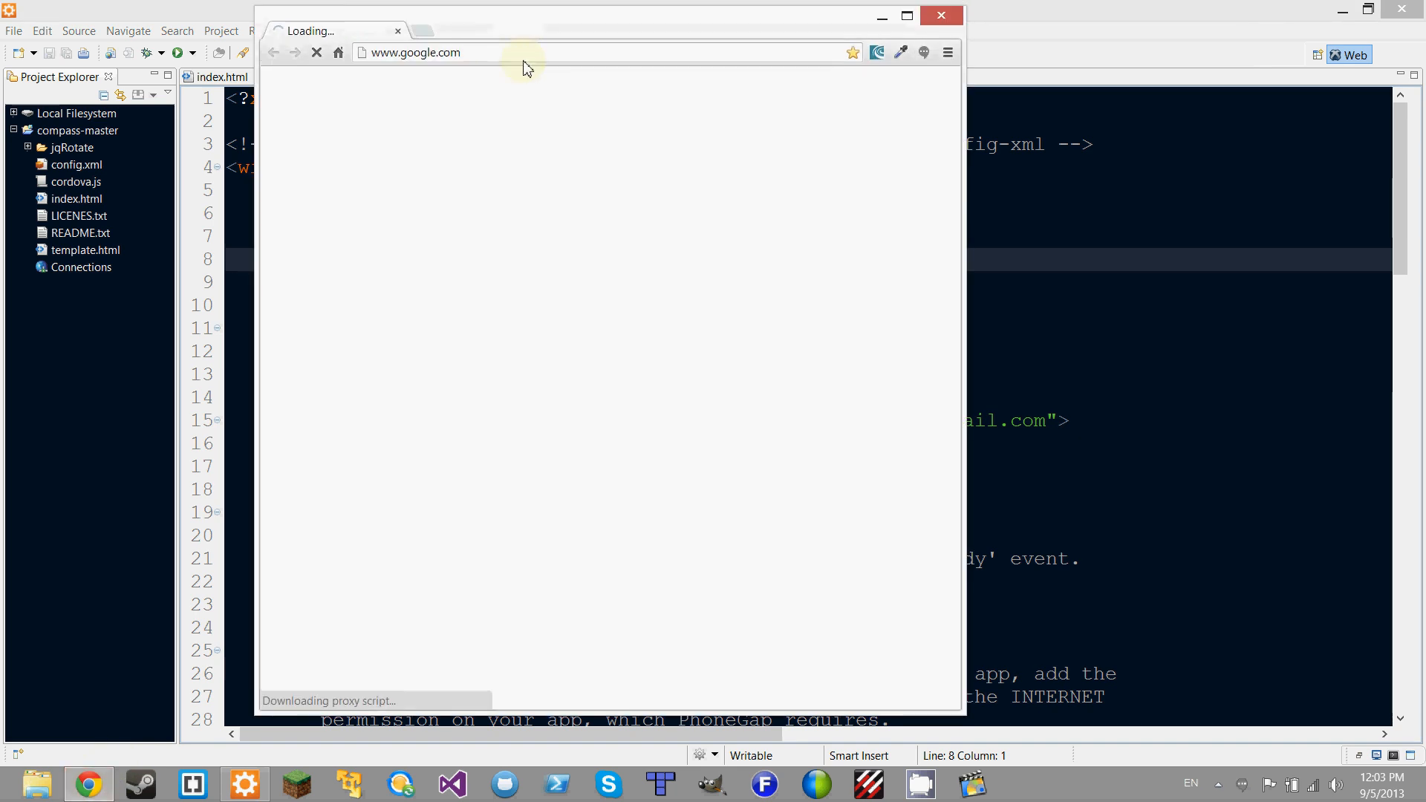
{"action": "left_click", "coordinate": [905, 16]}
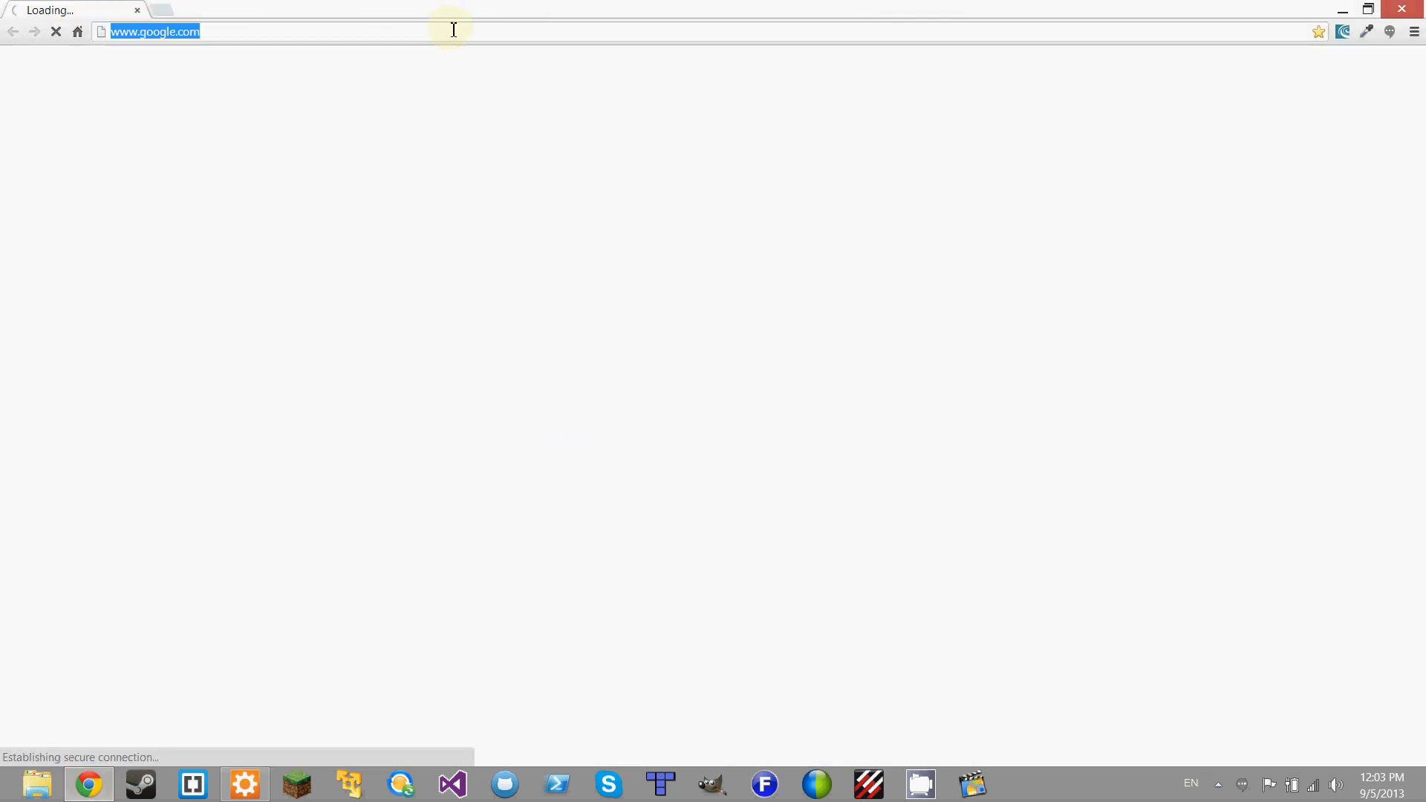
{"action": "type", "text": "build.phonegap.com/people/sign_in"}
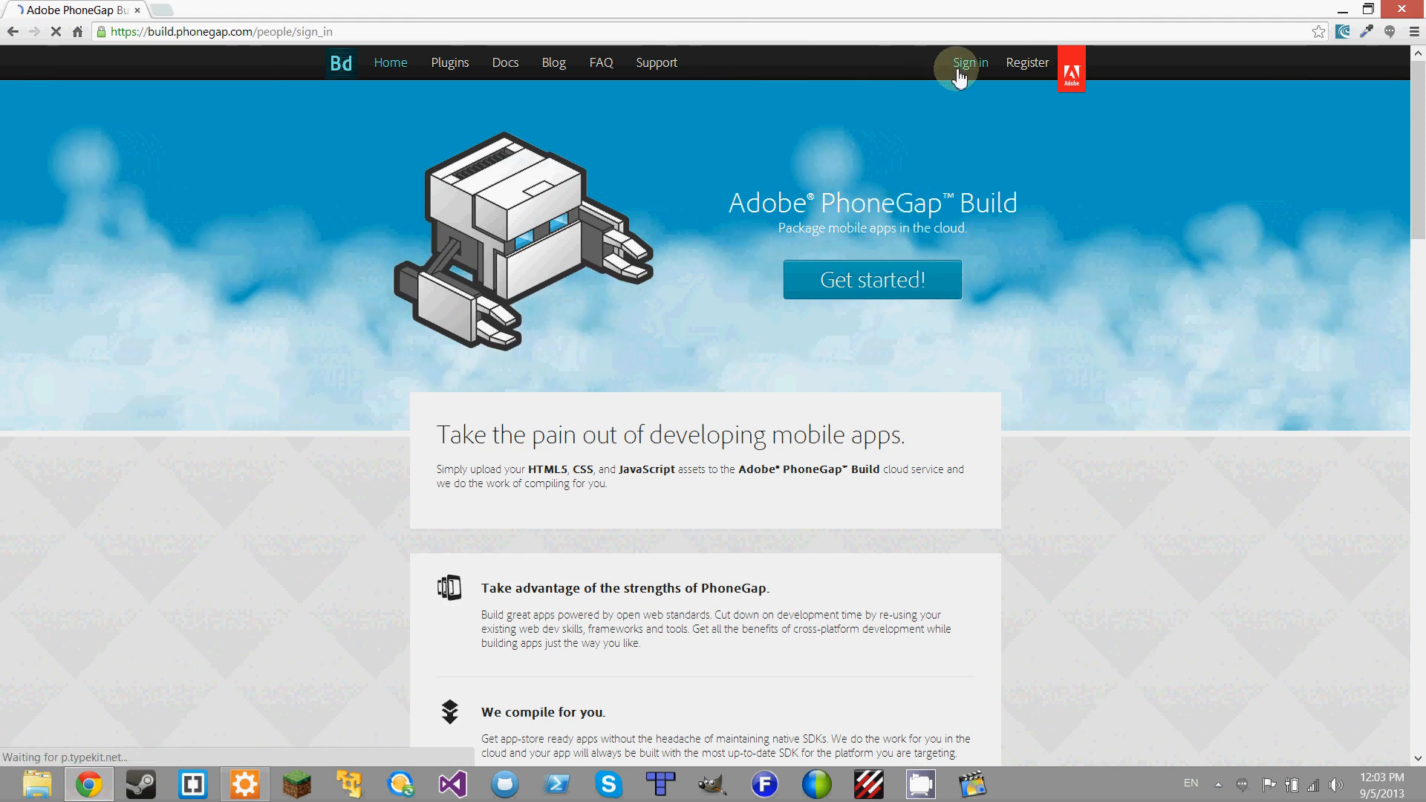
{"action": "left_click", "coordinate": [968, 62]}
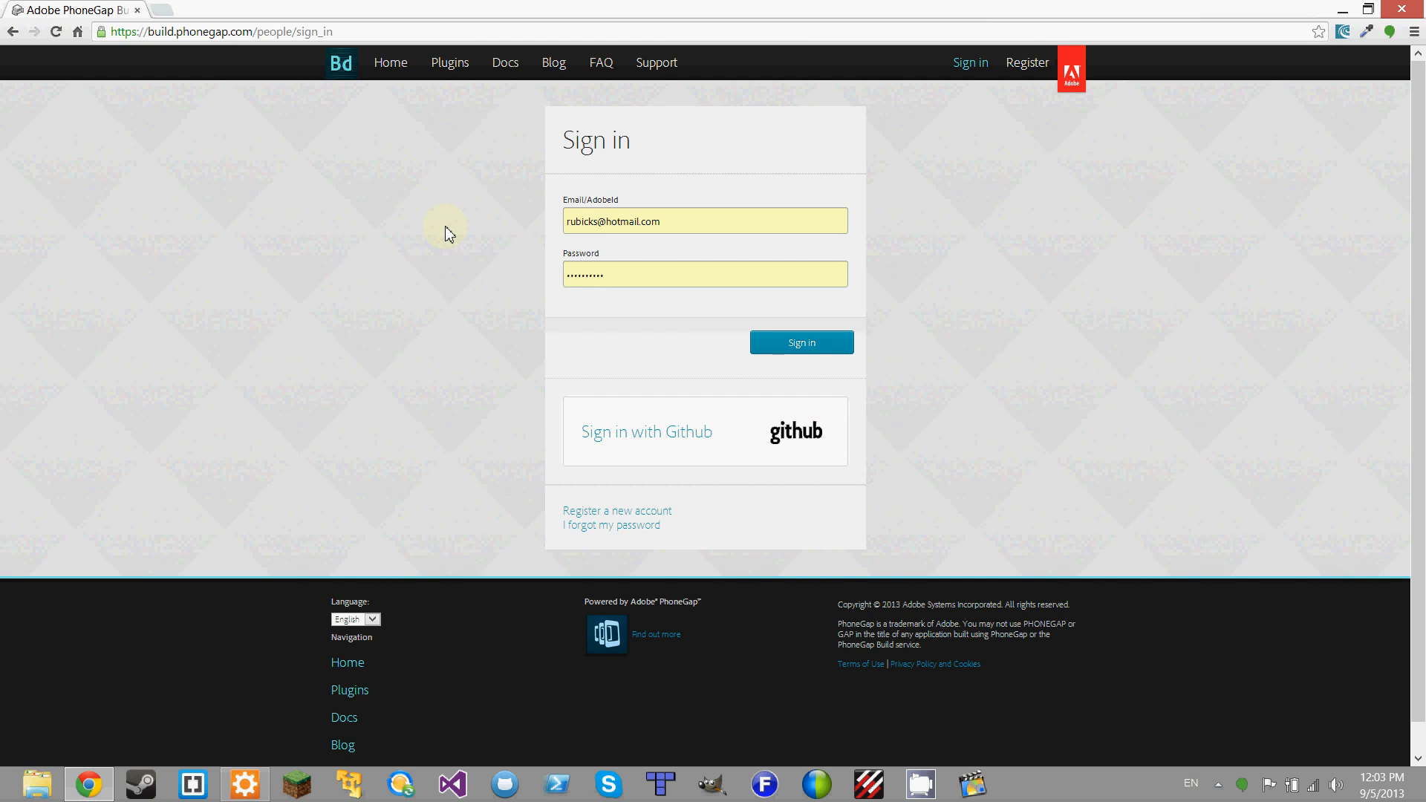
{"action": "mouse_move", "coordinate": [521, 243]}
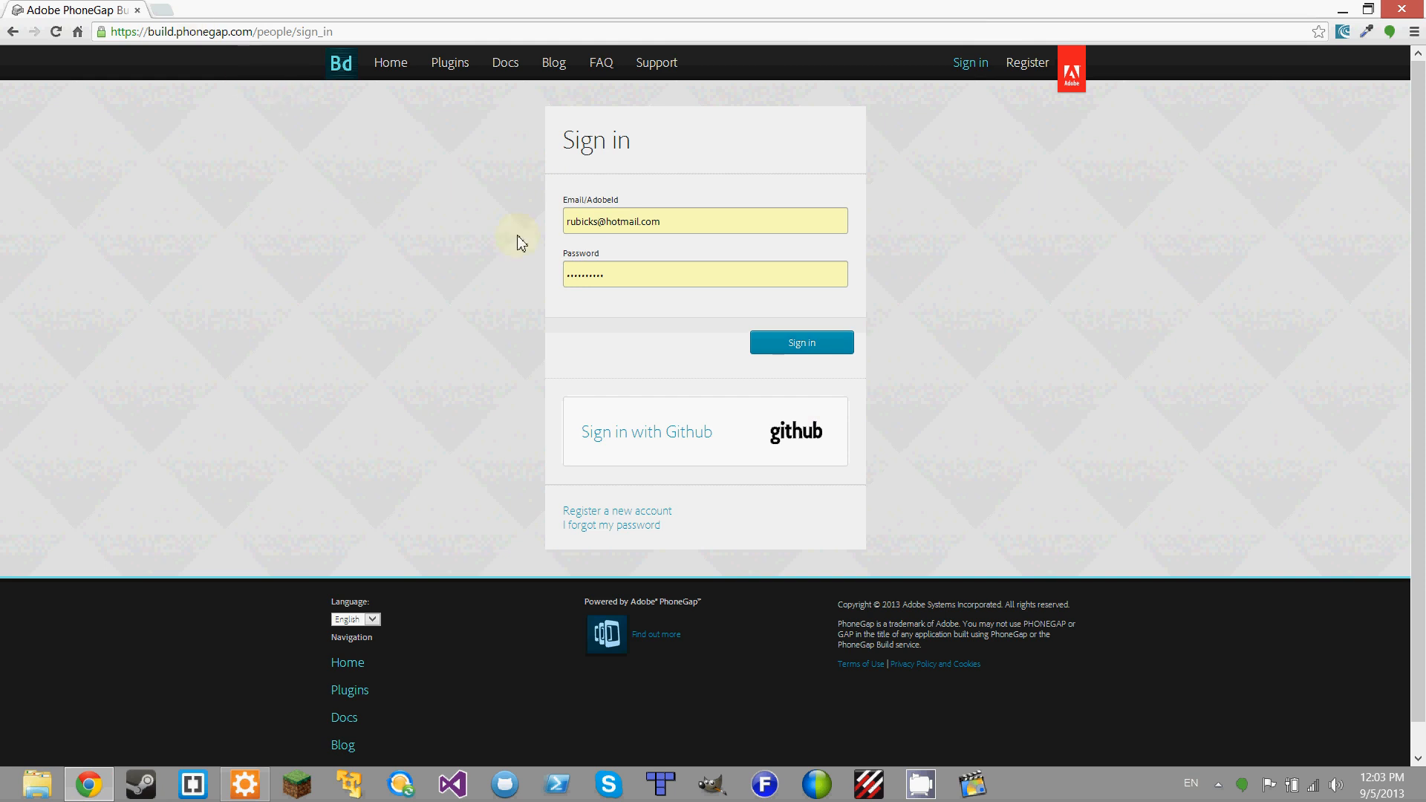
{"action": "mouse_move", "coordinate": [508, 280]}
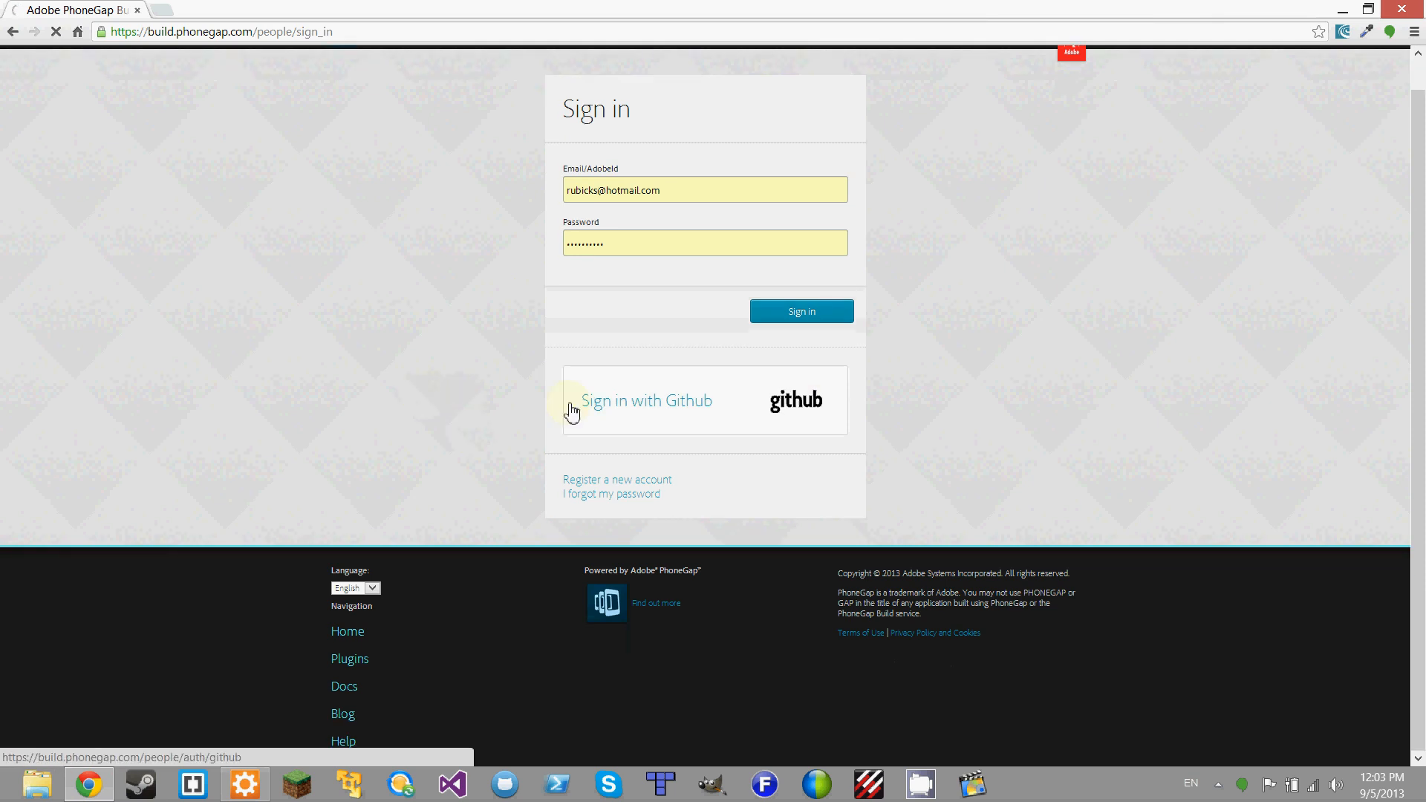
- Sign in with GitHub, start a new private app and list the GitHub repositories
{"action": "left_click", "coordinate": [801, 311]}
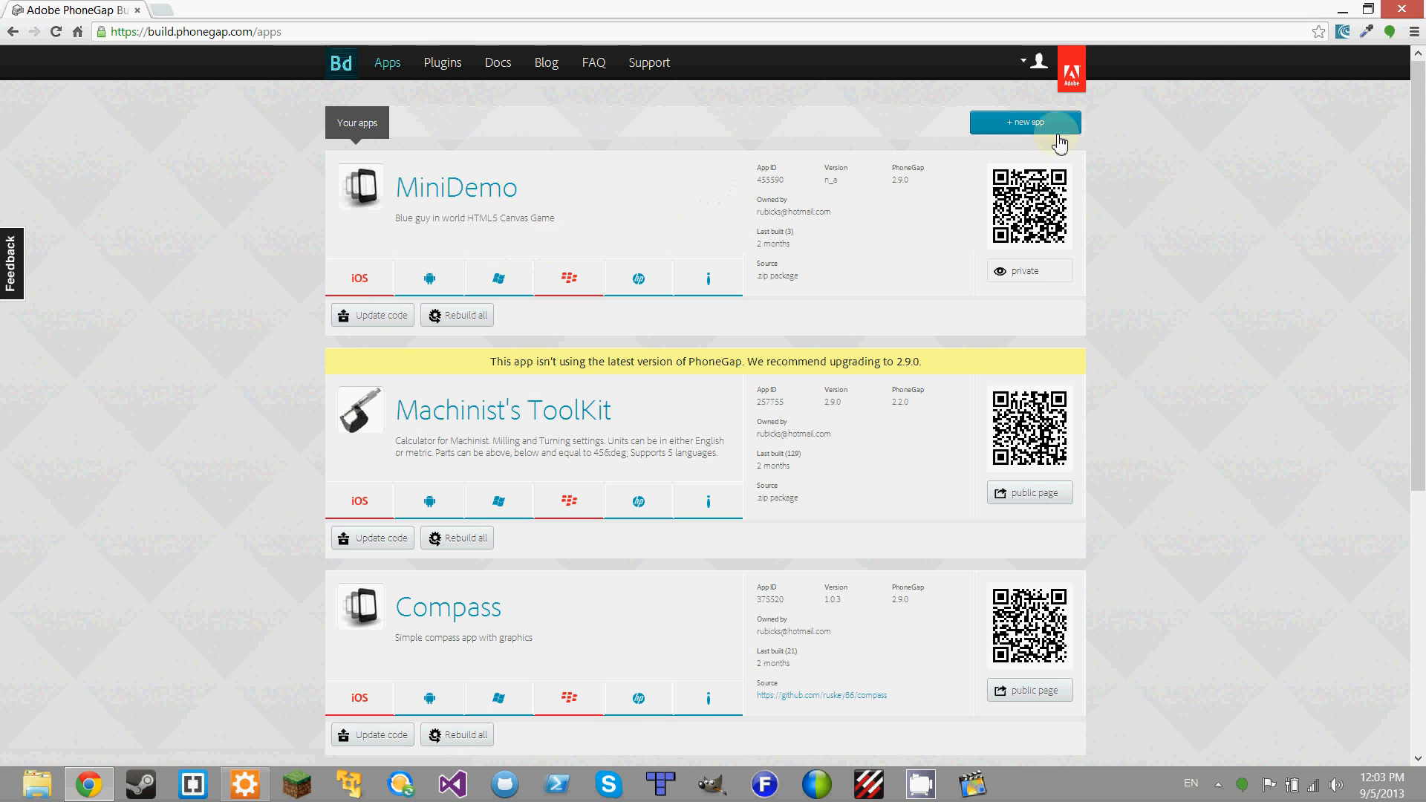
{"action": "left_click", "coordinate": [1025, 122]}
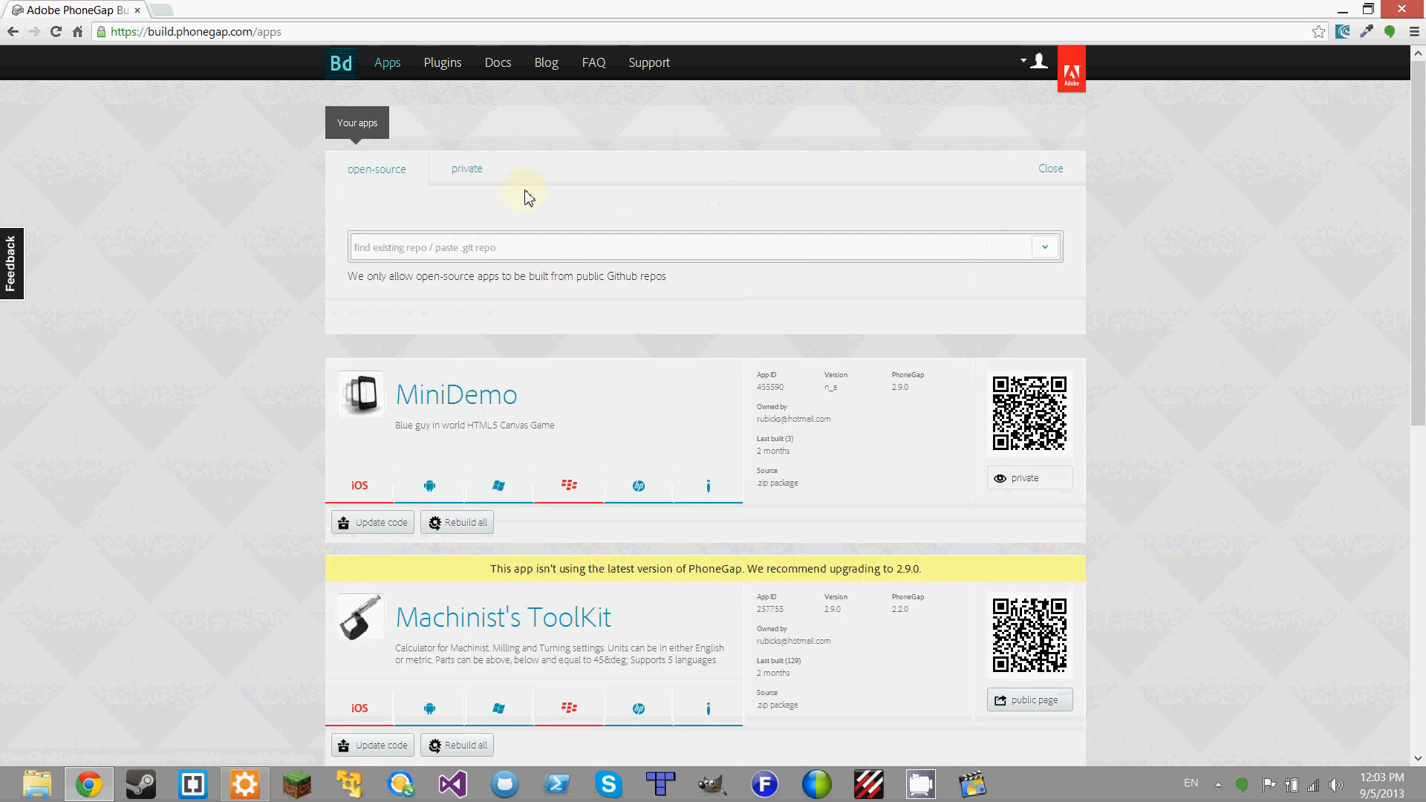
{"action": "left_click", "coordinate": [467, 168]}
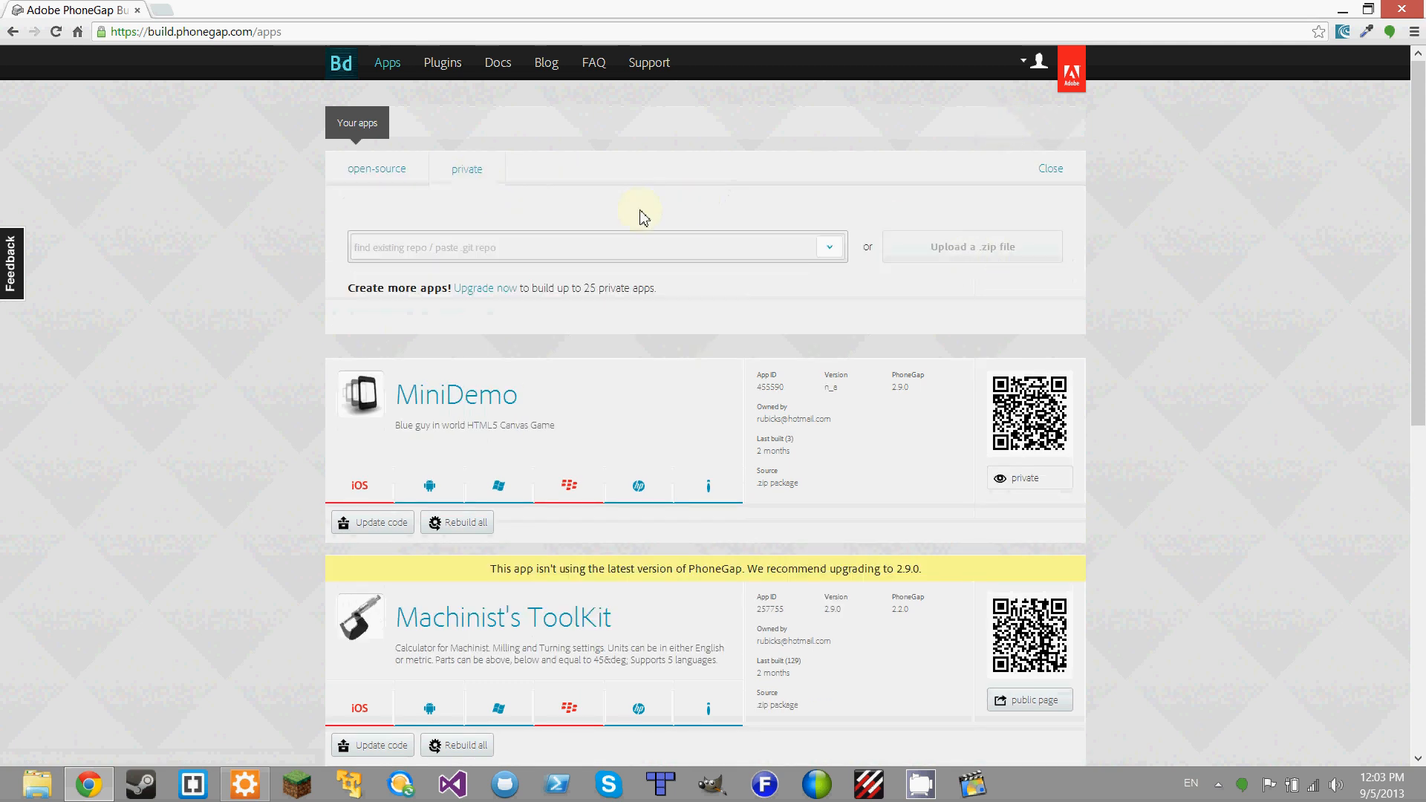
{"action": "left_click", "coordinate": [827, 247]}
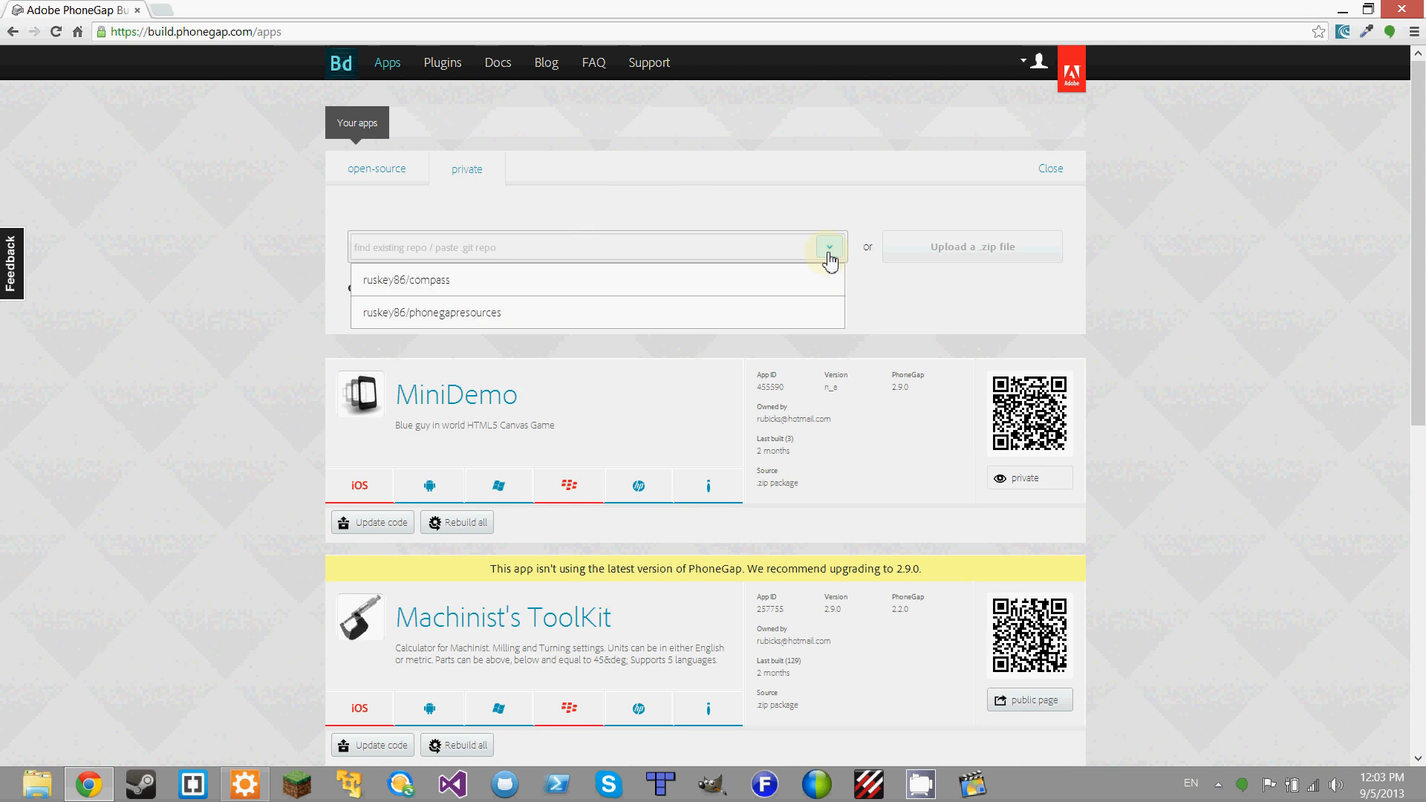
{"action": "mouse_move", "coordinate": [567, 284]}
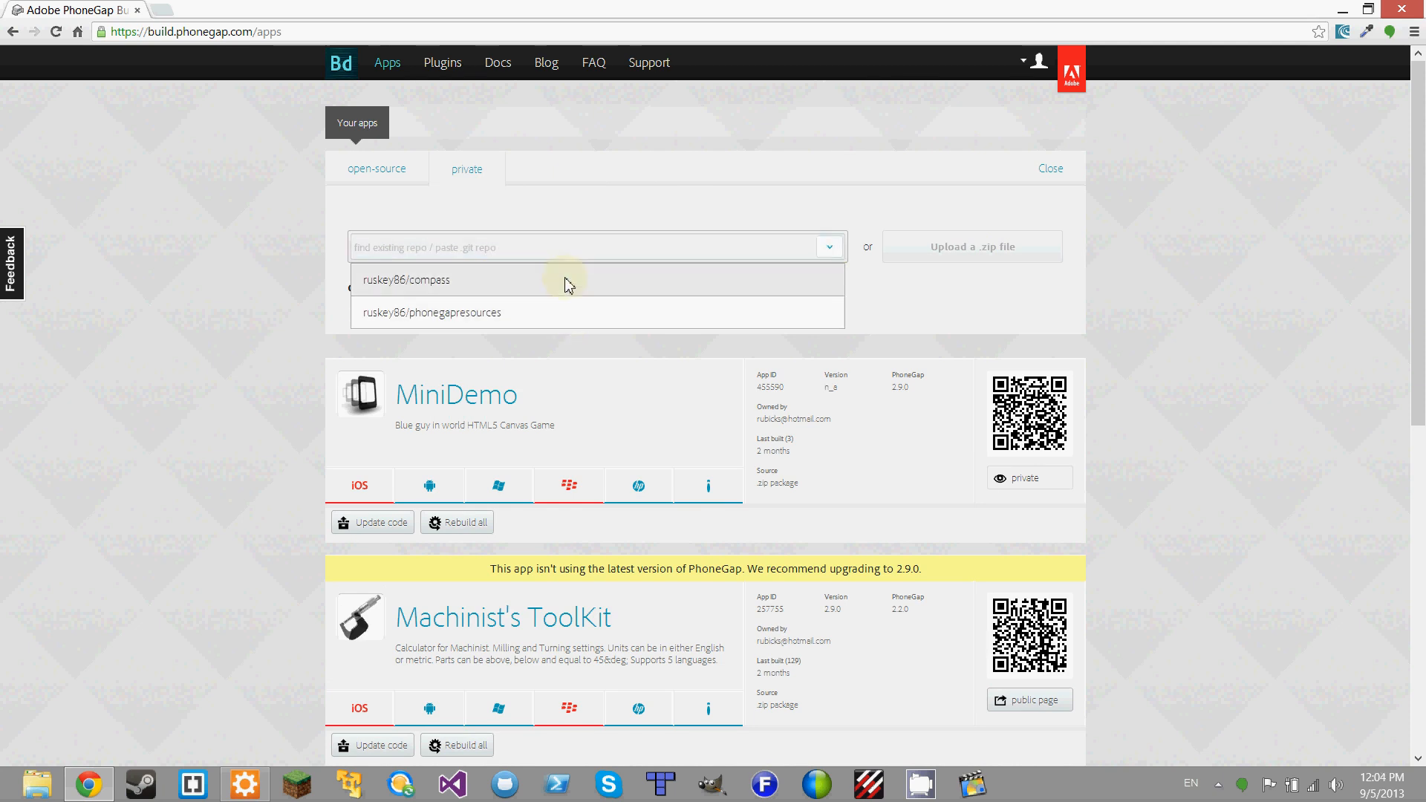
{"action": "mouse_move", "coordinate": [511, 228]}
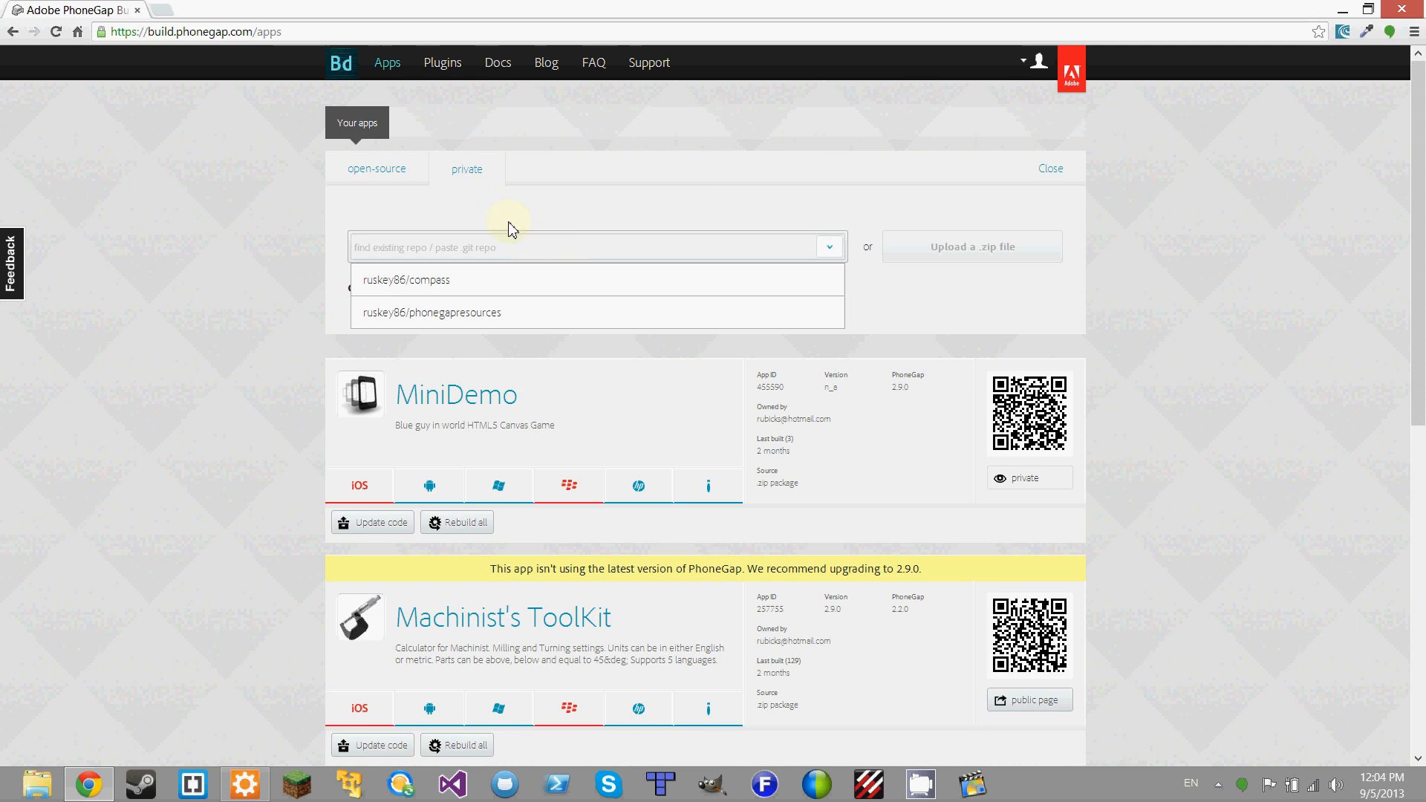
{"action": "mouse_move", "coordinate": [568, 324]}
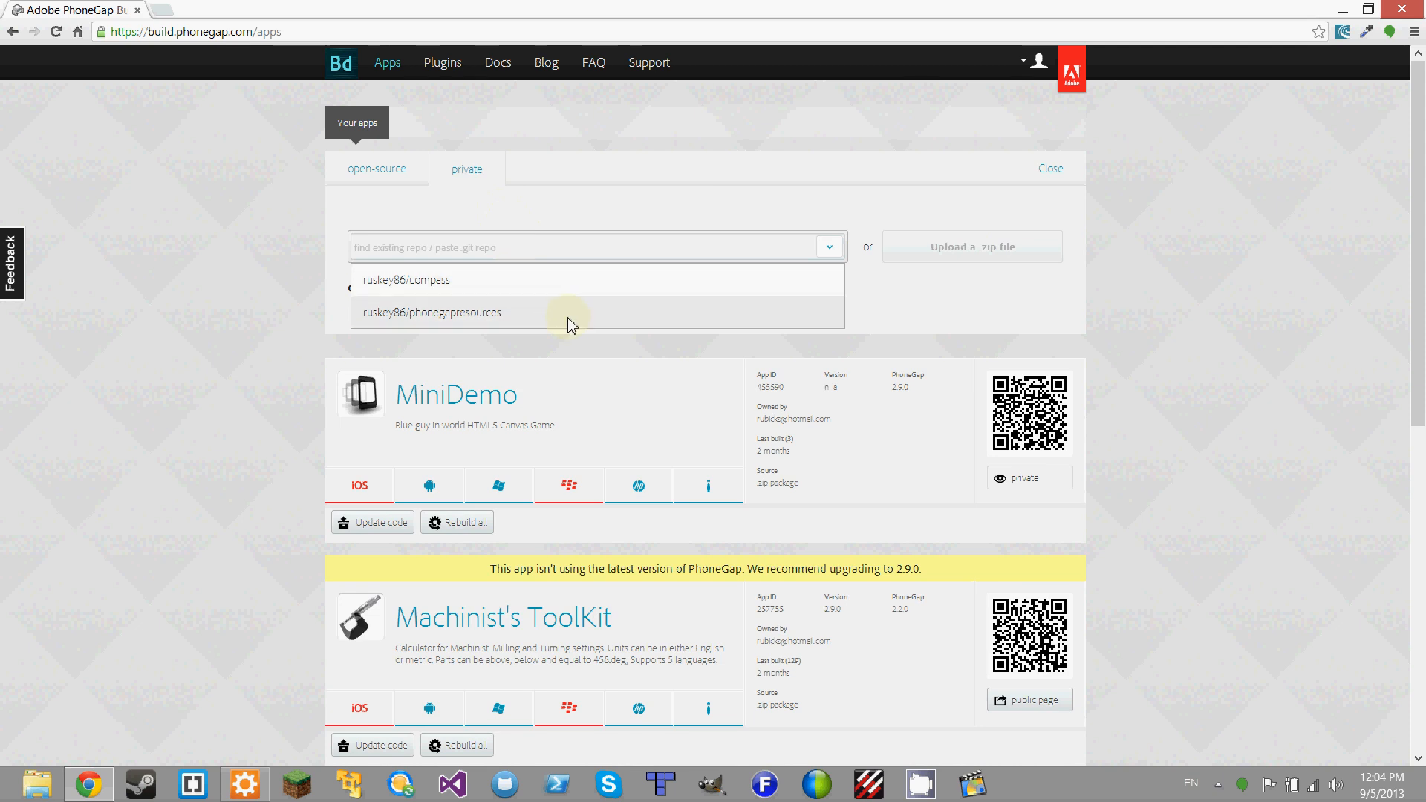
{"action": "mouse_move", "coordinate": [560, 295]}
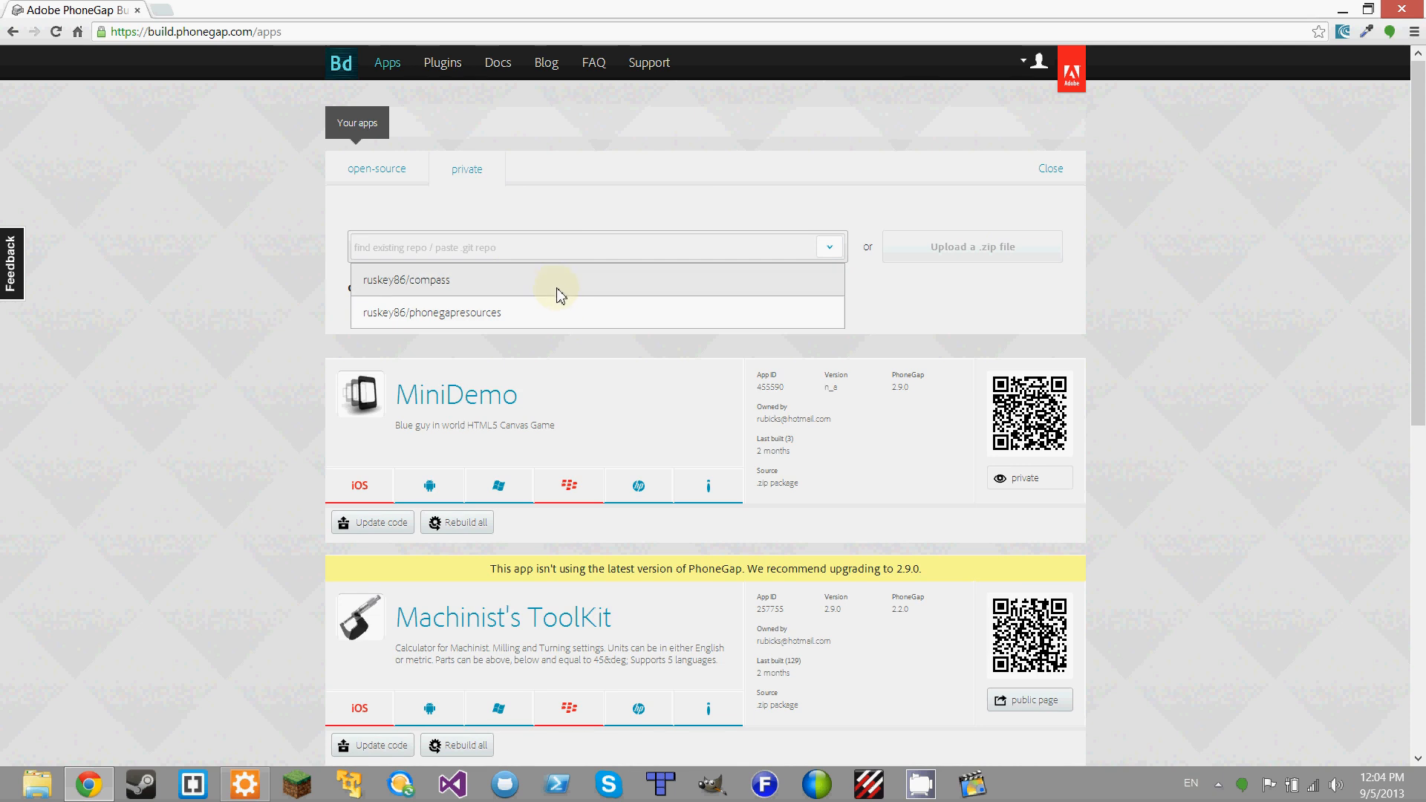
{"action": "mouse_move", "coordinate": [459, 628]}
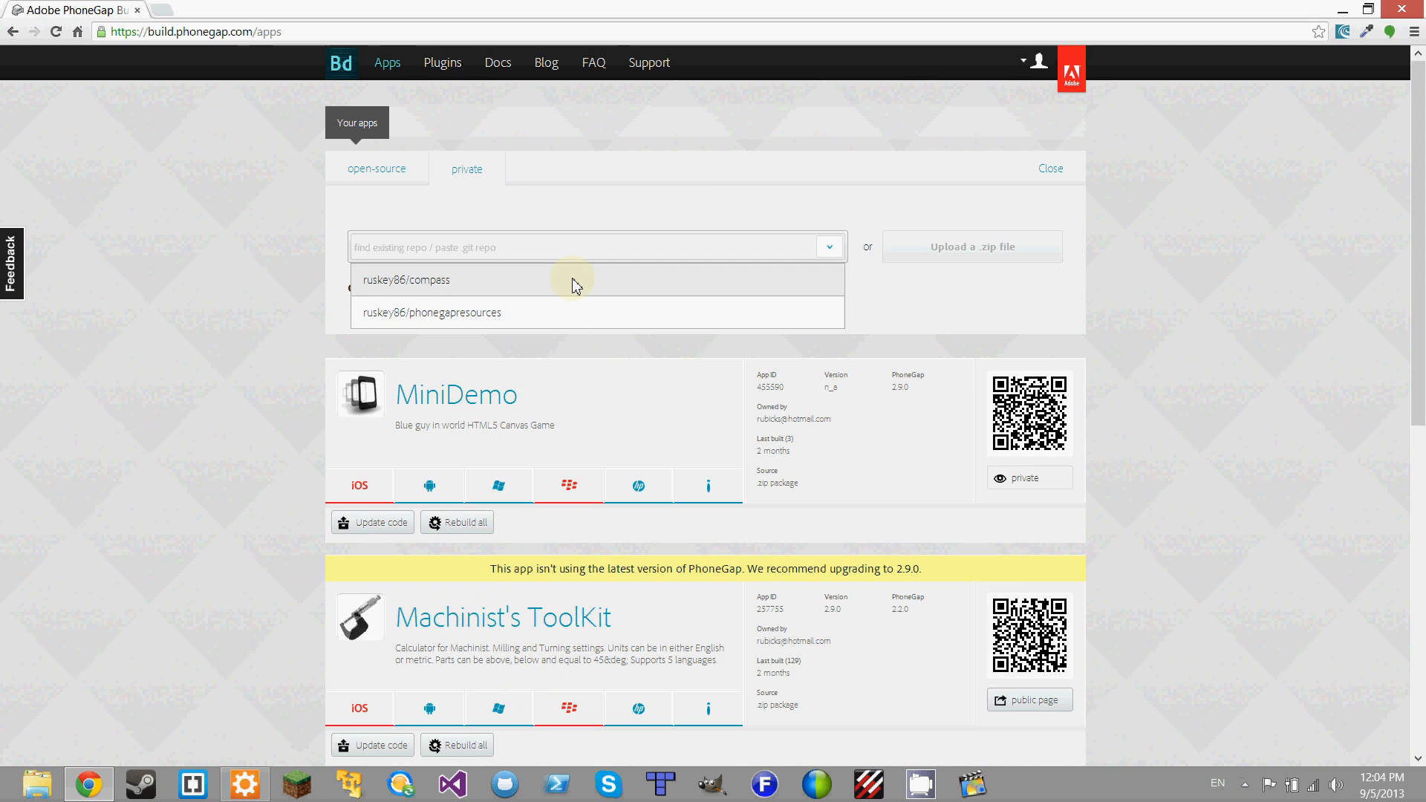
{"action": "mouse_move", "coordinate": [584, 279]}
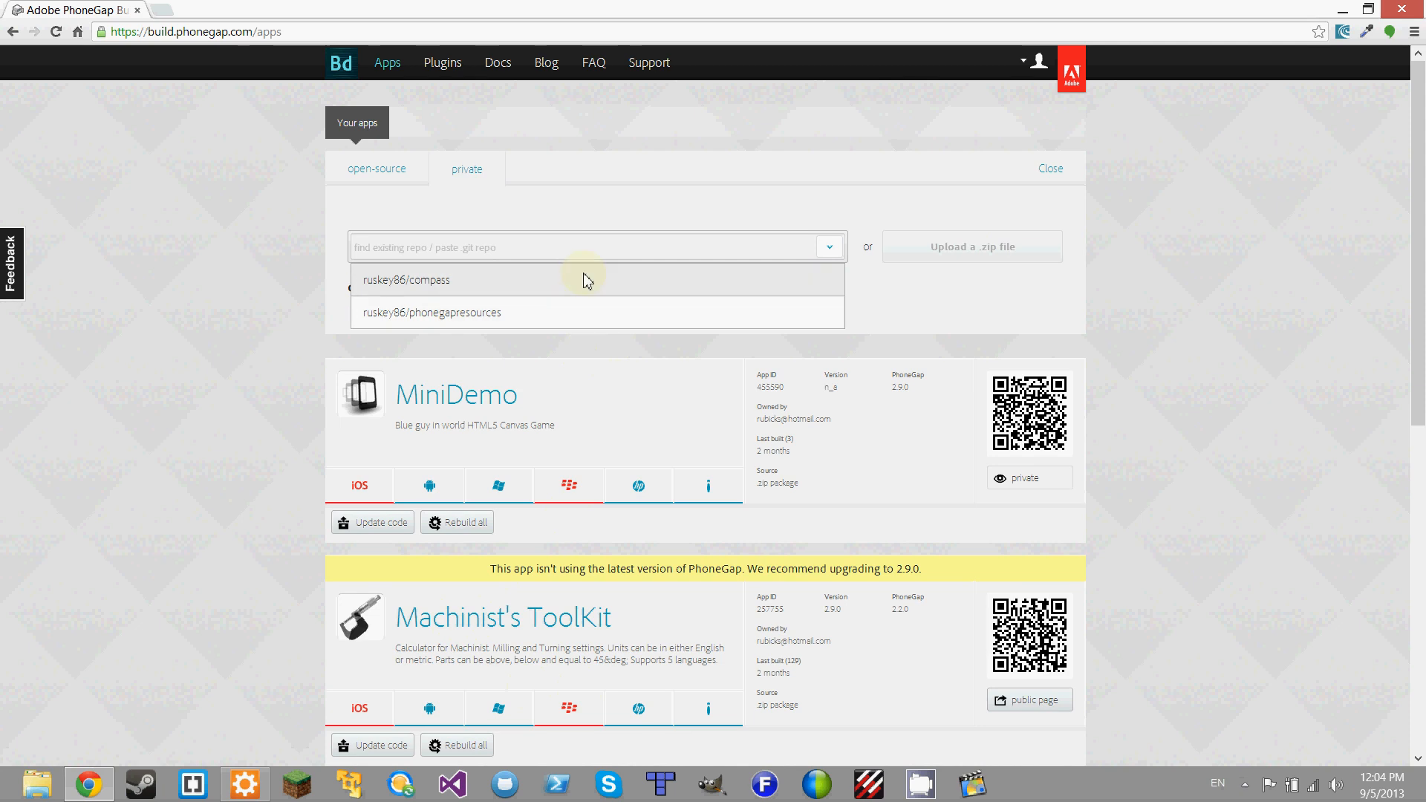
{"action": "mouse_move", "coordinate": [531, 348]}
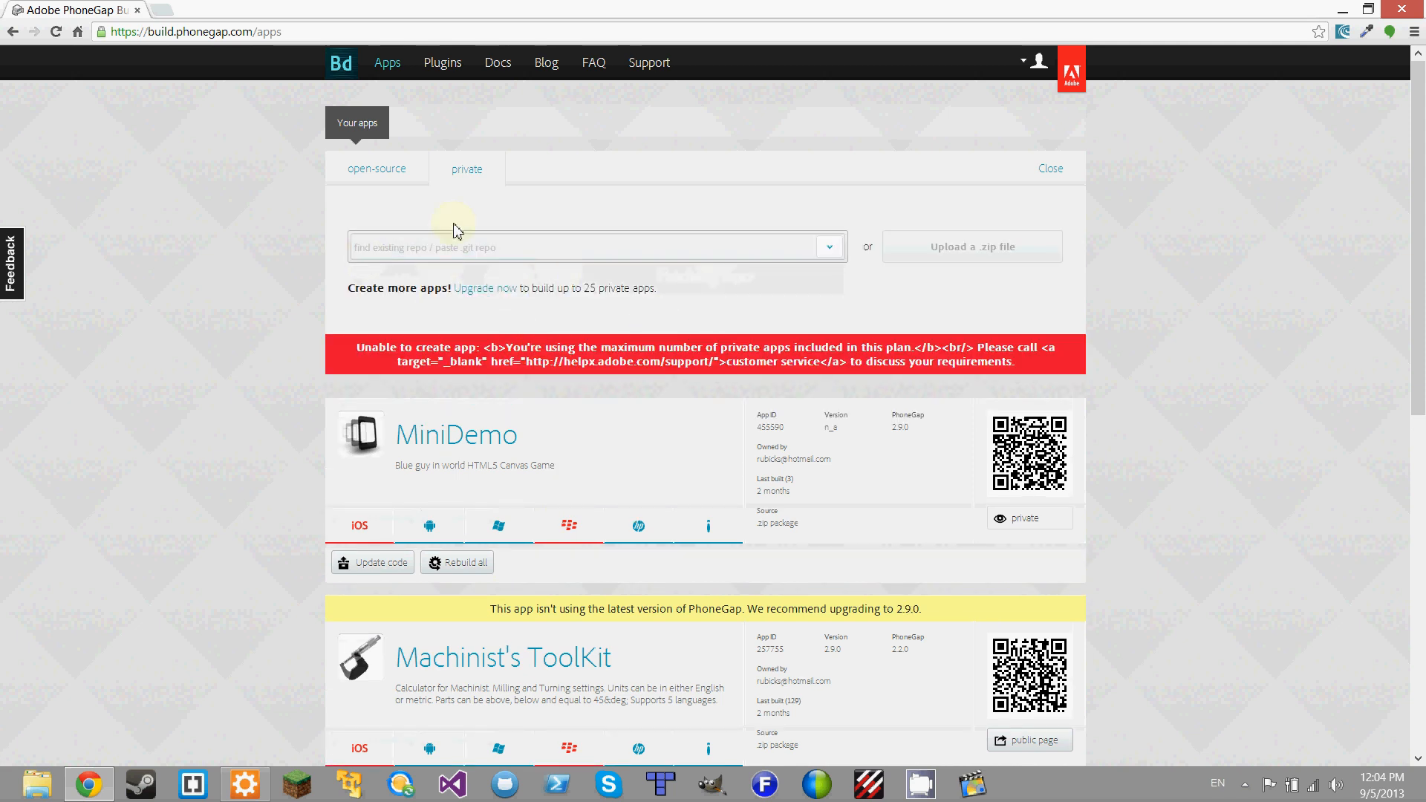
{"action": "mouse_move", "coordinate": [365, 210]}
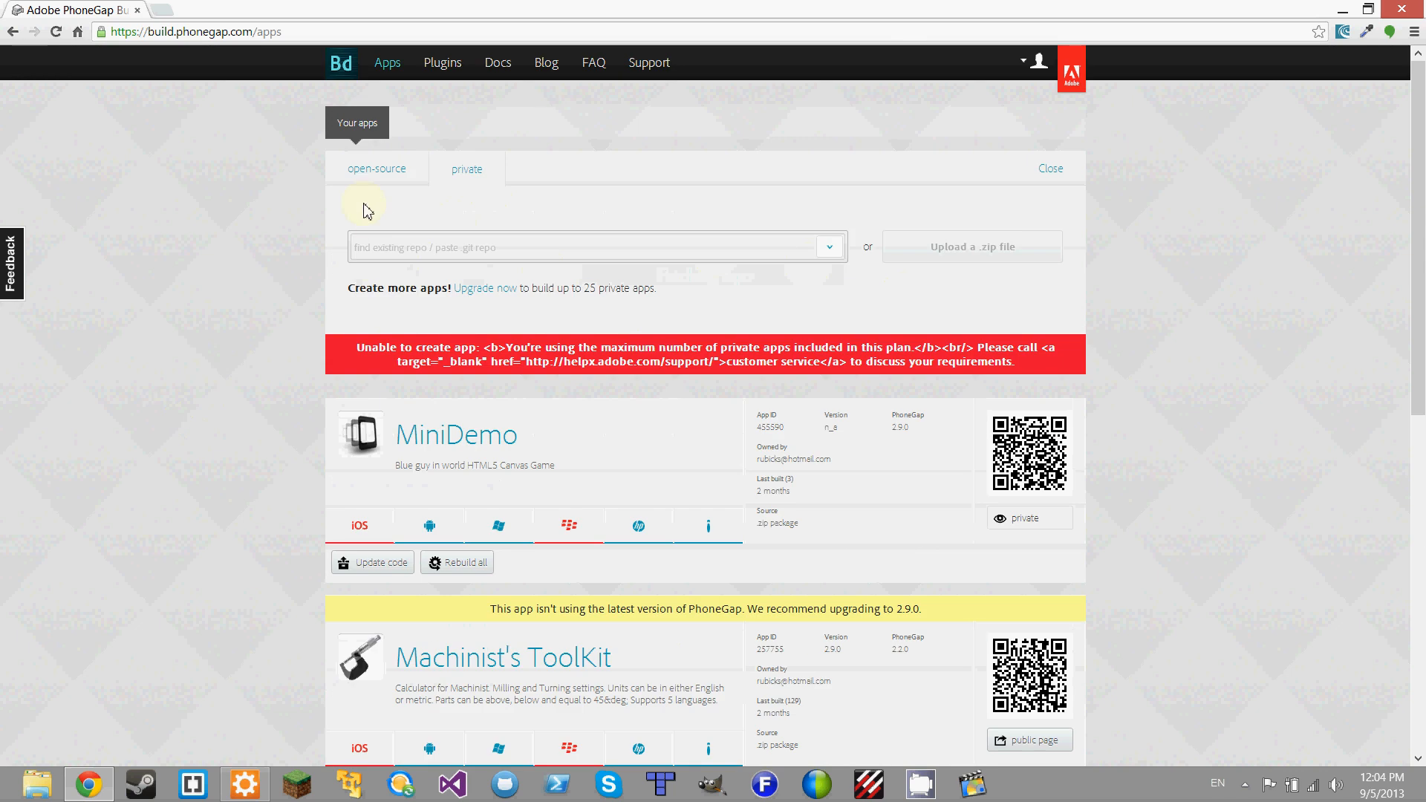
- Switch the new app to open-source and list its available repositories
{"action": "left_click", "coordinate": [377, 168]}
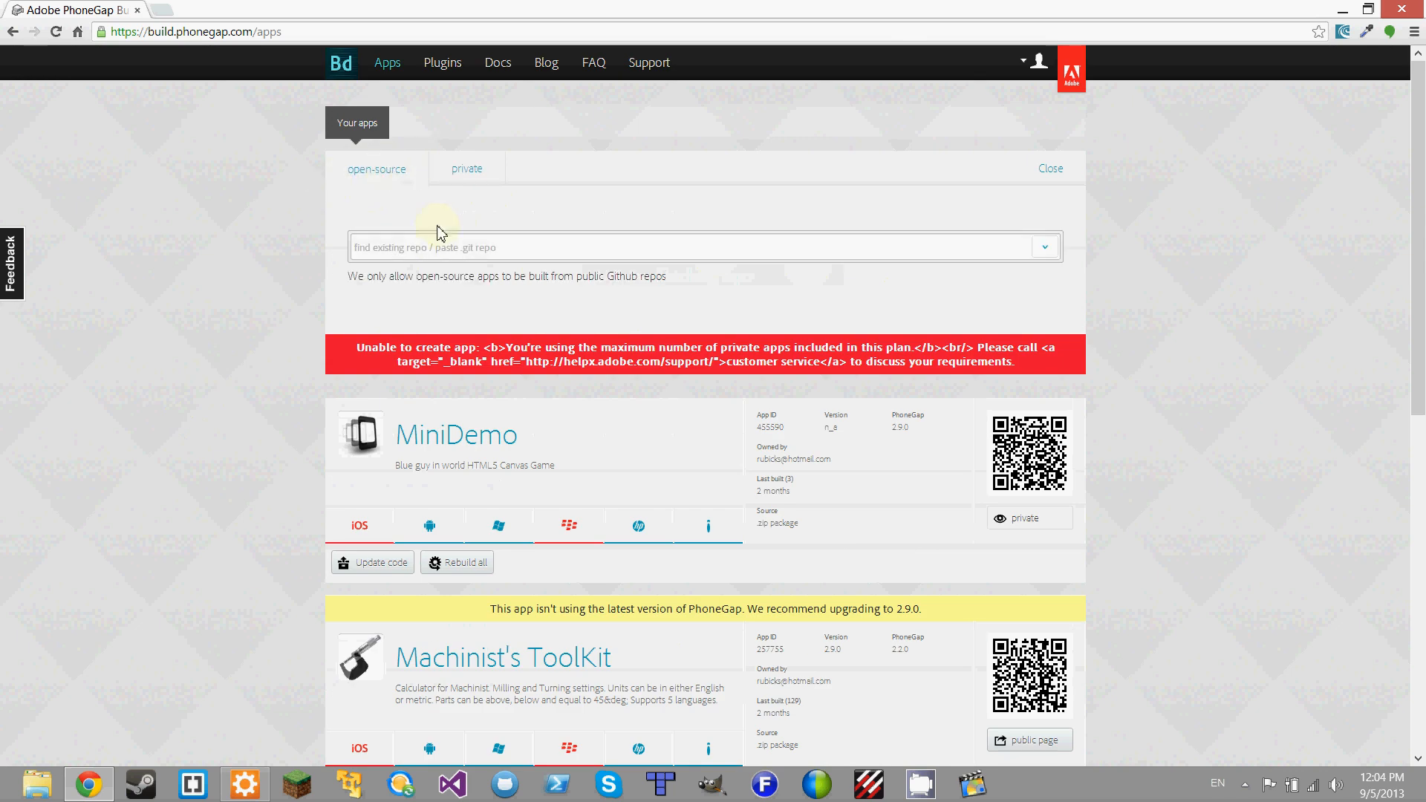
{"action": "left_click", "coordinate": [1045, 247]}
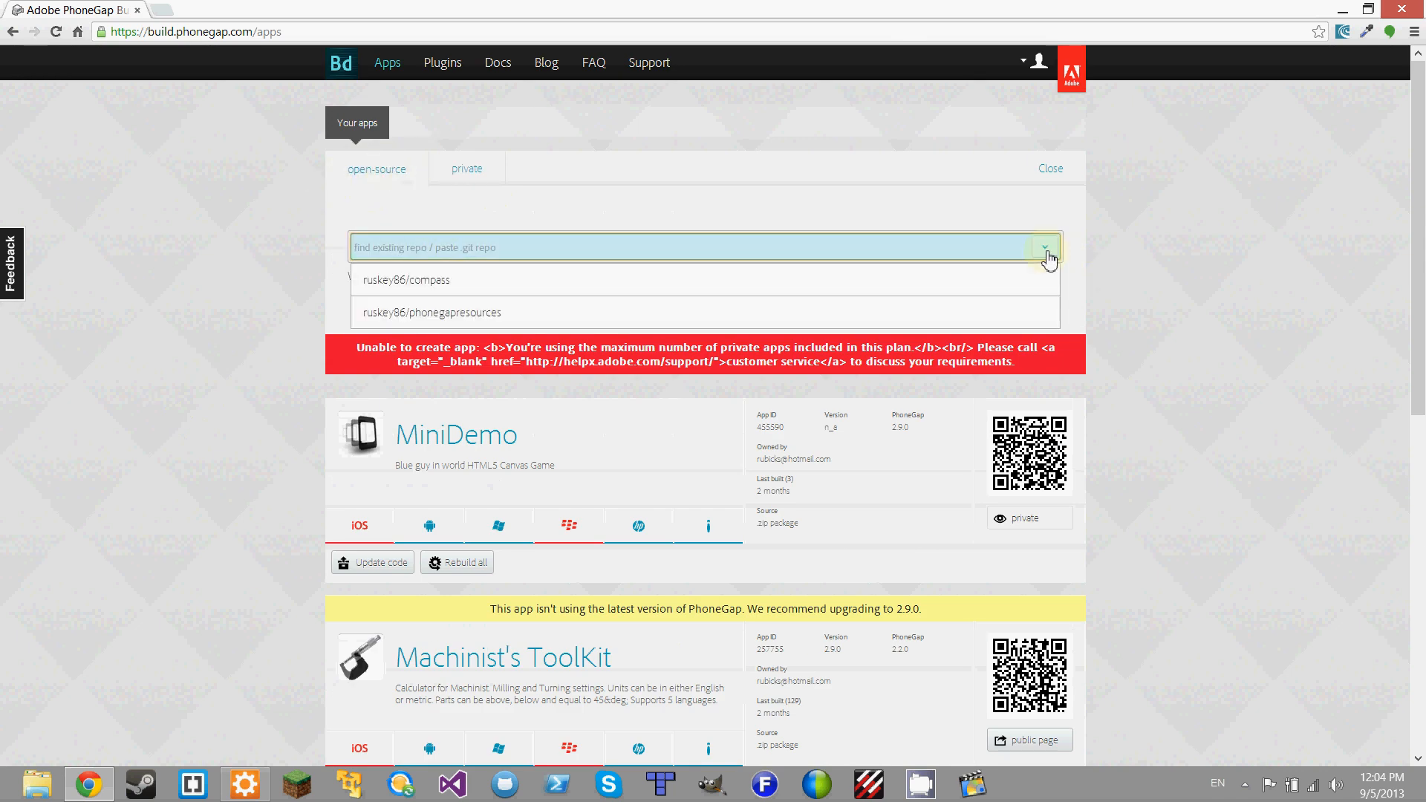
{"action": "mouse_move", "coordinate": [299, 248]}
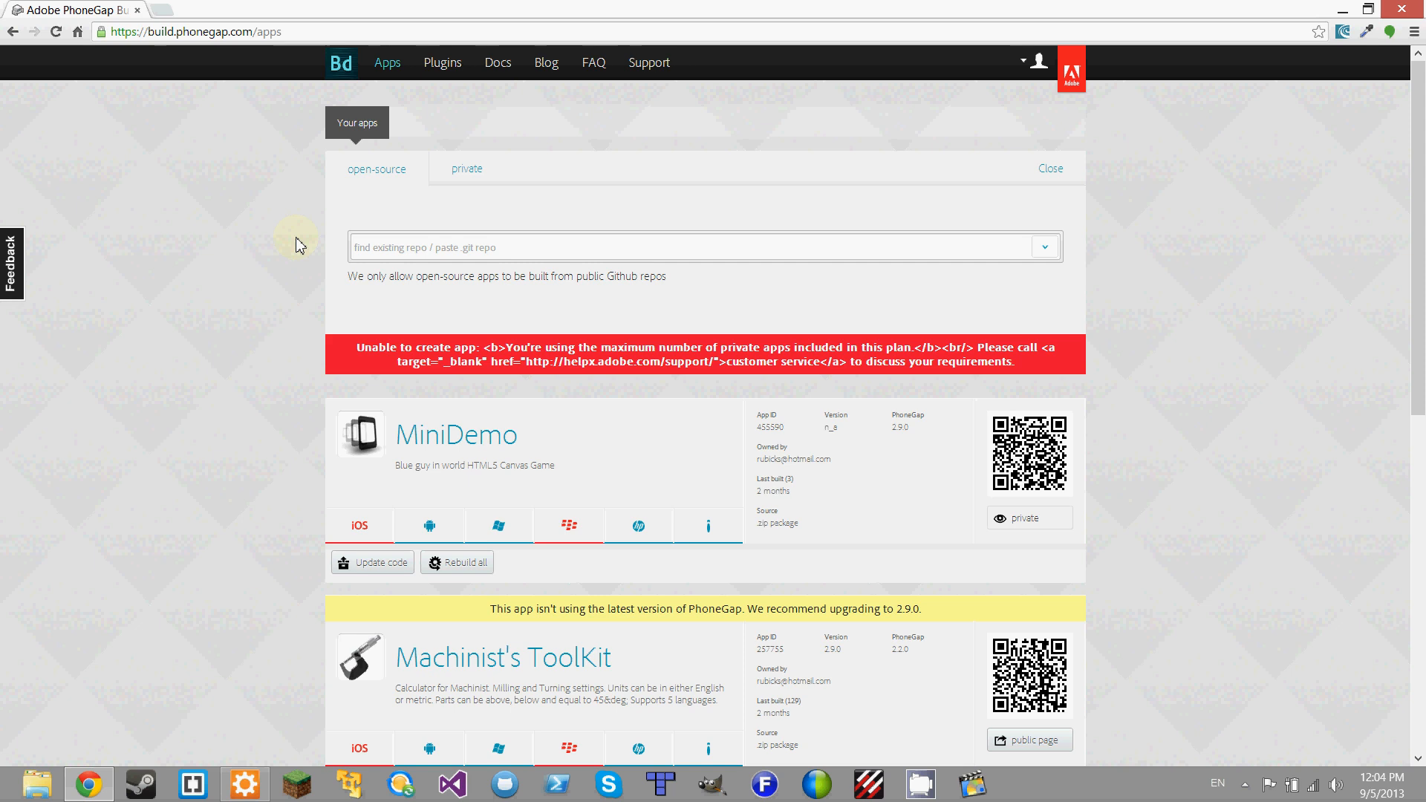
{"action": "mouse_move", "coordinate": [208, 188]}
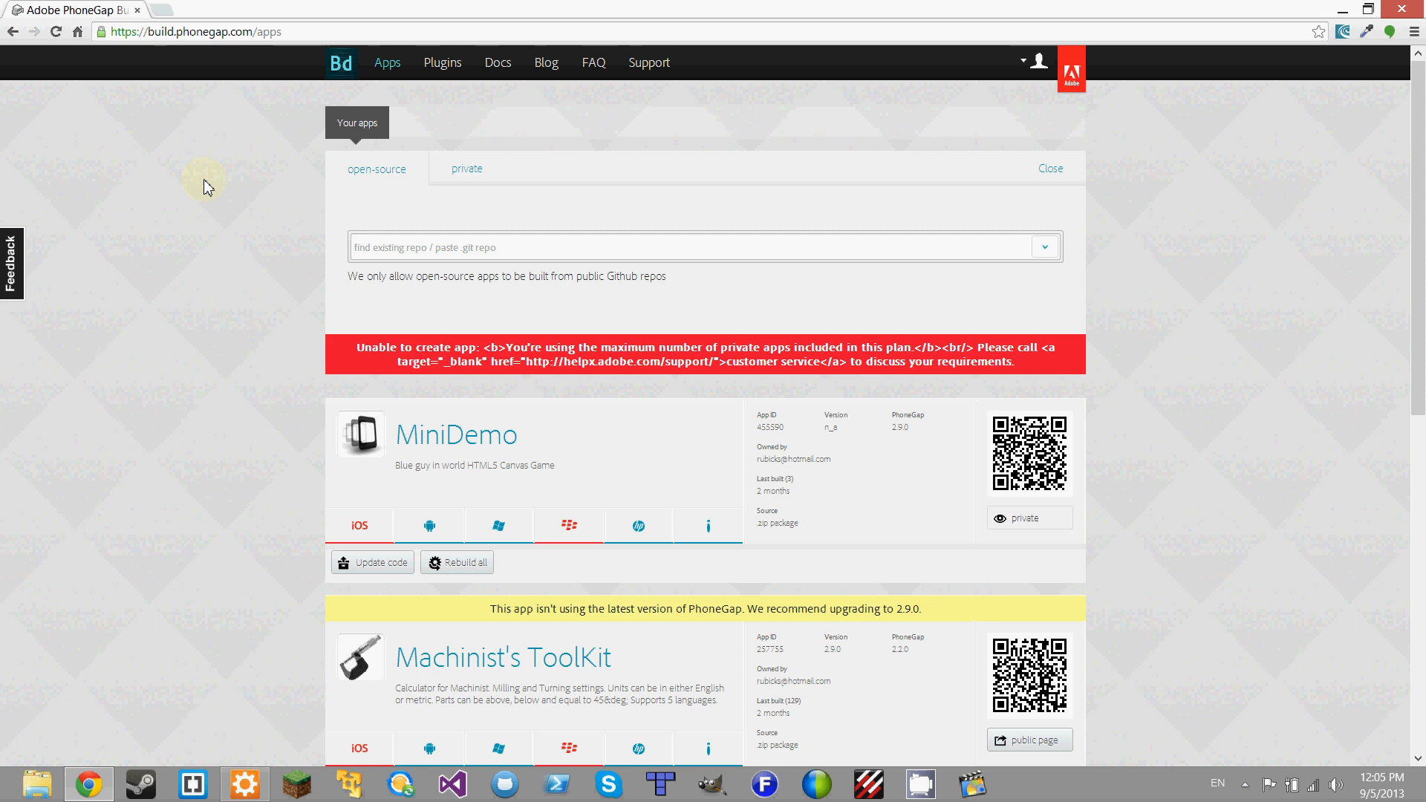
{"action": "mouse_move", "coordinate": [214, 352]}
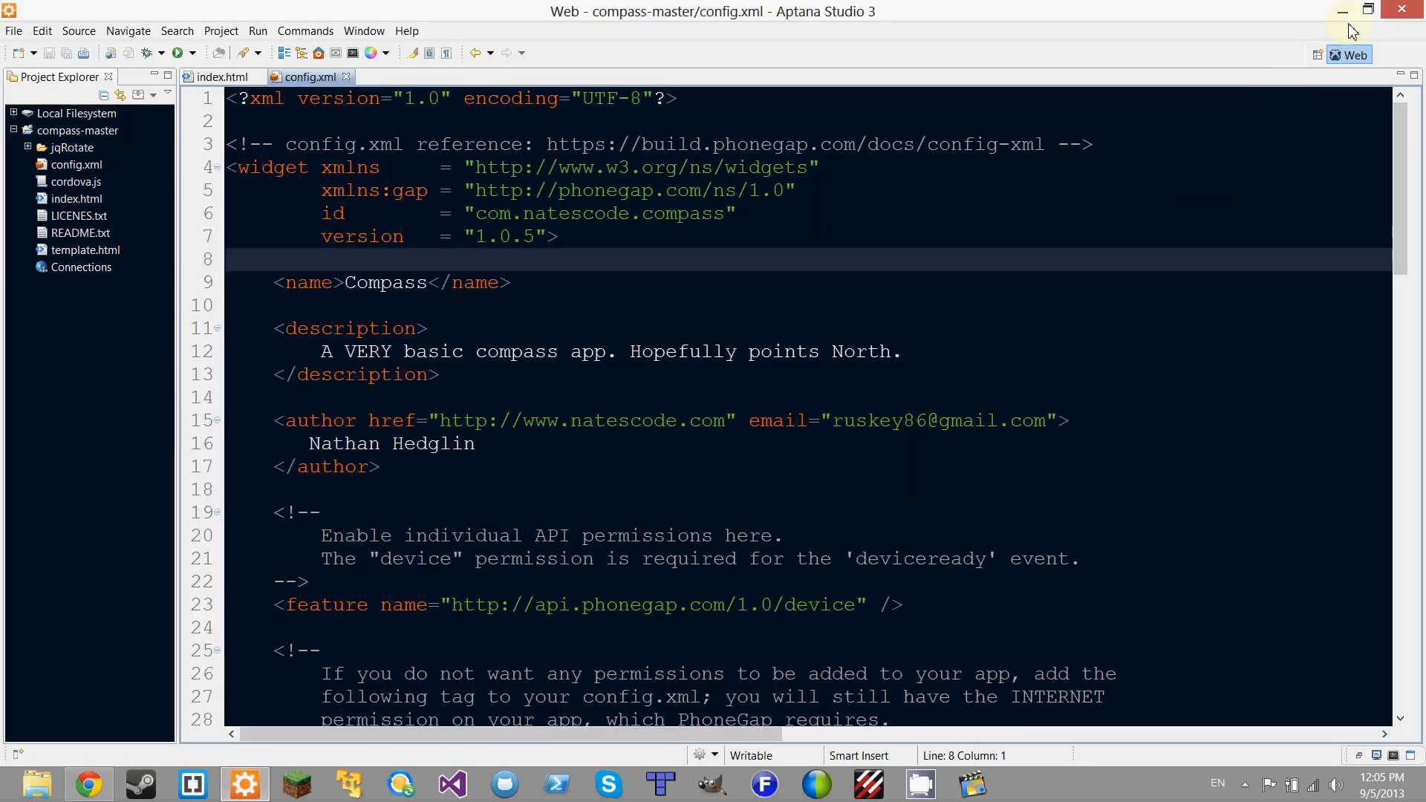
- Minimize the Aptana editor and reveal the taskbar's hidden notification icons
{"action": "left_click", "coordinate": [87, 784]}
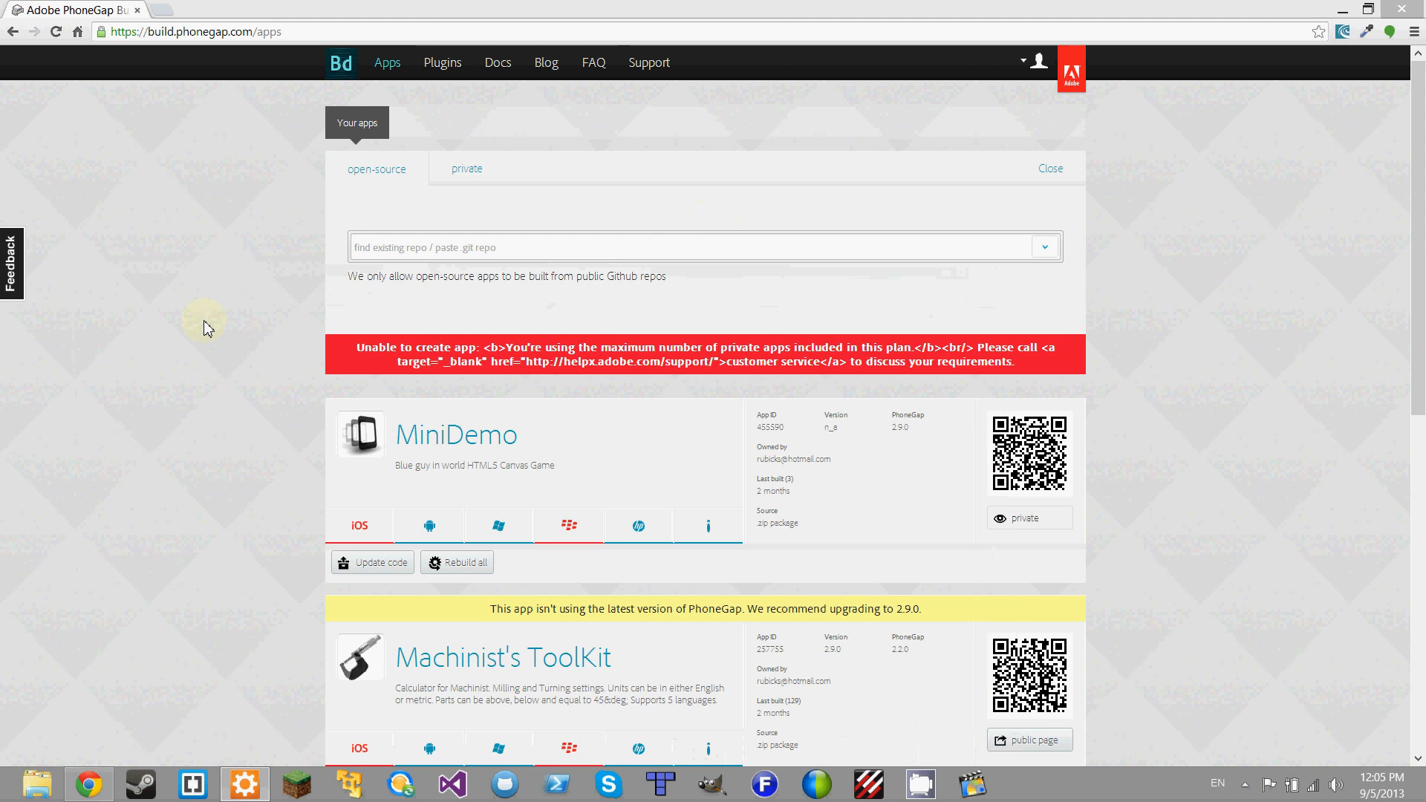
{"action": "mouse_move", "coordinate": [264, 329]}
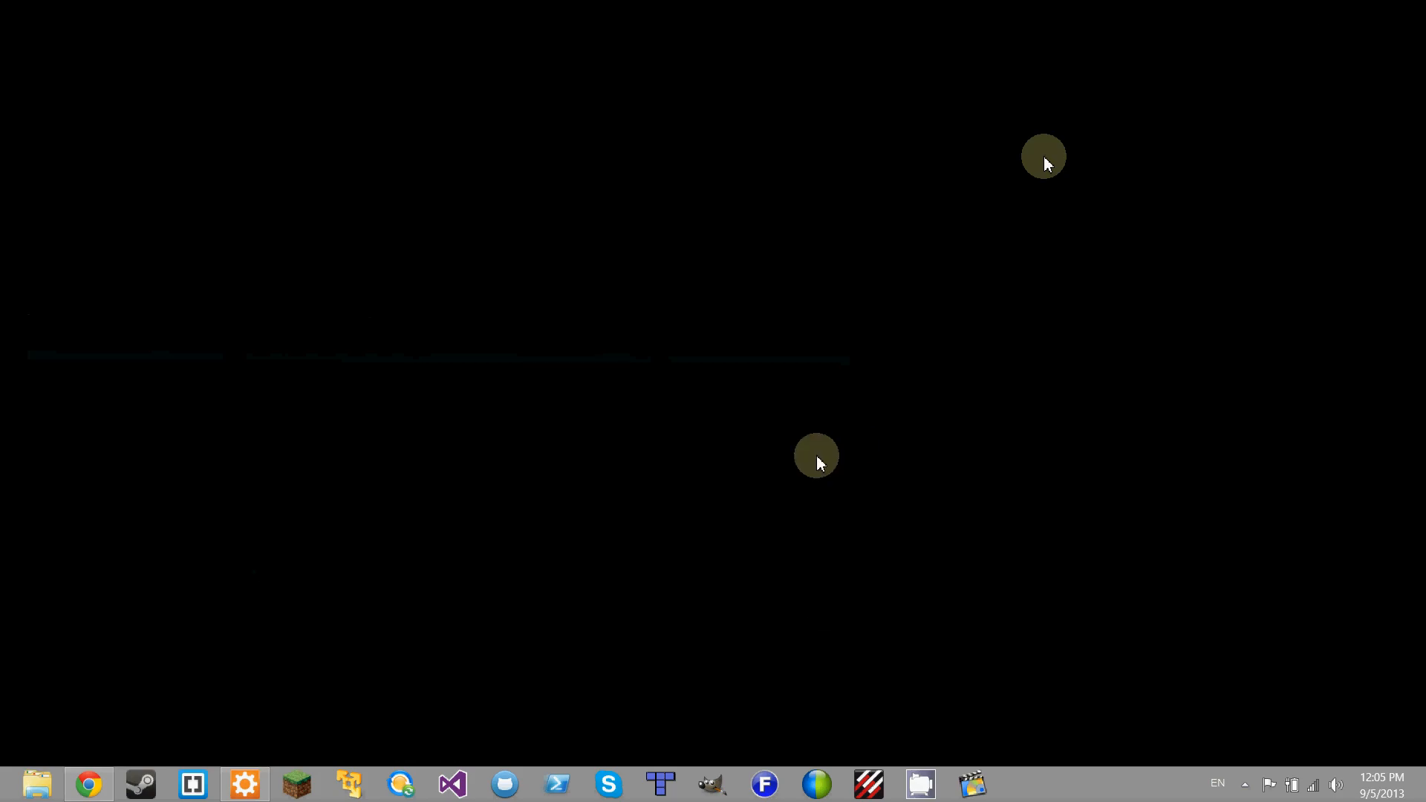
{"action": "left_click", "coordinate": [1245, 784]}
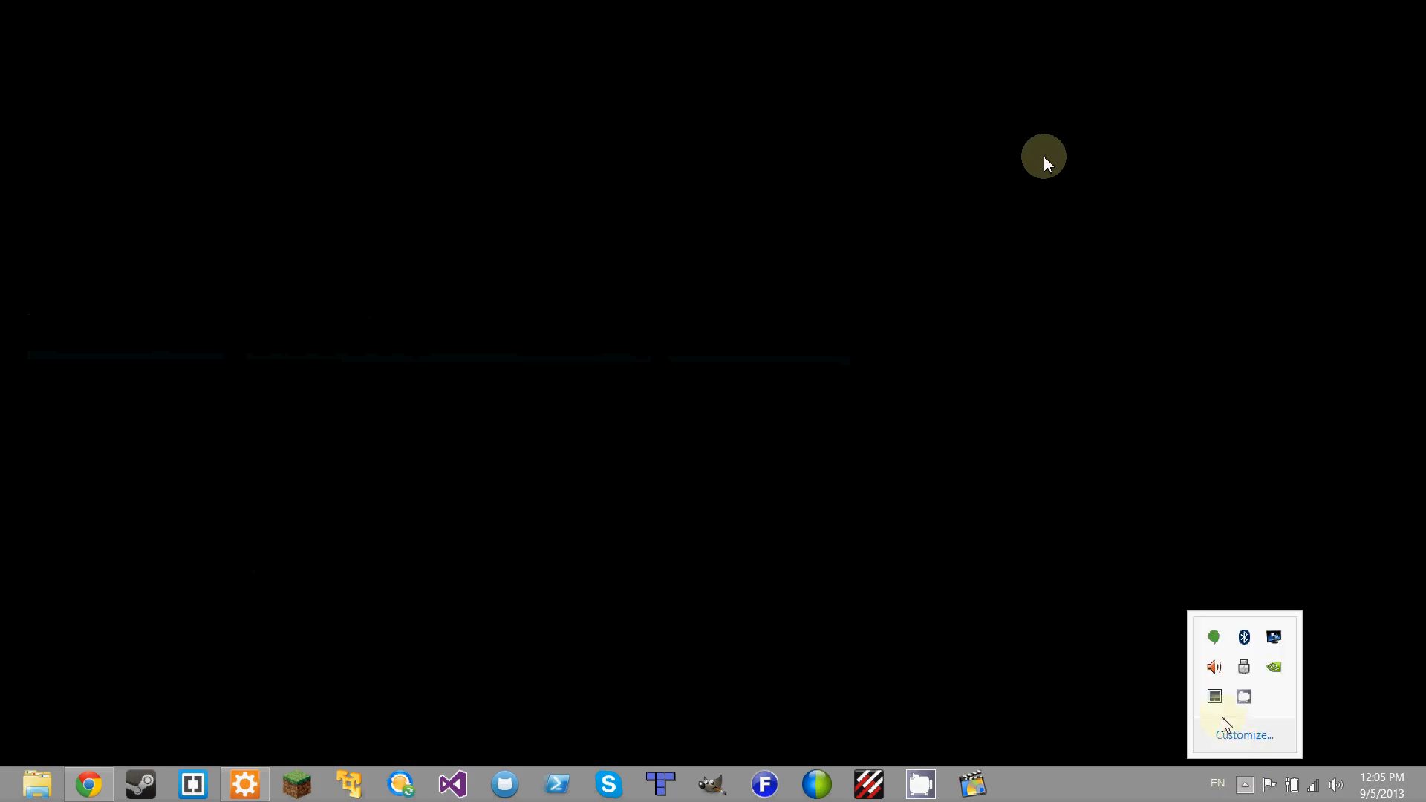